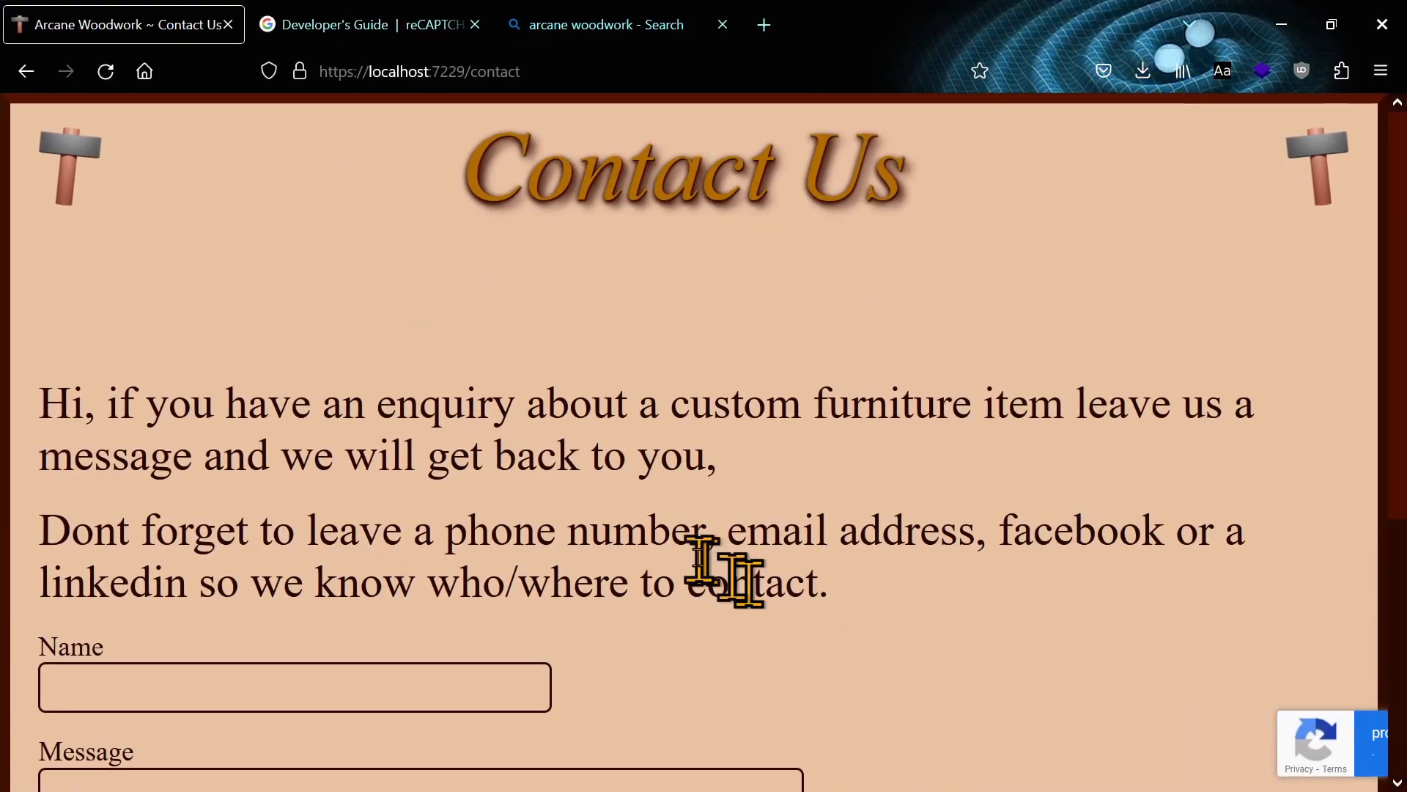
Step: Enter a test name and the message sdgagasdfbfb into the localhost Contact Us form
{"action": "scroll", "scroll_direction": "down", "scroll_amount": 3}
{"action": "type", "text": "dasdasda"}
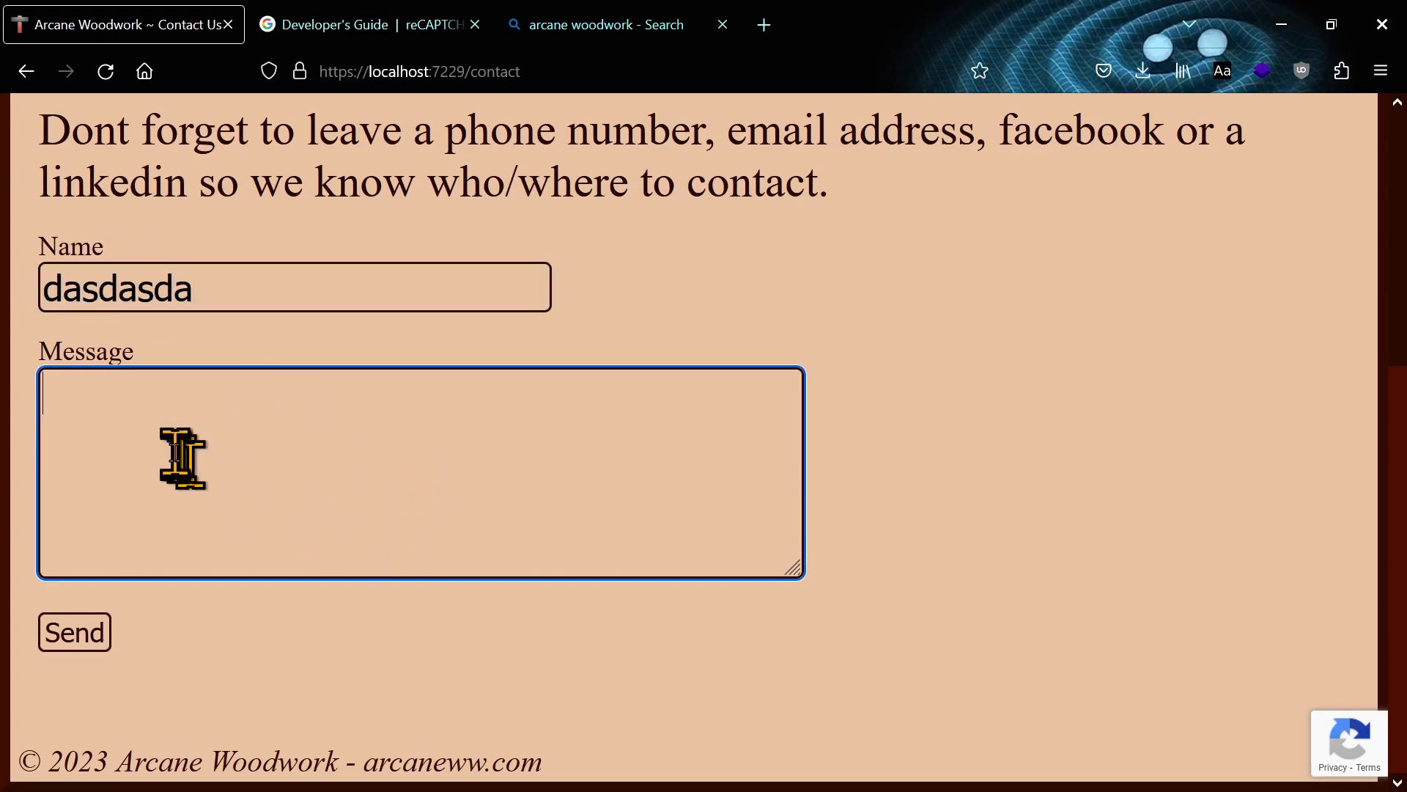
{"action": "type", "text": "sdgagasdfbfb"}
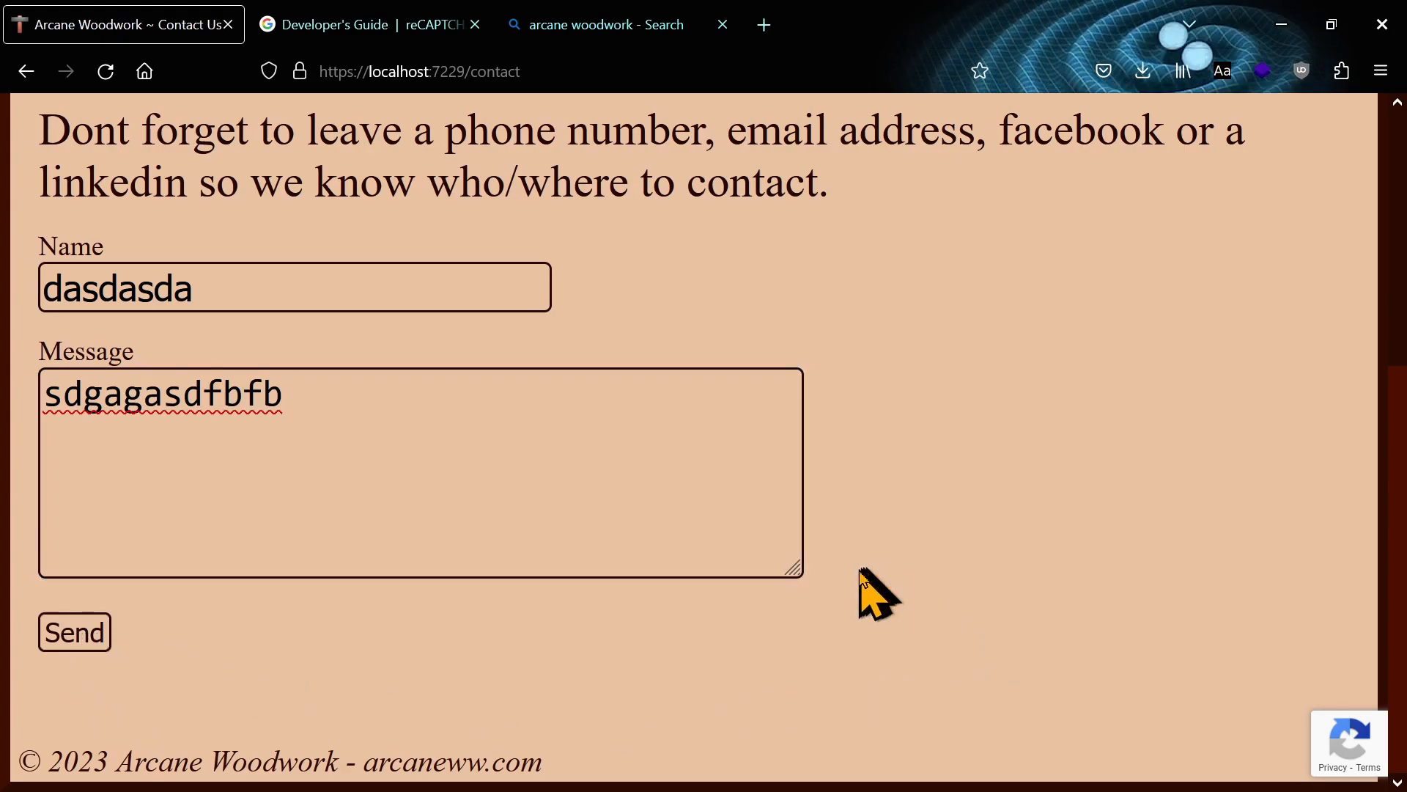
{"action": "mouse_move", "coordinate": [892, 31]}
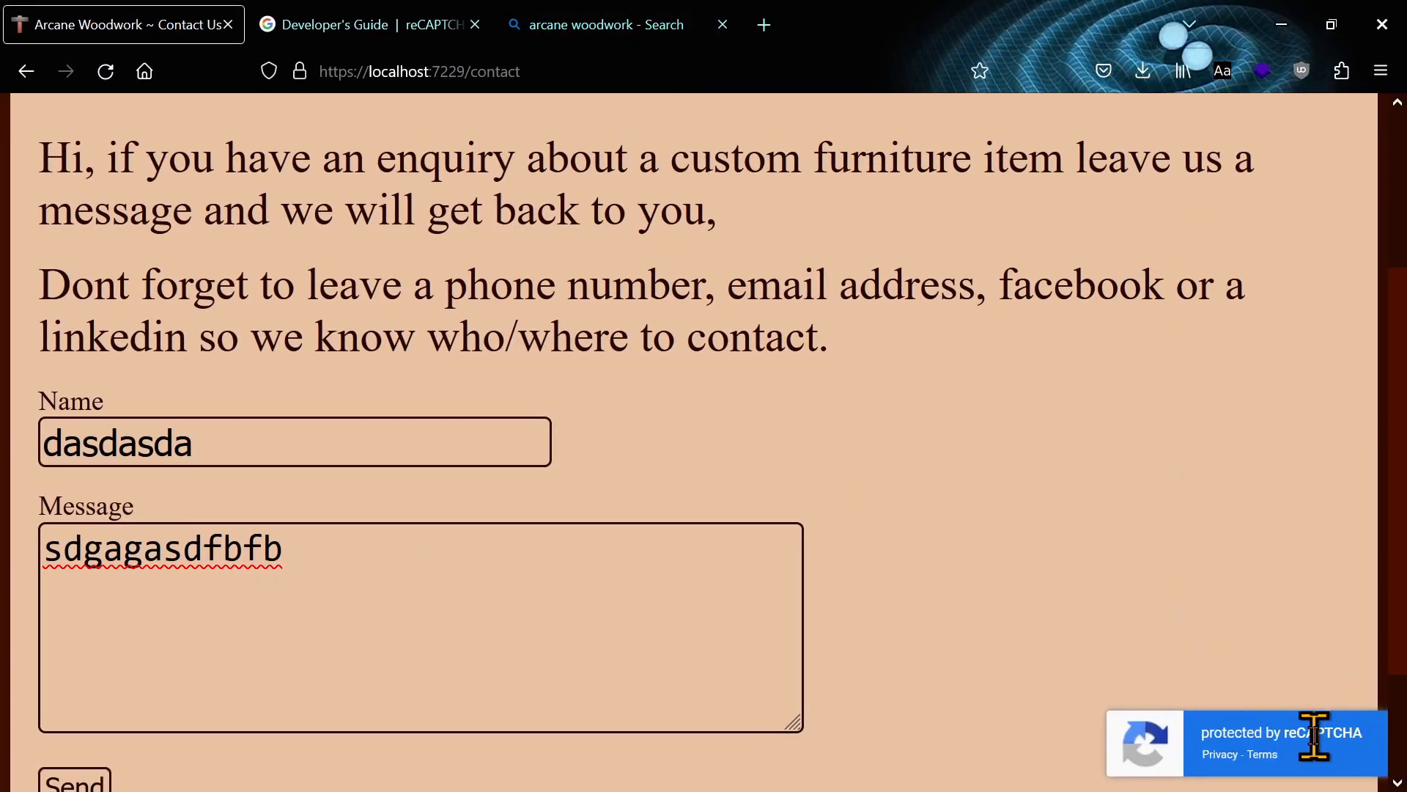
{"action": "left_click", "coordinate": [368, 25]}
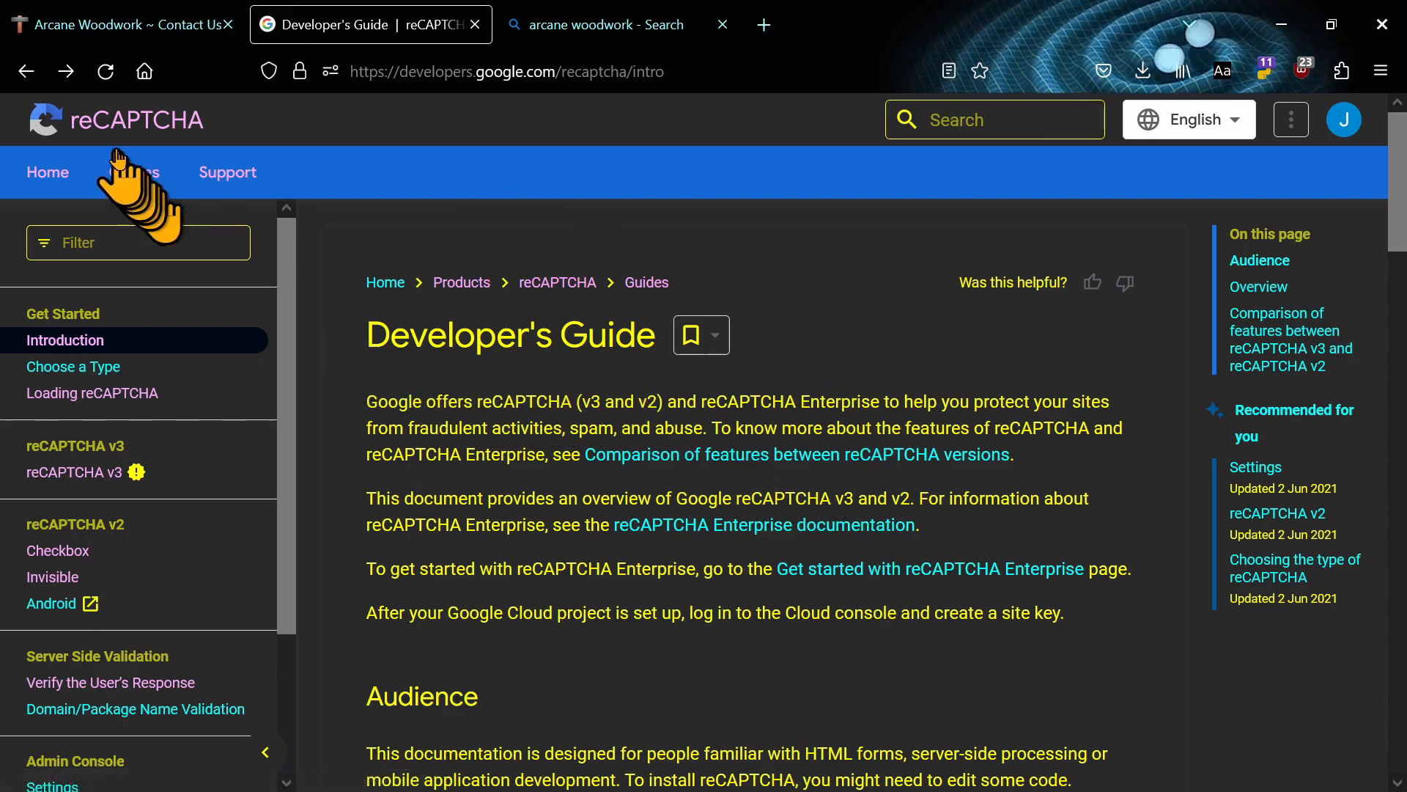
Step: Scroll down through the reCAPTCHA Developer's Guide introduction
{"action": "scroll", "scroll_direction": "down", "scroll_amount": 3}
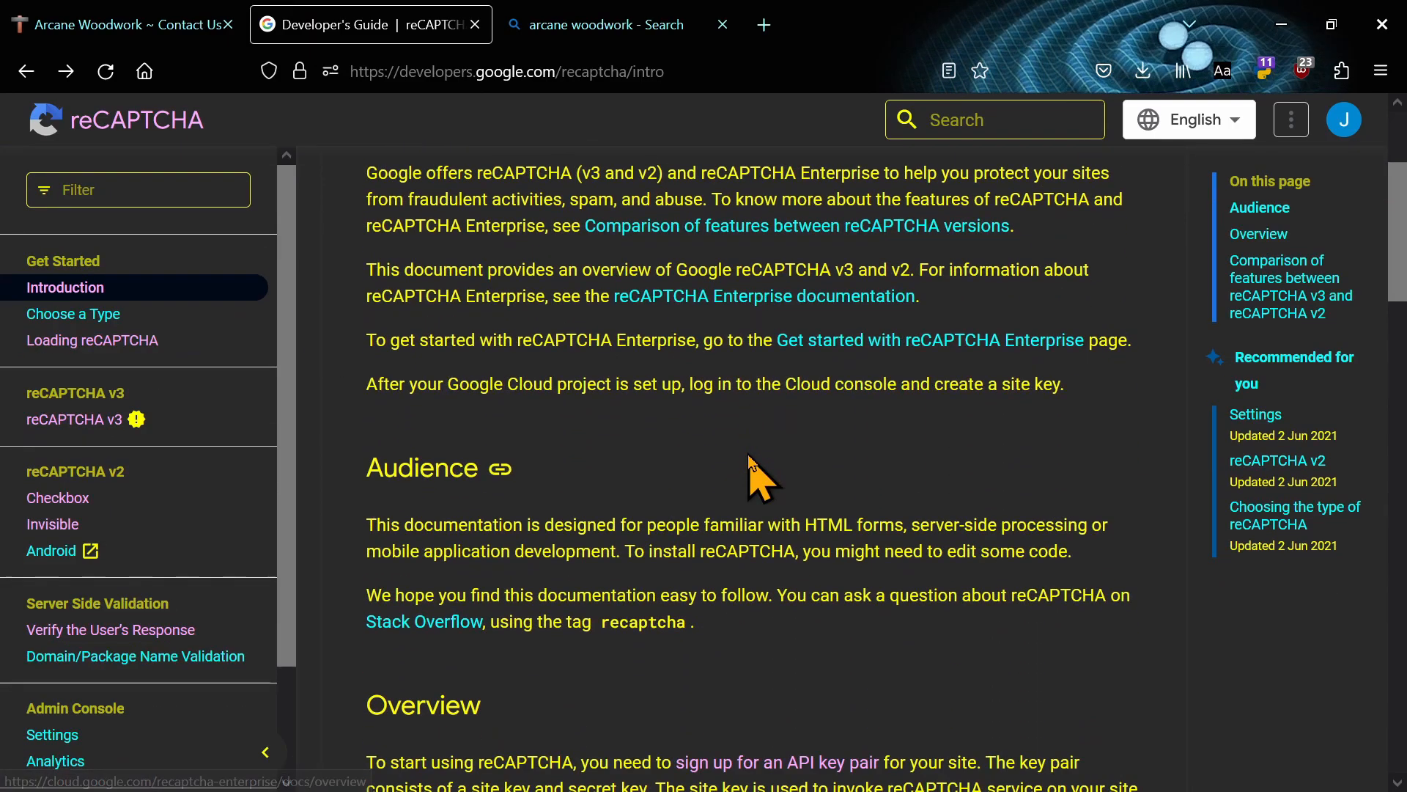
{"action": "scroll", "scroll_direction": "down", "scroll_amount": 3}
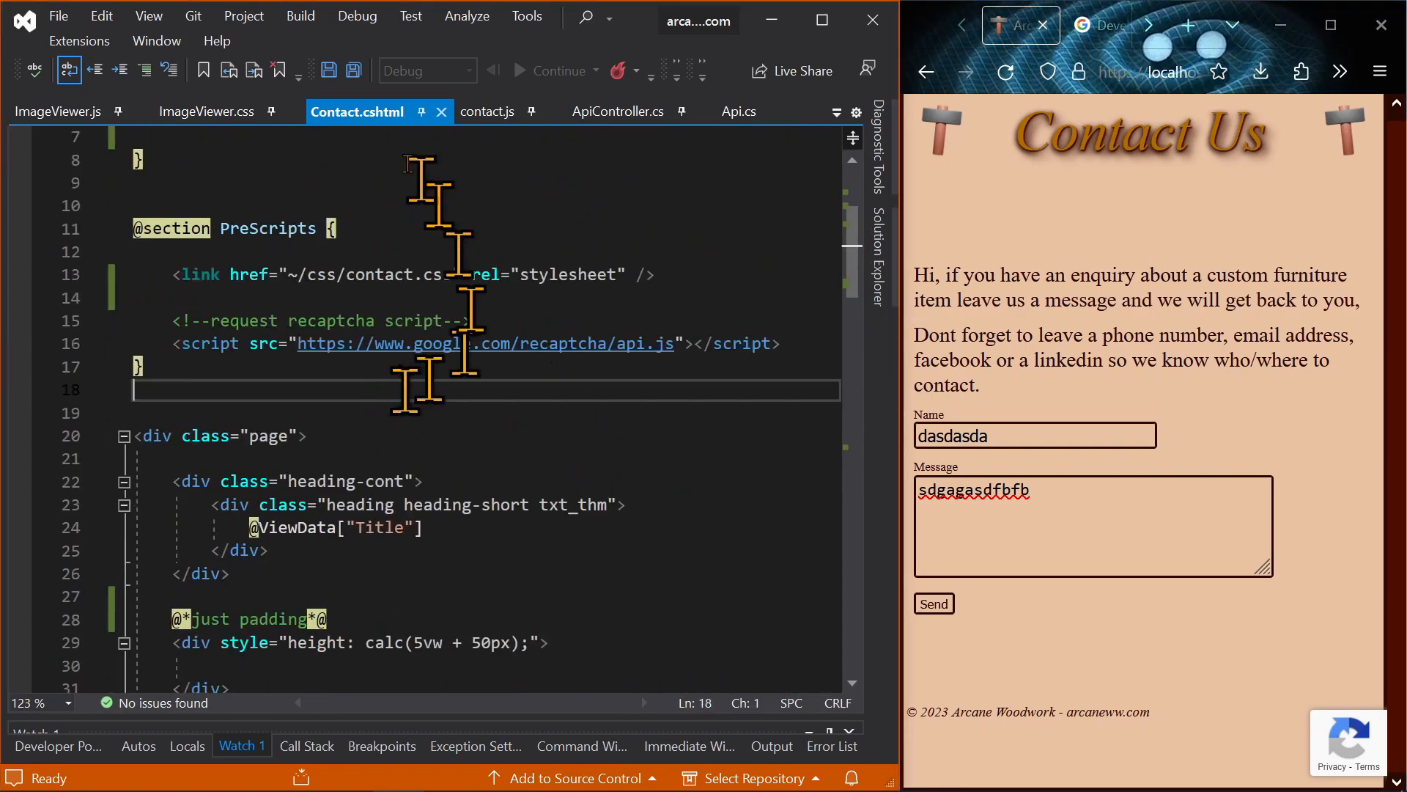
Step: Edit the Message <span> in Contact.cshtml to read 'Message Hello', hot-reloading the live page
{"action": "scroll", "scroll_direction": "down", "scroll_amount": 3}
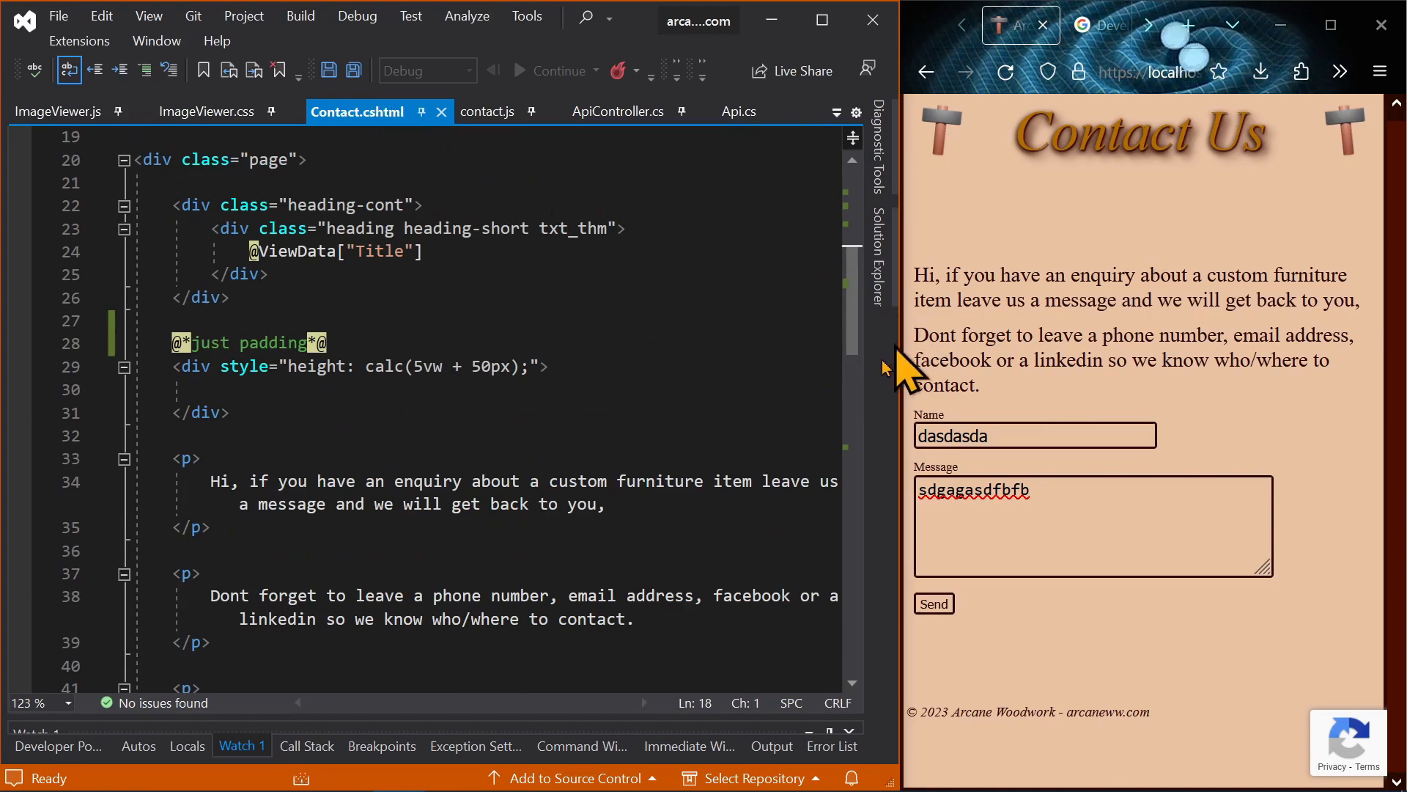
{"action": "scroll", "scroll_direction": "down", "scroll_amount": 3}
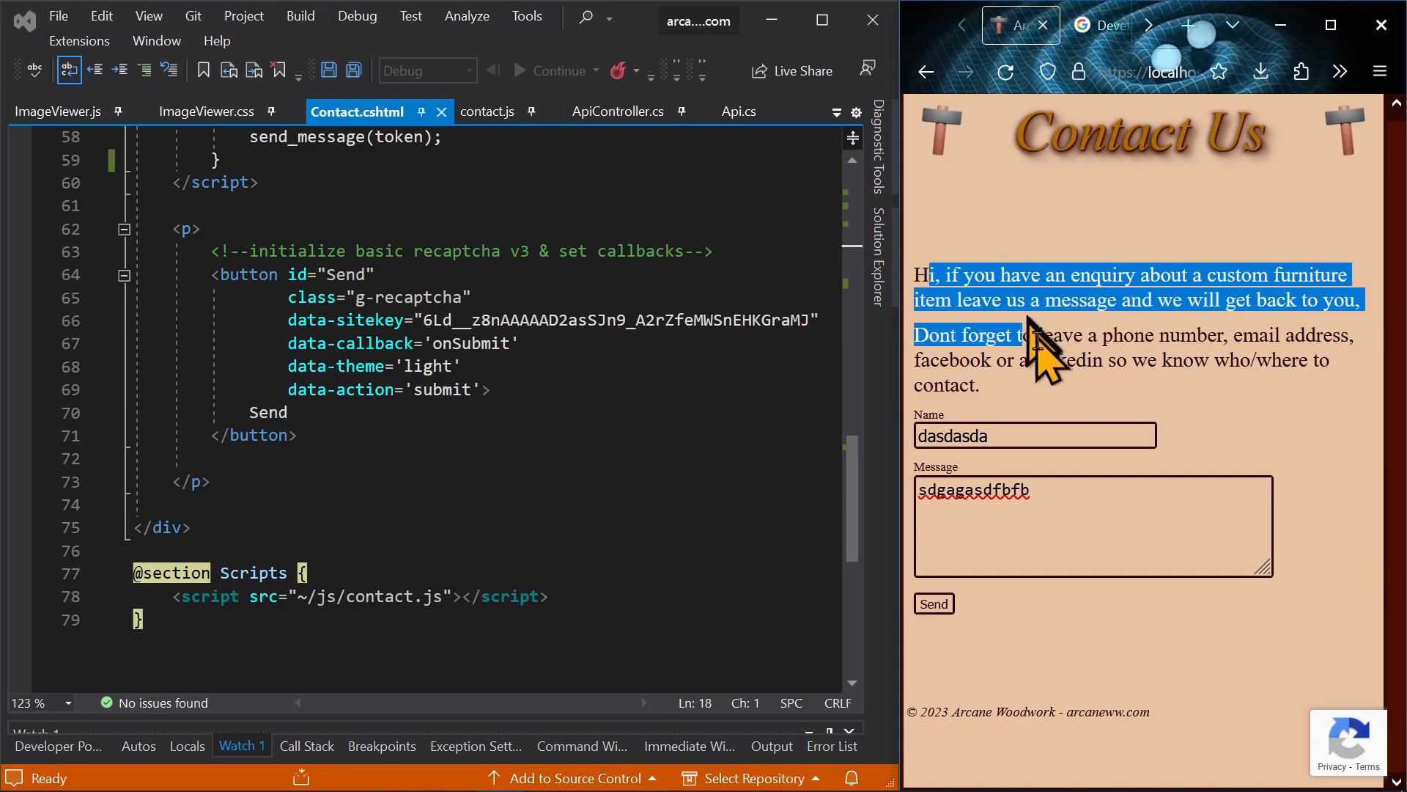
{"action": "left_click", "coordinate": [913, 292]}
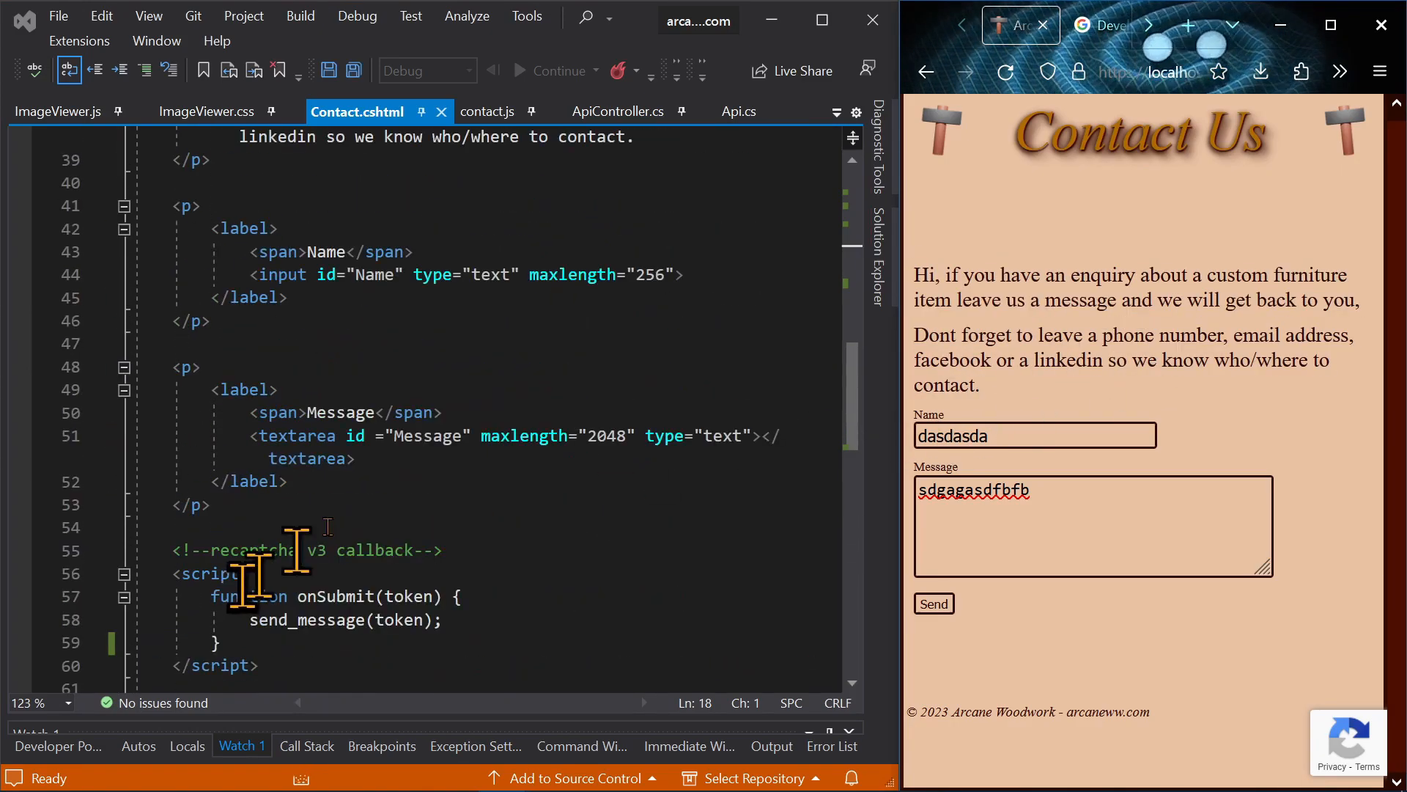
{"action": "left_click", "coordinate": [374, 412]}
{"action": "type", "text": " He"}
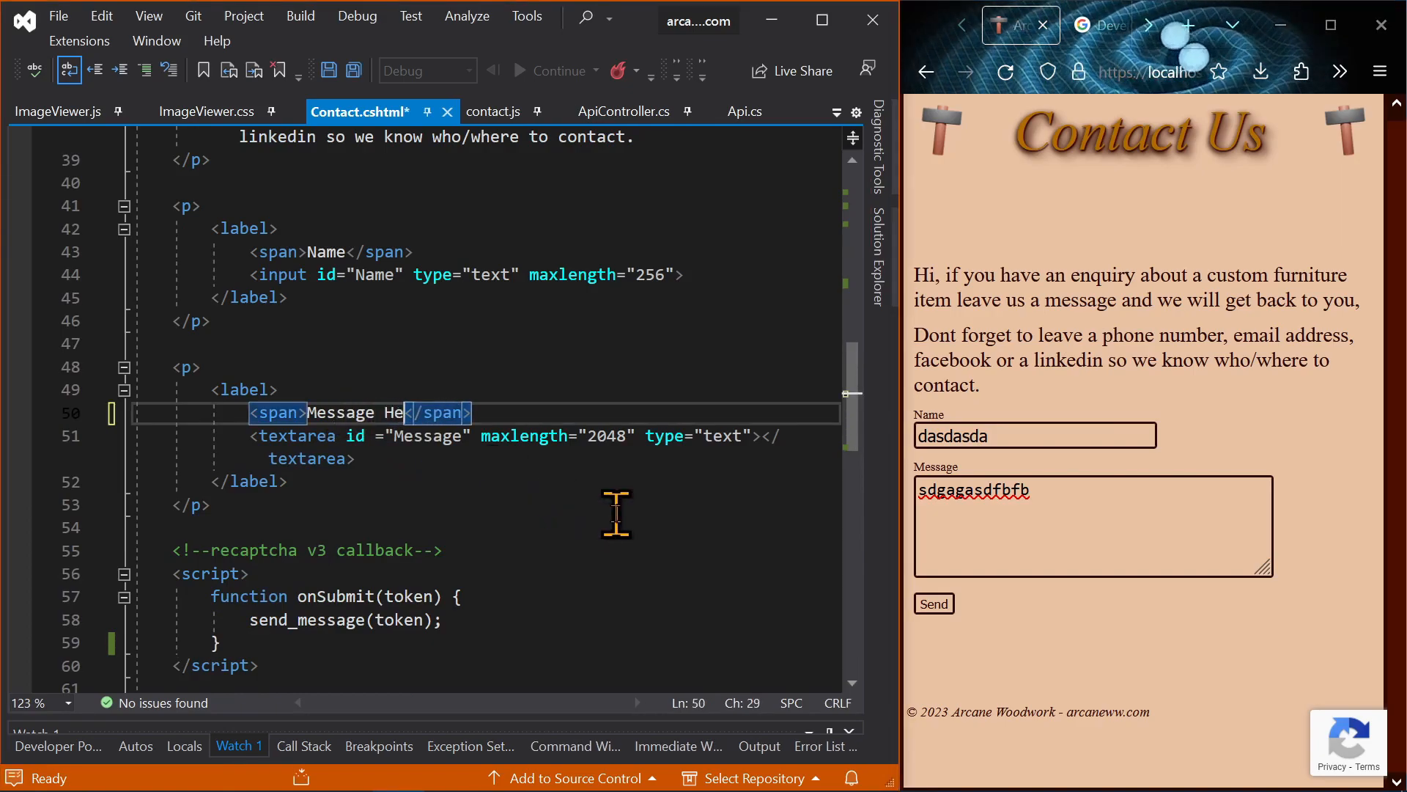
{"action": "type", "text": "llo"}
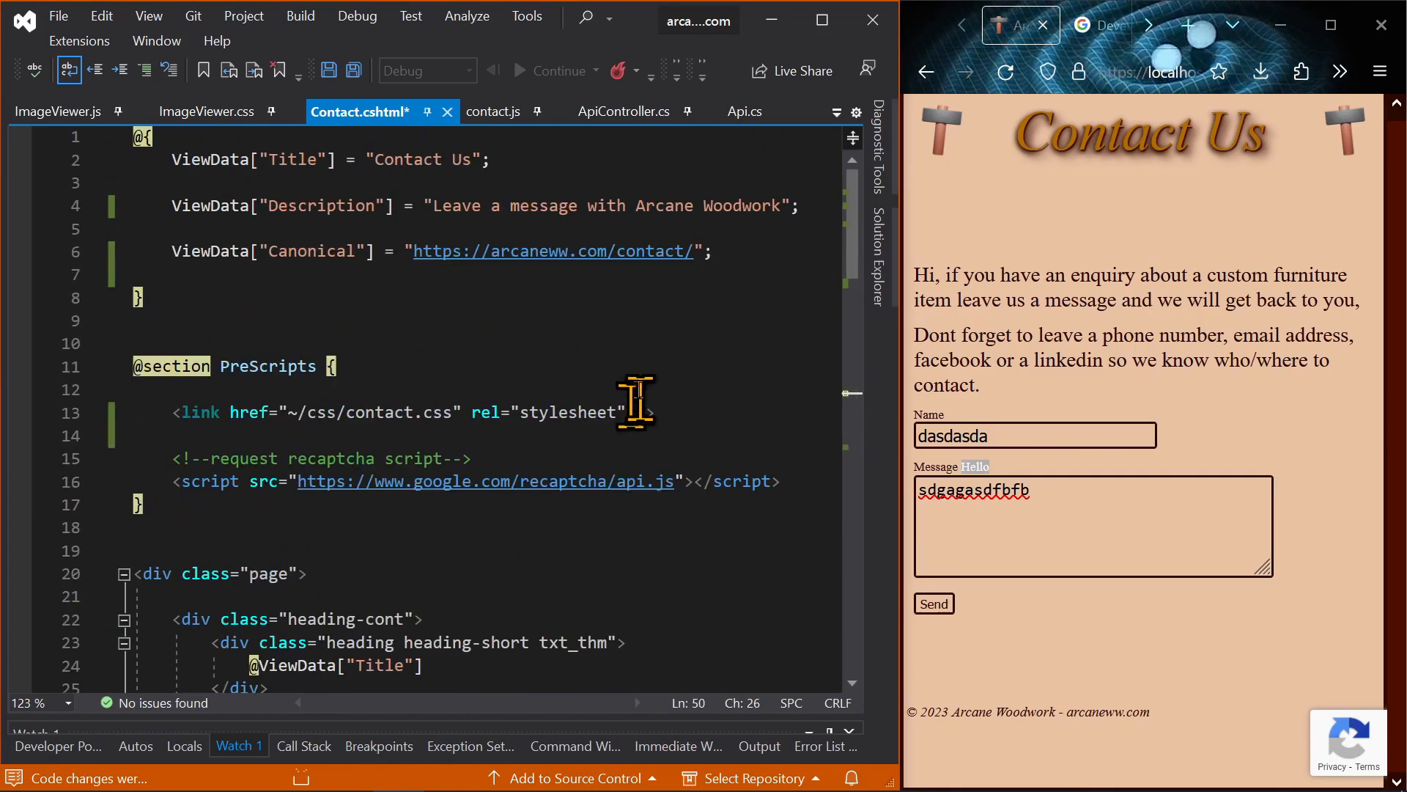
{"action": "scroll", "scroll_direction": "down", "scroll_amount": 3}
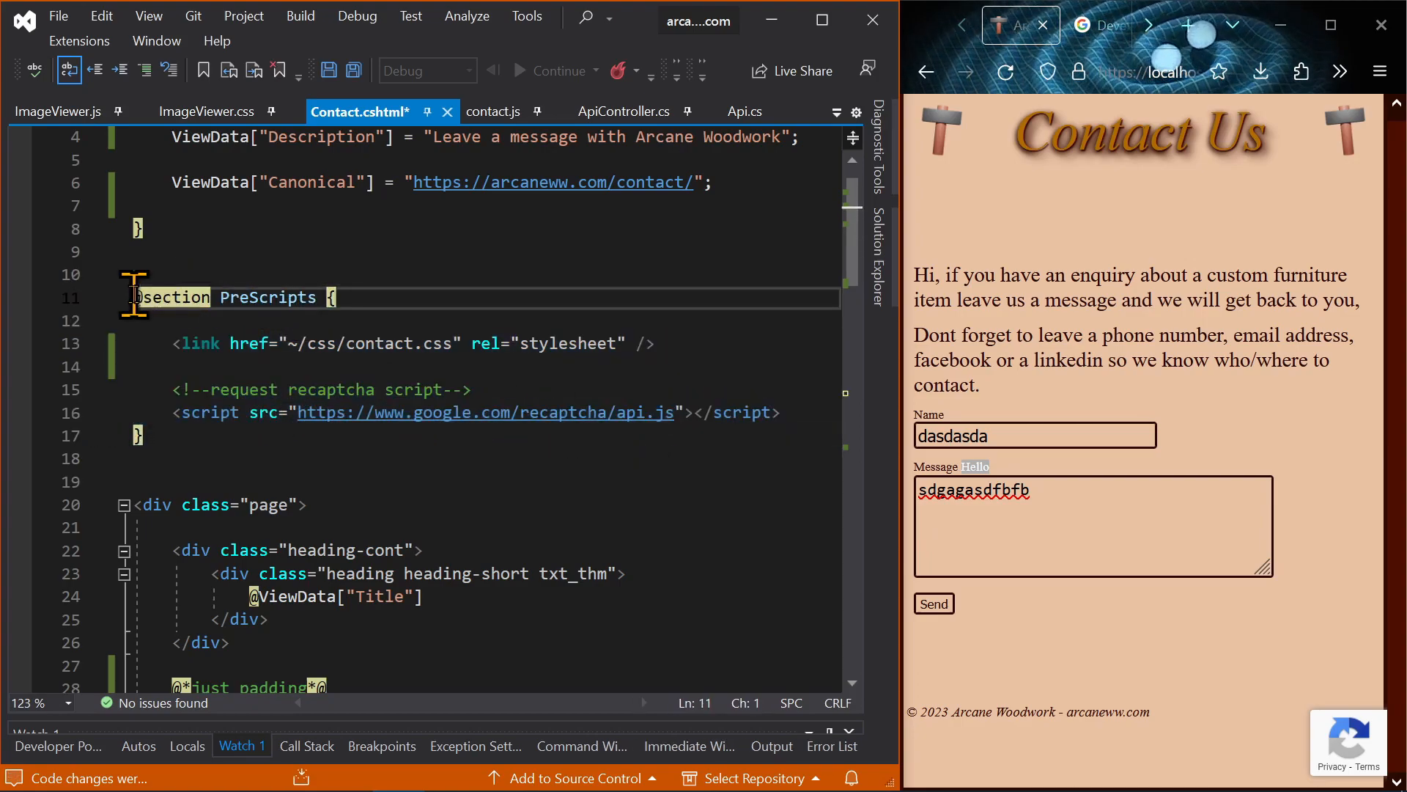
{"action": "left_click", "coordinate": [233, 459]}
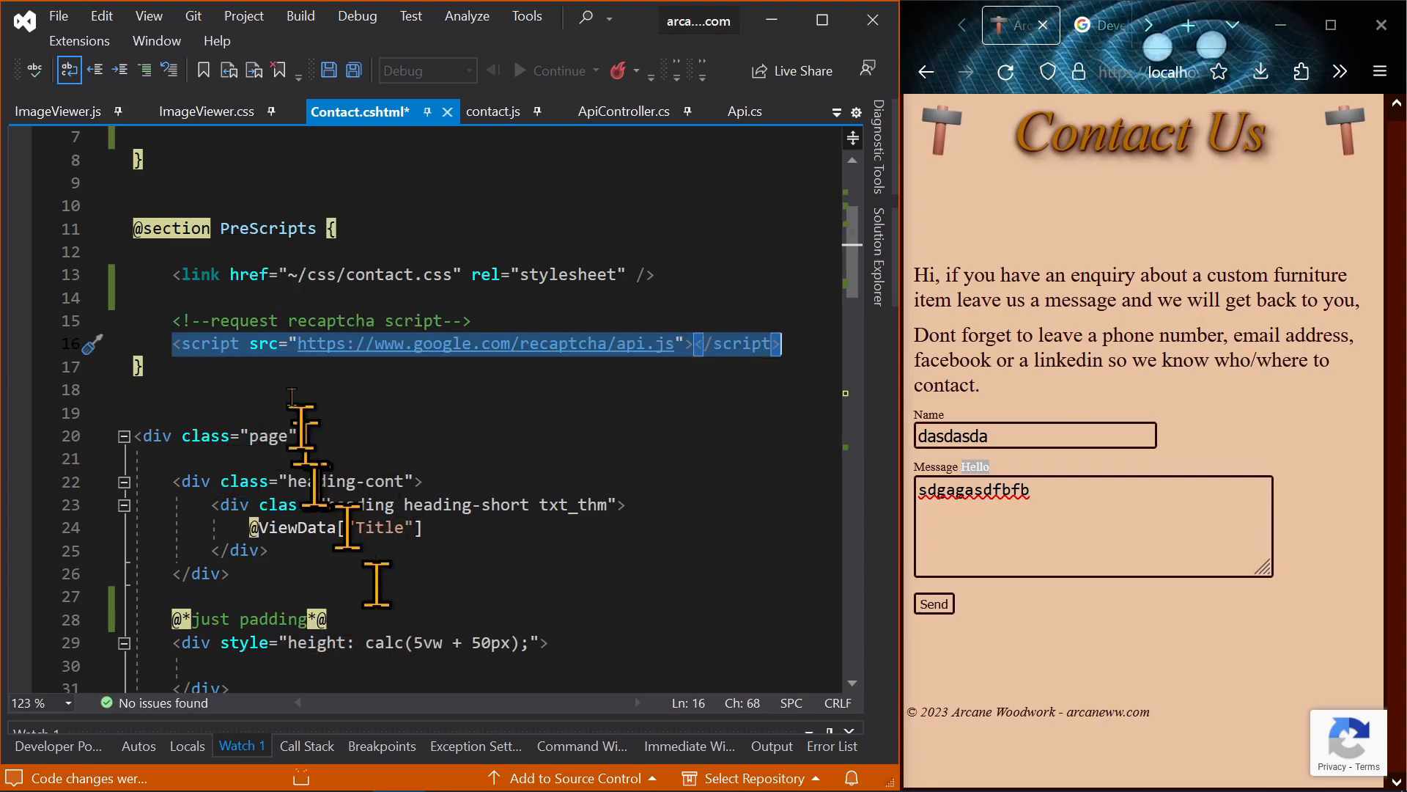
{"action": "double_click", "coordinate": [267, 228]}
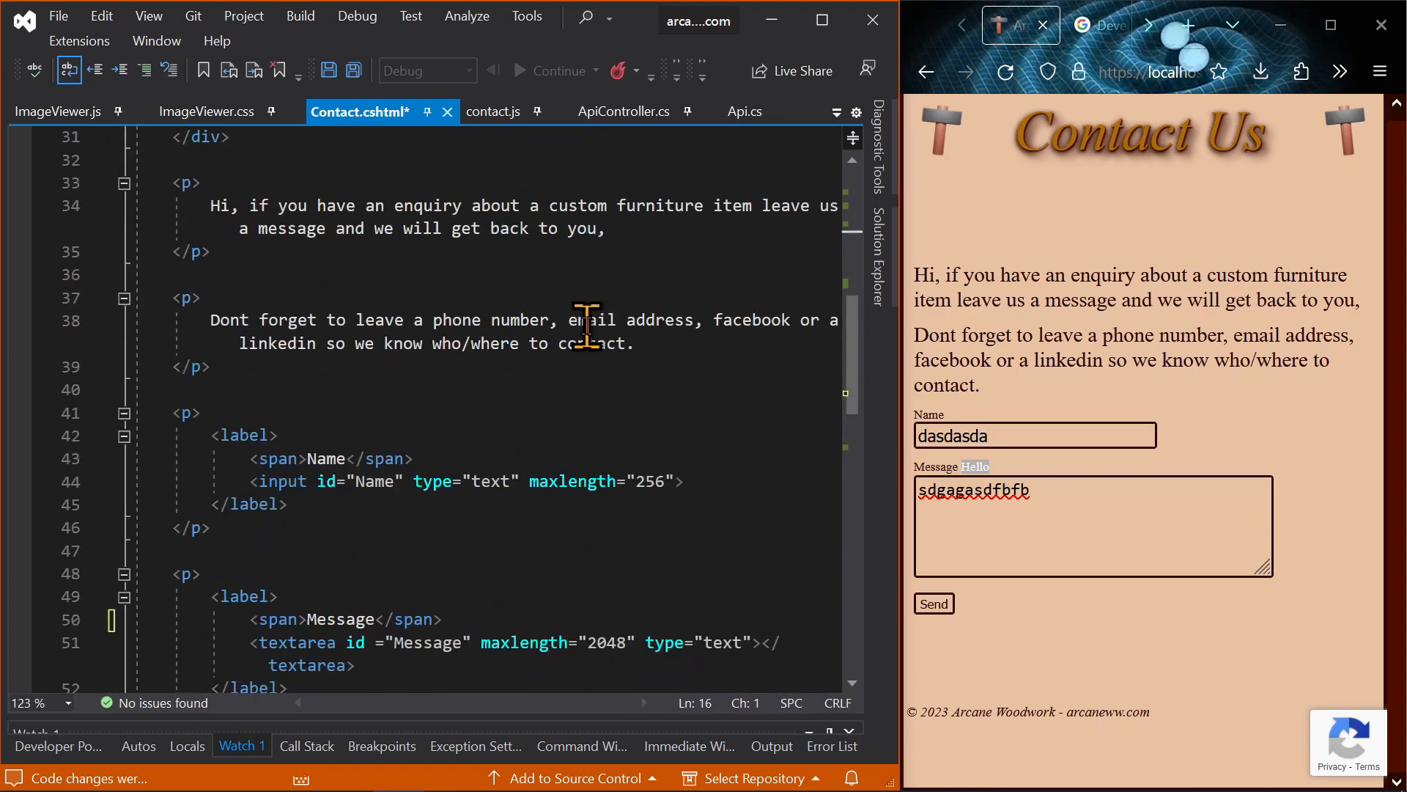
Step: Change the reCAPTCHA Send button's data-theme value from 'light' to 'dark' in Contact.cshtml
{"action": "scroll", "scroll_direction": "down", "scroll_amount": 3}
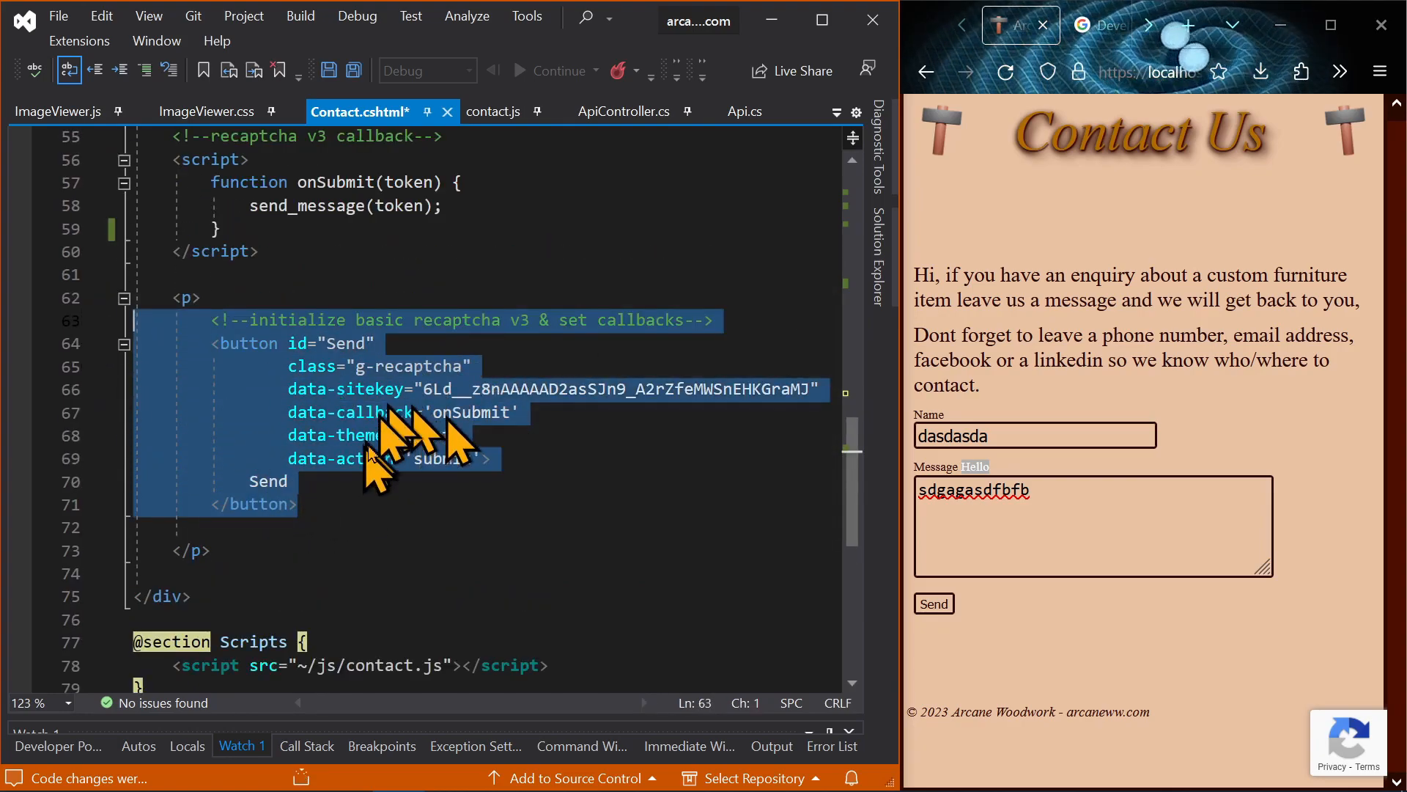
{"action": "left_click", "coordinate": [1089, 25]}
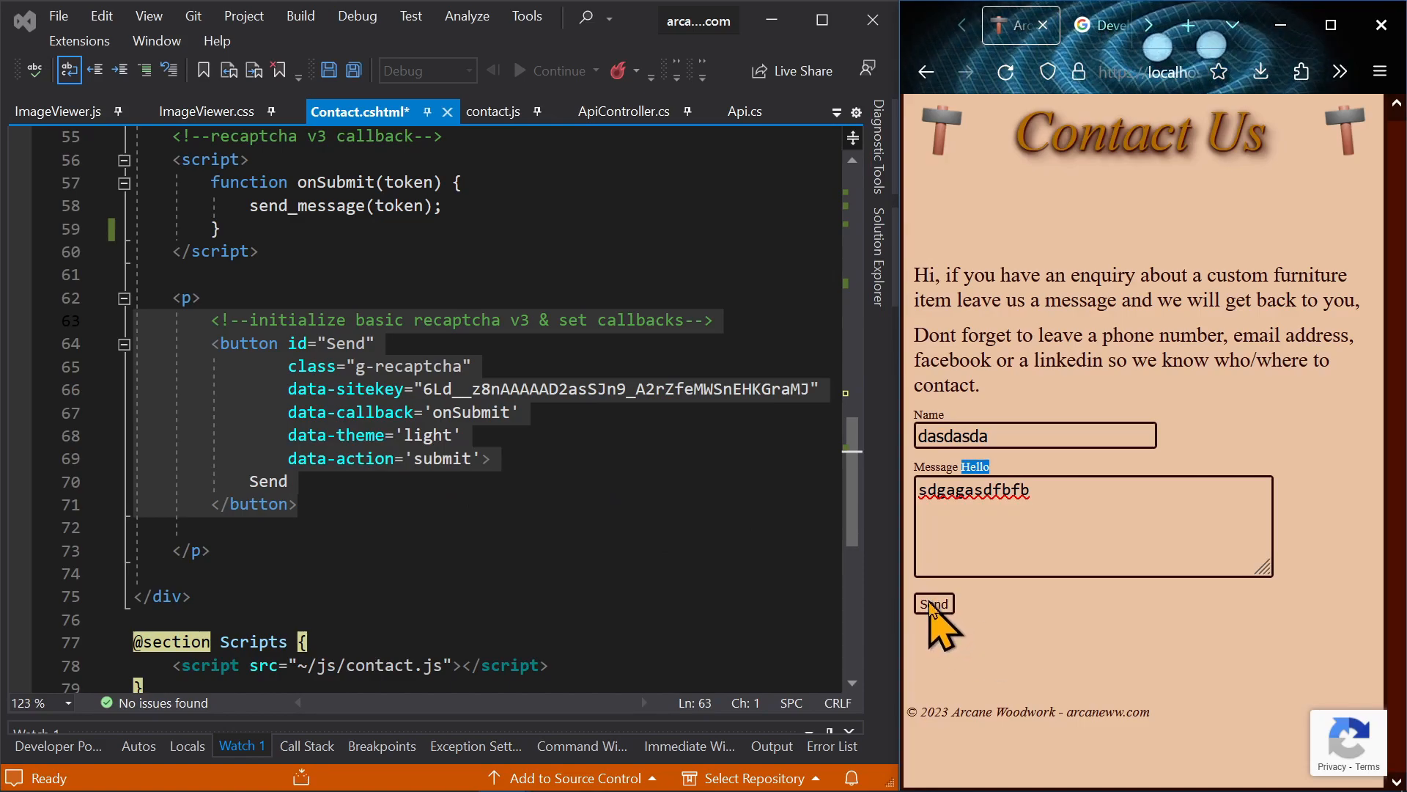
{"action": "mouse_move", "coordinate": [1326, 501]}
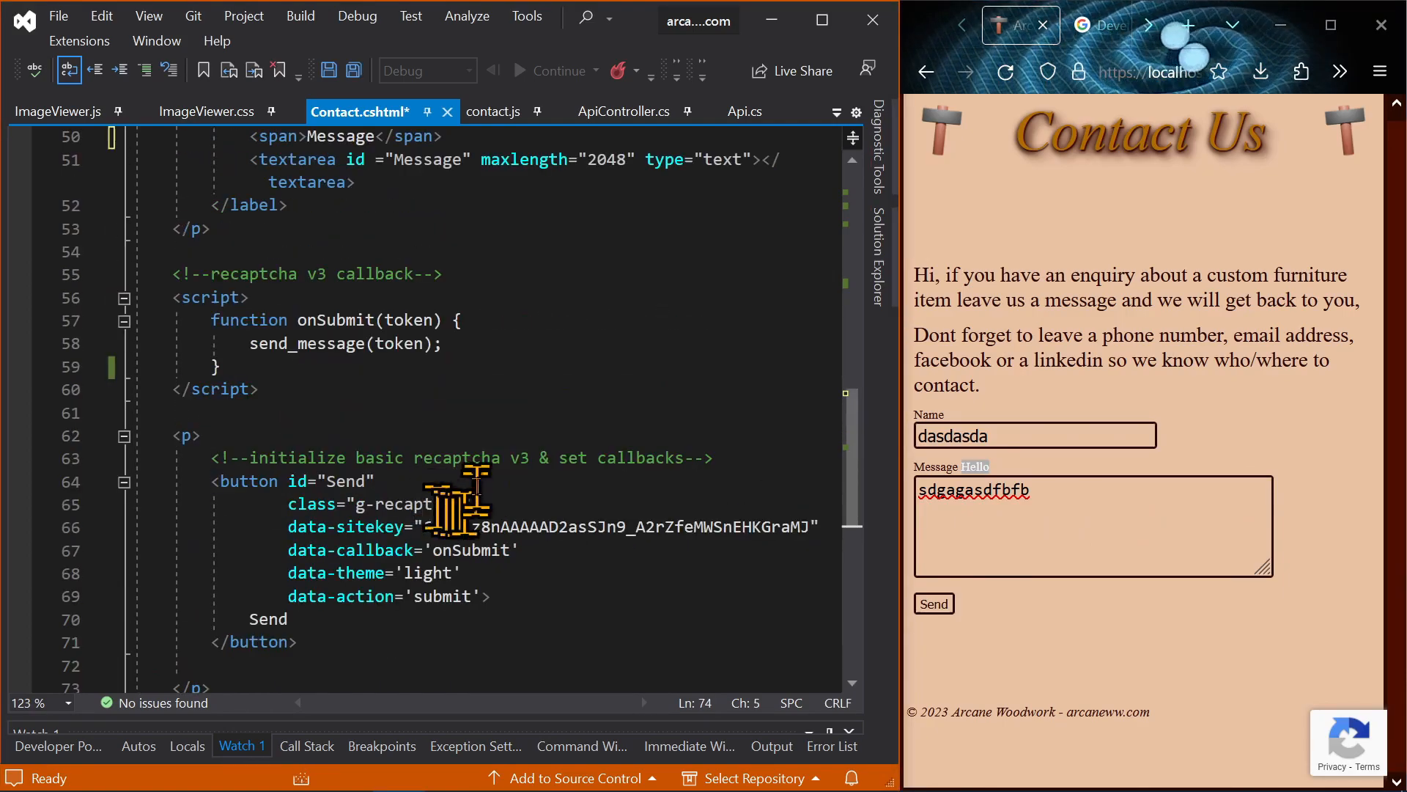
{"action": "double_click", "coordinate": [460, 412]}
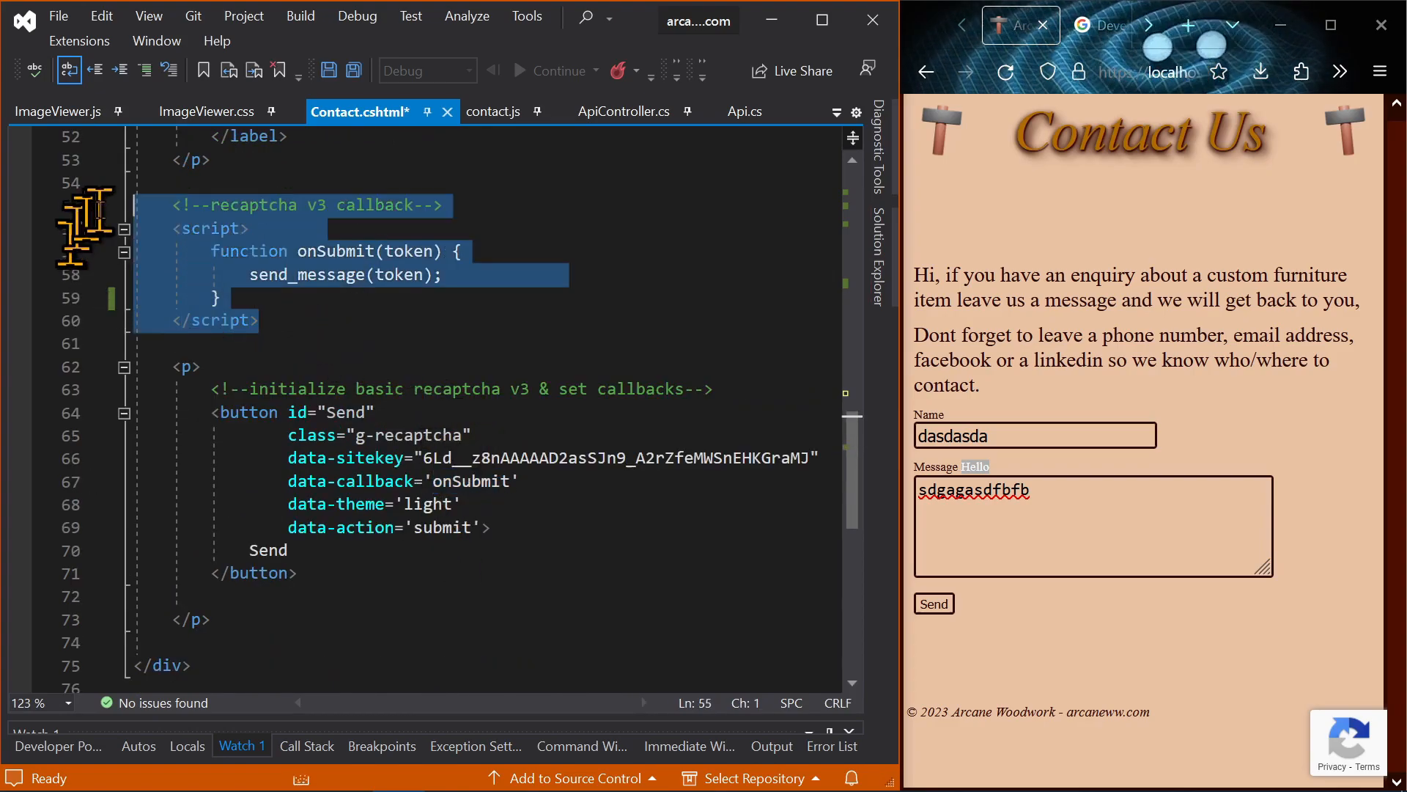
{"action": "double_click", "coordinate": [428, 502]}
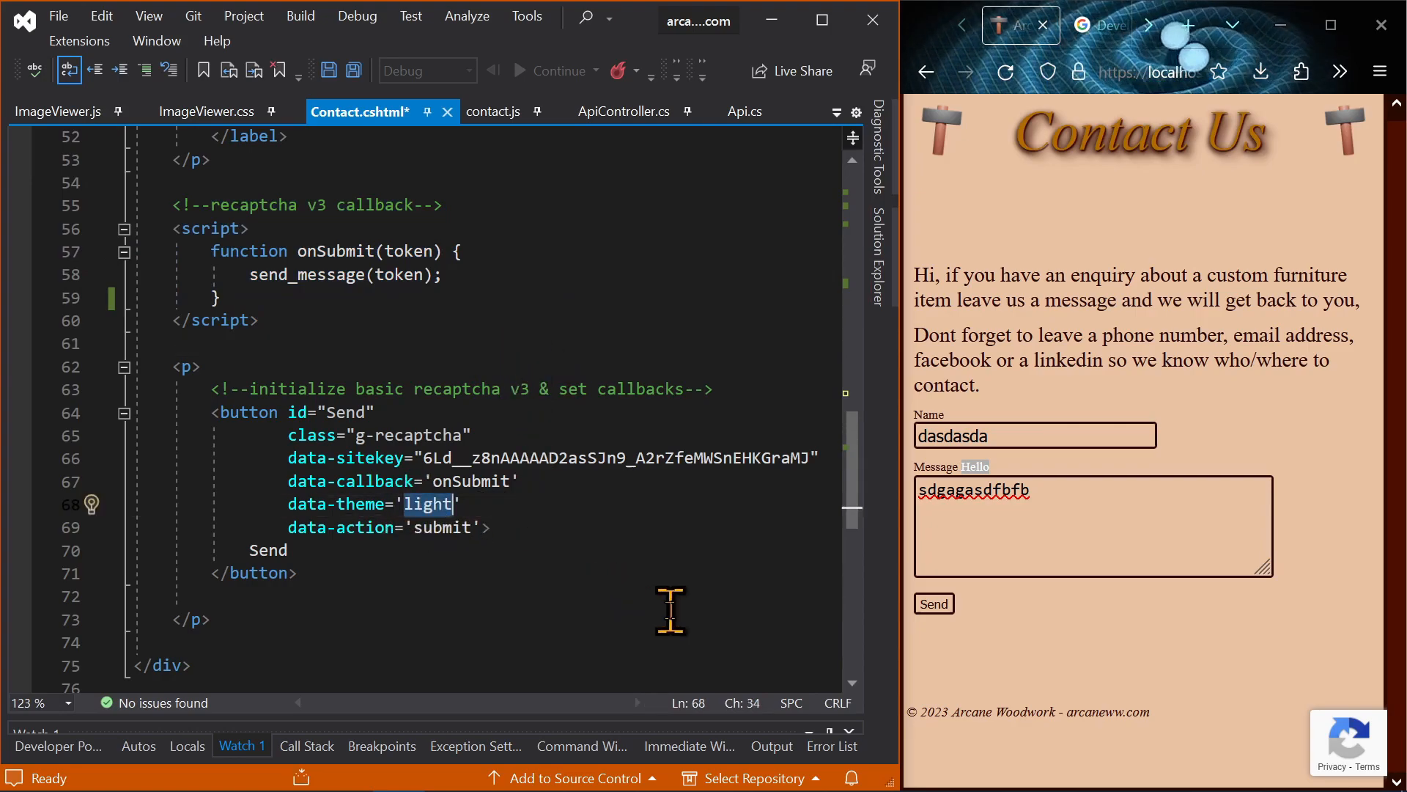
{"action": "type", "text": "dark"}
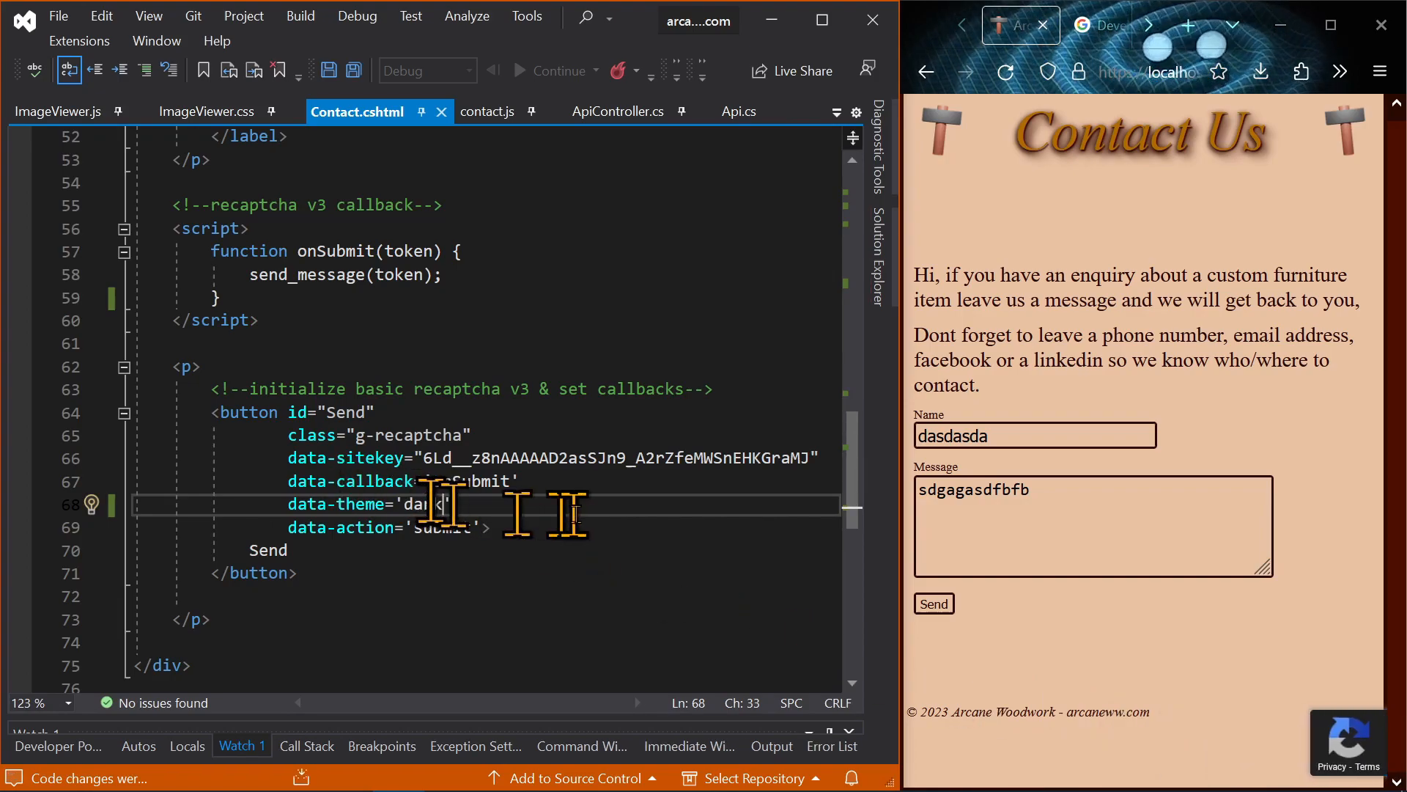
Step: Restore data-theme to 'light' and highlight the data-sitekey and onSubmit data-callback values
{"action": "type", "text": "light"}
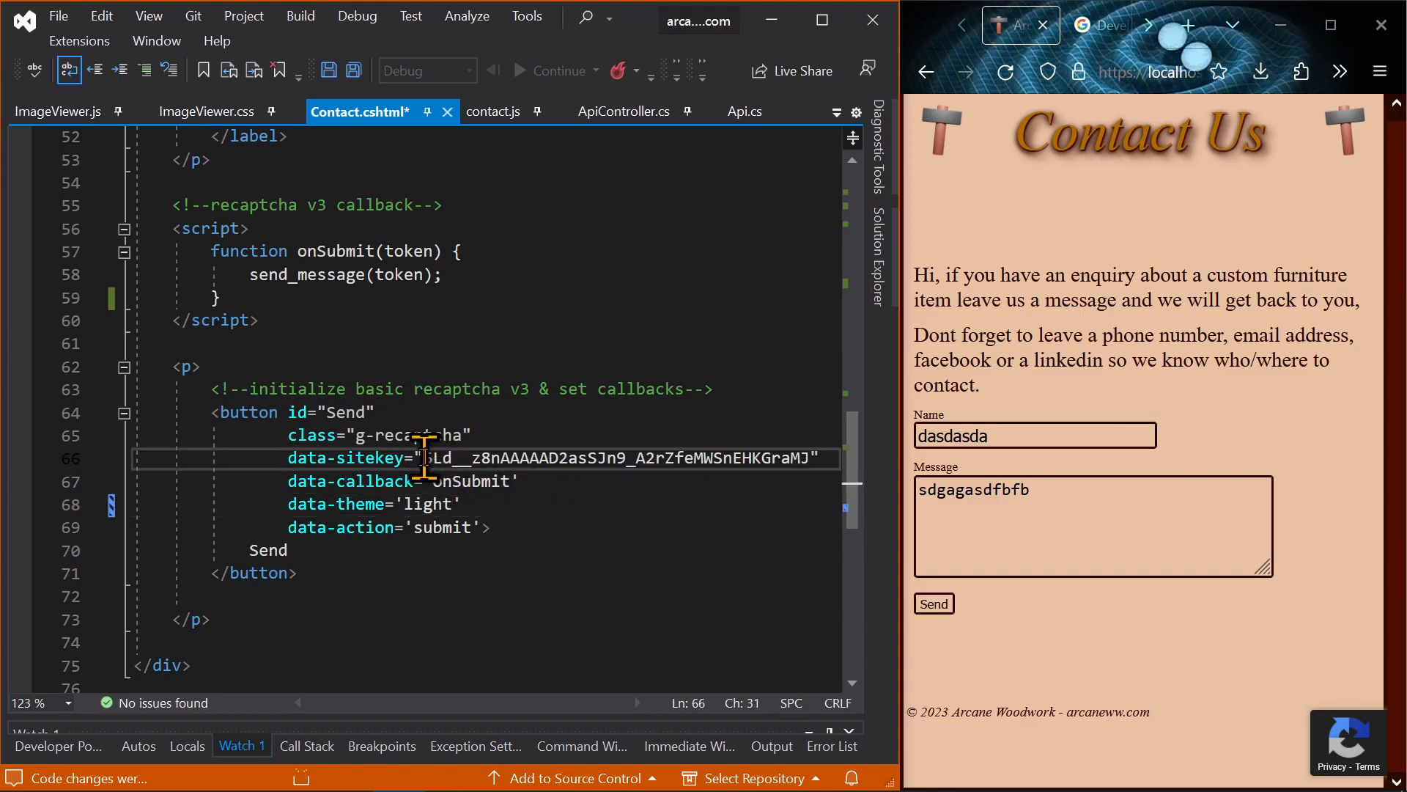
{"action": "left_click_drag", "start_coordinate": [423, 458], "coordinate": [807, 458]}
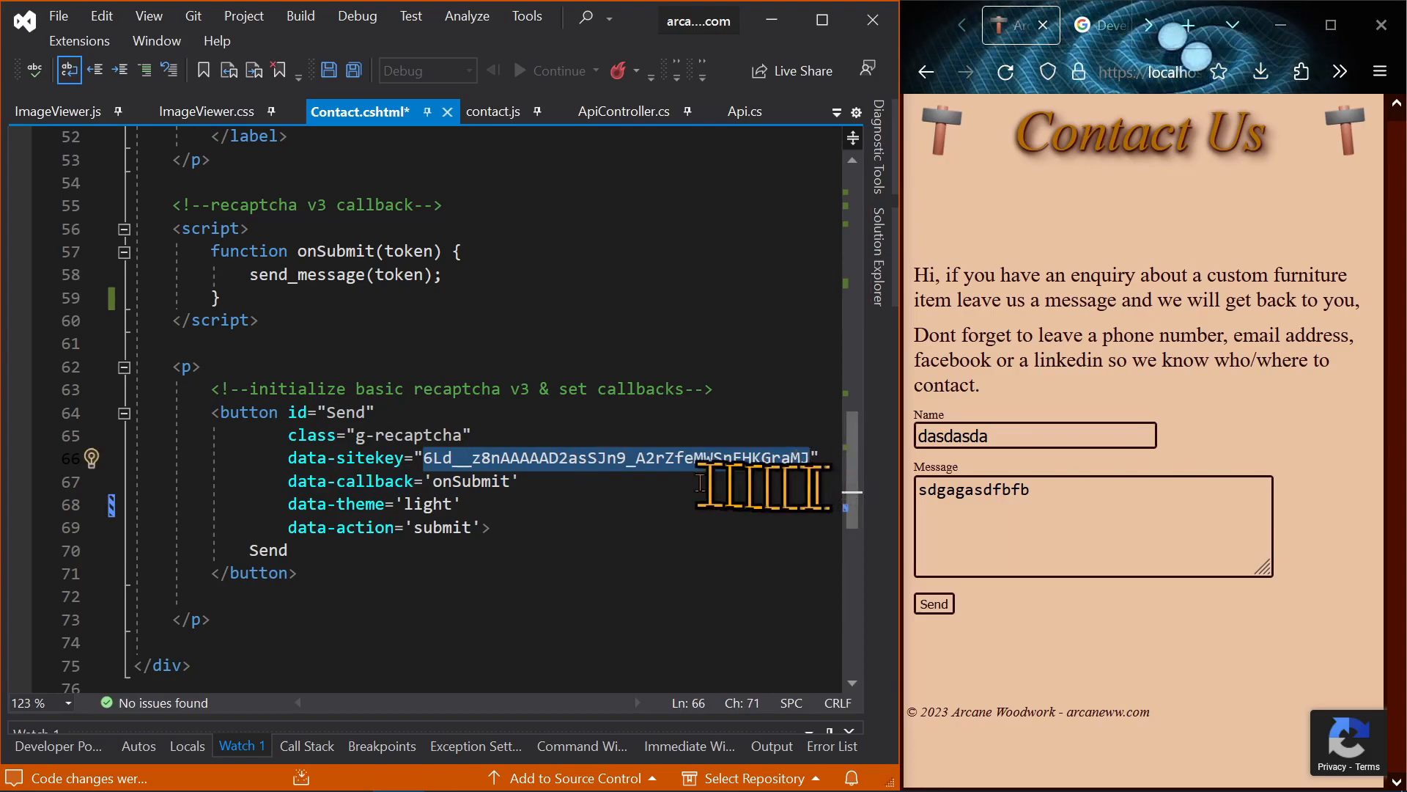
{"action": "left_click", "coordinate": [429, 457]}
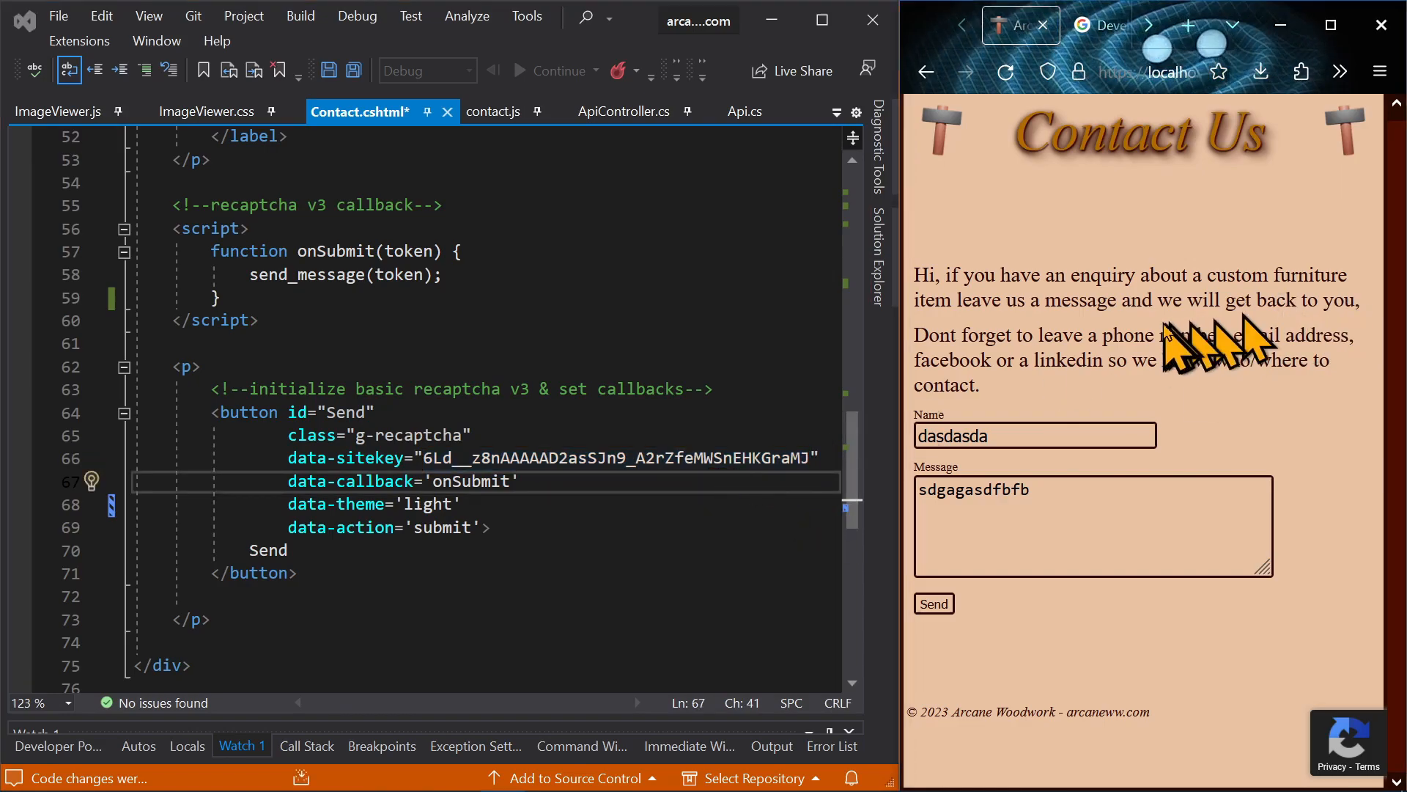
{"action": "mouse_move", "coordinate": [1135, 664]}
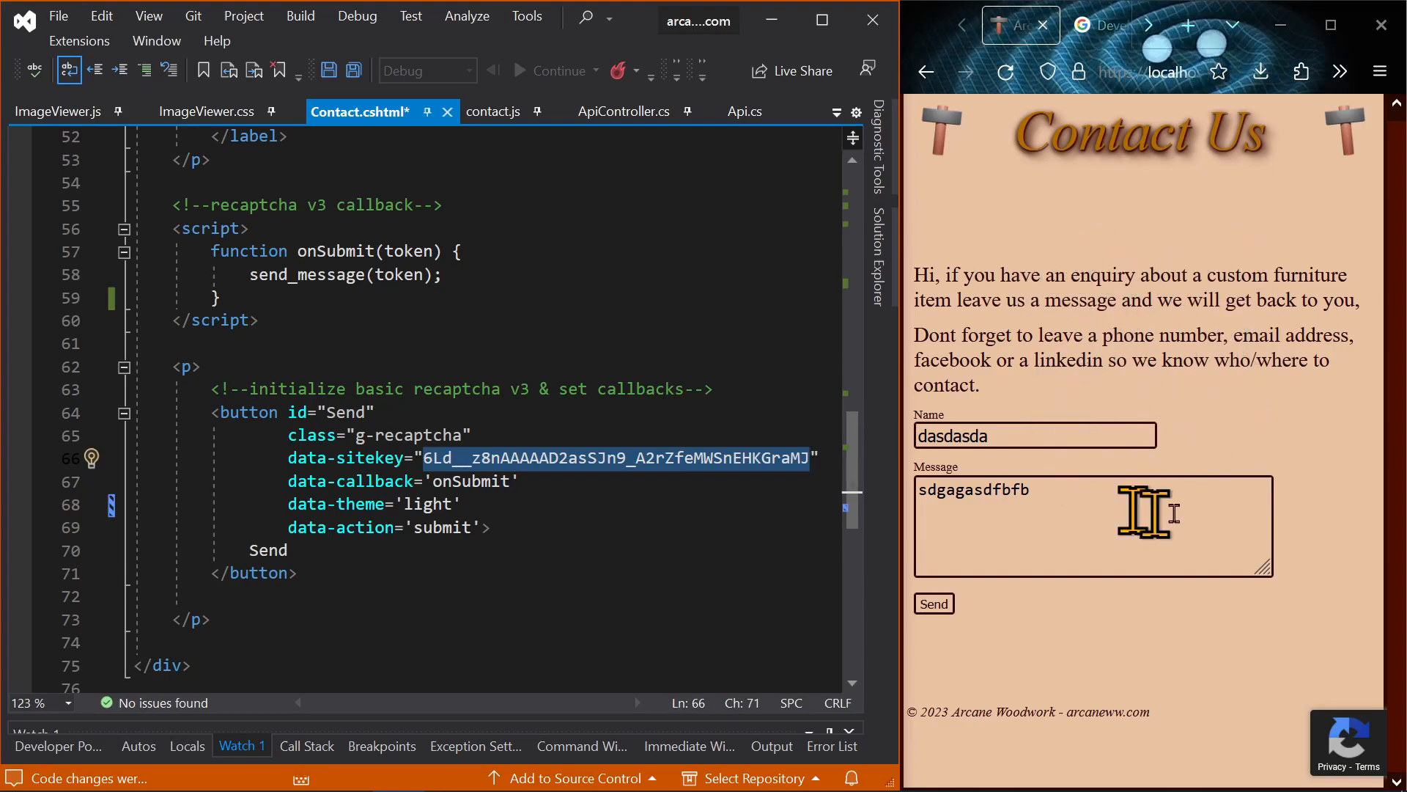
{"action": "mouse_move", "coordinate": [1129, 431]}
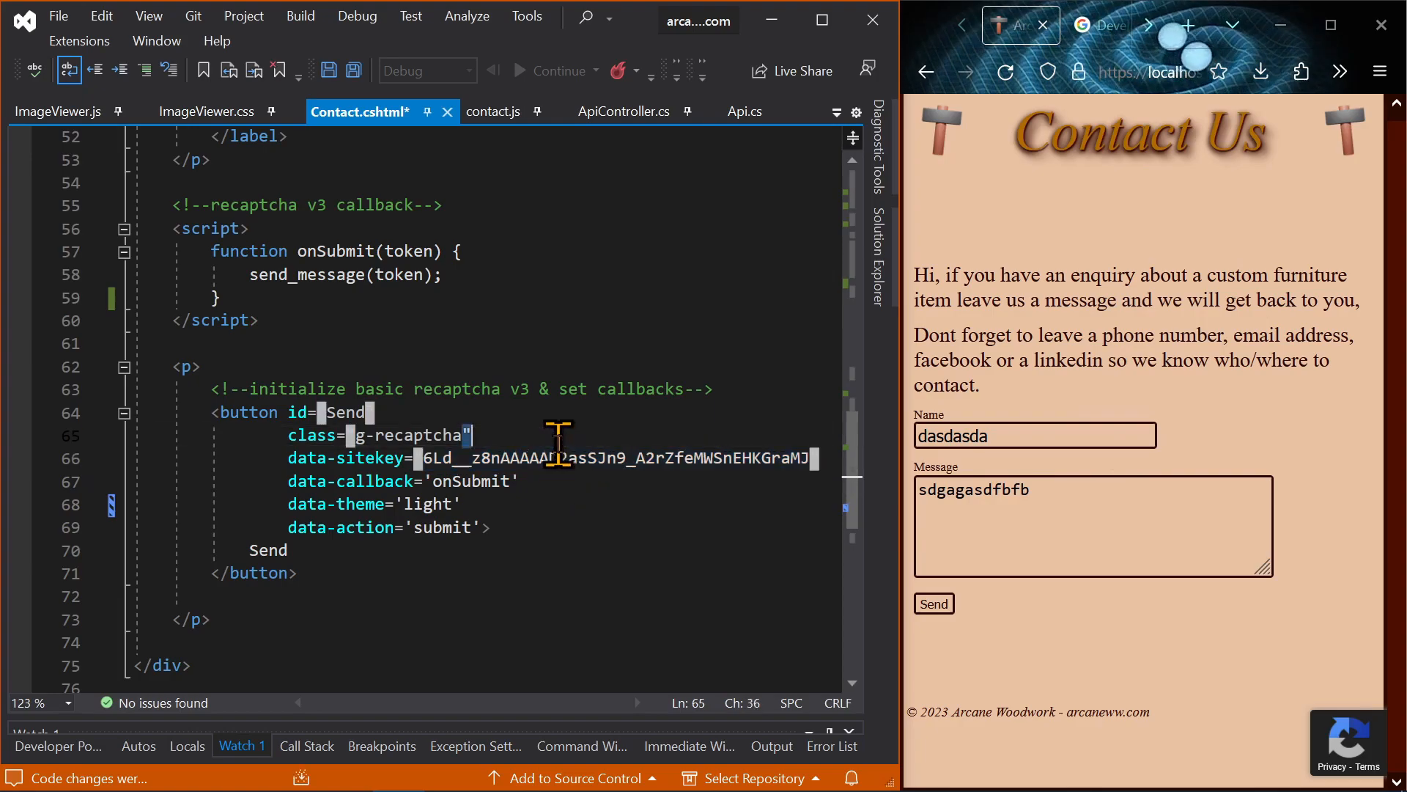
{"action": "double_click", "coordinate": [614, 457]}
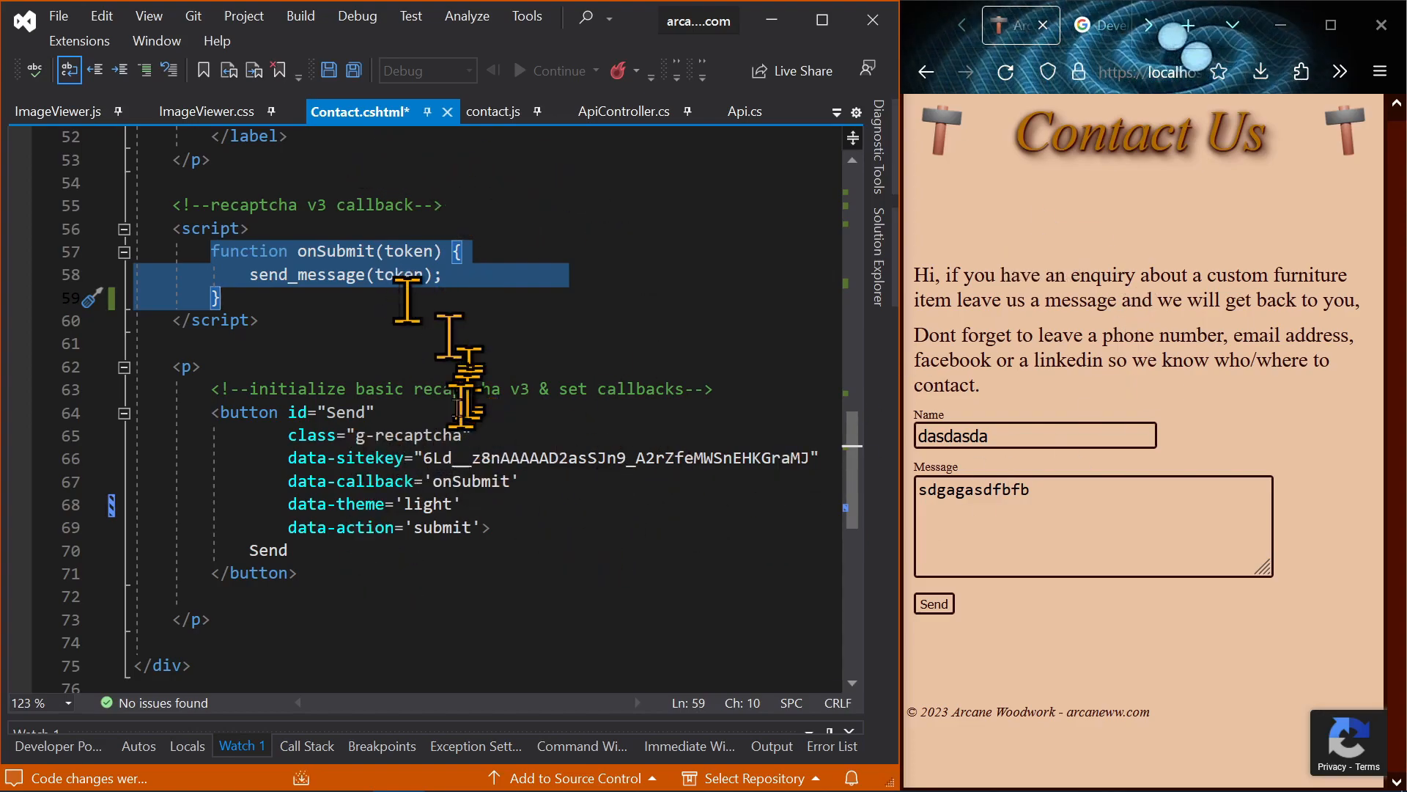
{"action": "left_click", "coordinate": [334, 229]}
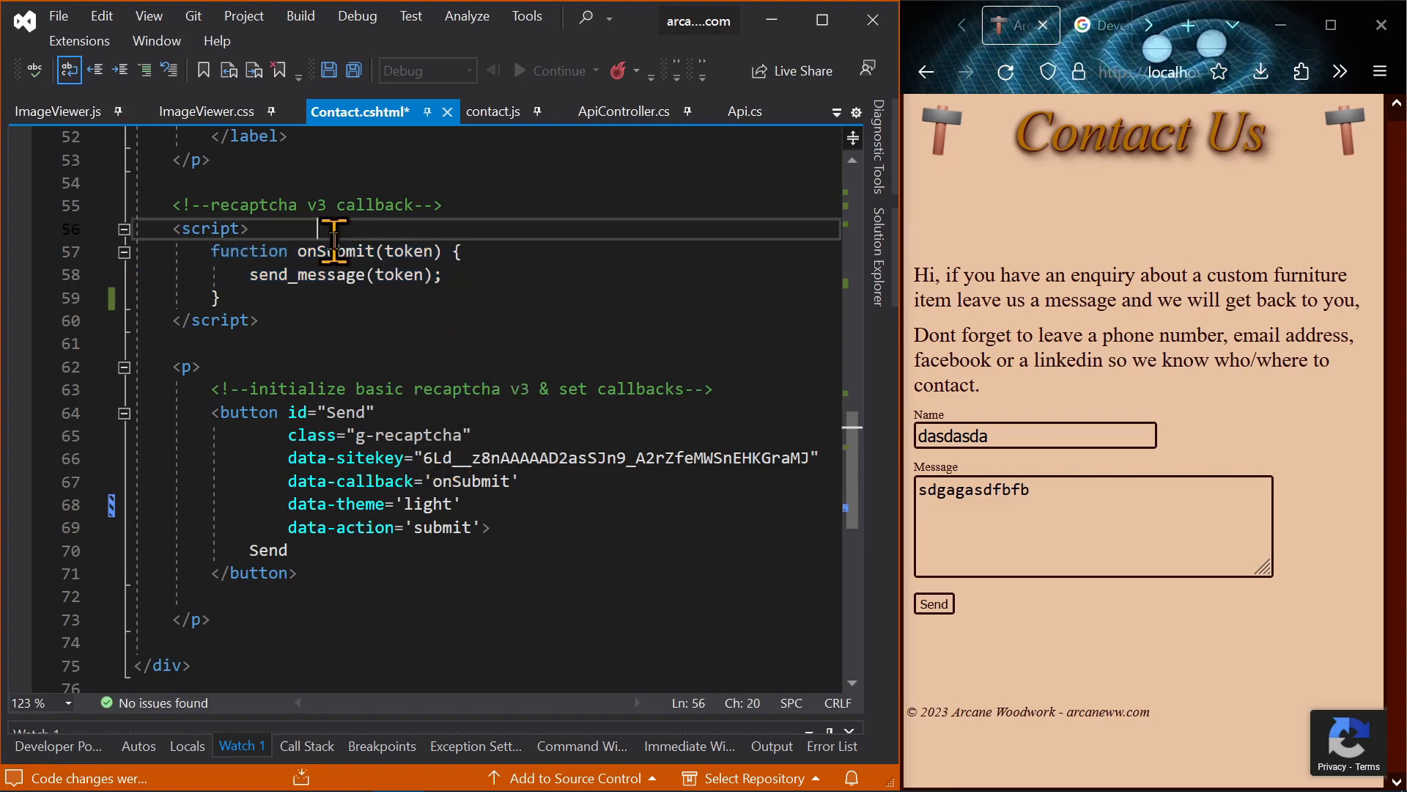
{"action": "double_click", "coordinate": [409, 250]}
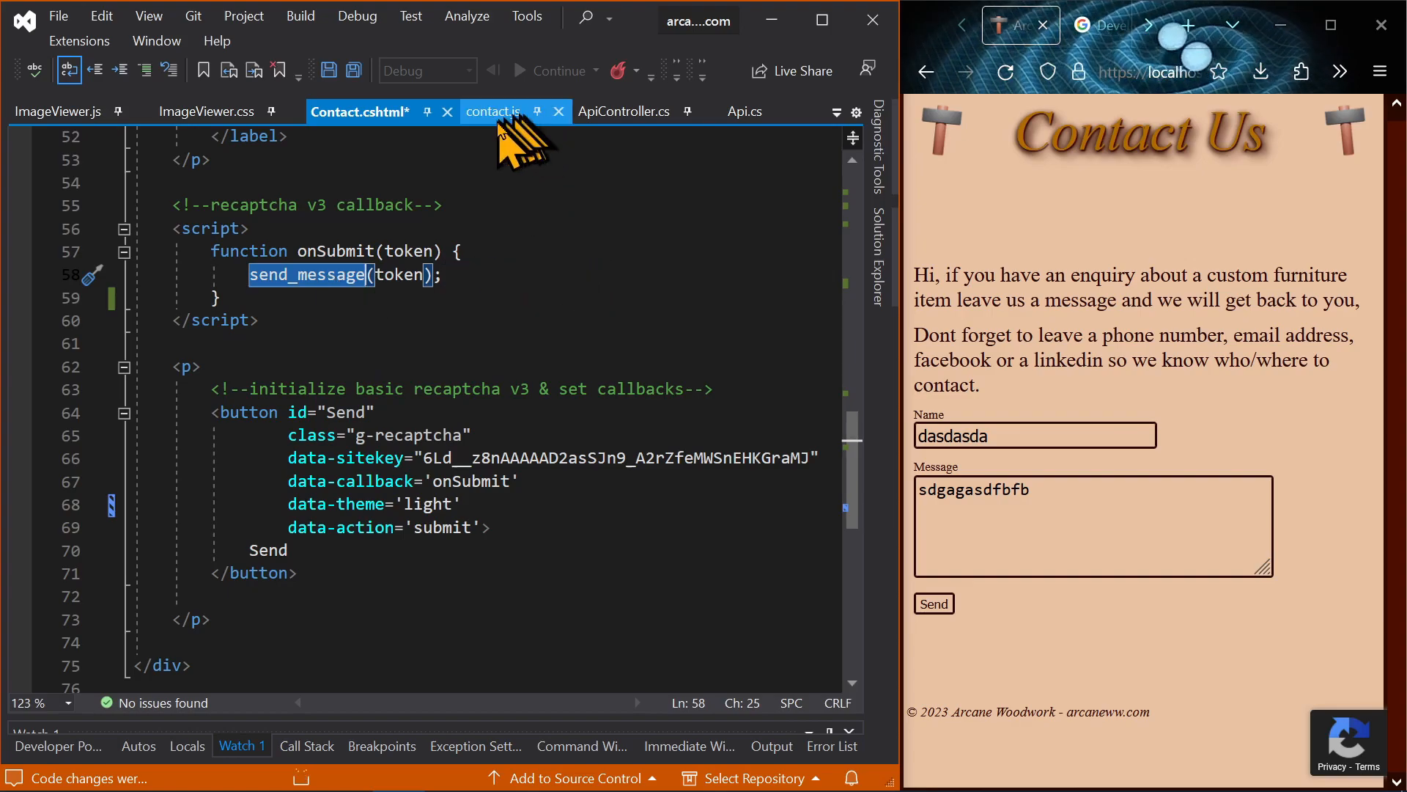
Step: Review contact.js's send_message code against the Name and Message input ids in Contact.cshtml
{"action": "left_click", "coordinate": [492, 111]}
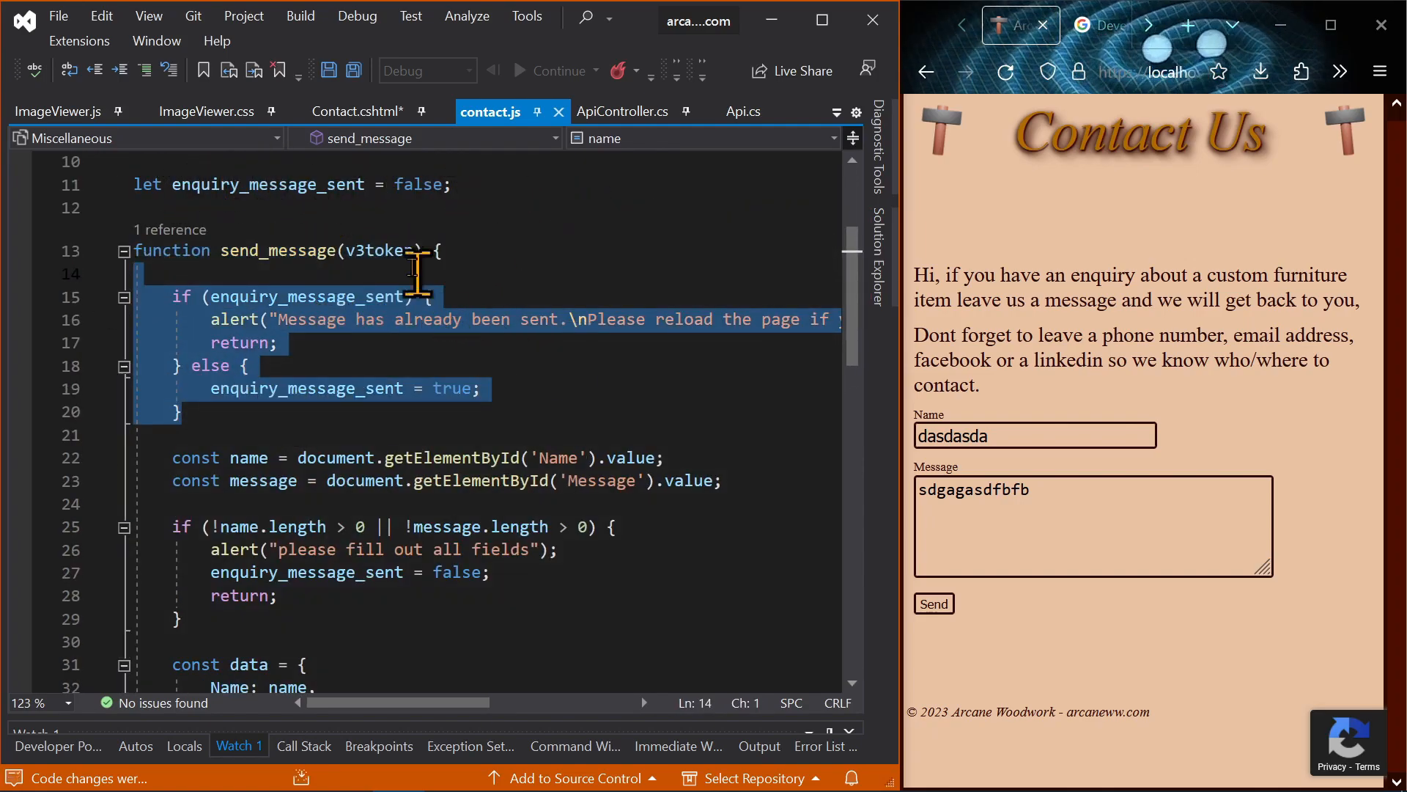
{"action": "scroll", "scroll_direction": "down", "scroll_amount": 3}
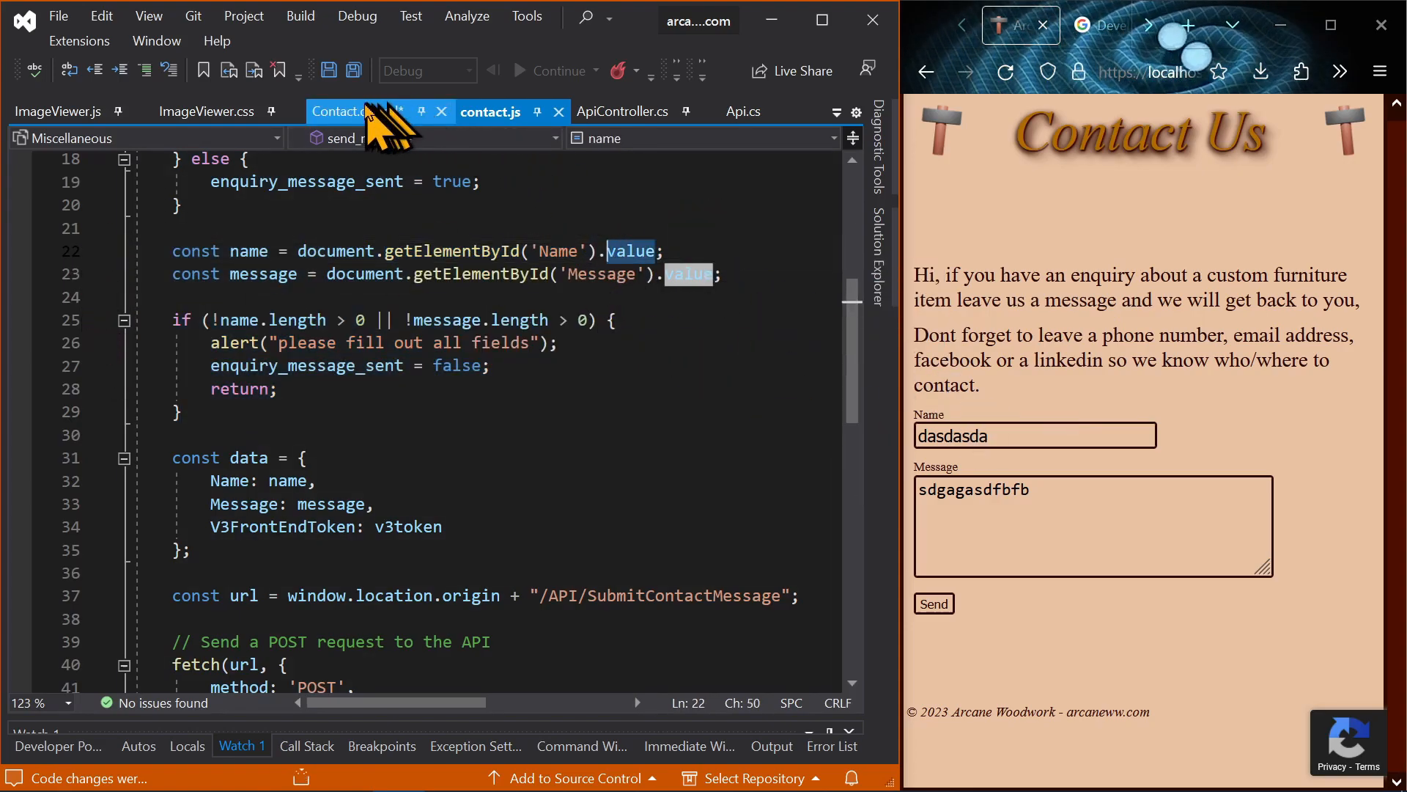
{"action": "left_click", "coordinate": [339, 111]}
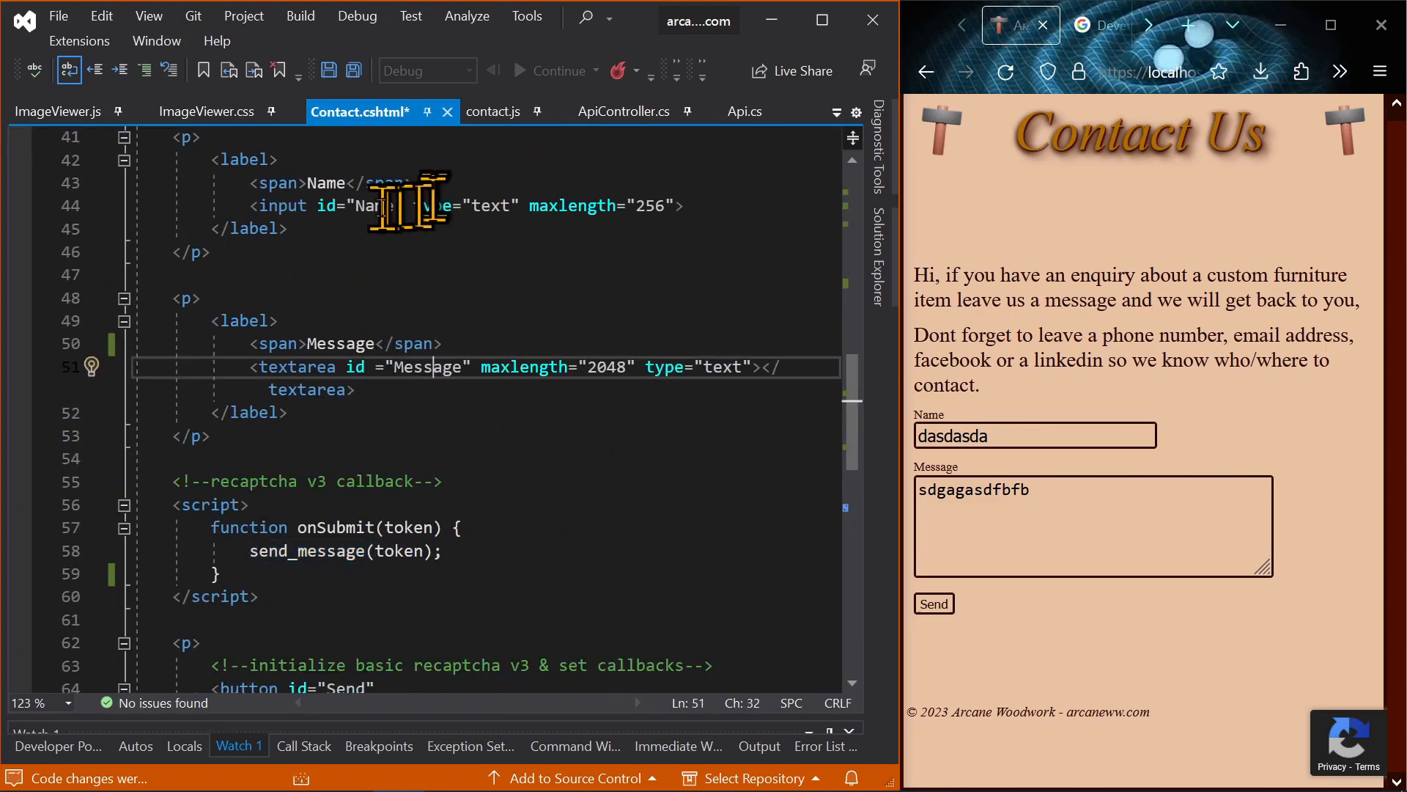
{"action": "left_click", "coordinate": [1032, 436]}
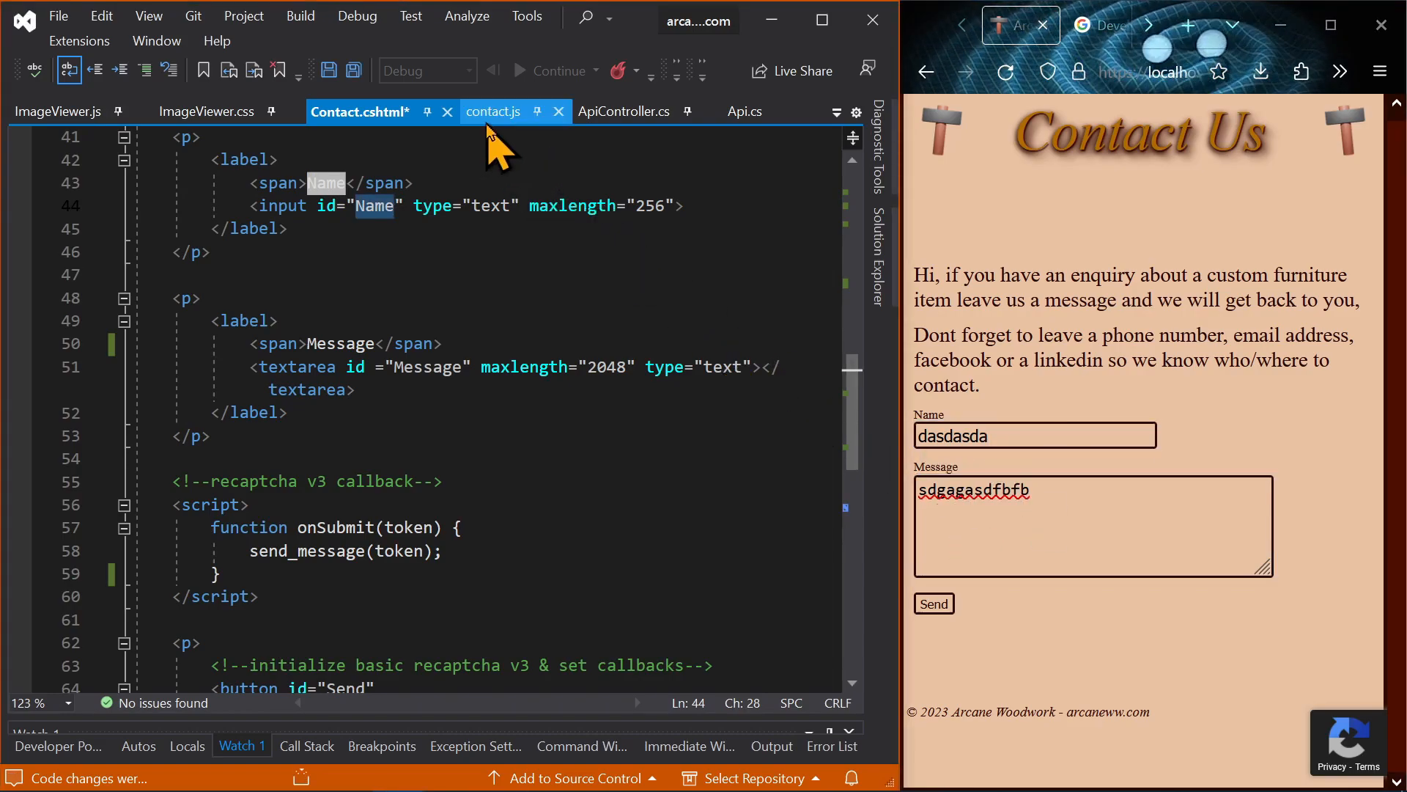
Step: Highlight the empty-name check and the sent-flag reset lines in send_message
{"action": "left_click", "coordinate": [492, 112]}
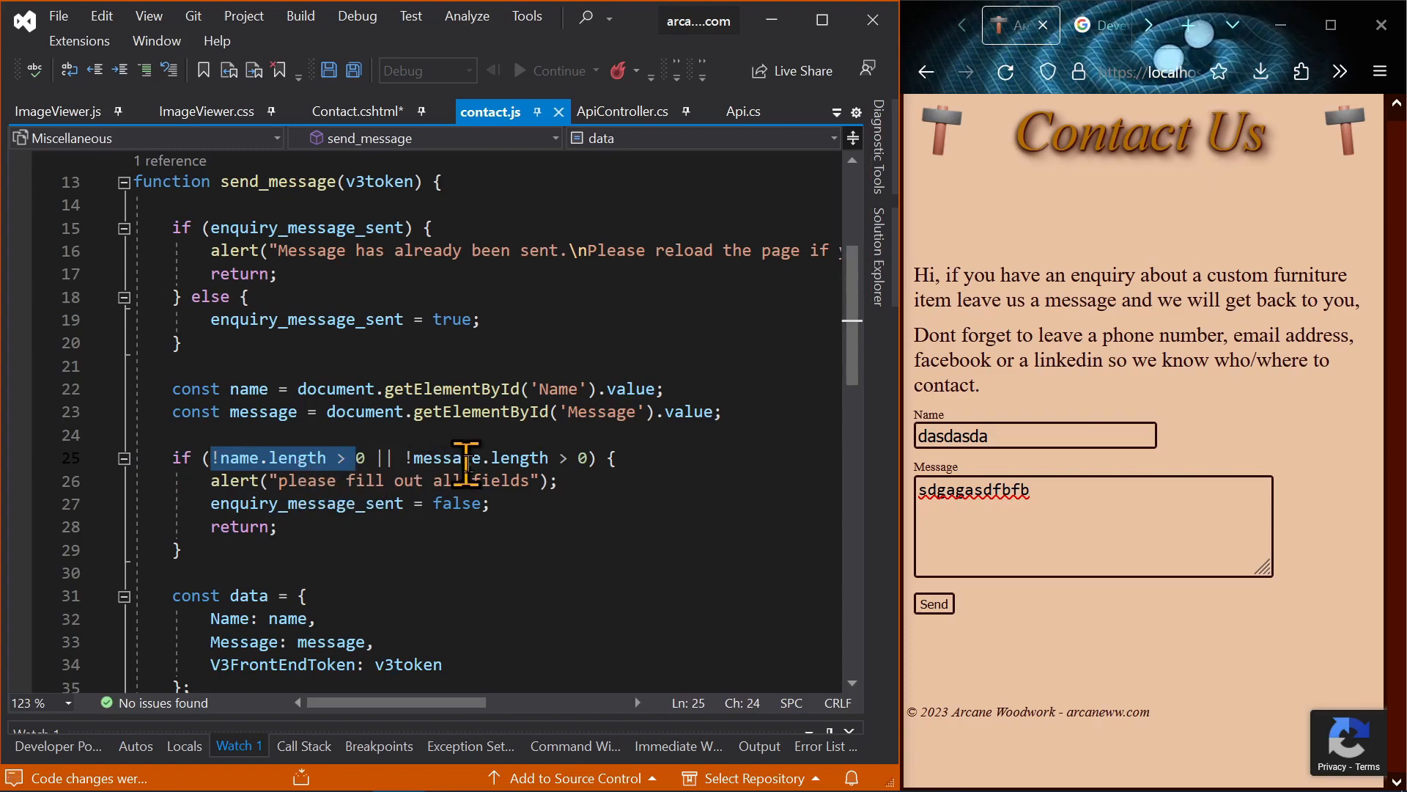
{"action": "double_click", "coordinate": [233, 457]}
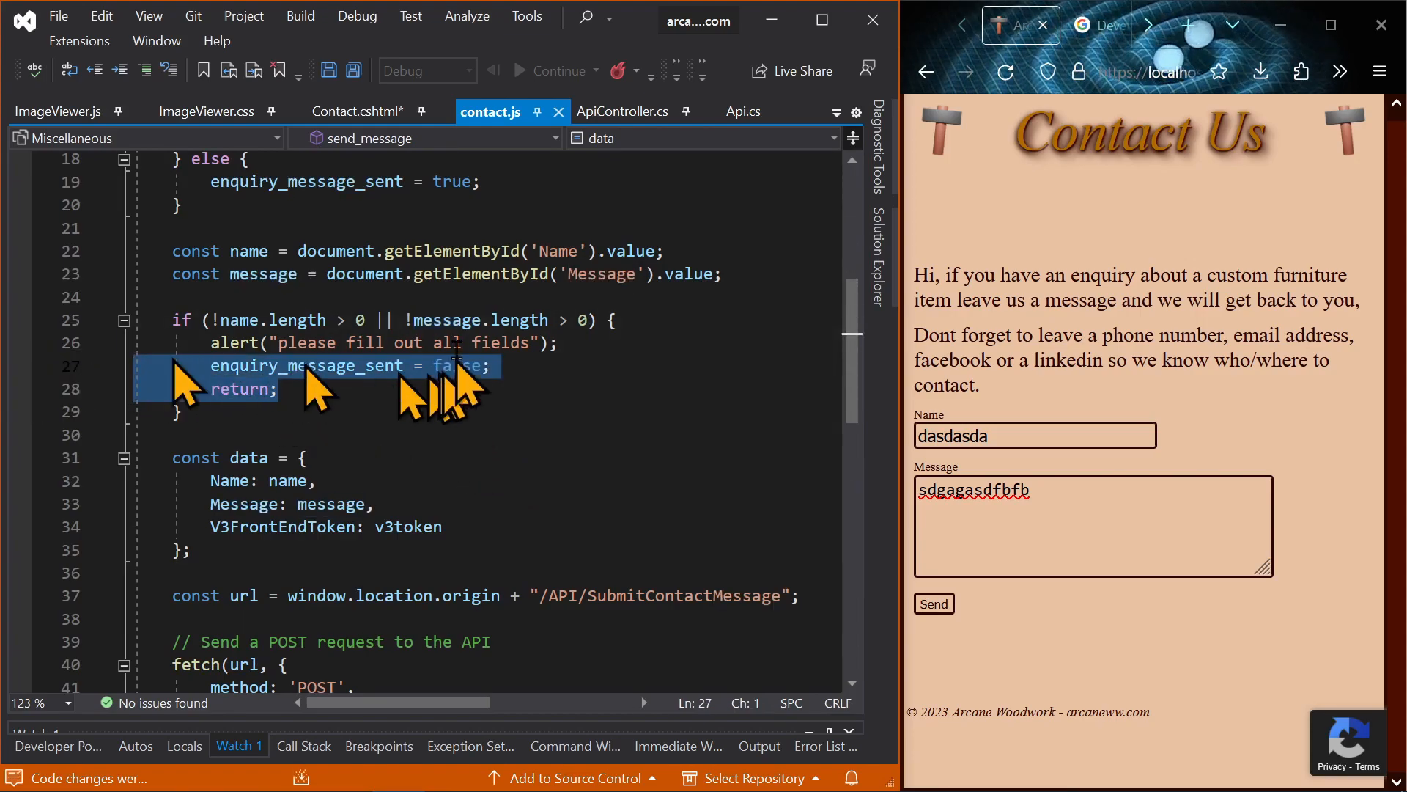
{"action": "left_click", "coordinate": [574, 343]}
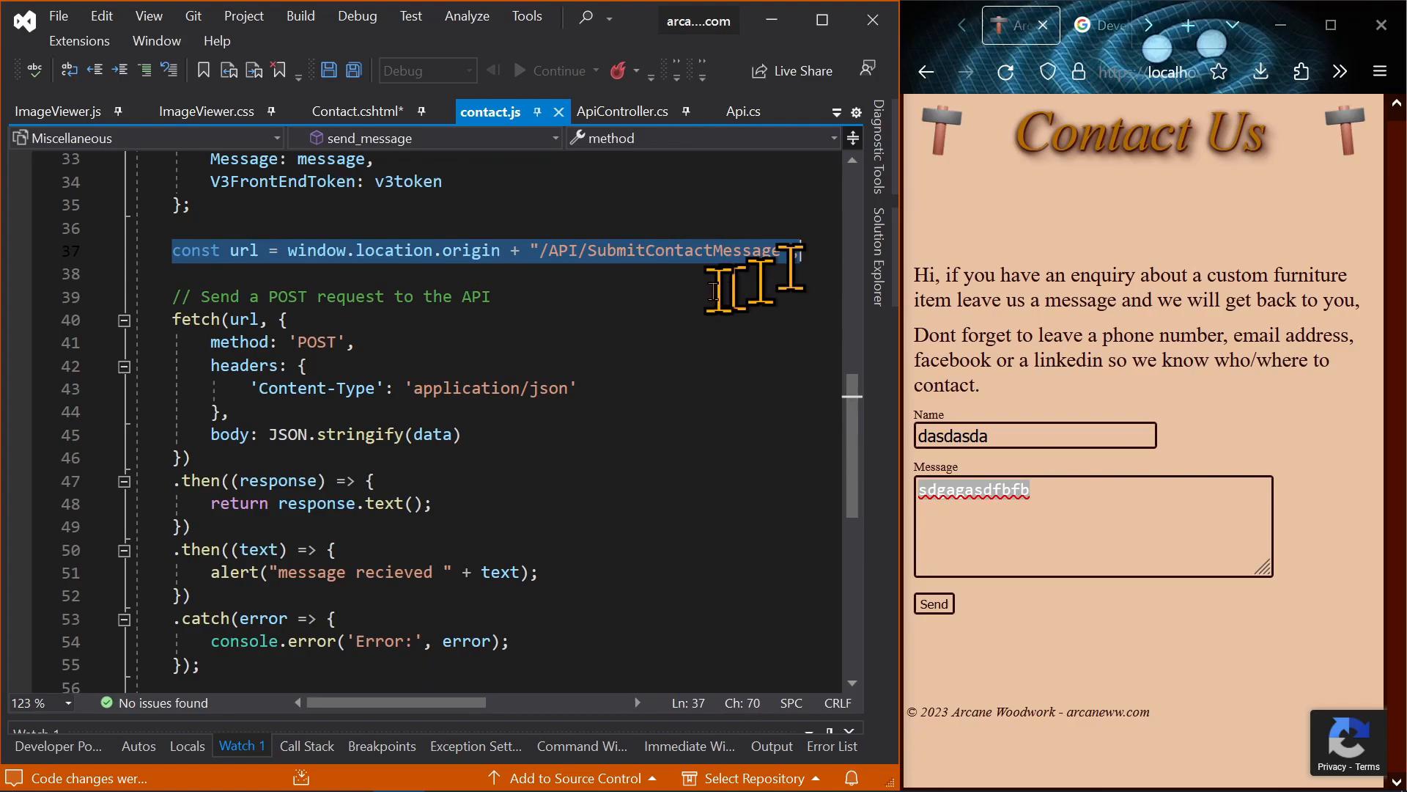
Step: Match the SubmitContactMessage route in ApiController.cs to contact.js's POST fetch and V3FrontEndToken data
{"action": "left_click", "coordinate": [621, 111]}
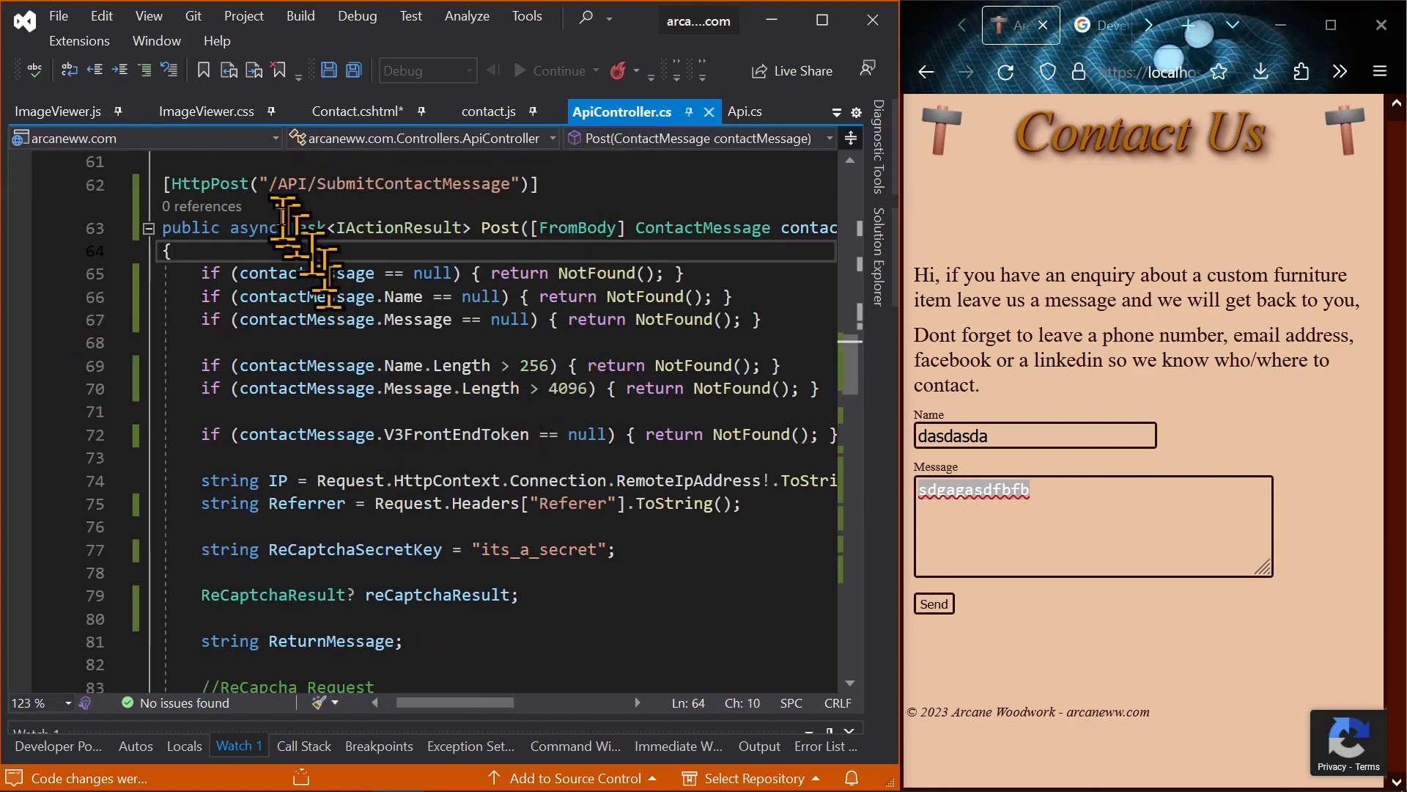
{"action": "double_click", "coordinate": [394, 184]}
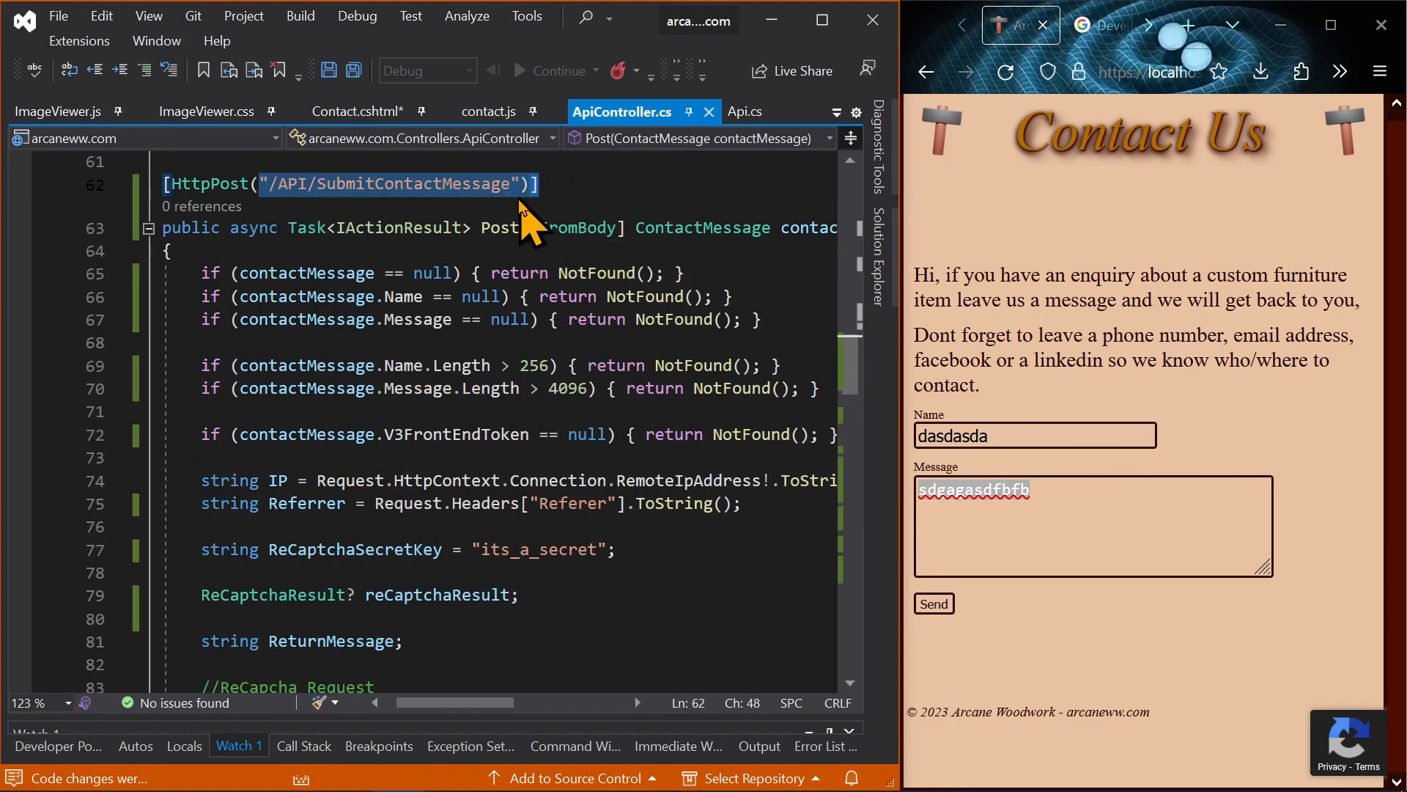
{"action": "left_click", "coordinate": [491, 111]}
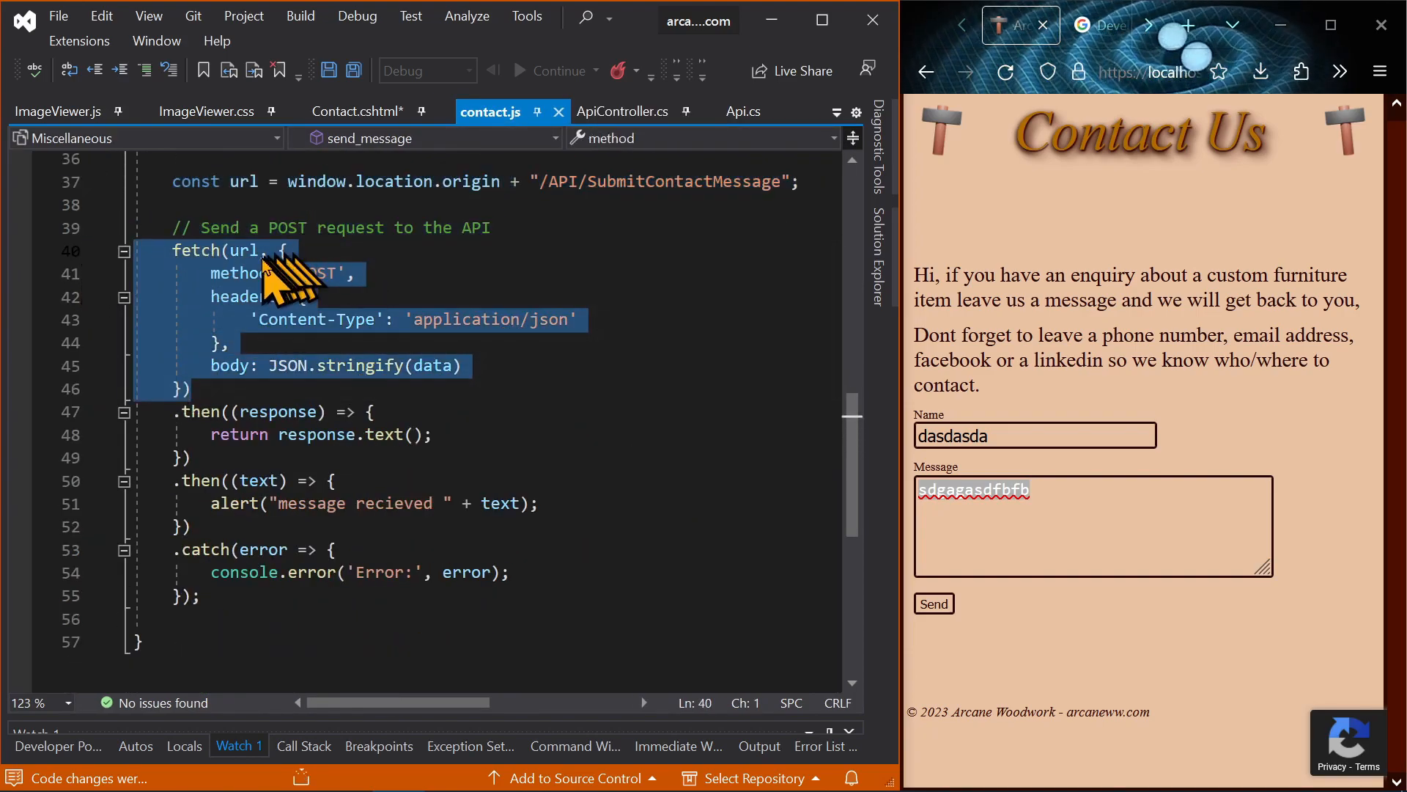
{"action": "double_click", "coordinate": [243, 250]}
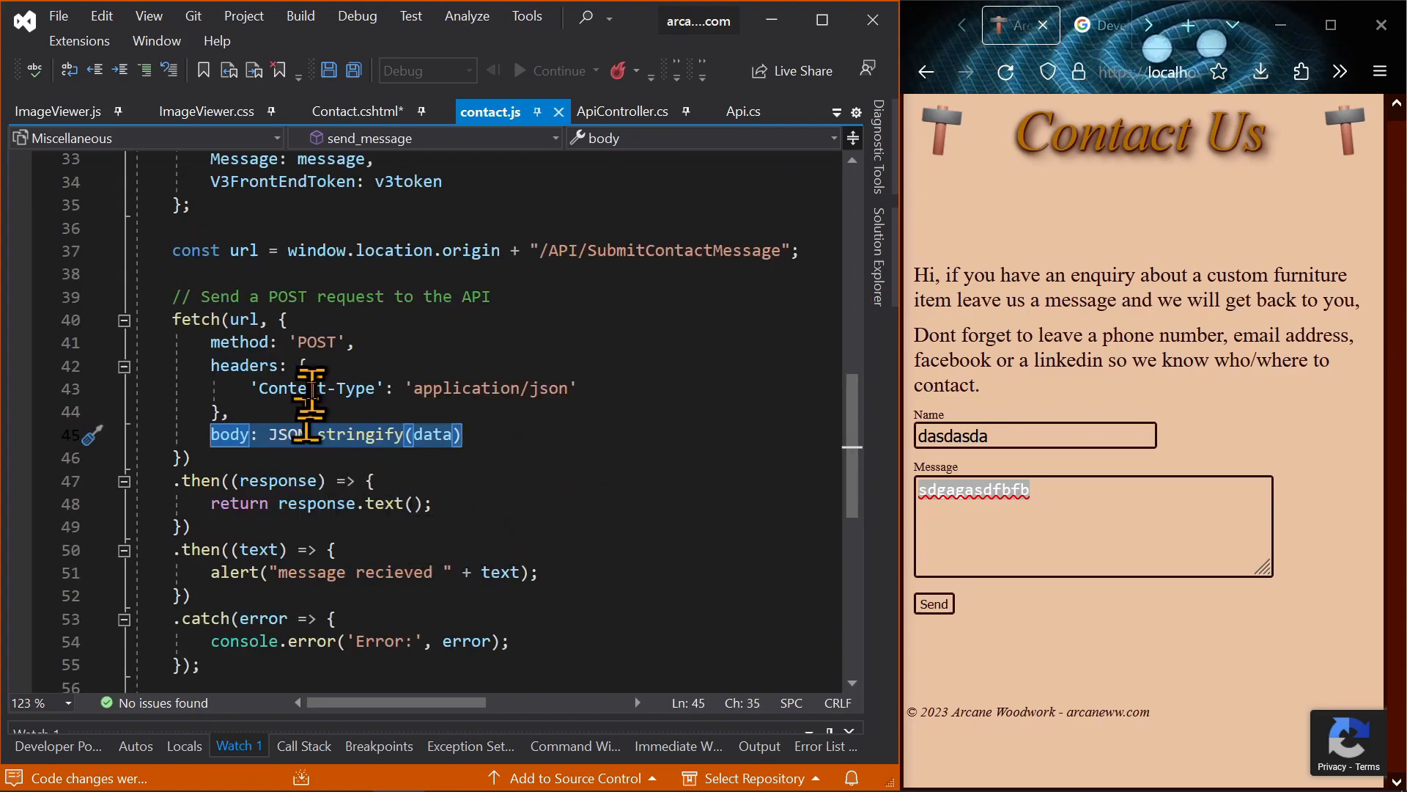
{"action": "mouse_move", "coordinate": [610, 144]}
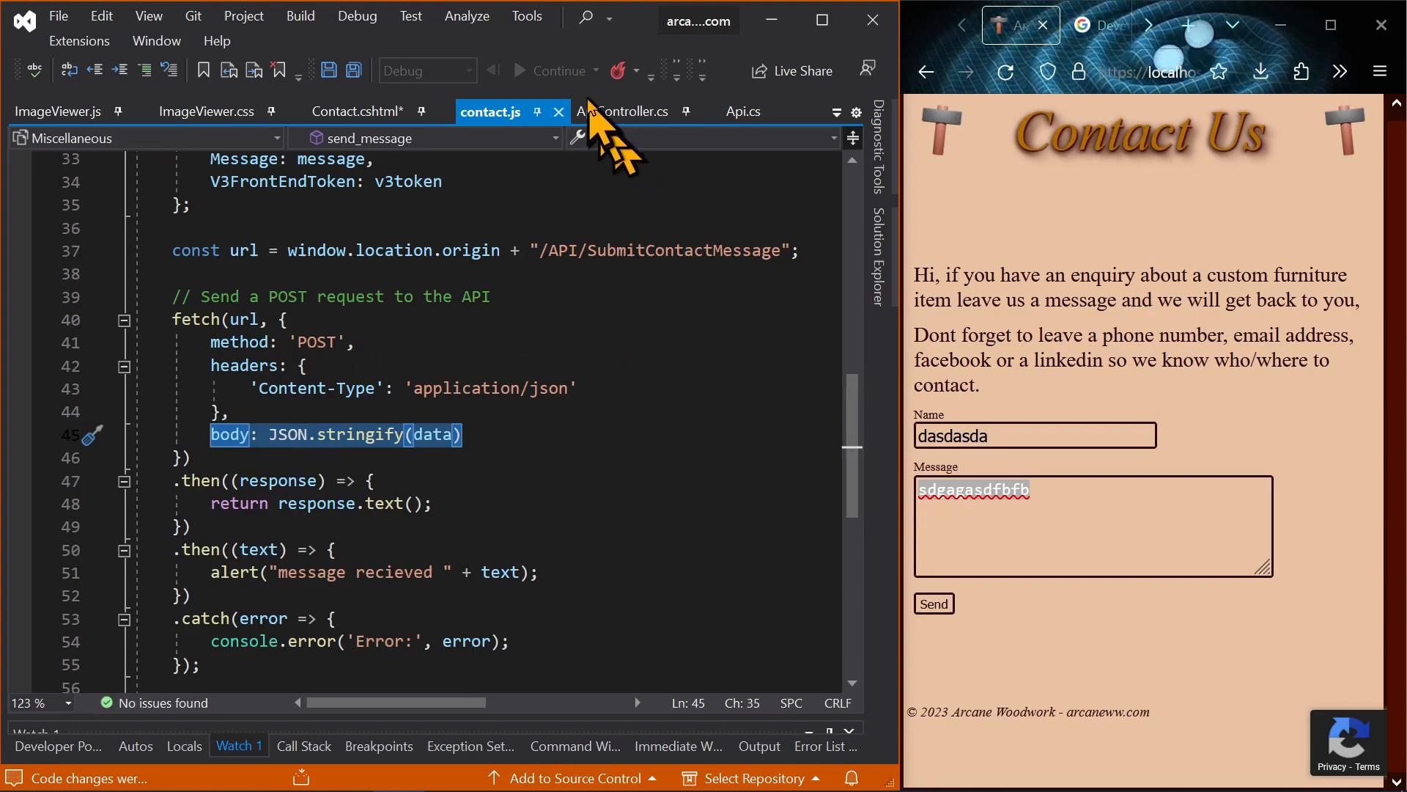
{"action": "left_click", "coordinate": [618, 111]}
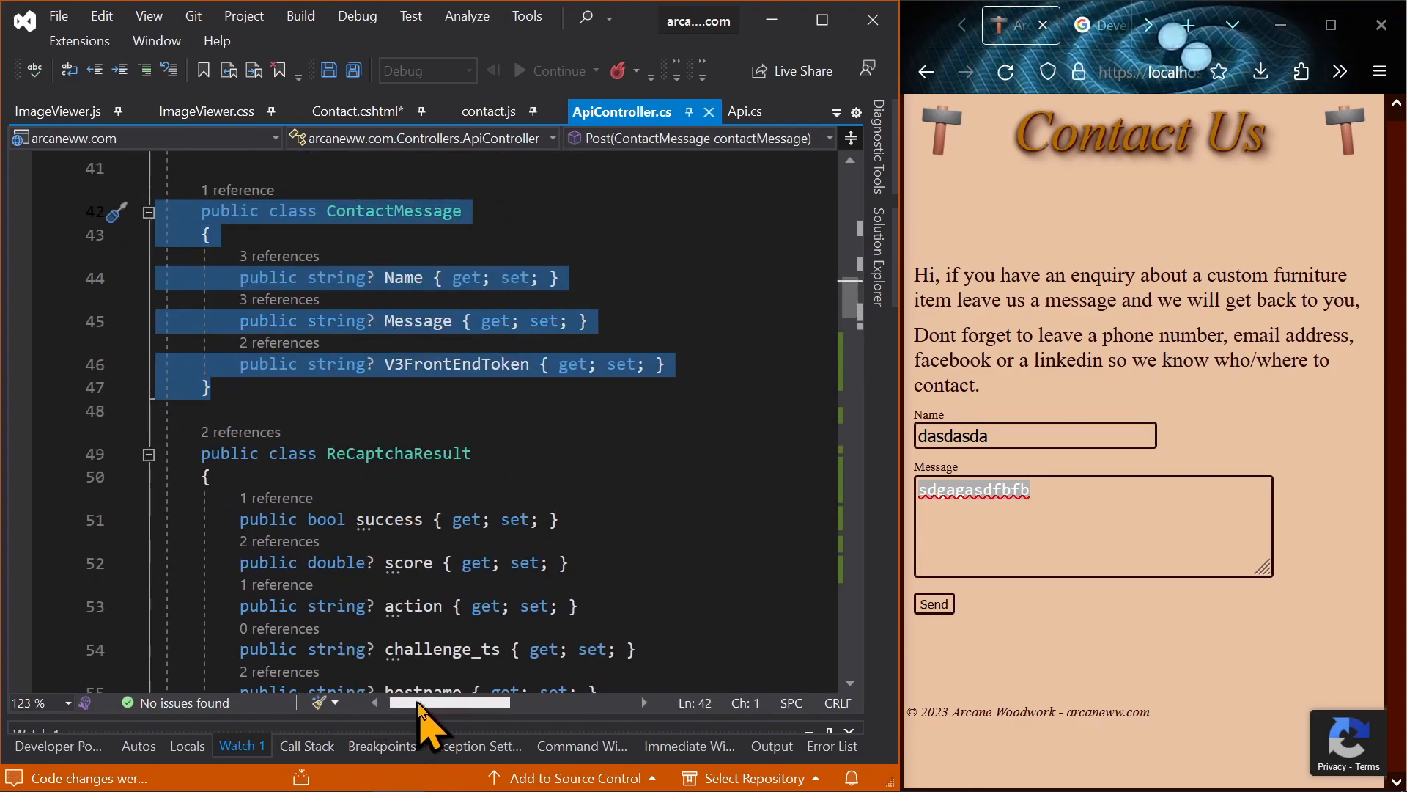
{"action": "left_click", "coordinate": [166, 476]}
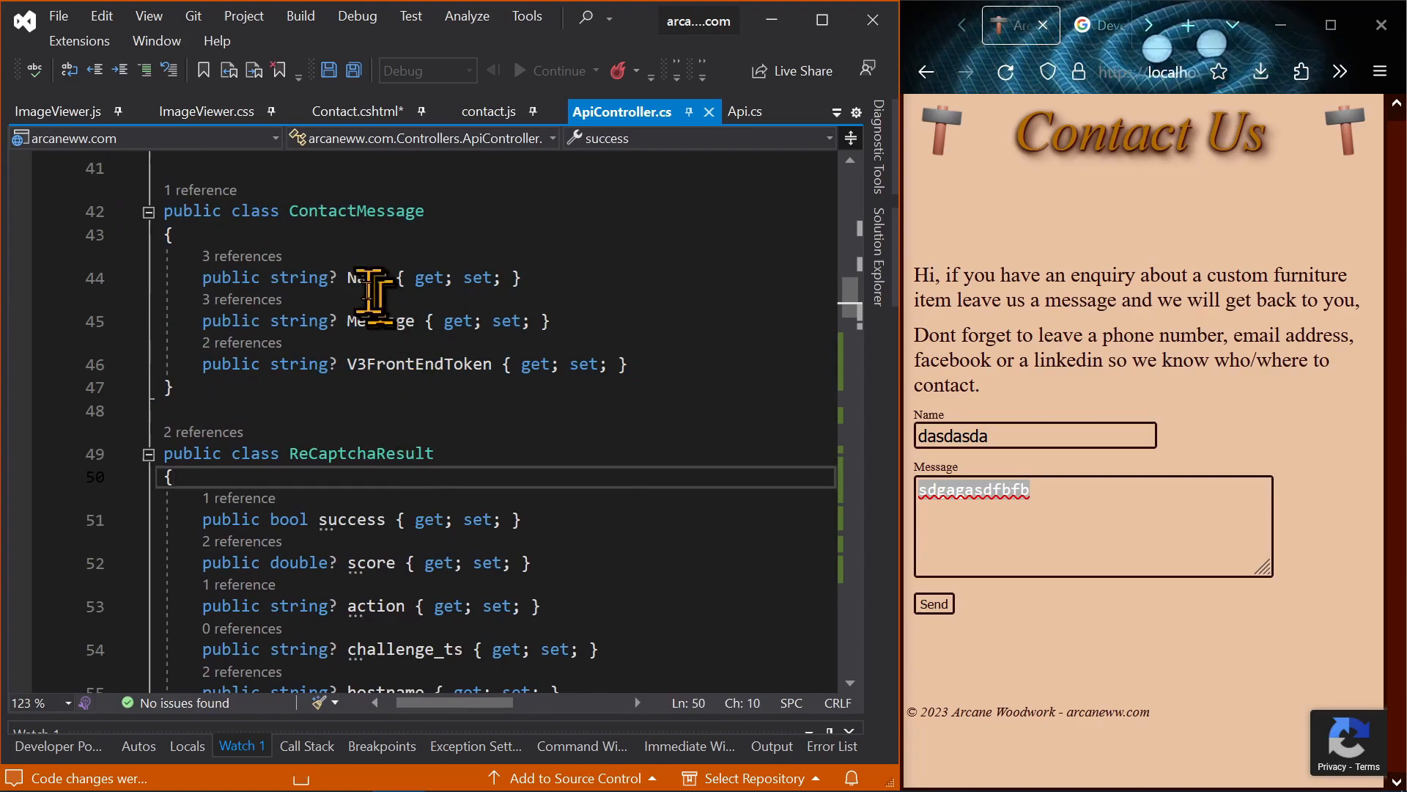
{"action": "left_click", "coordinate": [365, 277]}
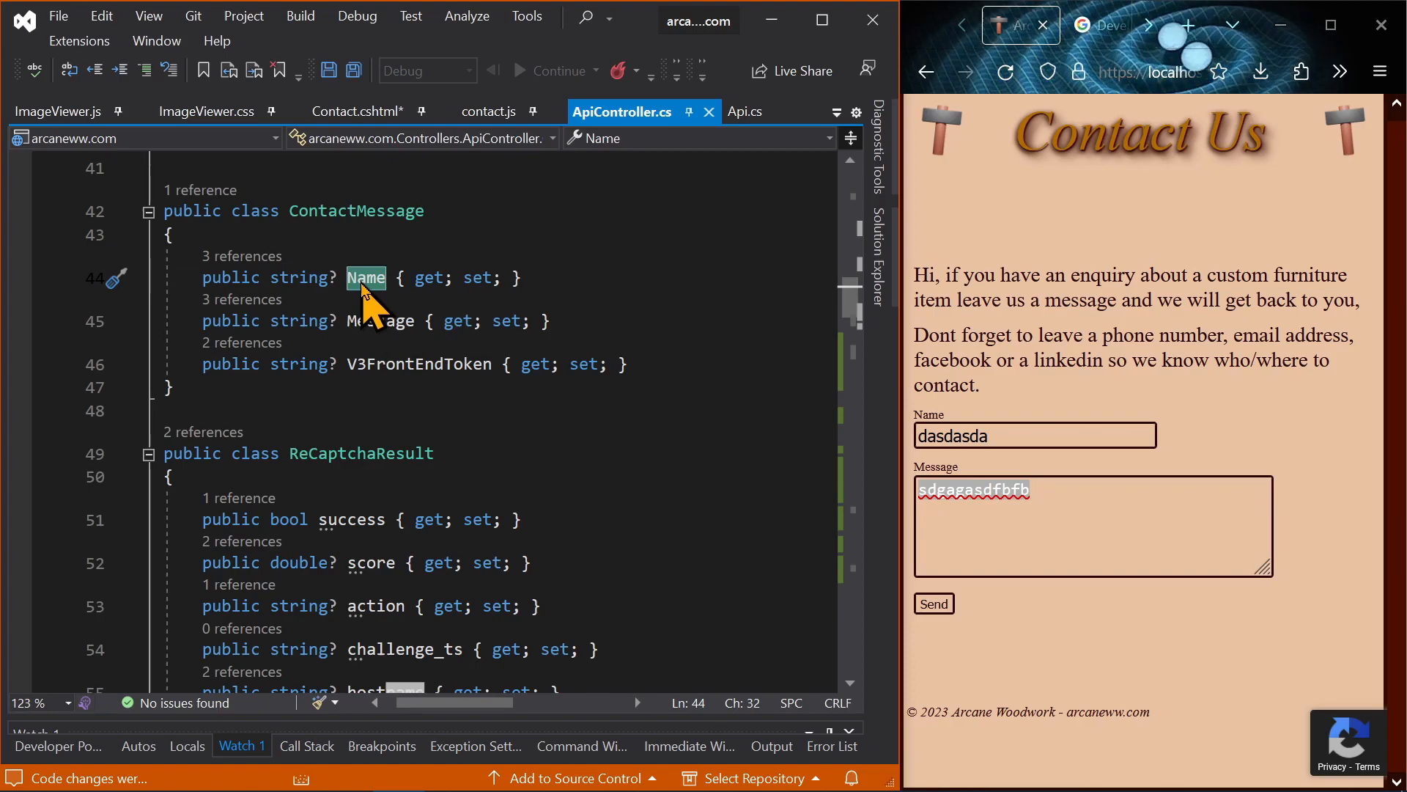
{"action": "mouse_move", "coordinate": [384, 321]}
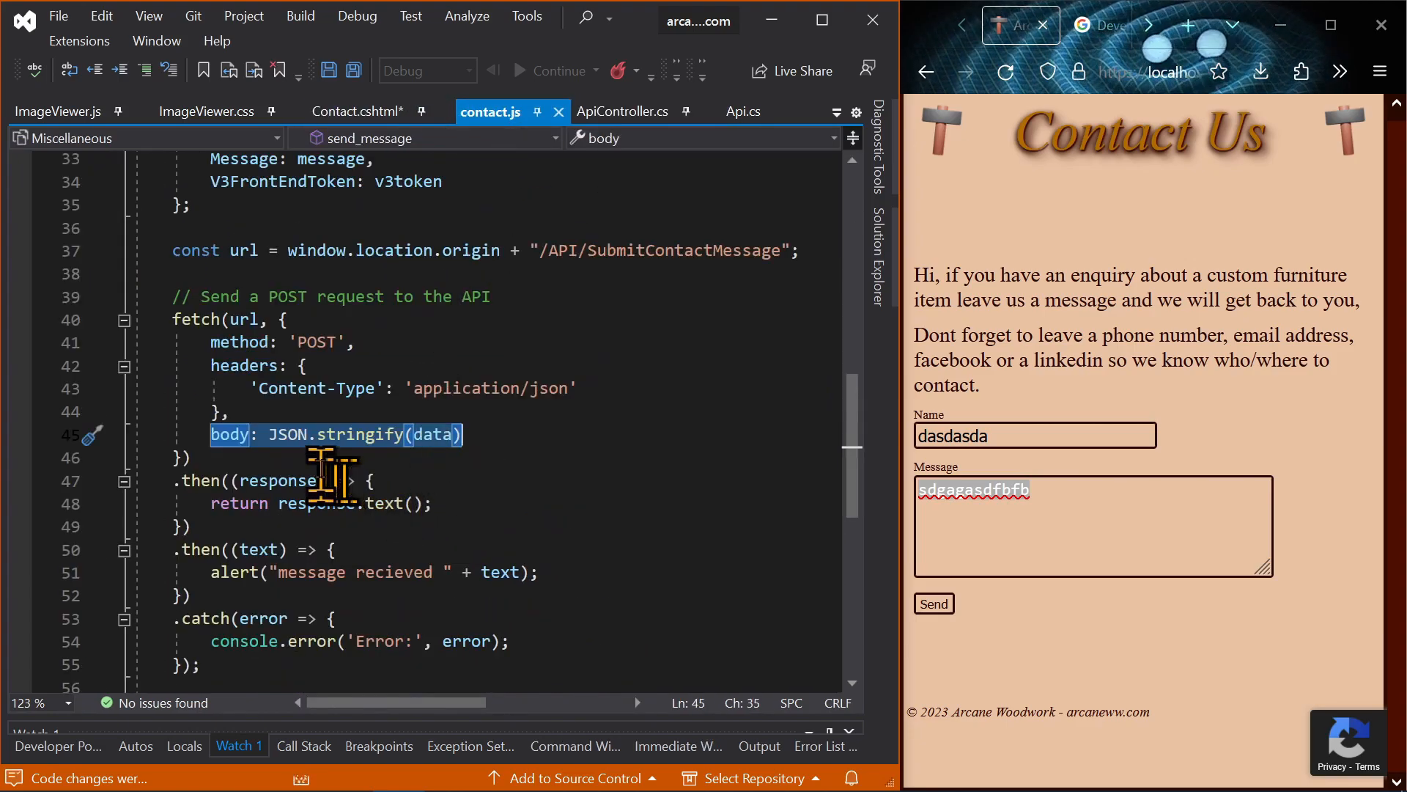
{"action": "double_click", "coordinate": [282, 320]}
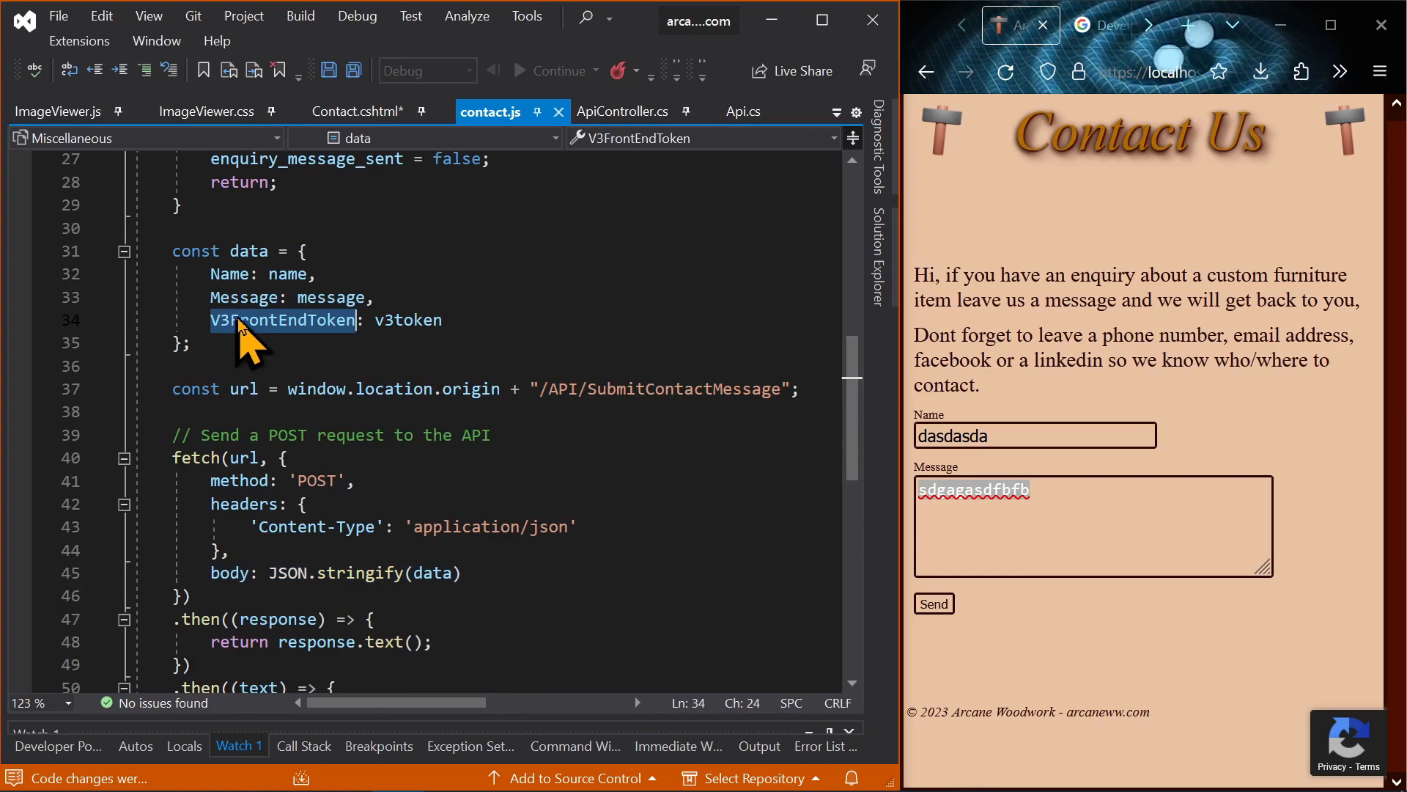
Step: Scroll to the Post method's contactMessage parameter and its null and length validation checks
{"action": "left_click", "coordinate": [622, 111]}
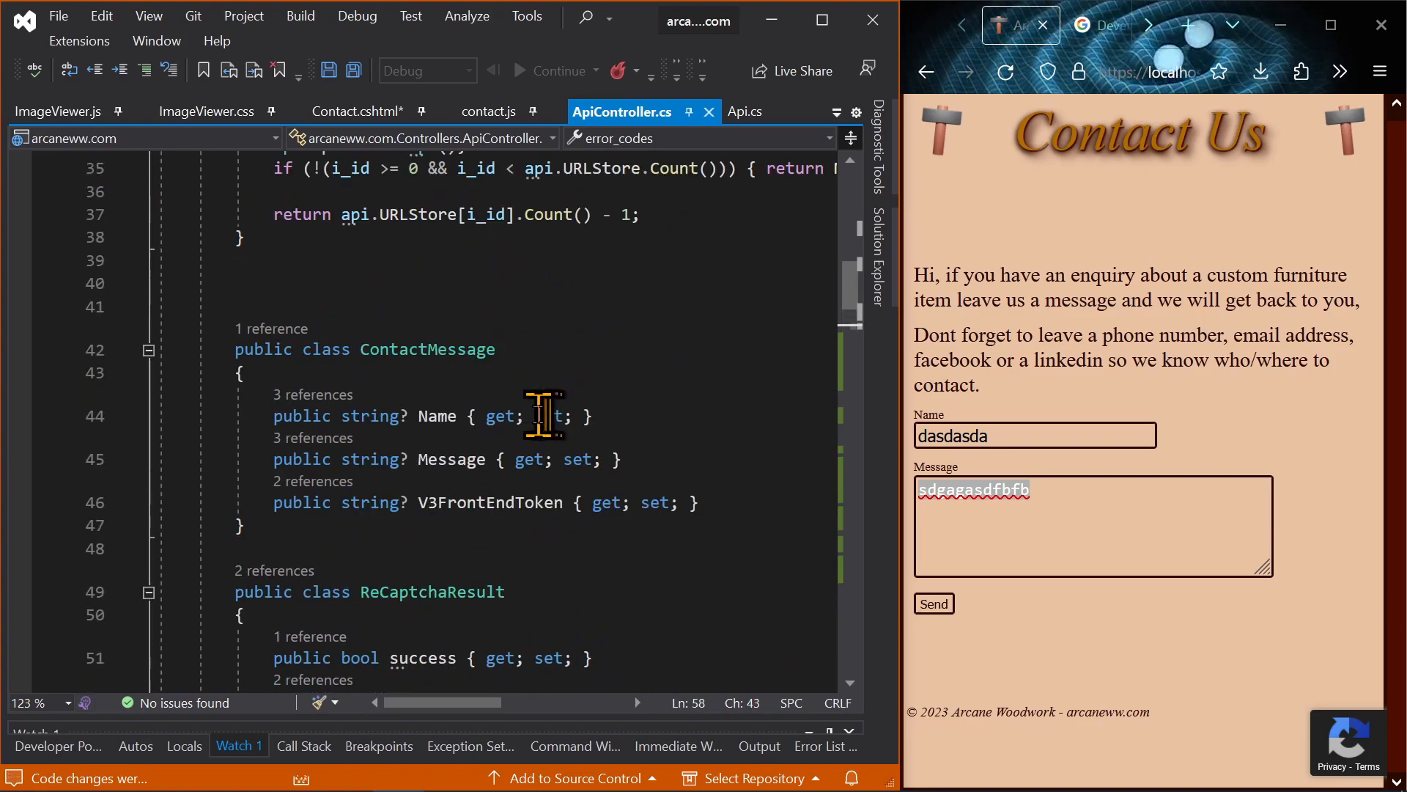
{"action": "scroll", "scroll_direction": "down", "scroll_amount": 3}
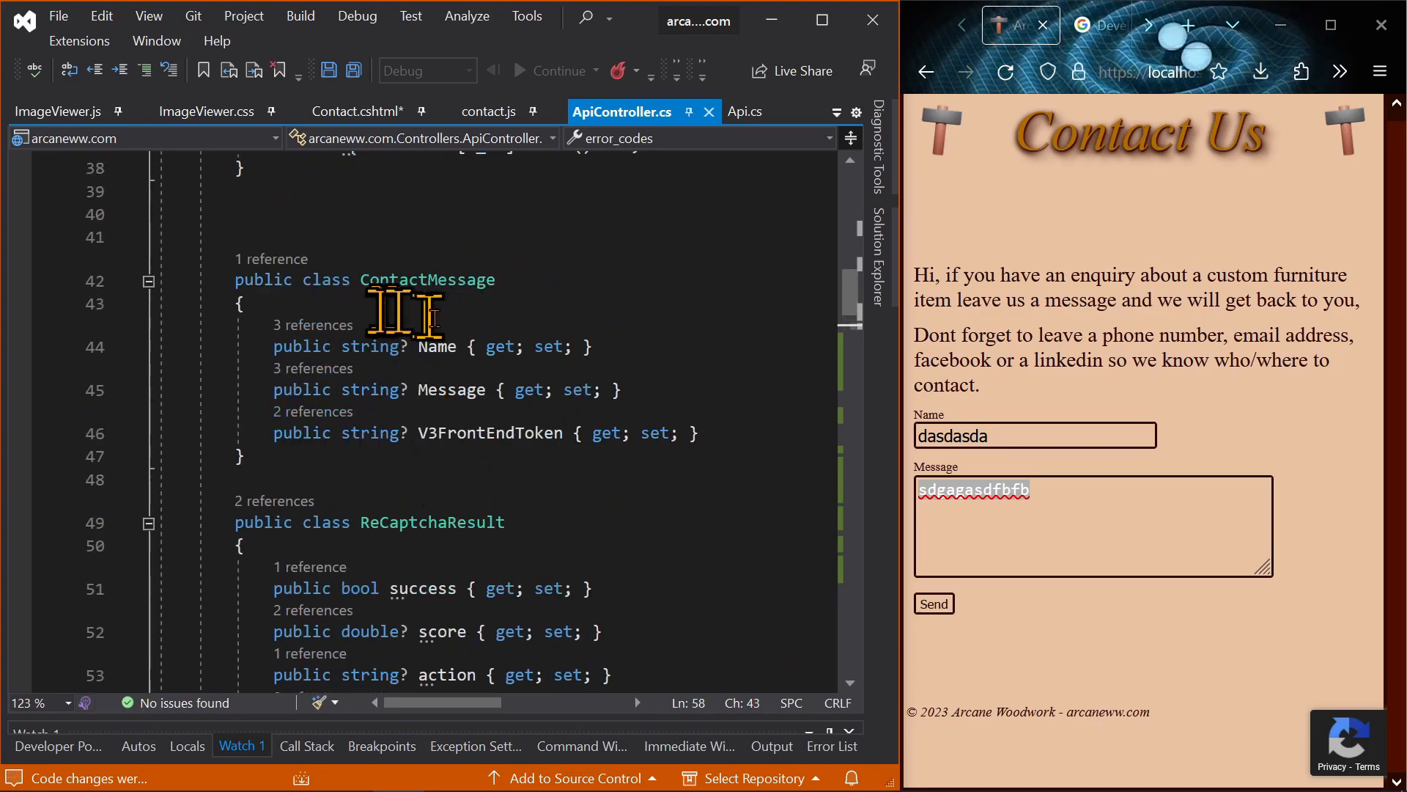
{"action": "scroll", "scroll_direction": "down", "scroll_amount": 3}
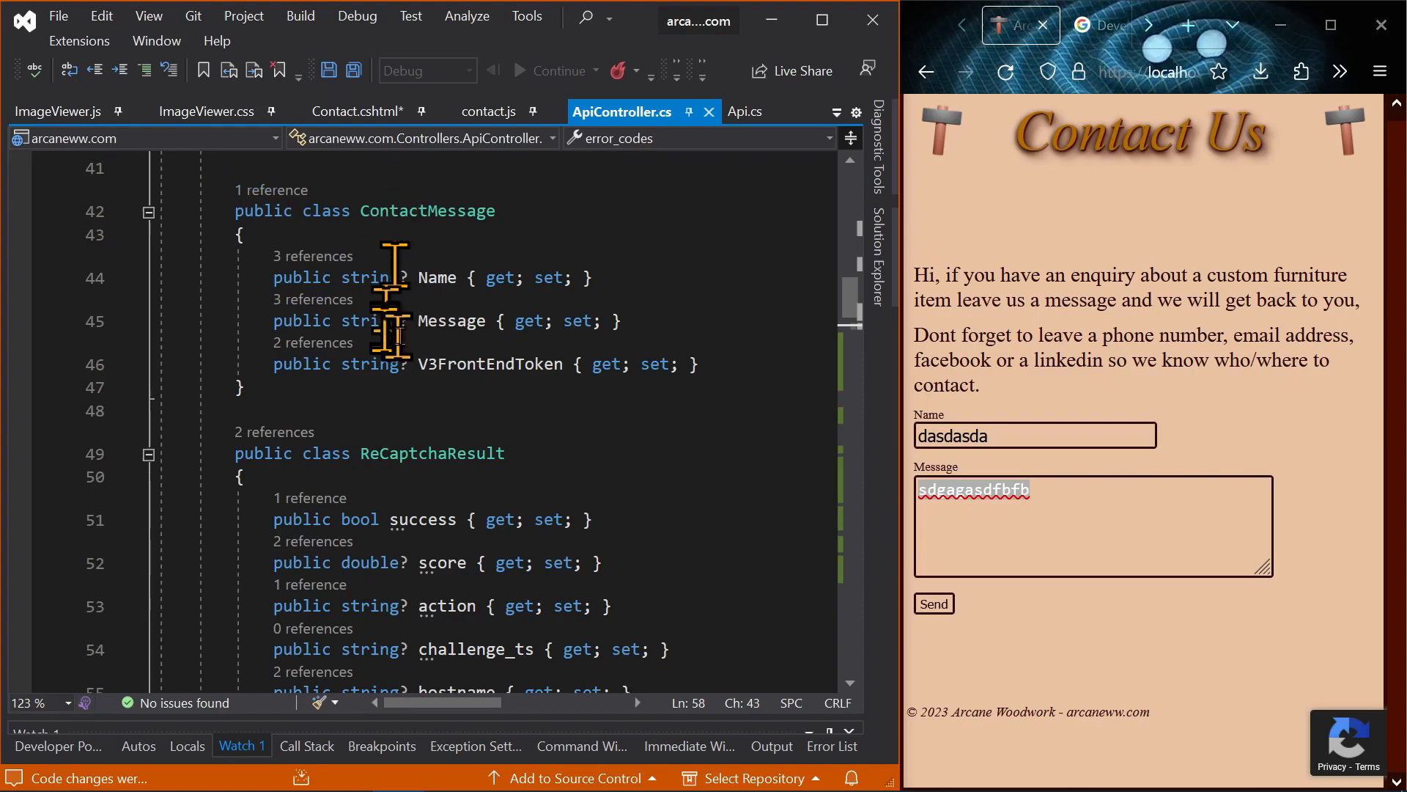
{"action": "scroll", "scroll_direction": "down", "scroll_amount": 3}
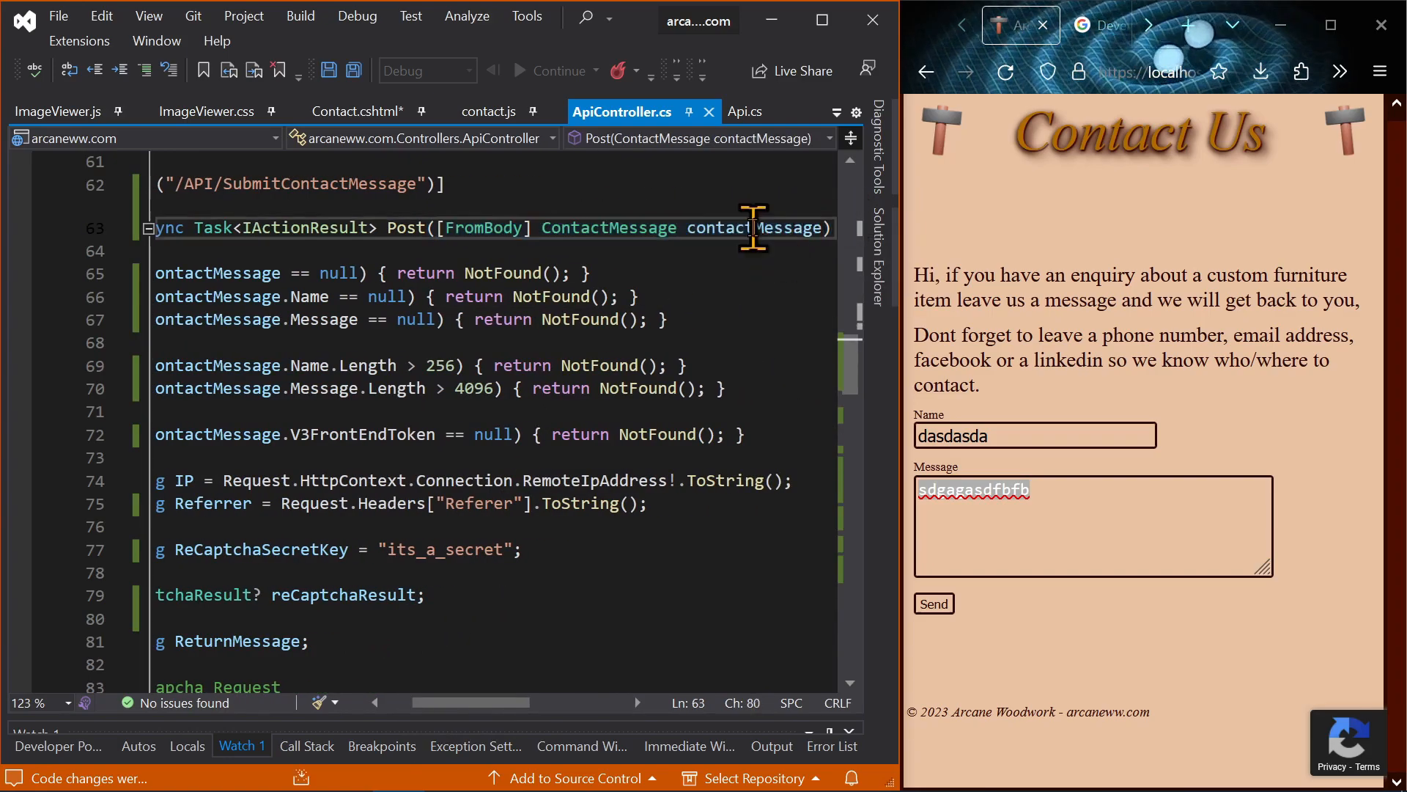
{"action": "double_click", "coordinate": [753, 227]}
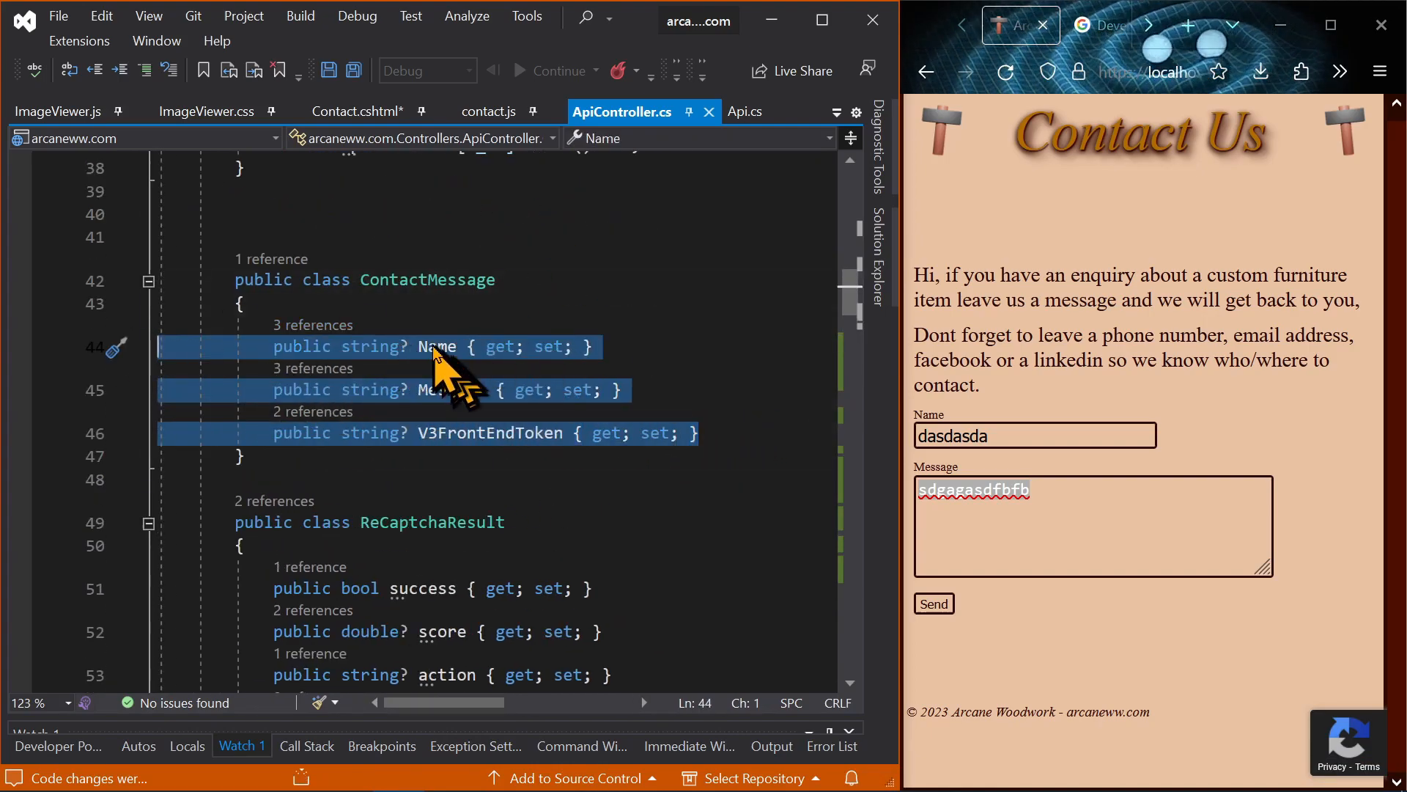
{"action": "left_click", "coordinate": [489, 112]}
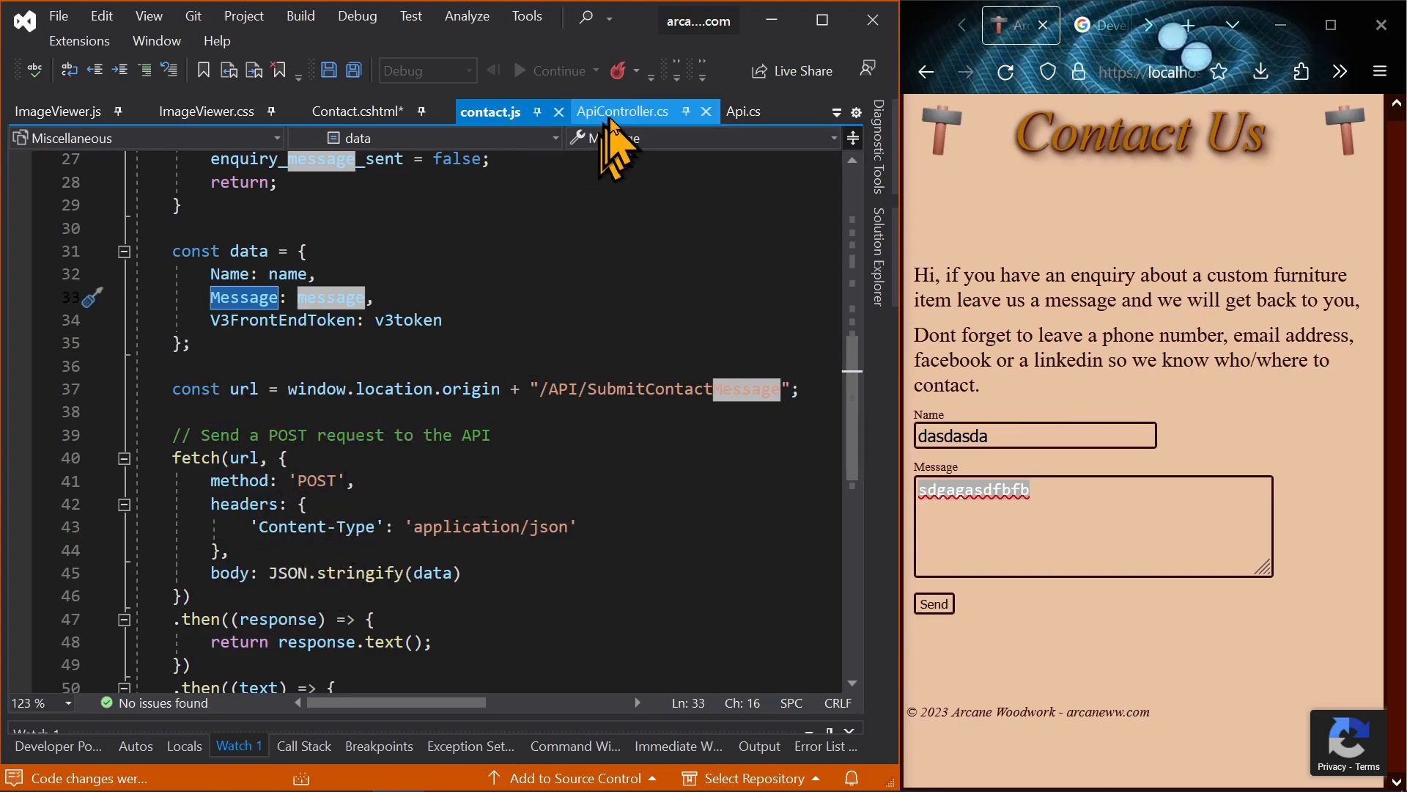
{"action": "left_click", "coordinate": [621, 111]}
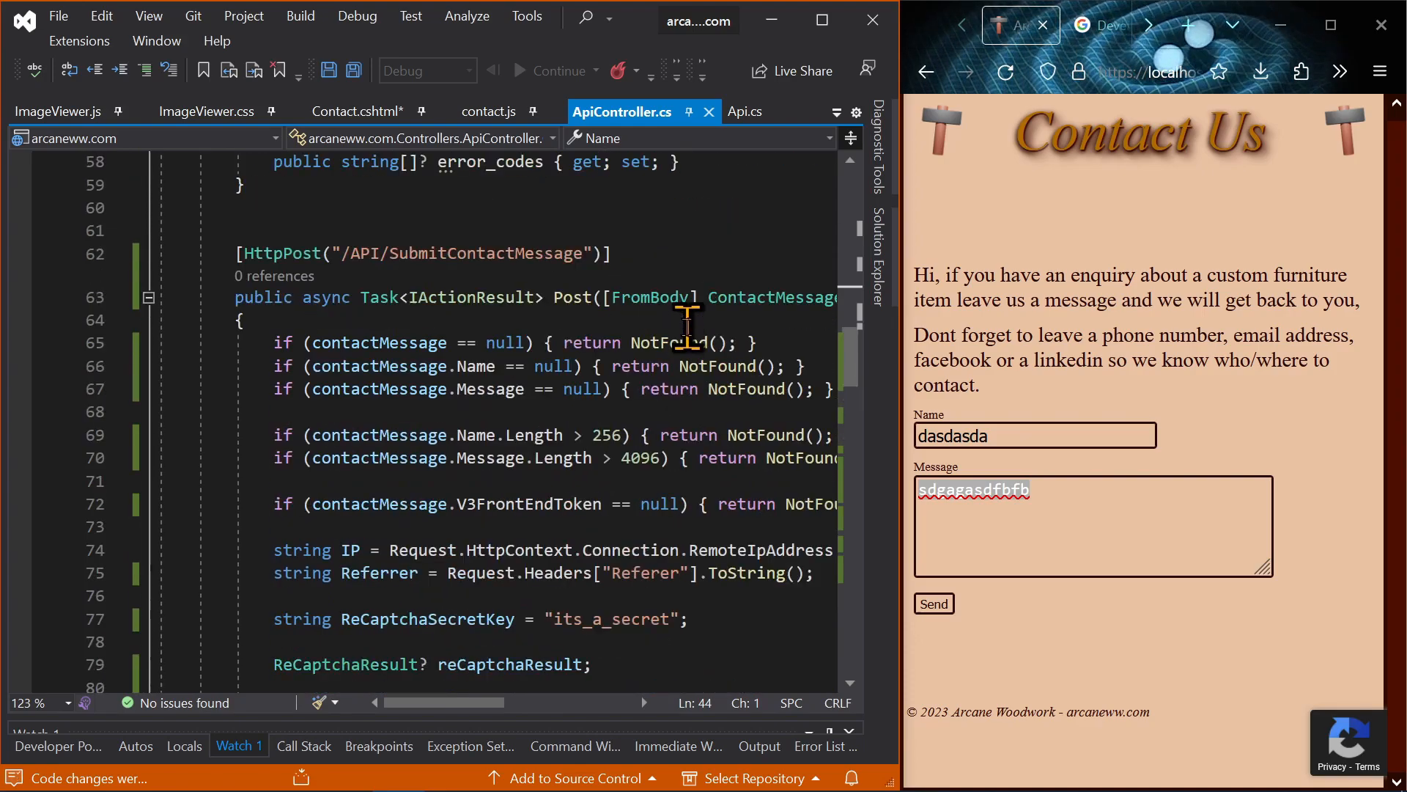
{"action": "left_click", "coordinate": [618, 298]}
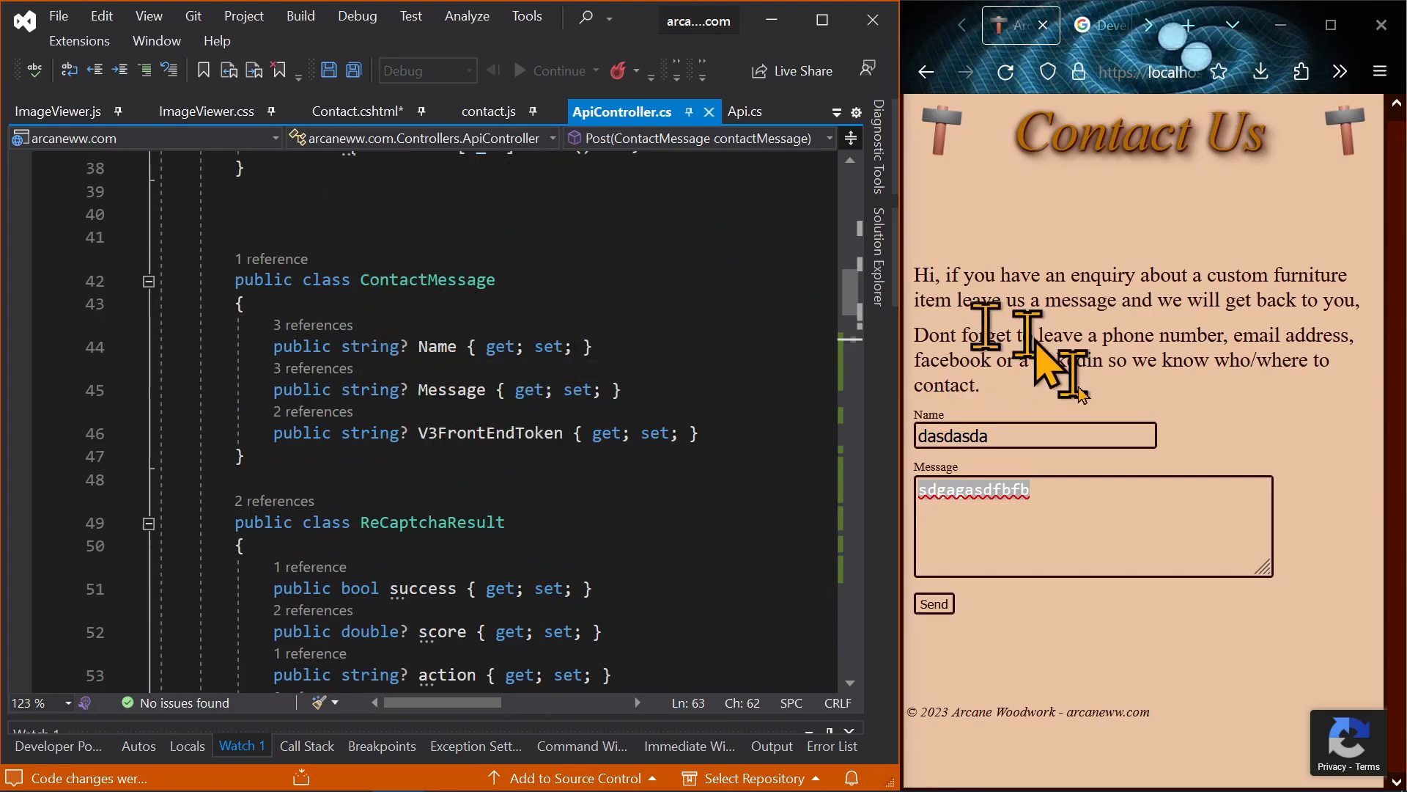
{"action": "double_click", "coordinate": [490, 432]}
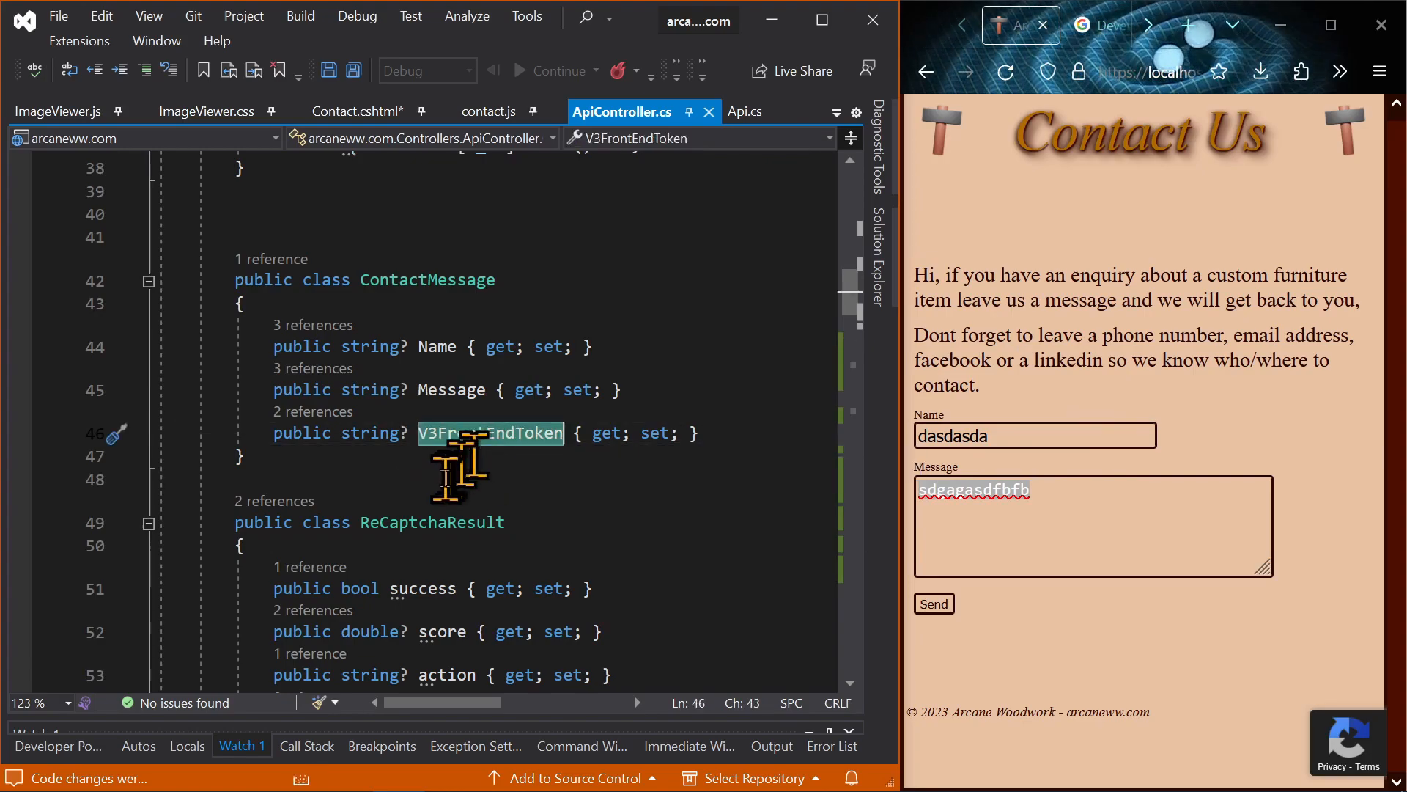
{"action": "scroll", "scroll_direction": "down", "scroll_amount": 3}
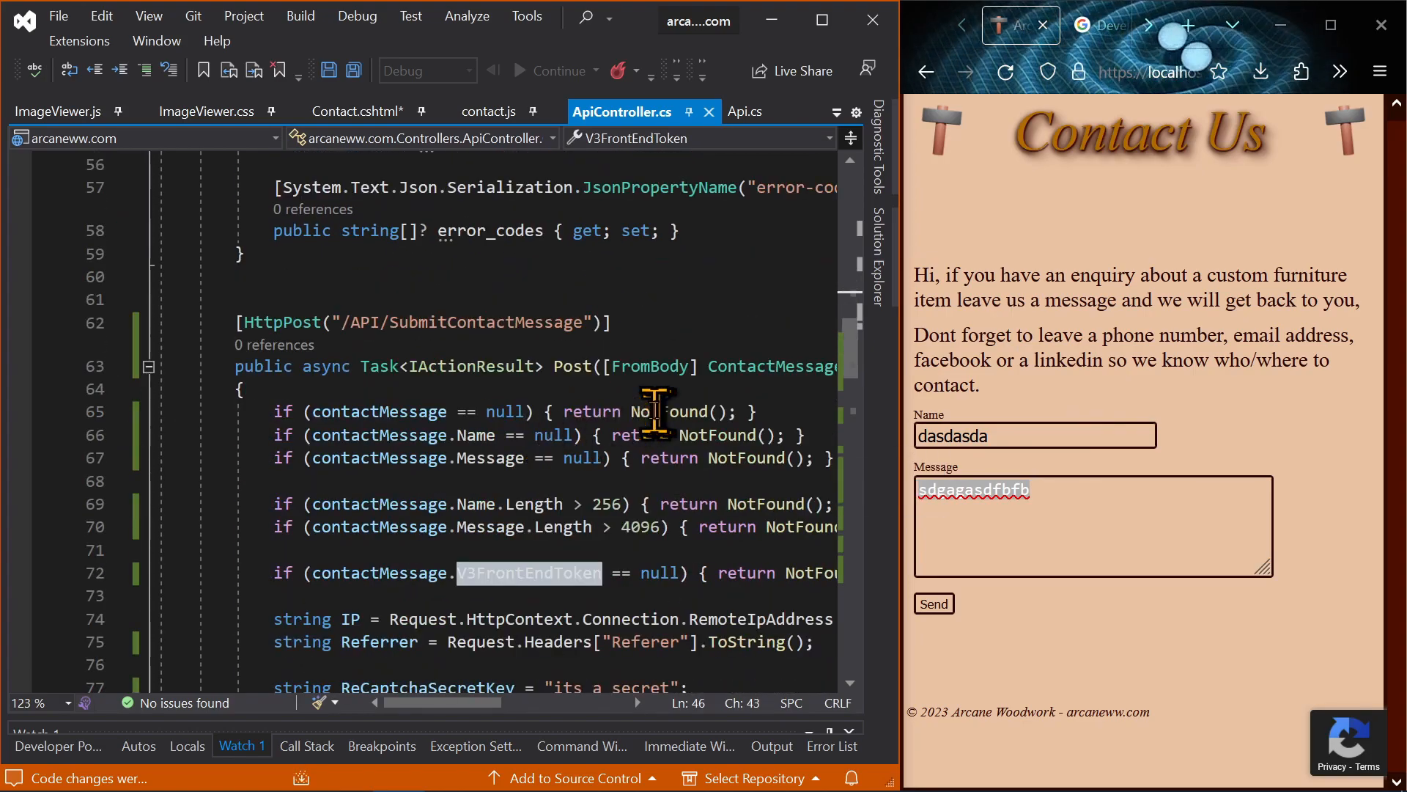
{"action": "scroll", "scroll_direction": "down", "scroll_amount": 3}
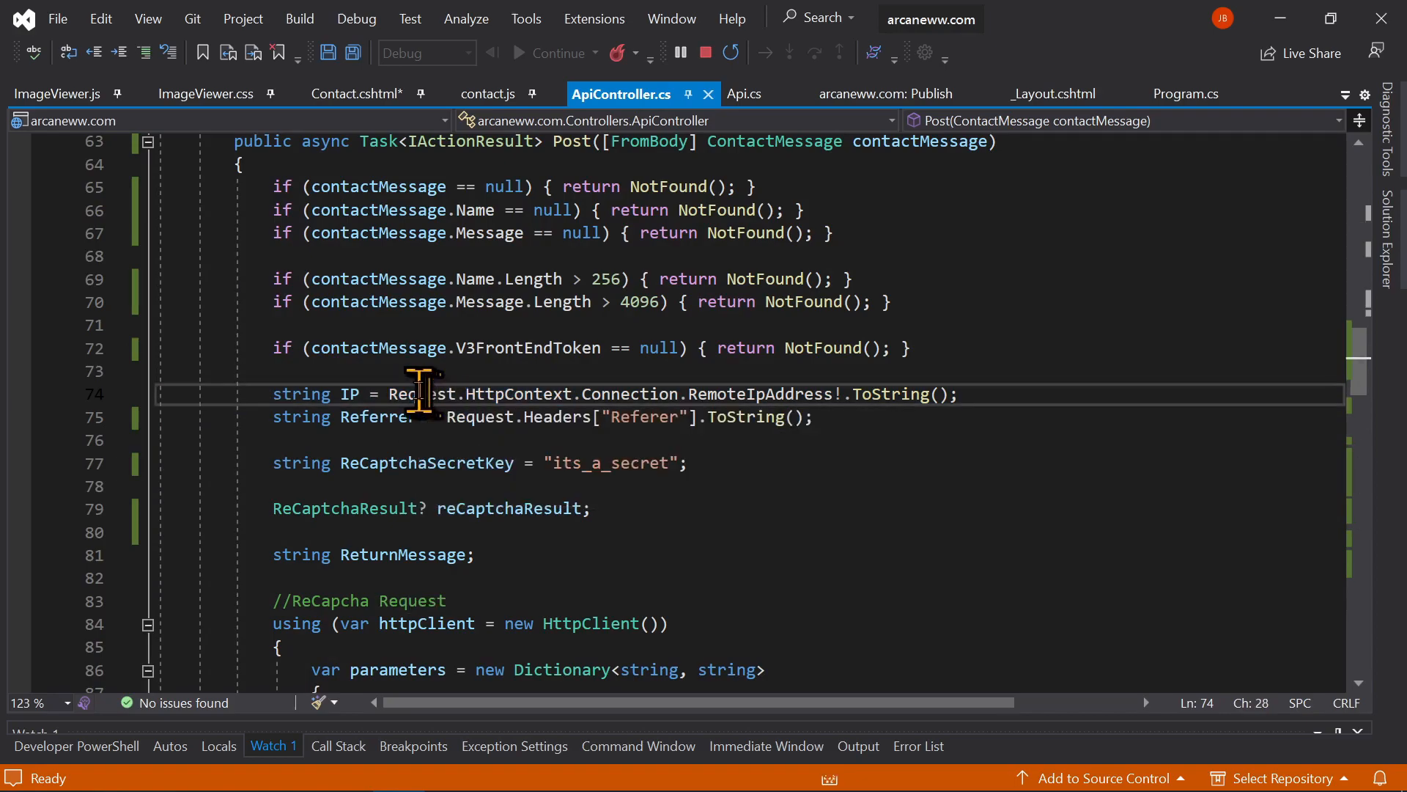
{"action": "double_click", "coordinate": [419, 393]}
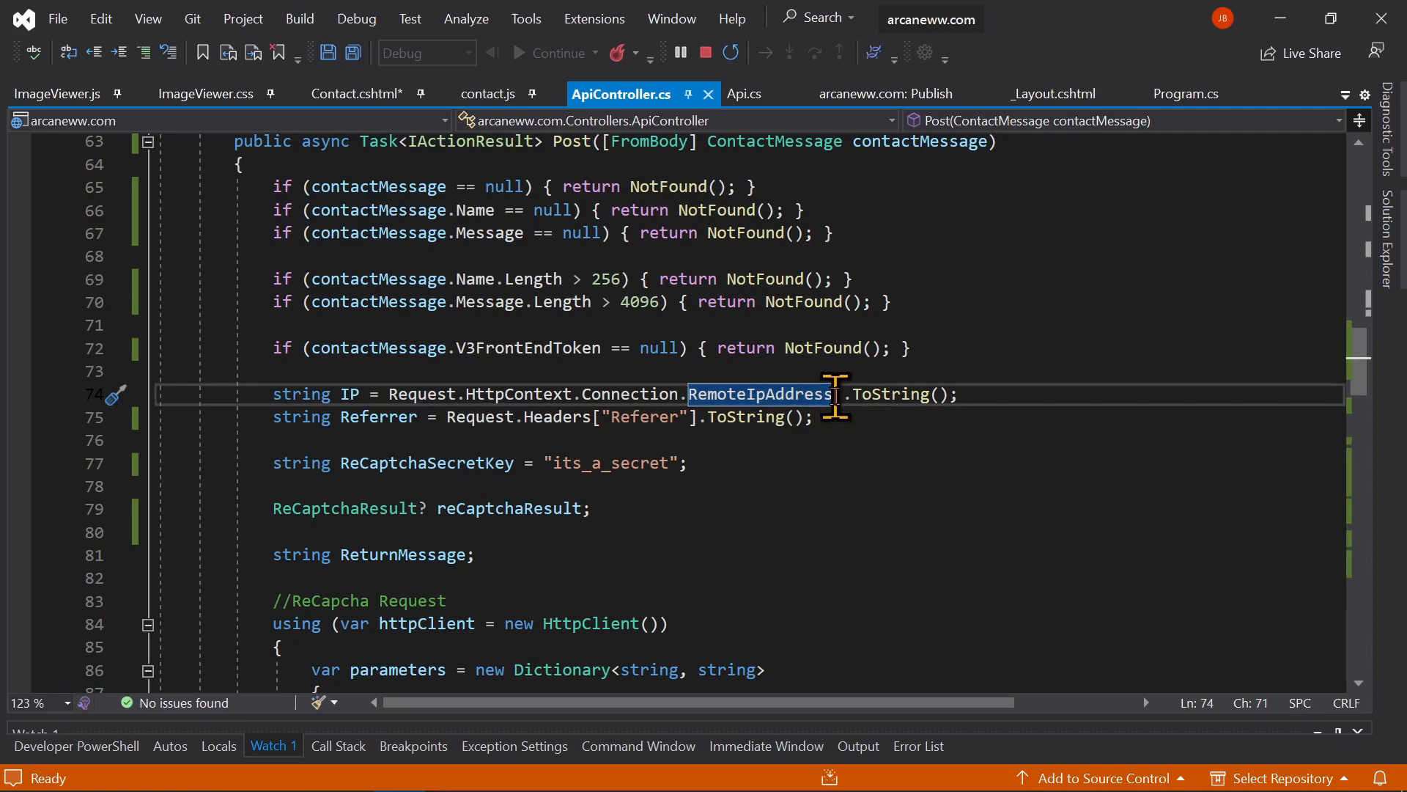
{"action": "left_click_drag", "start_coordinate": [833, 395], "coordinate": [387, 394]}
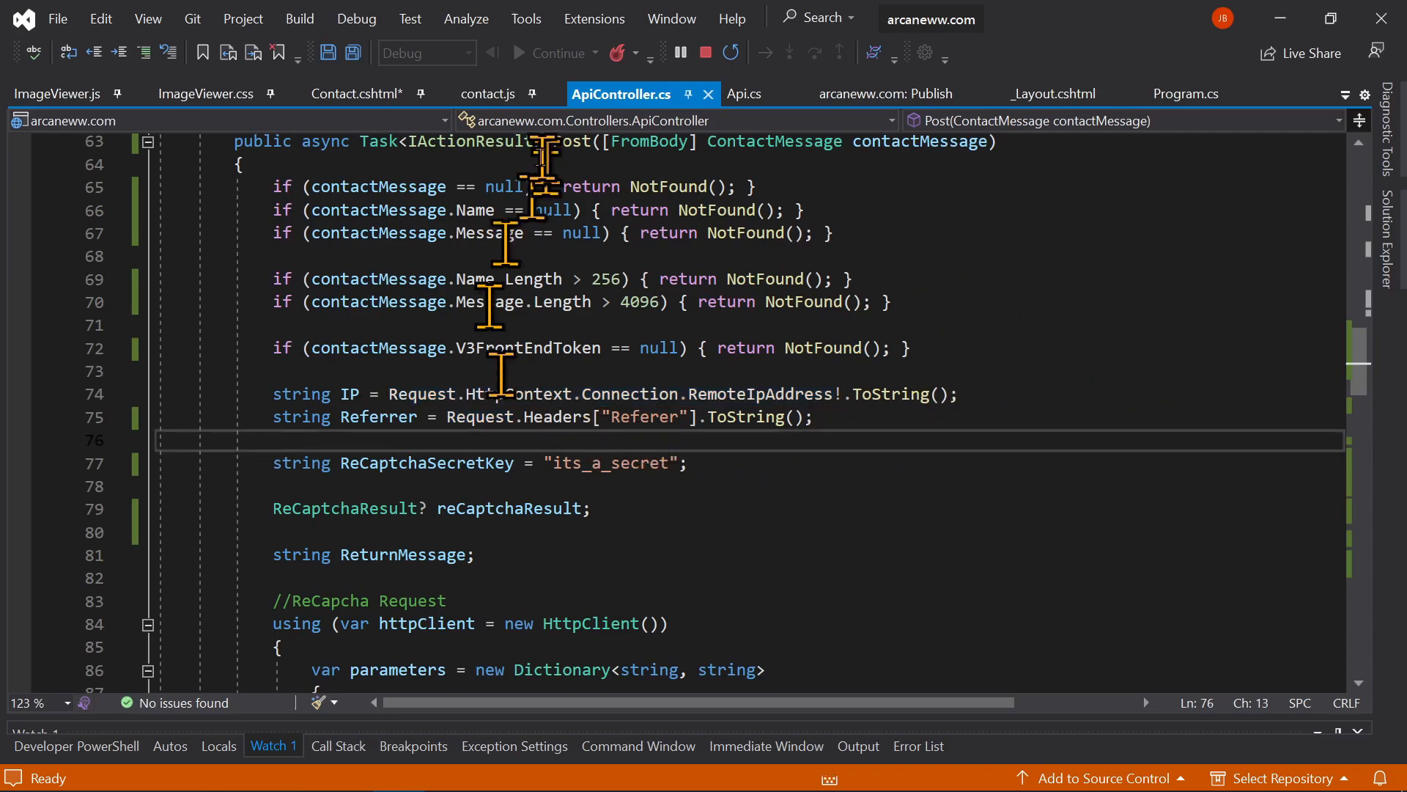
{"action": "left_click", "coordinate": [488, 94]}
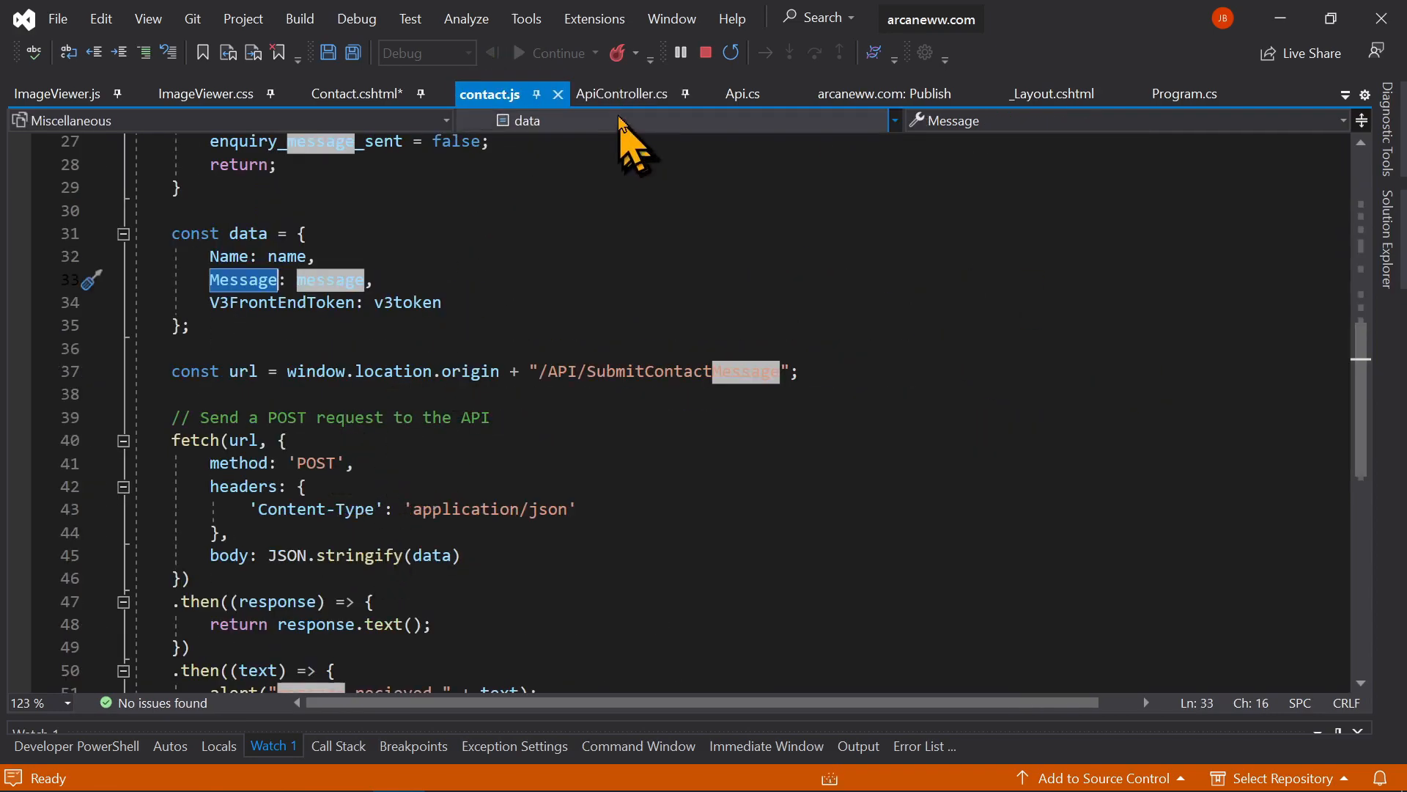
{"action": "left_click", "coordinate": [620, 94]}
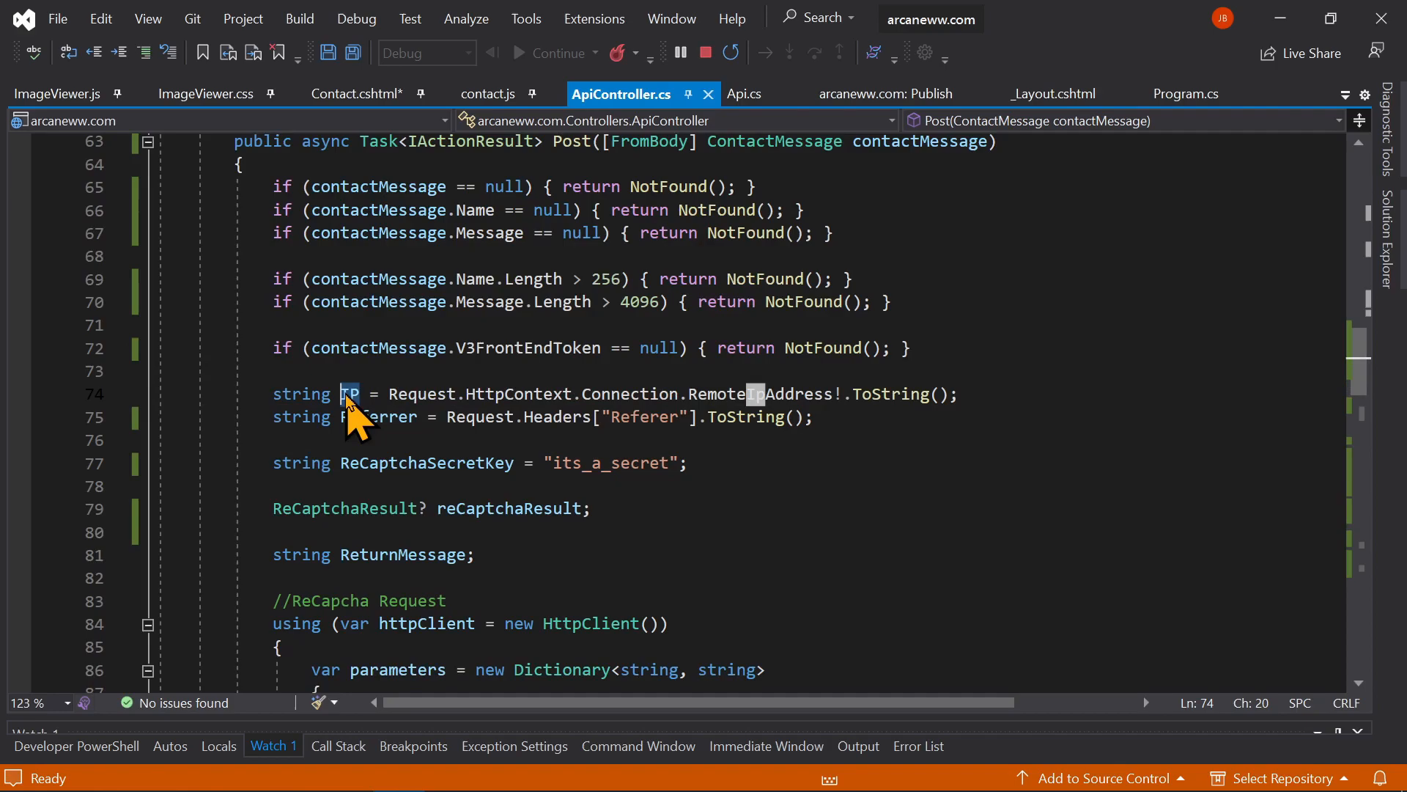
{"action": "double_click", "coordinate": [351, 393]}
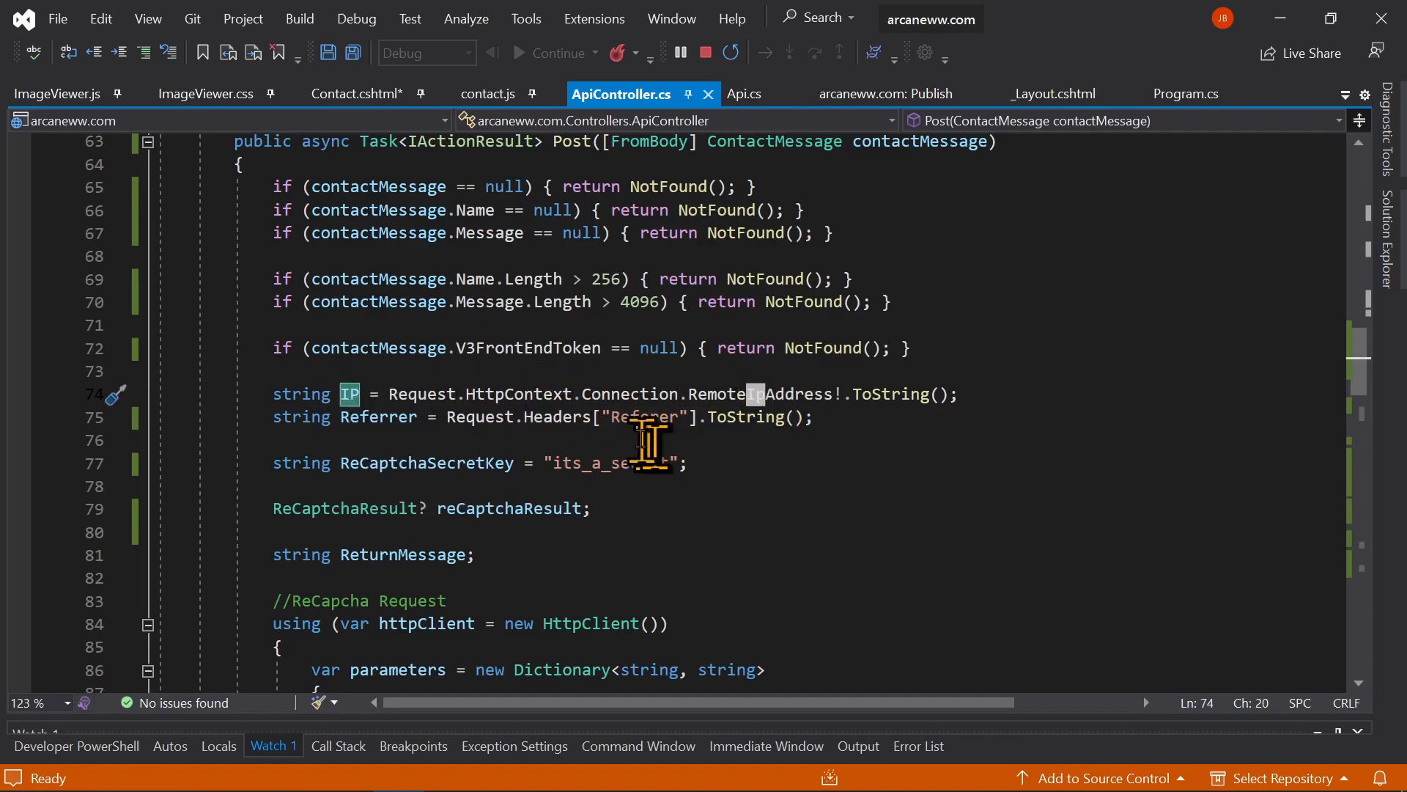
{"action": "double_click", "coordinate": [376, 416]}
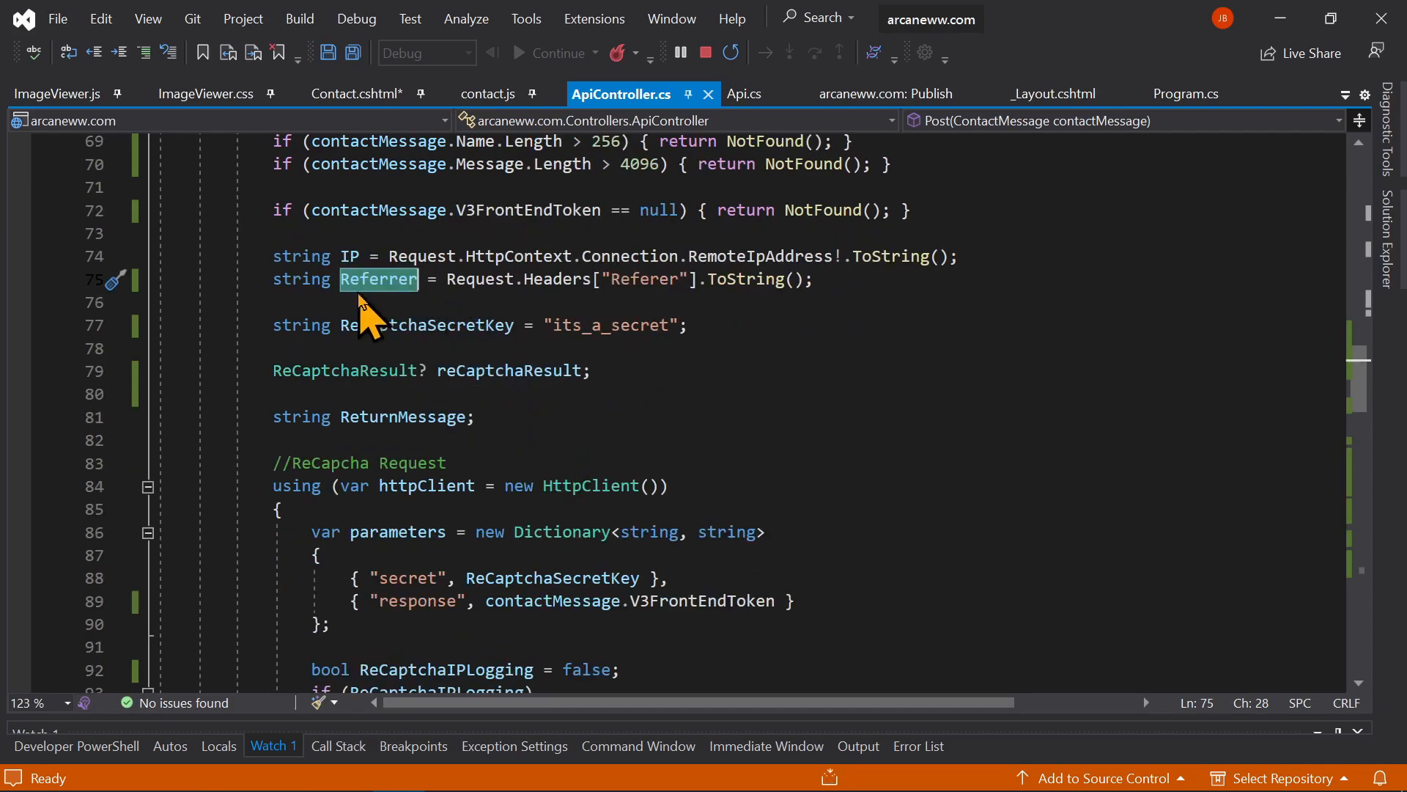
{"action": "double_click", "coordinate": [742, 278]}
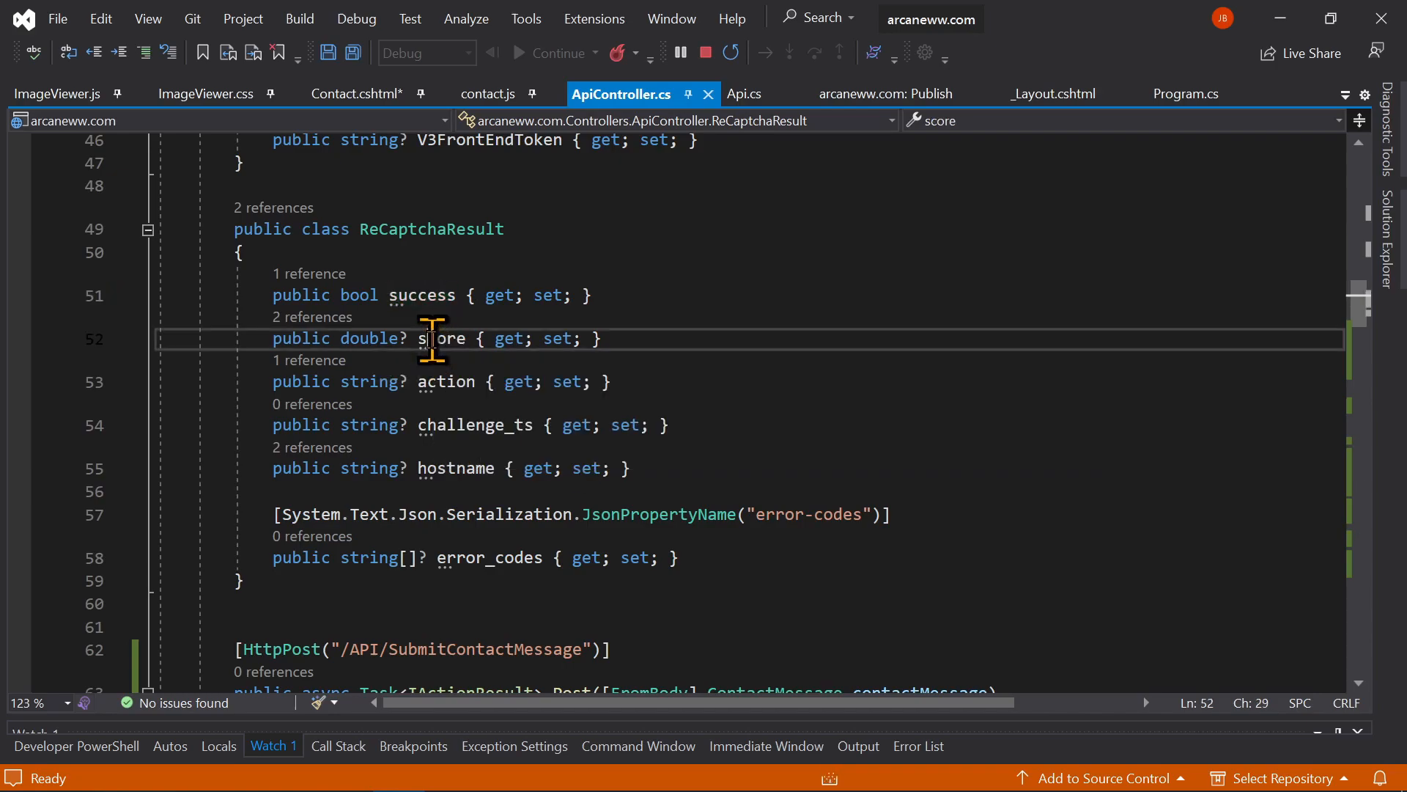
{"action": "double_click", "coordinate": [442, 339]}
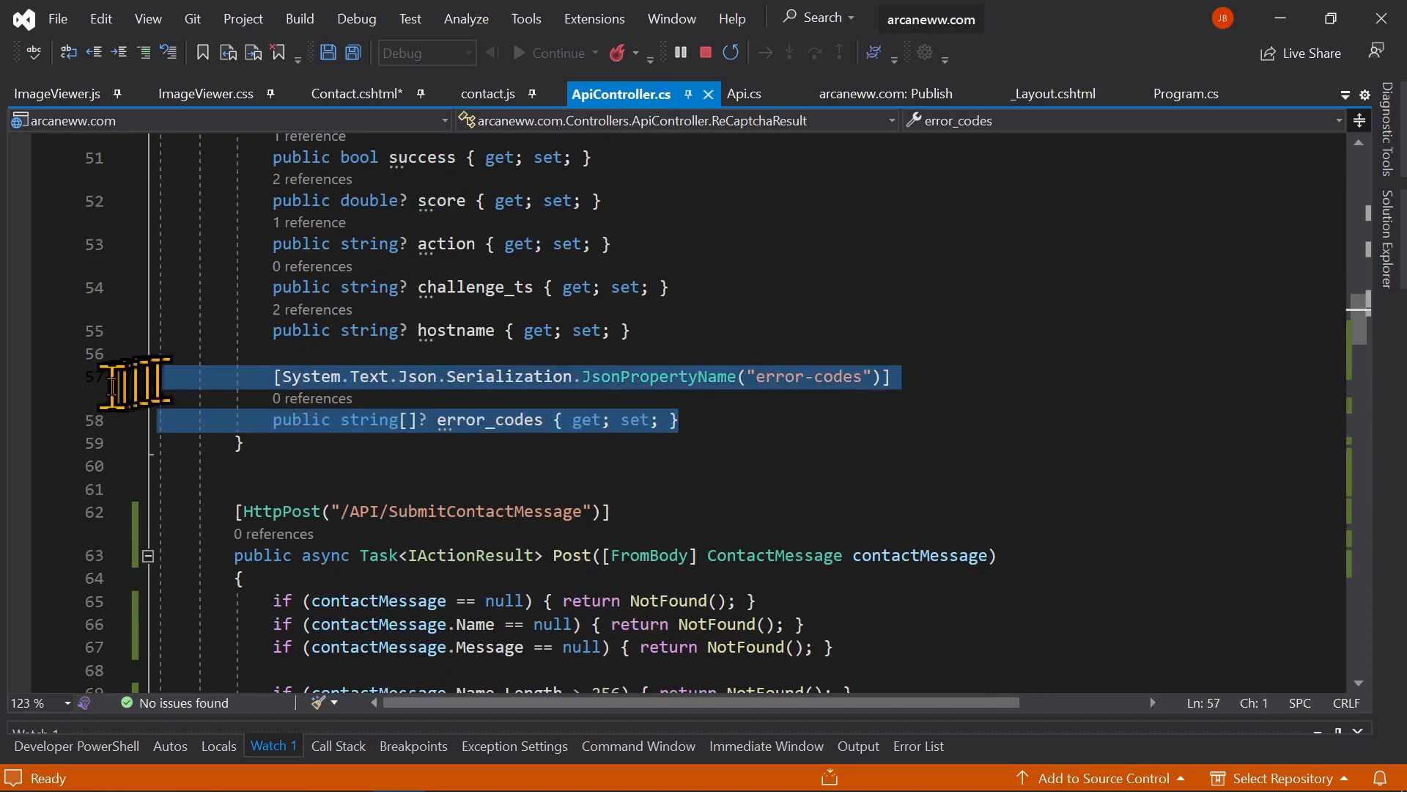
{"action": "double_click", "coordinate": [509, 444]}
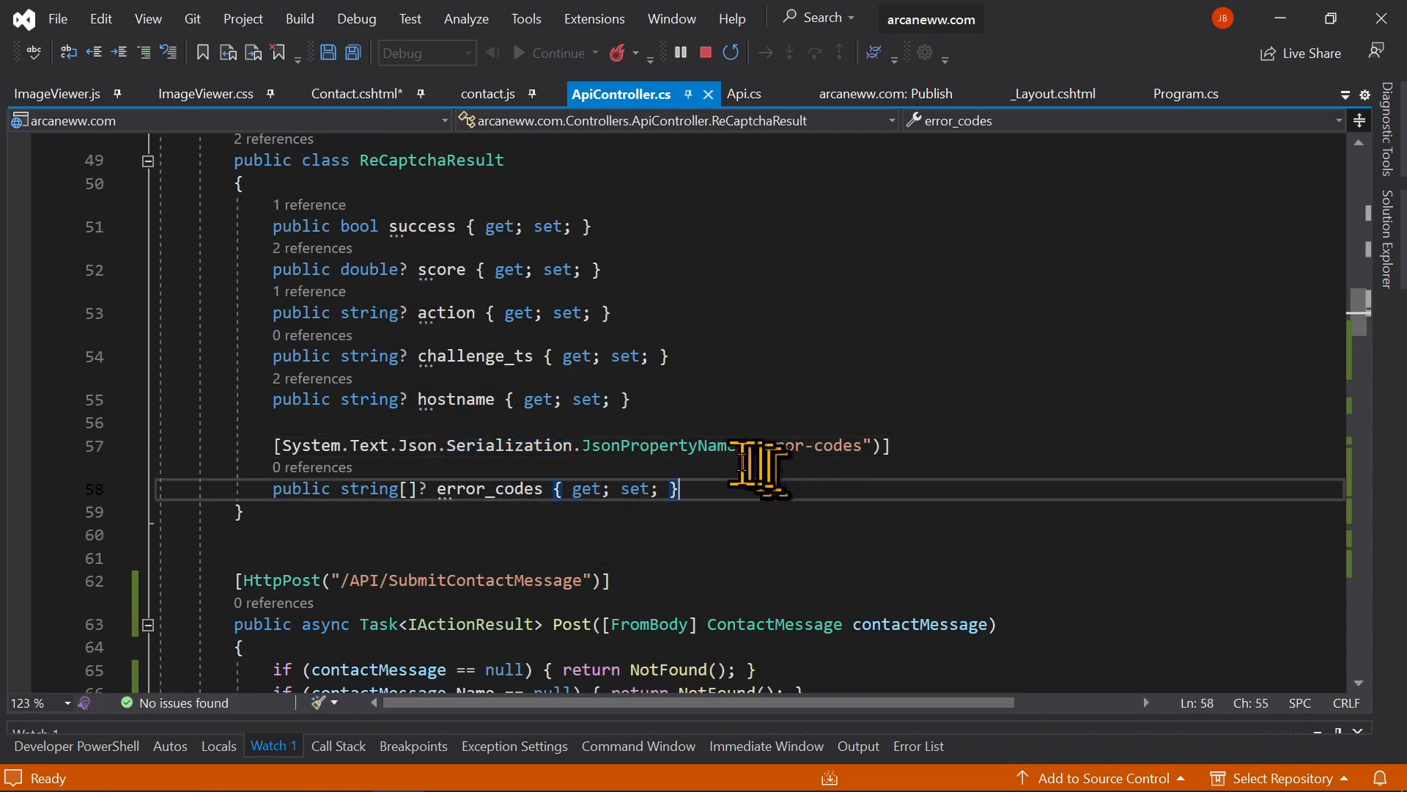
{"action": "double_click", "coordinate": [794, 446]}
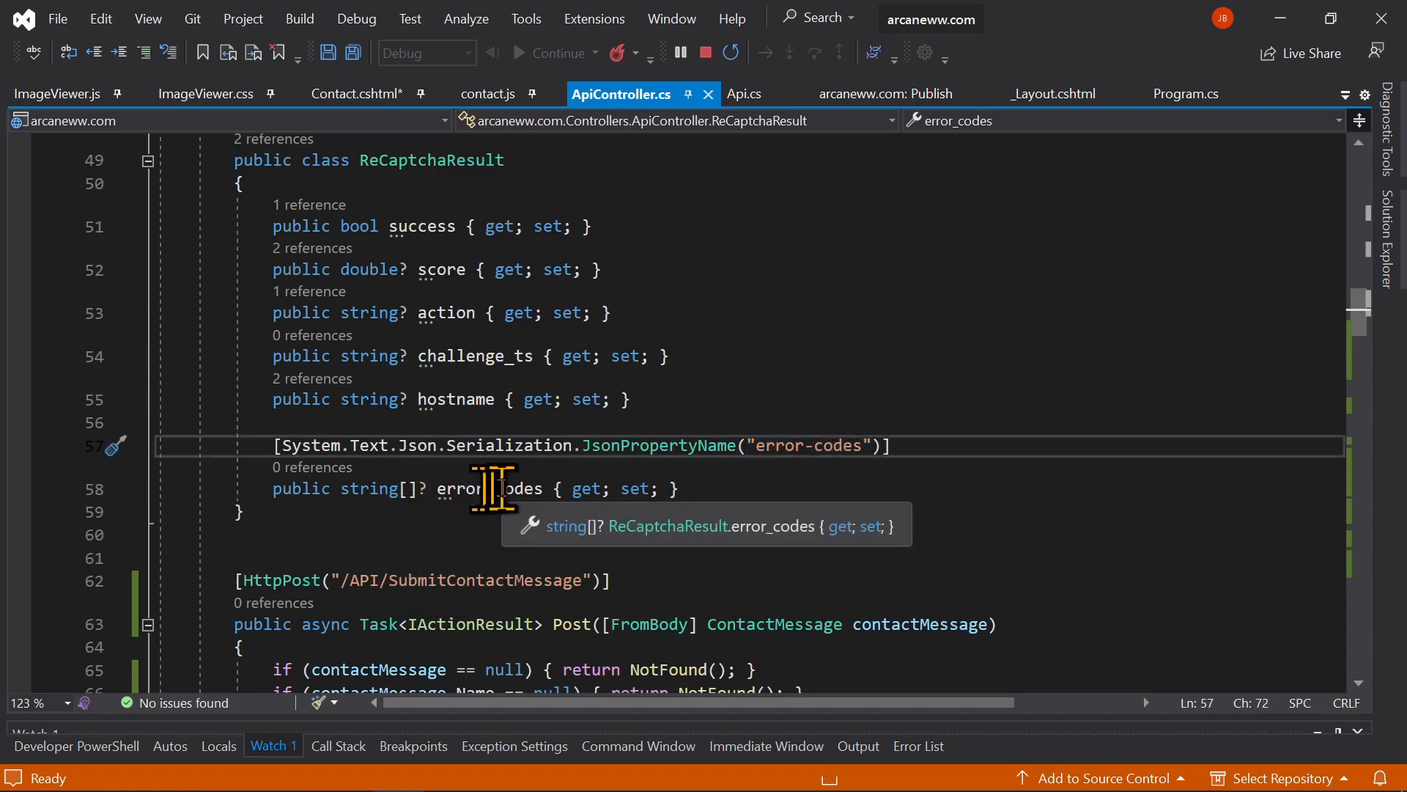
{"action": "key", "text": "Backspace"}
{"action": "type", "text": "-"}
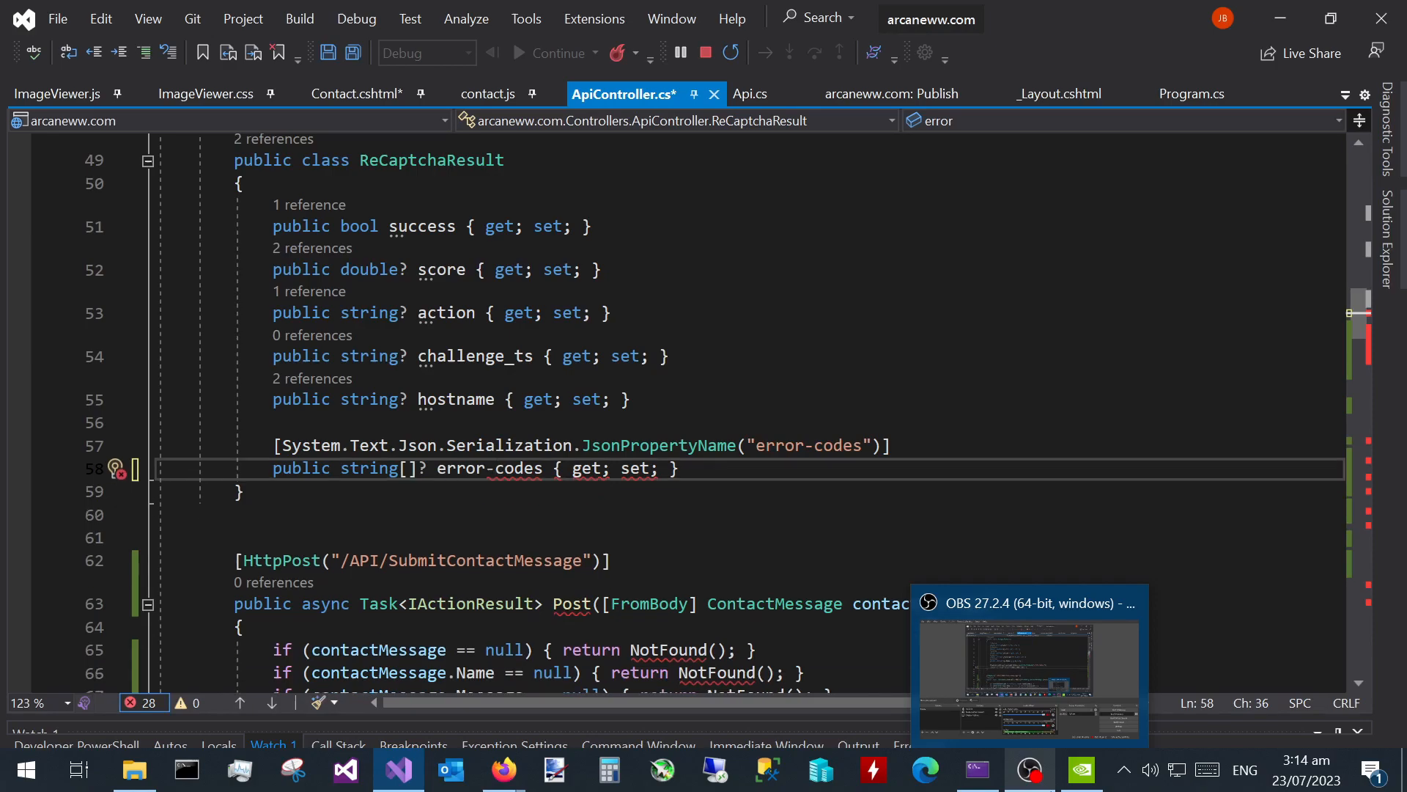
{"action": "type", "text": "error_codes"}
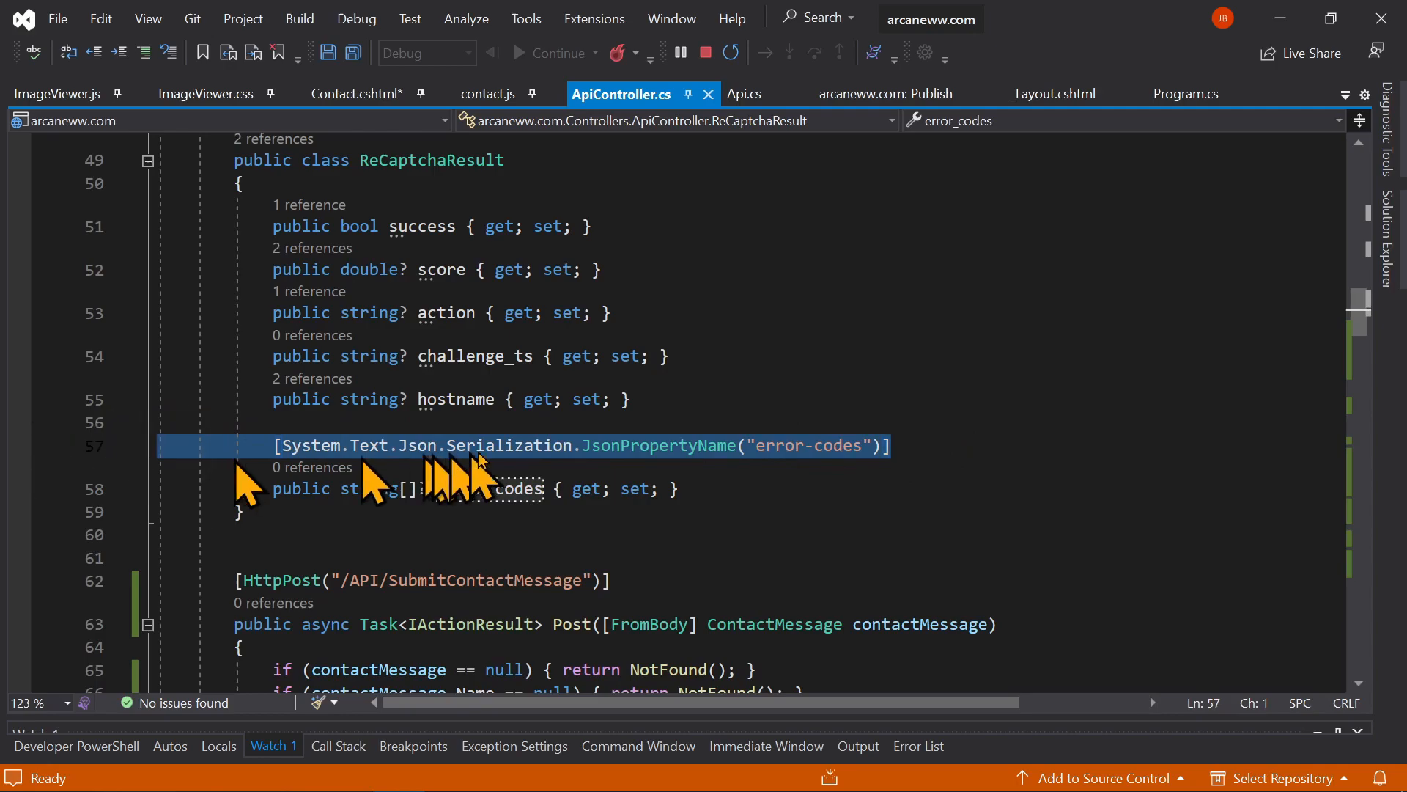
{"action": "double_click", "coordinate": [657, 446]}
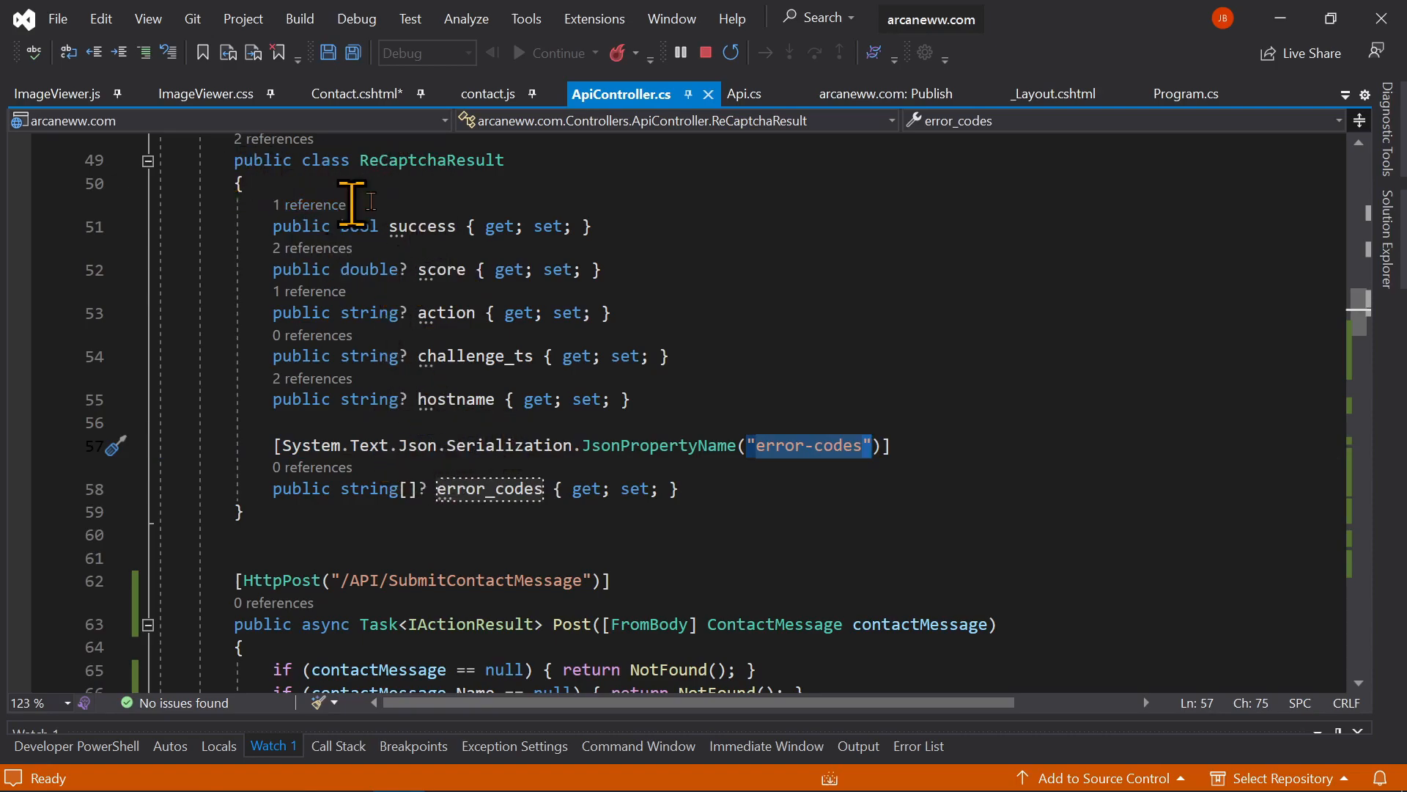
{"action": "left_click", "coordinate": [415, 225]}
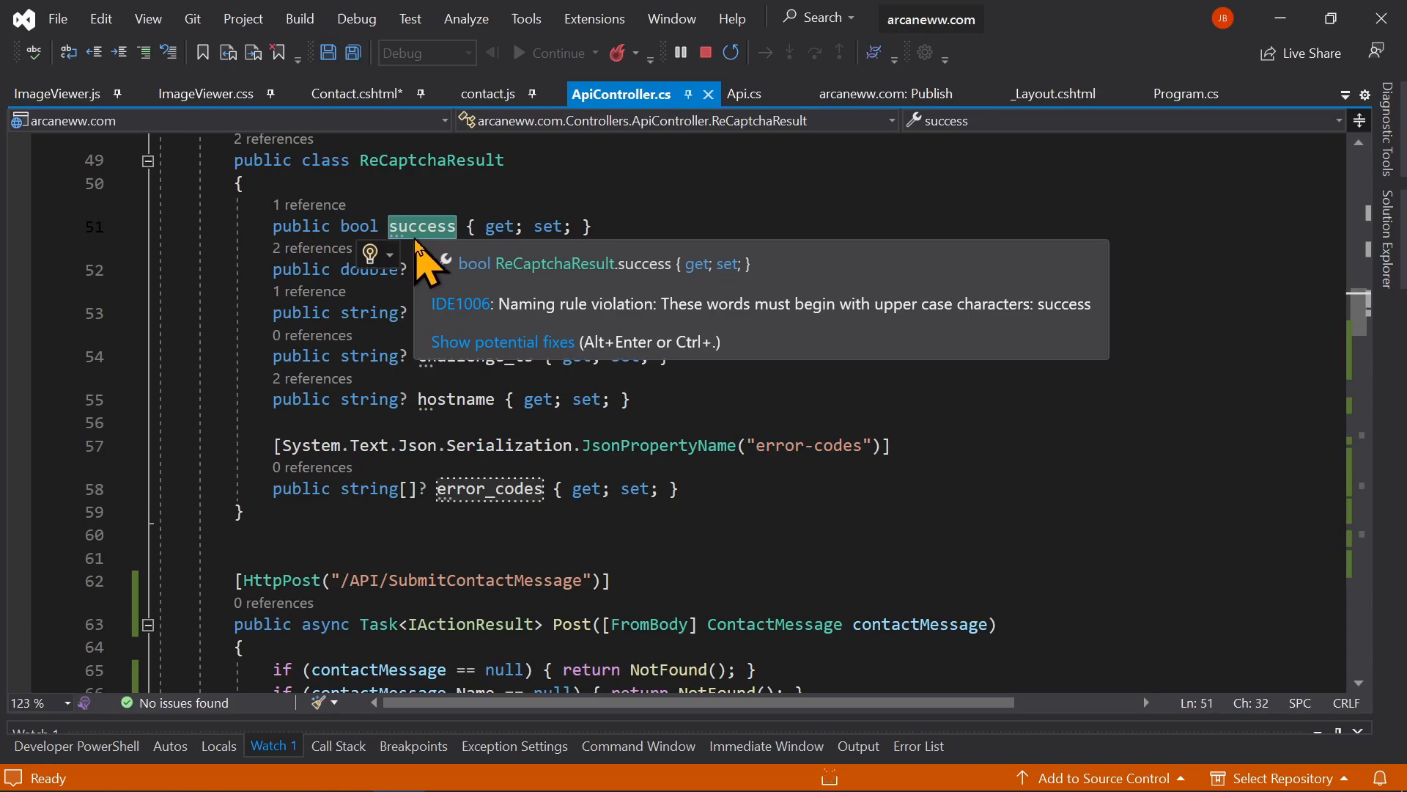
{"action": "mouse_move", "coordinate": [538, 337]}
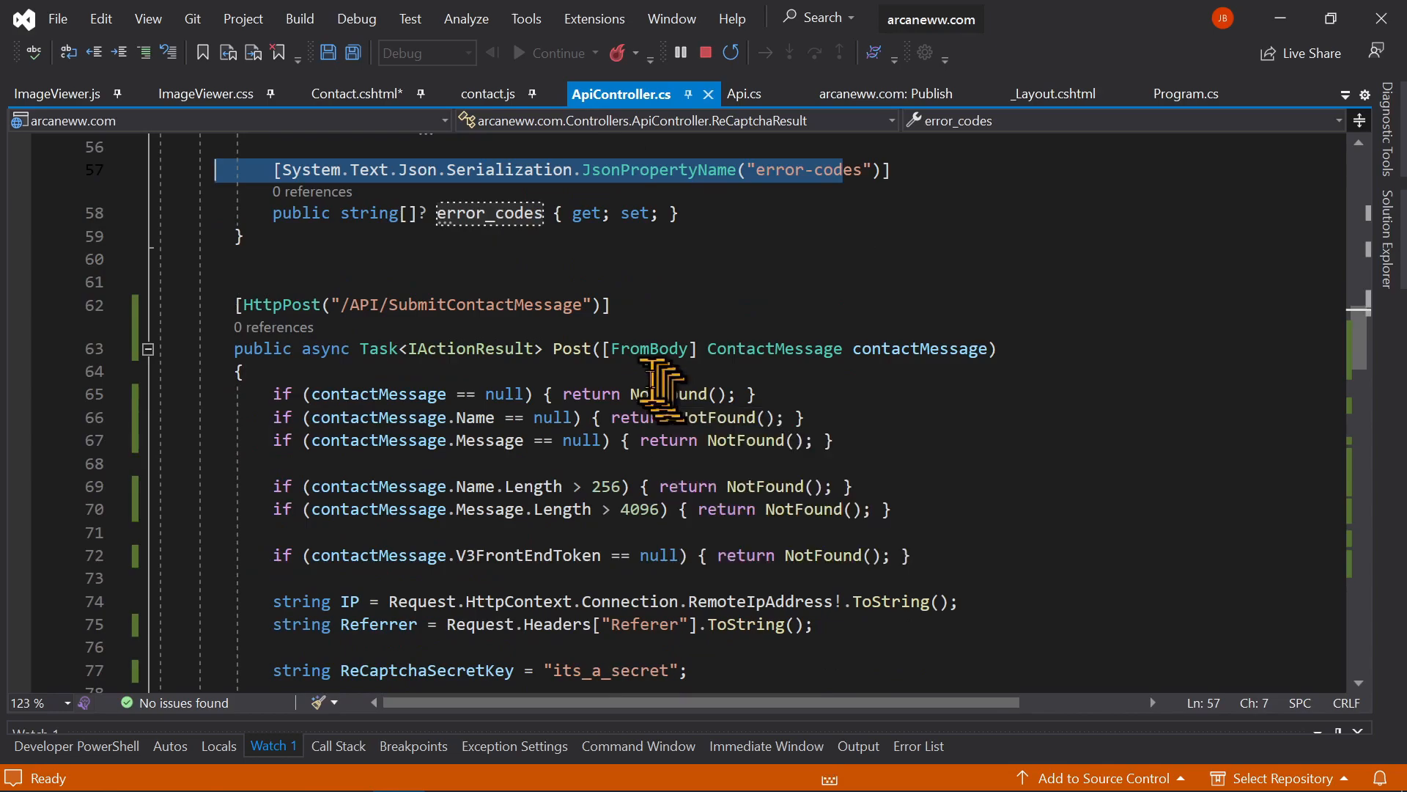
{"action": "scroll", "scroll_direction": "down", "scroll_amount": 3}
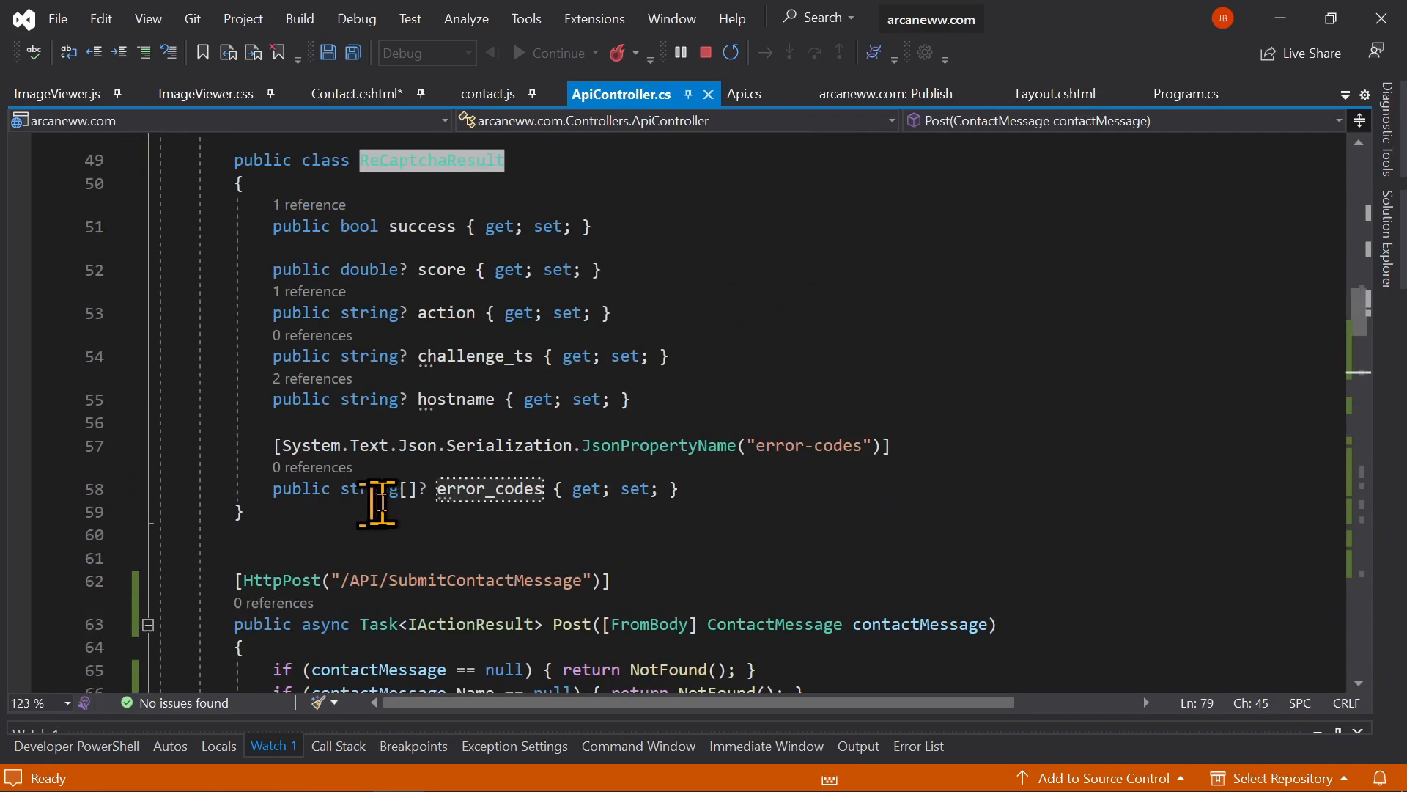
{"action": "scroll", "scroll_direction": "down", "scroll_amount": 3}
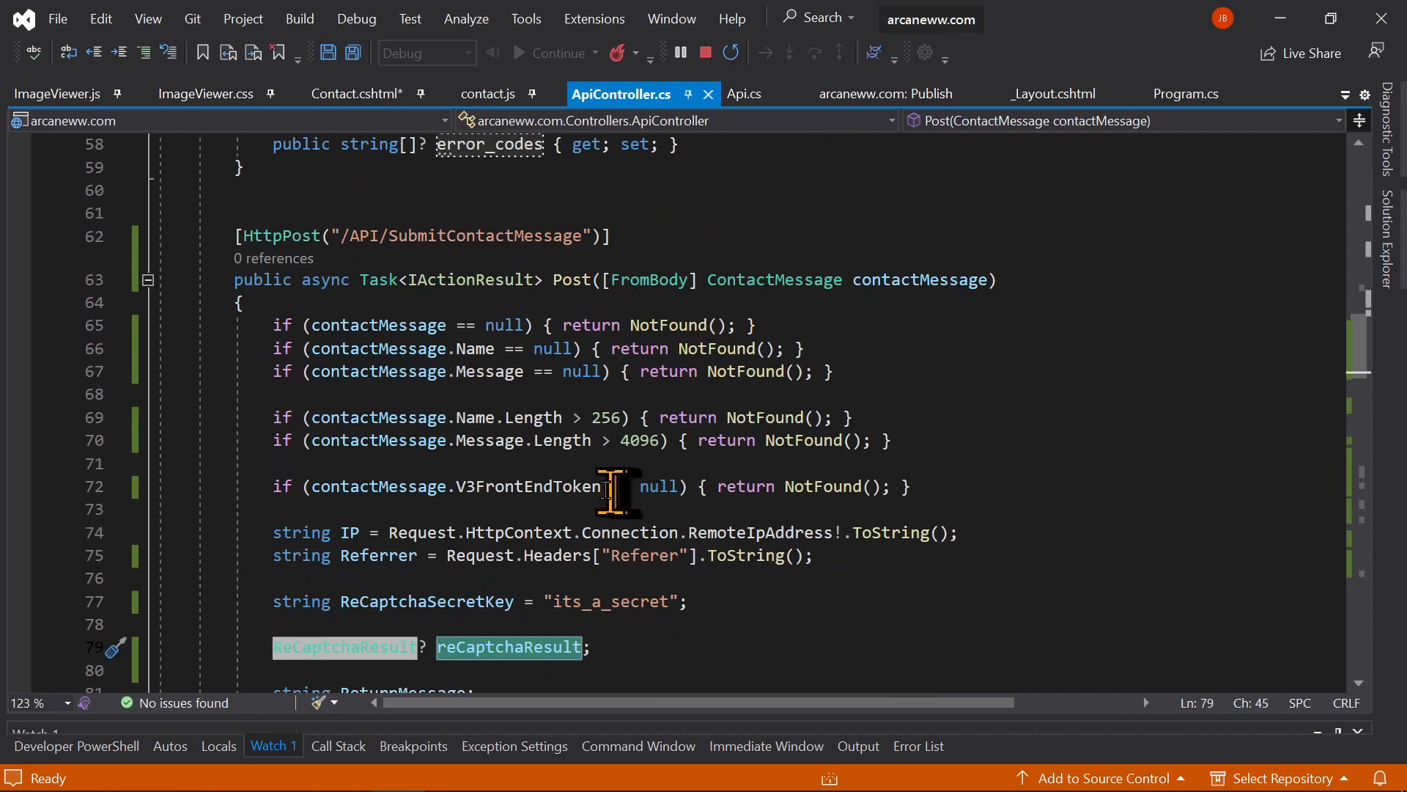
{"action": "scroll", "scroll_direction": "down", "scroll_amount": 3}
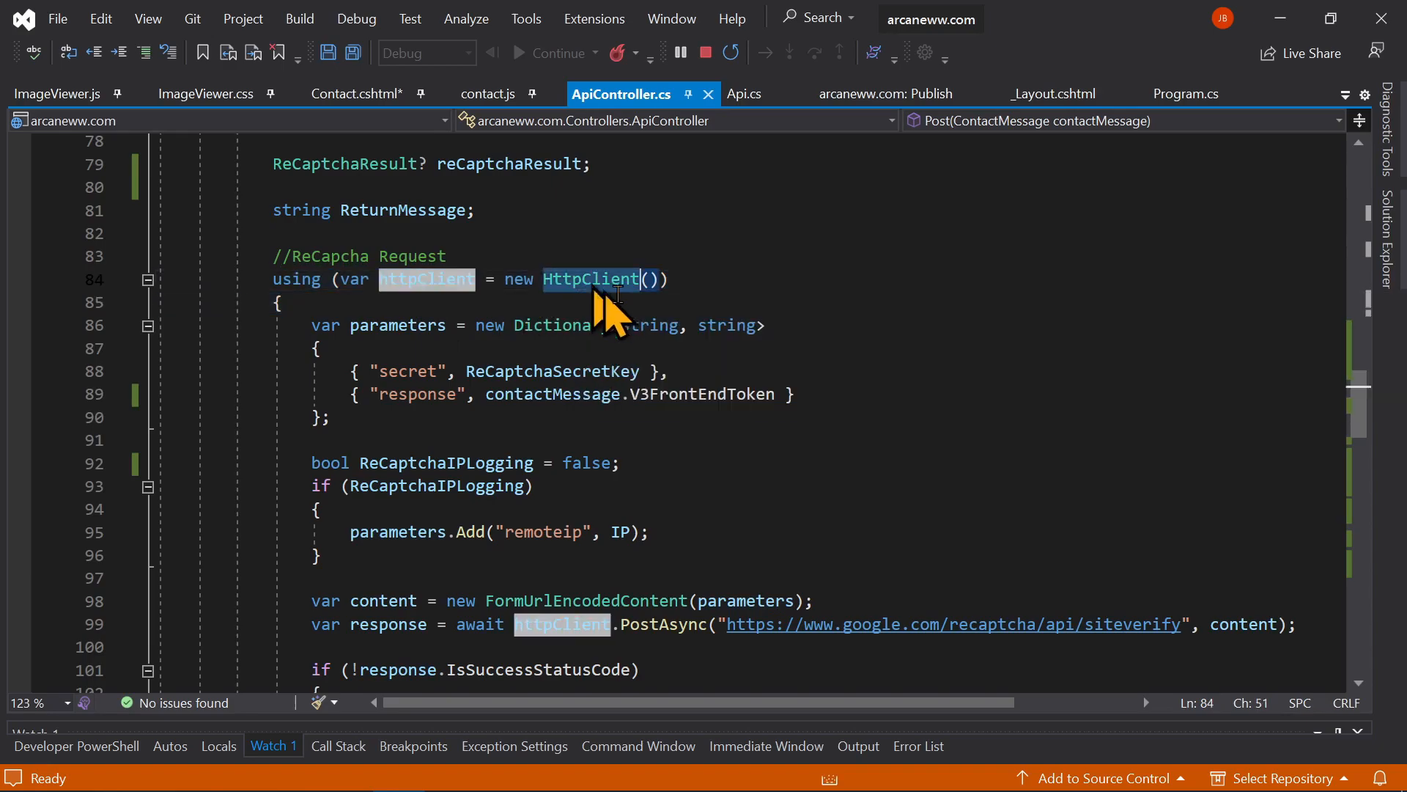
{"action": "scroll", "scroll_direction": "down", "scroll_amount": 3}
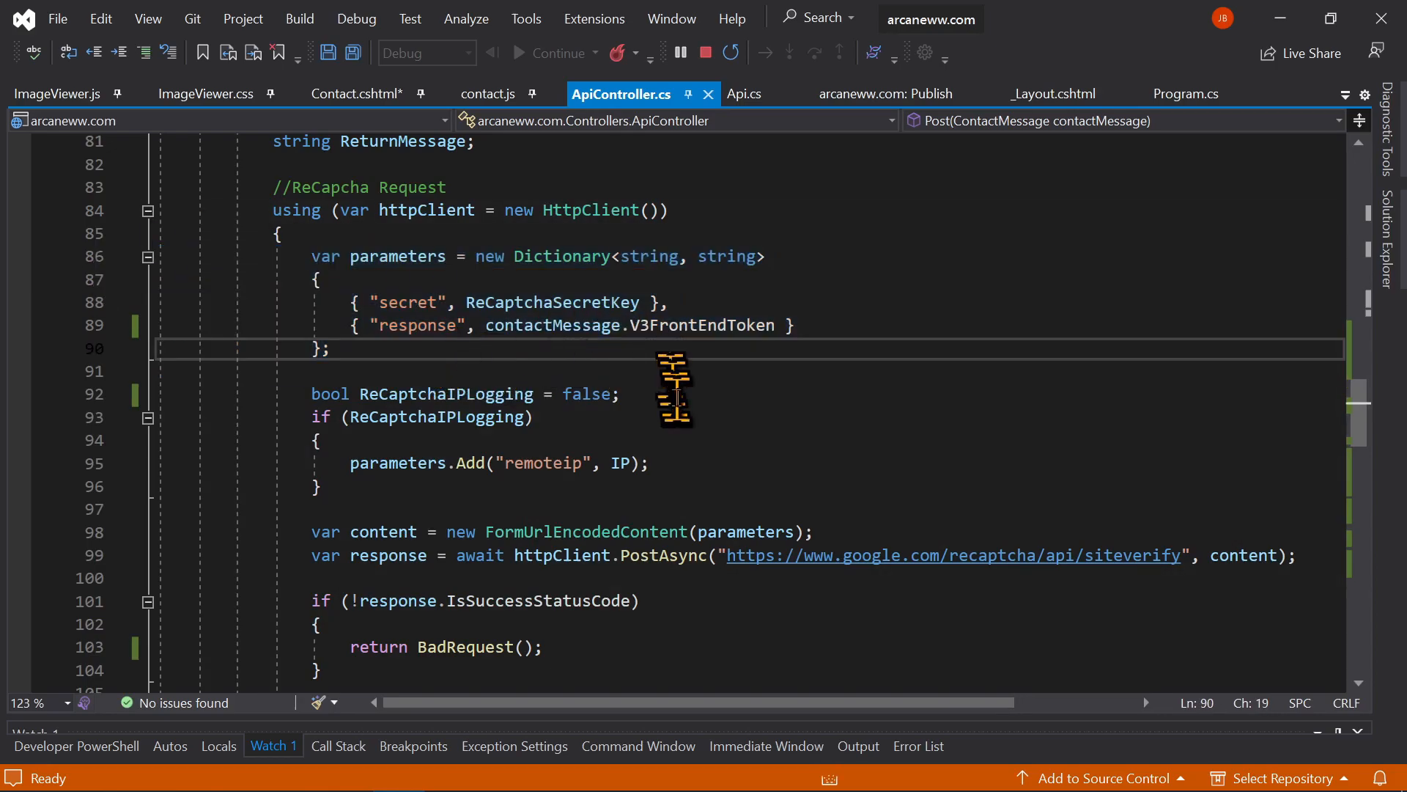
{"action": "mouse_move", "coordinate": [551, 302]}
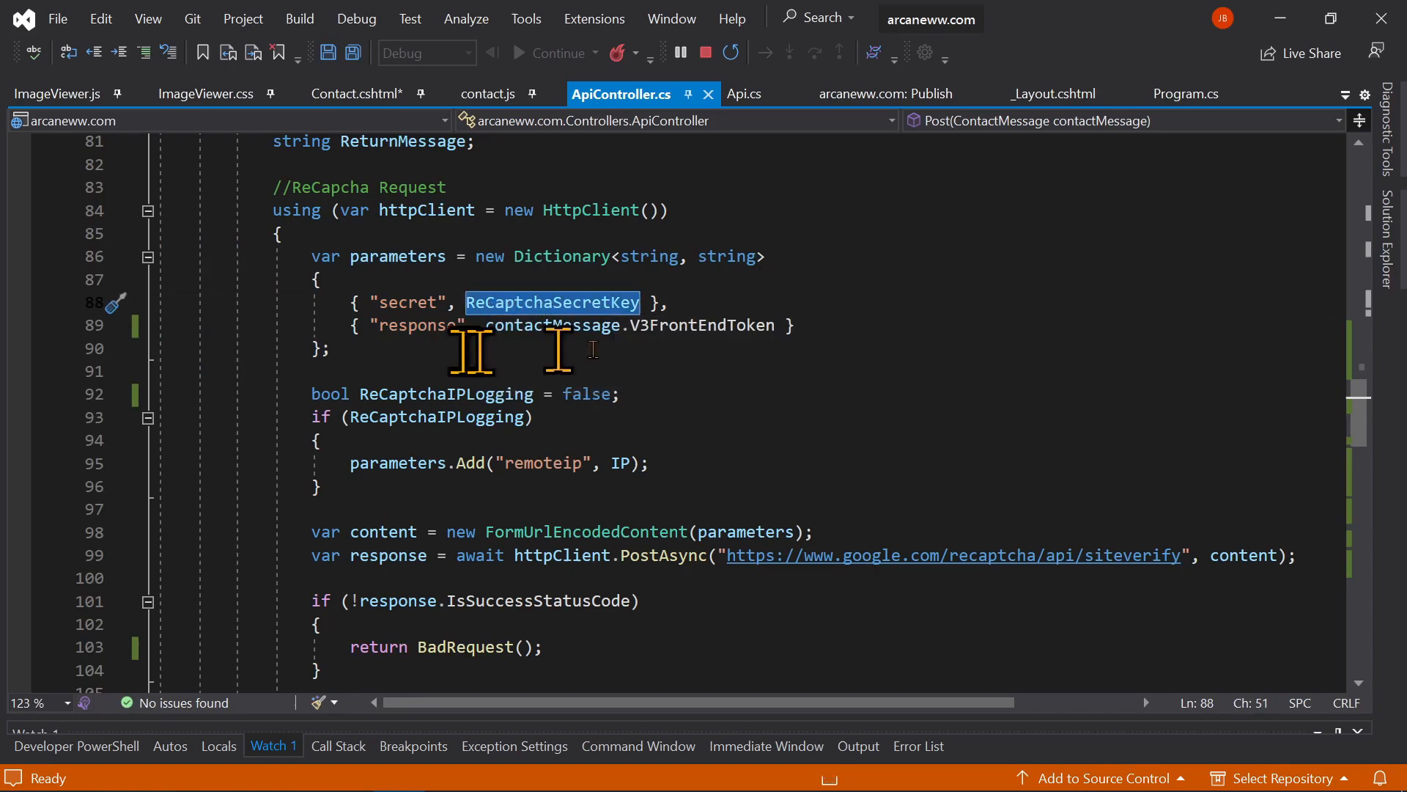
{"action": "mouse_move", "coordinate": [1158, 475]}
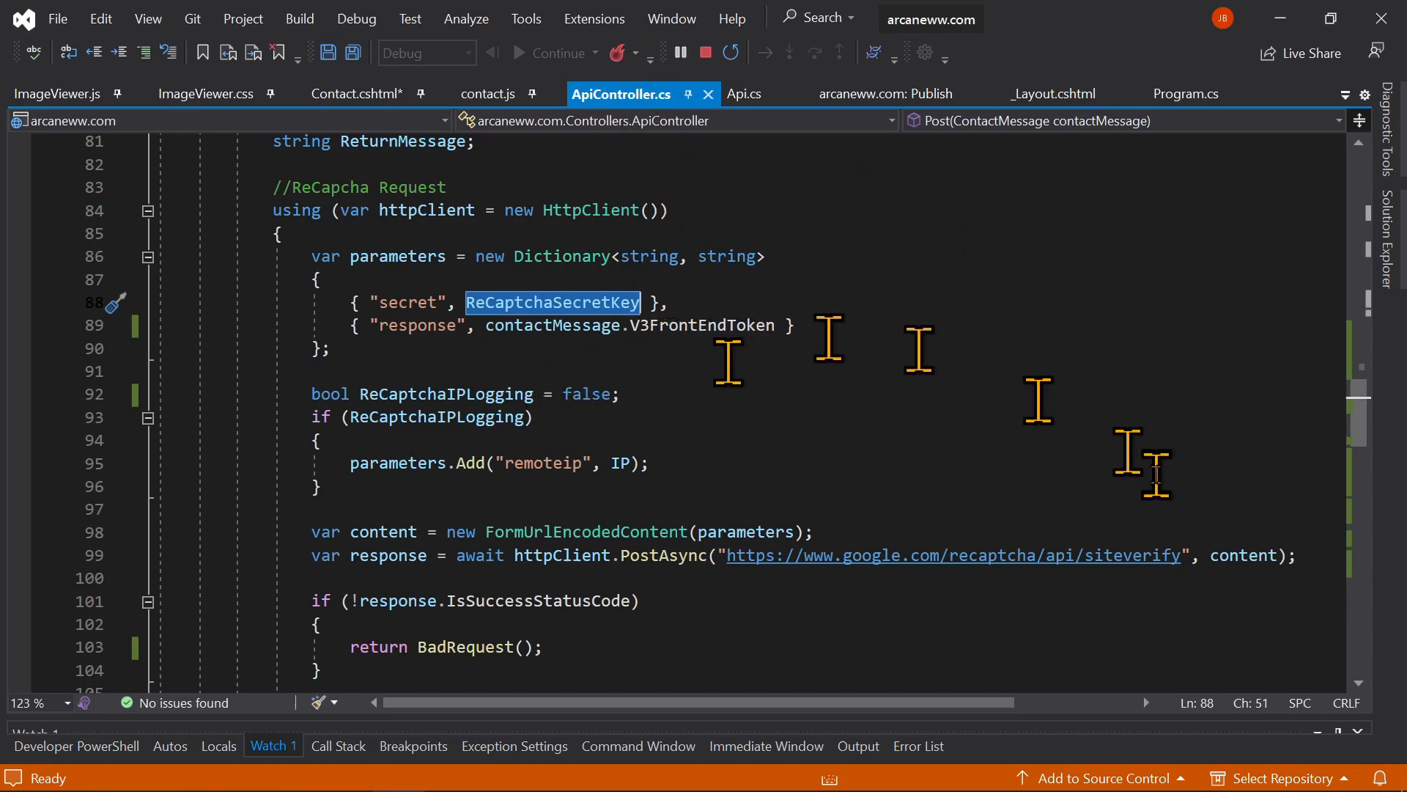
{"action": "mouse_move", "coordinate": [640, 368]}
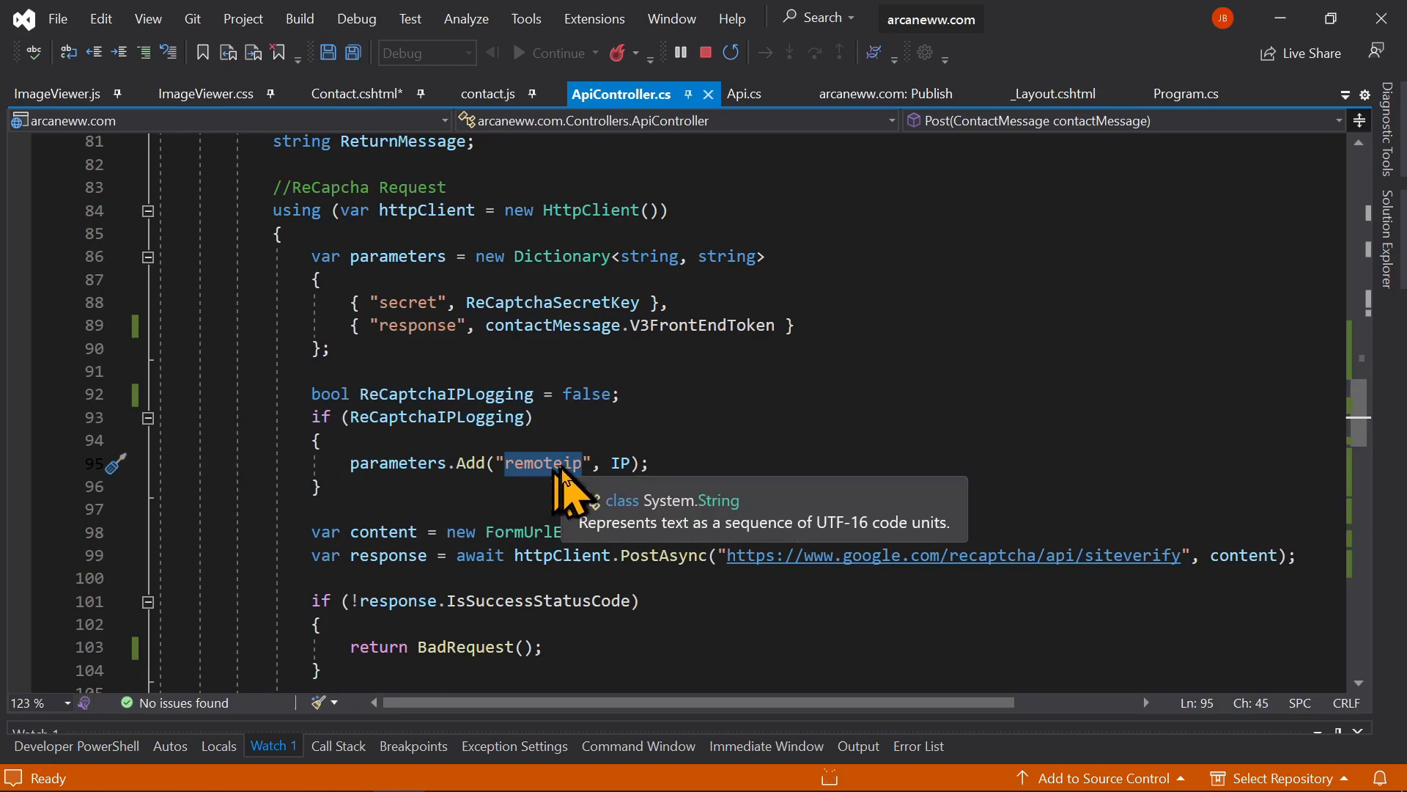
{"action": "scroll", "scroll_direction": "up", "scroll_amount": 3}
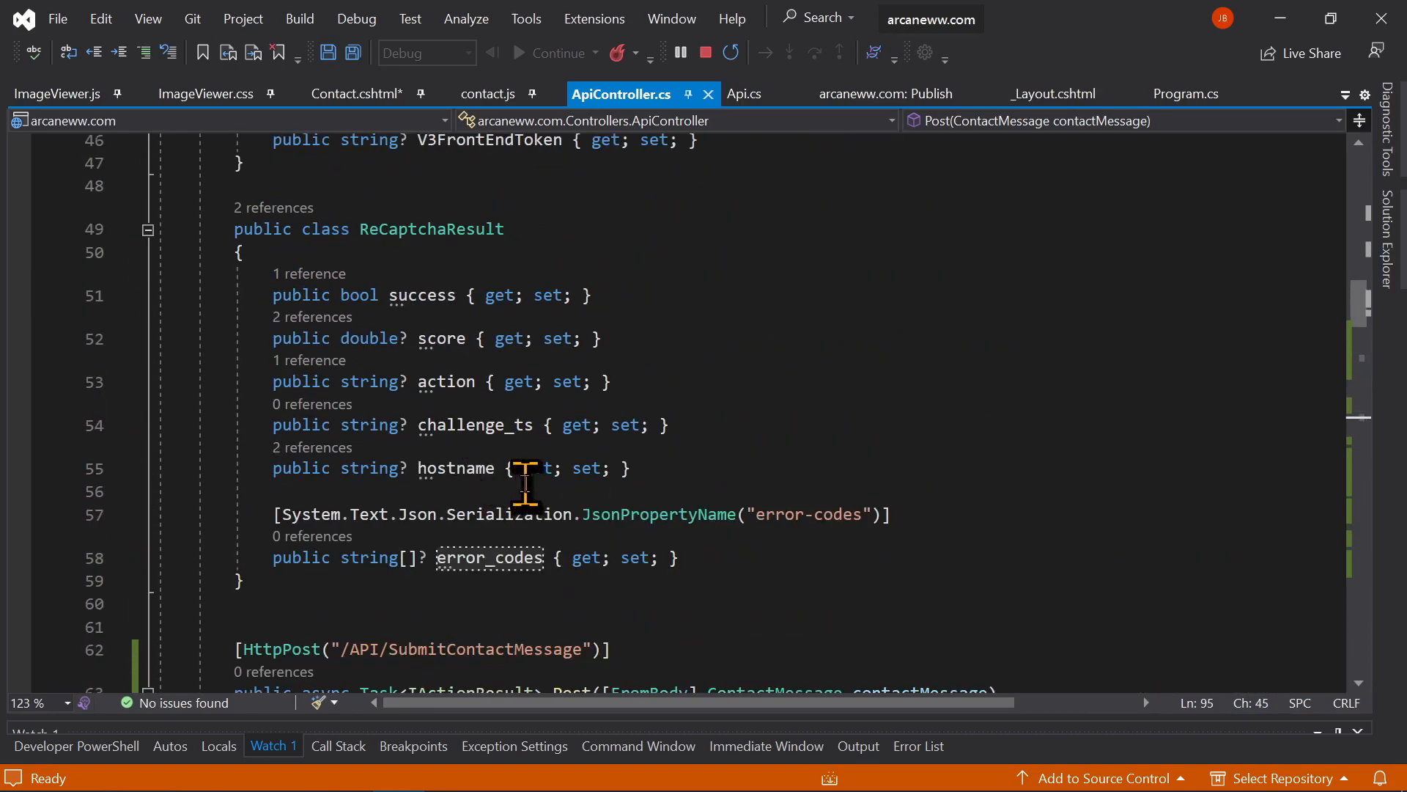
{"action": "scroll", "scroll_direction": "down", "scroll_amount": 3}
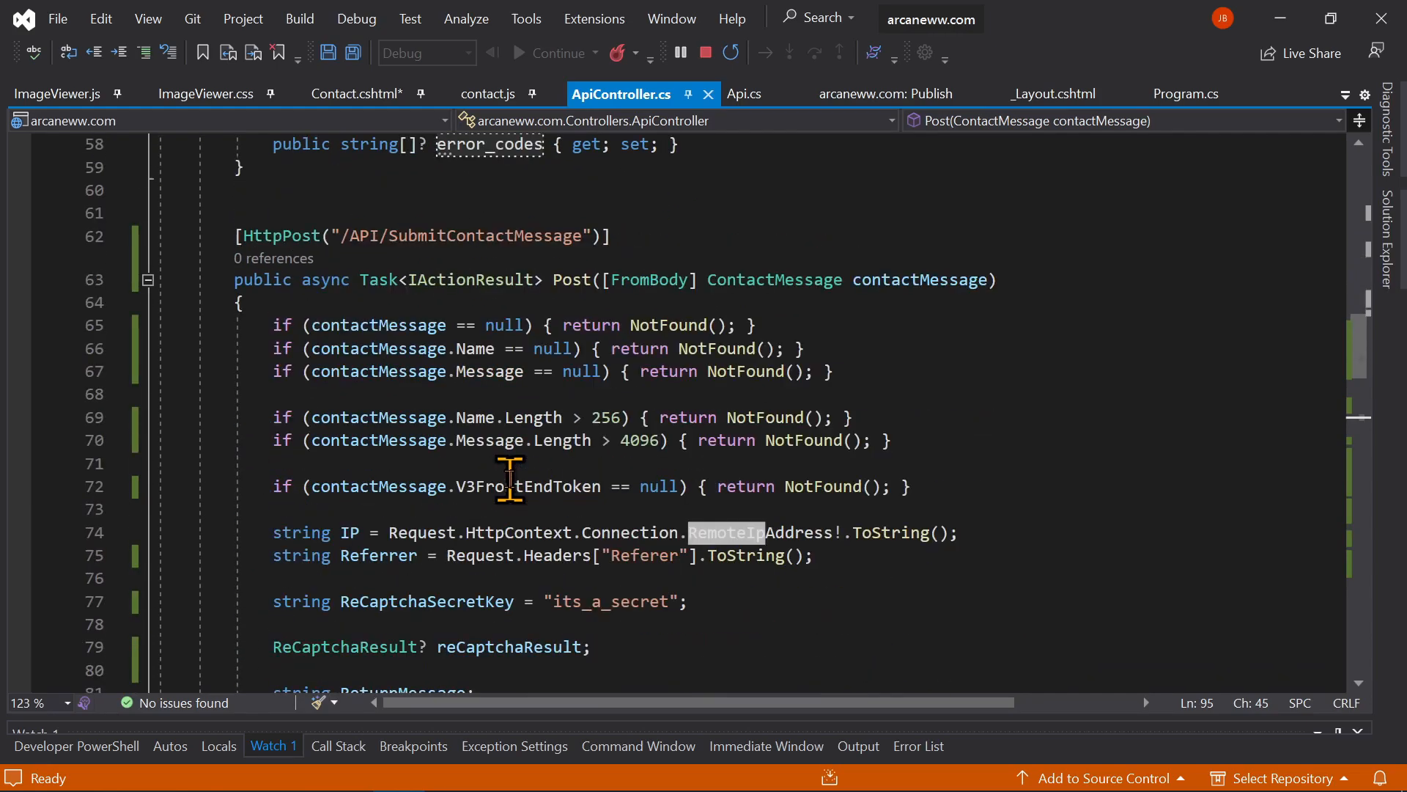
{"action": "scroll", "scroll_direction": "down", "scroll_amount": 3}
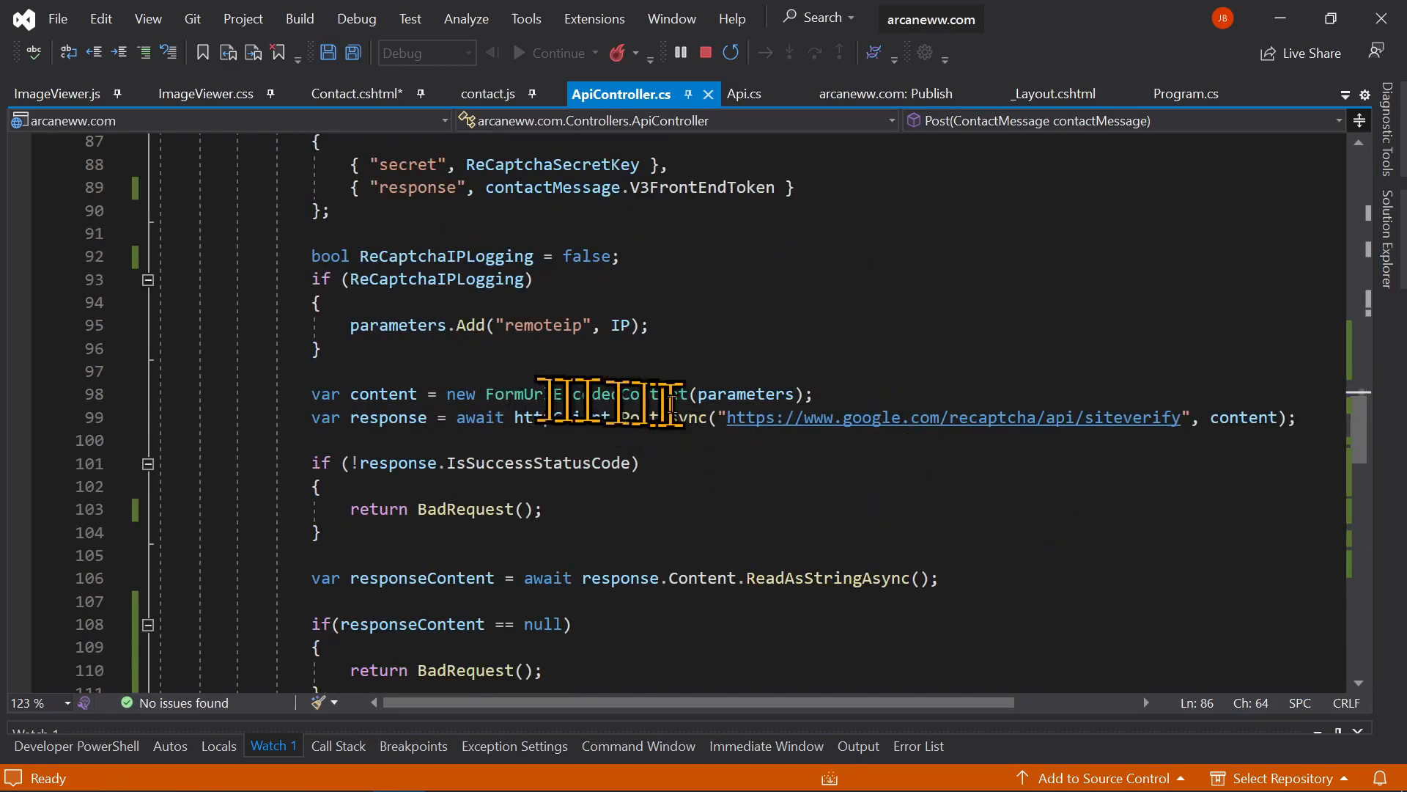
{"action": "scroll", "scroll_direction": "down", "scroll_amount": 3}
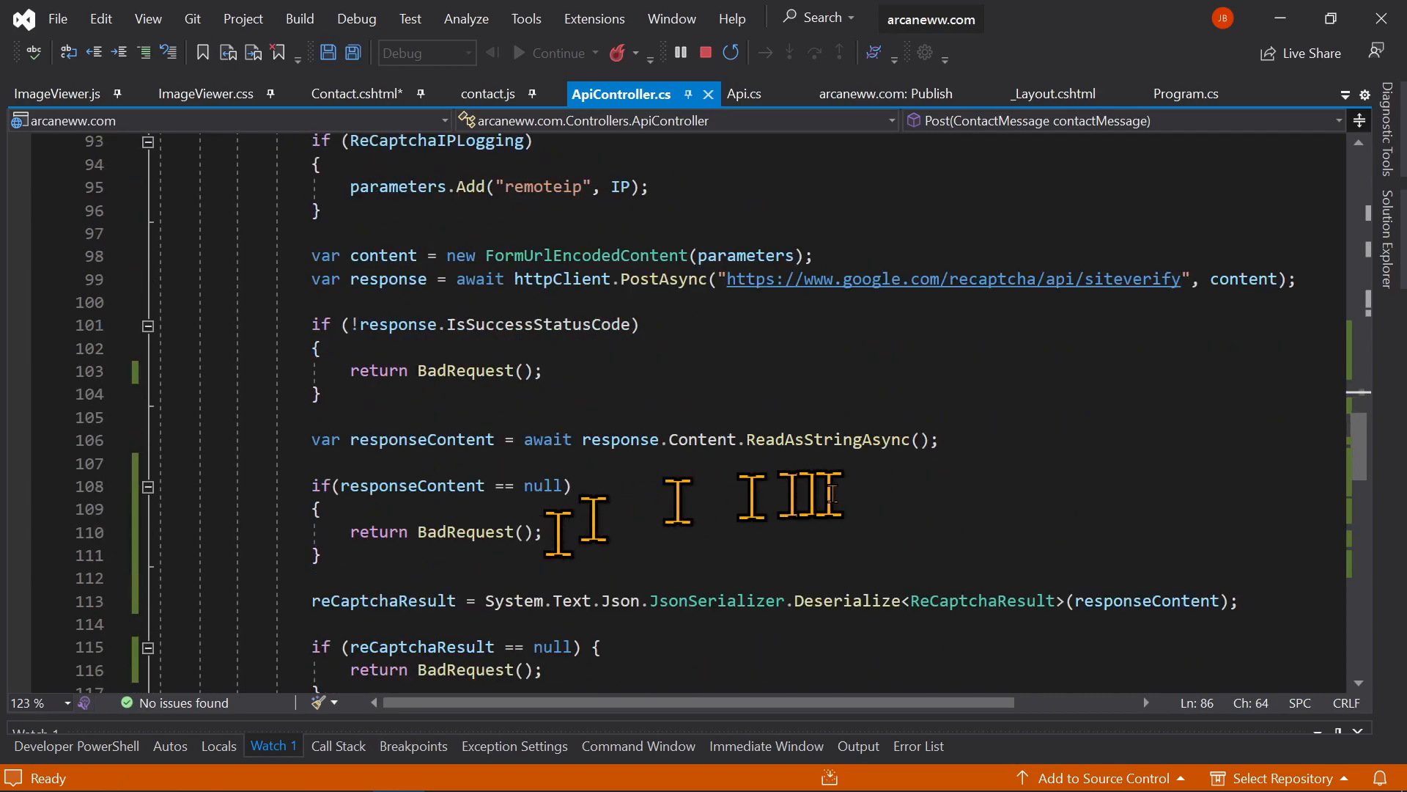
{"action": "double_click", "coordinate": [825, 439]}
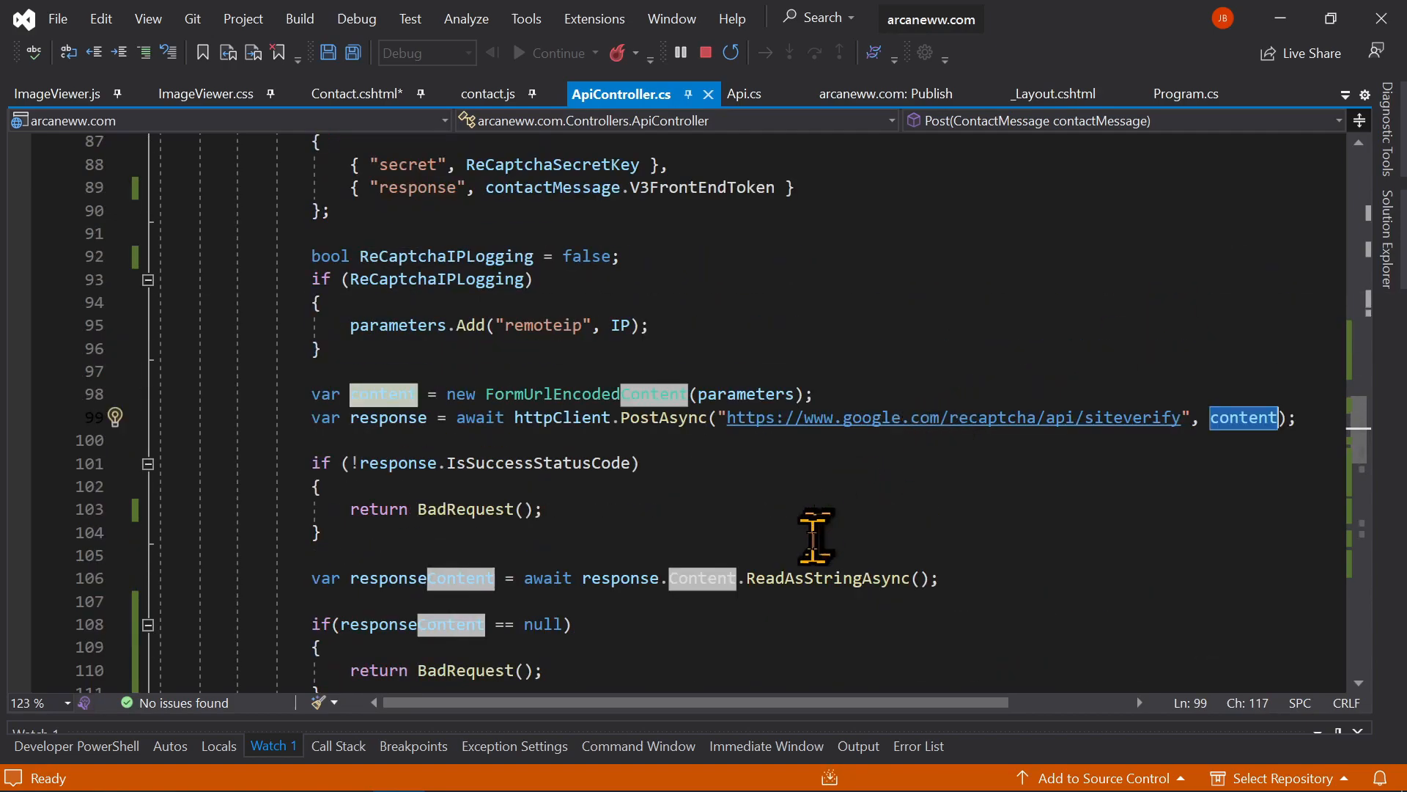
{"action": "mouse_move", "coordinate": [481, 376]}
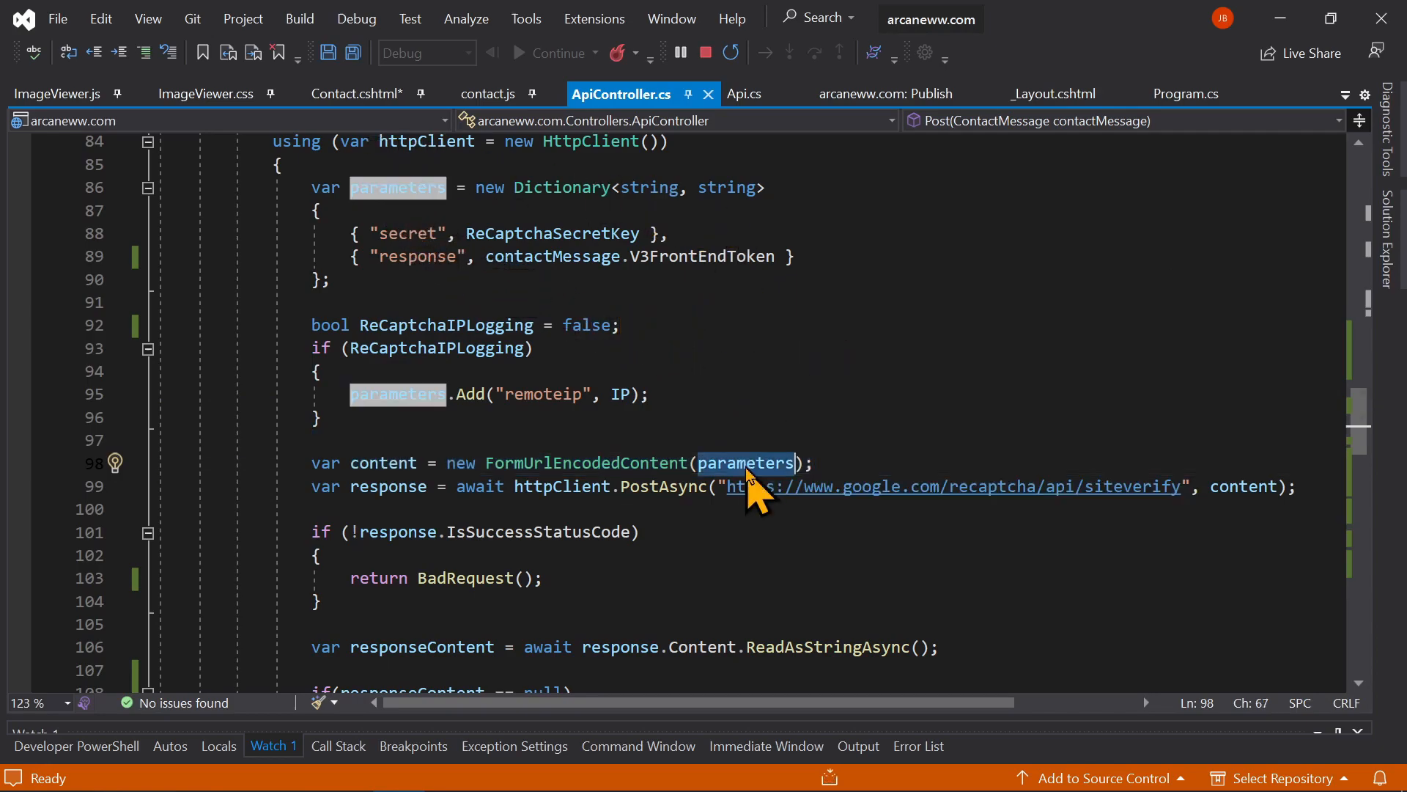
{"action": "scroll", "scroll_direction": "down", "scroll_amount": 3}
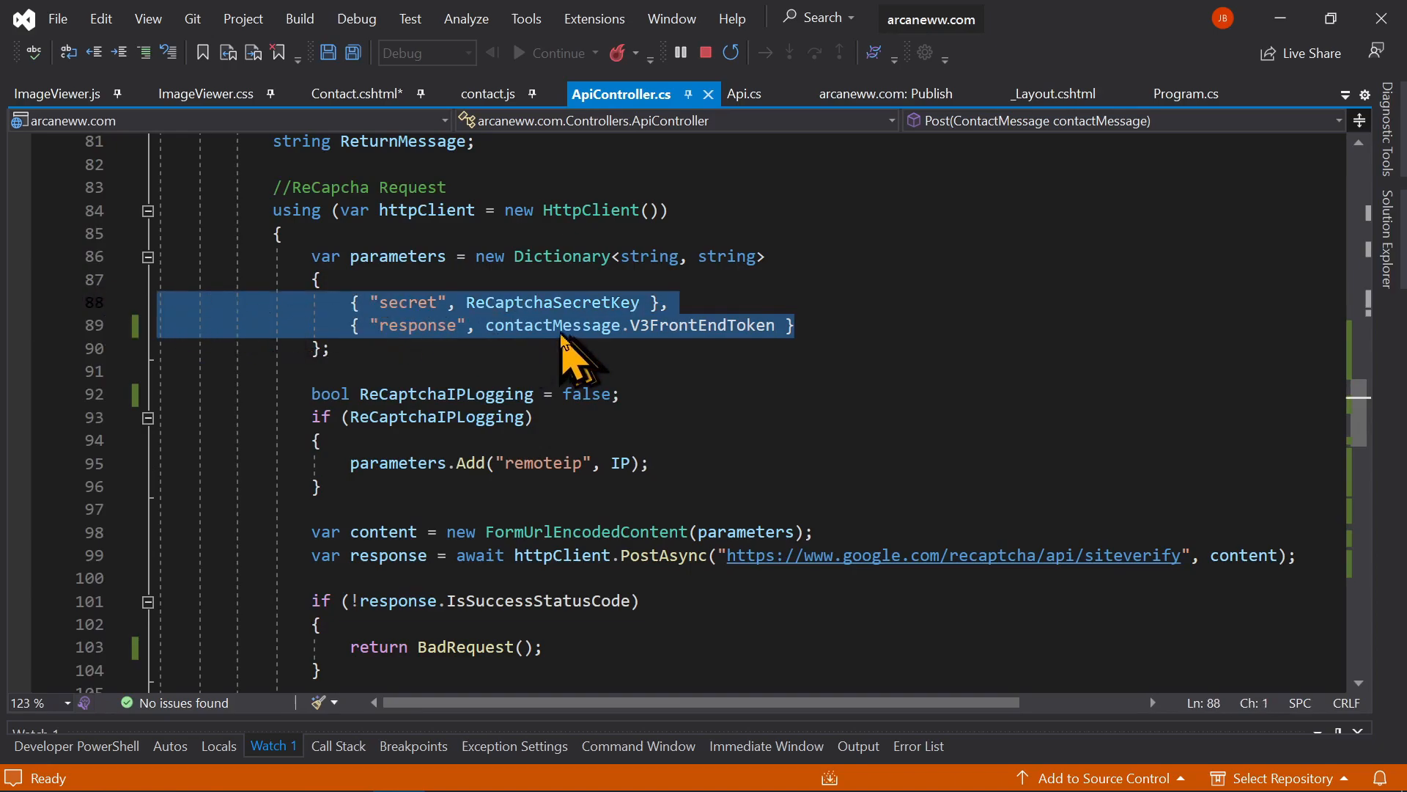
{"action": "left_click", "coordinate": [491, 325]}
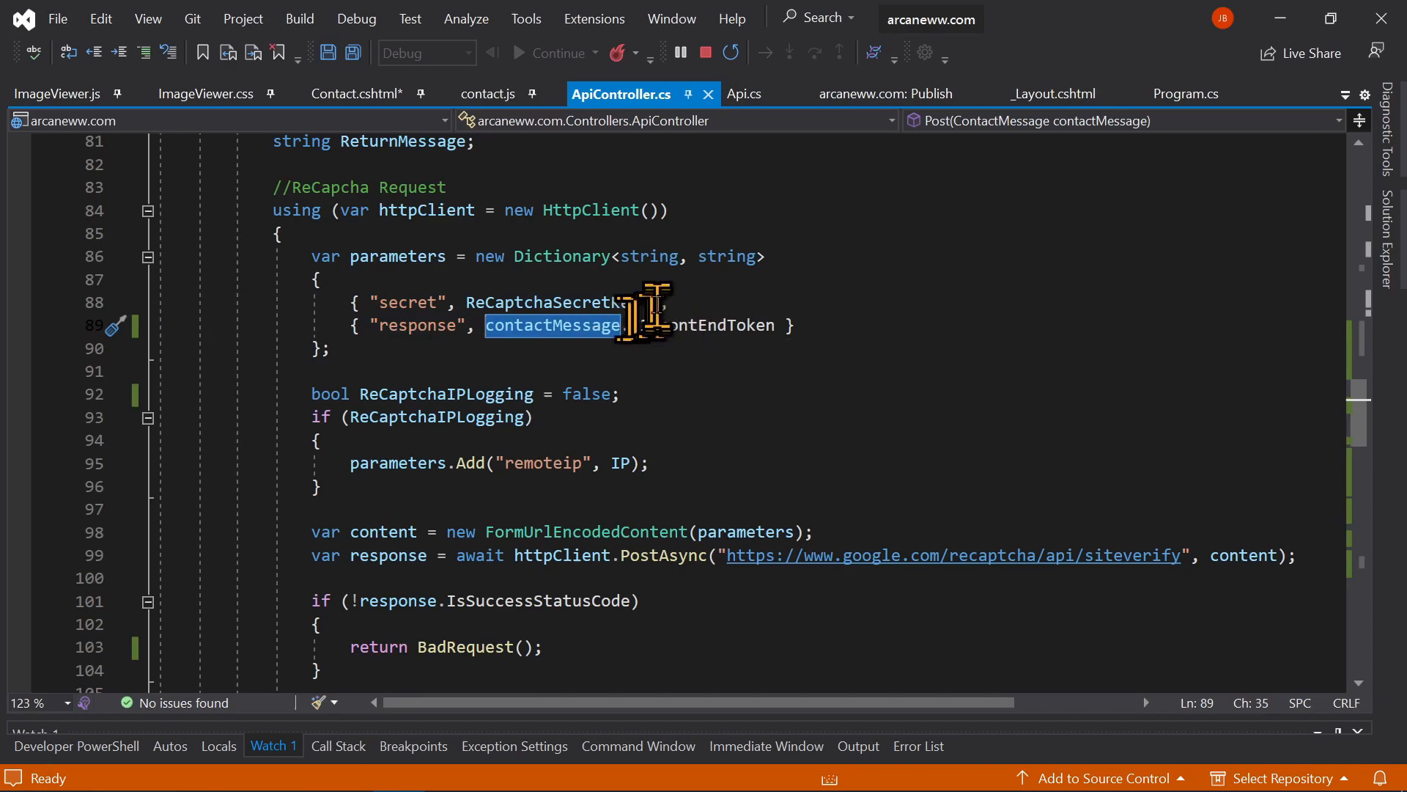
{"action": "scroll", "scroll_direction": "down", "scroll_amount": 3}
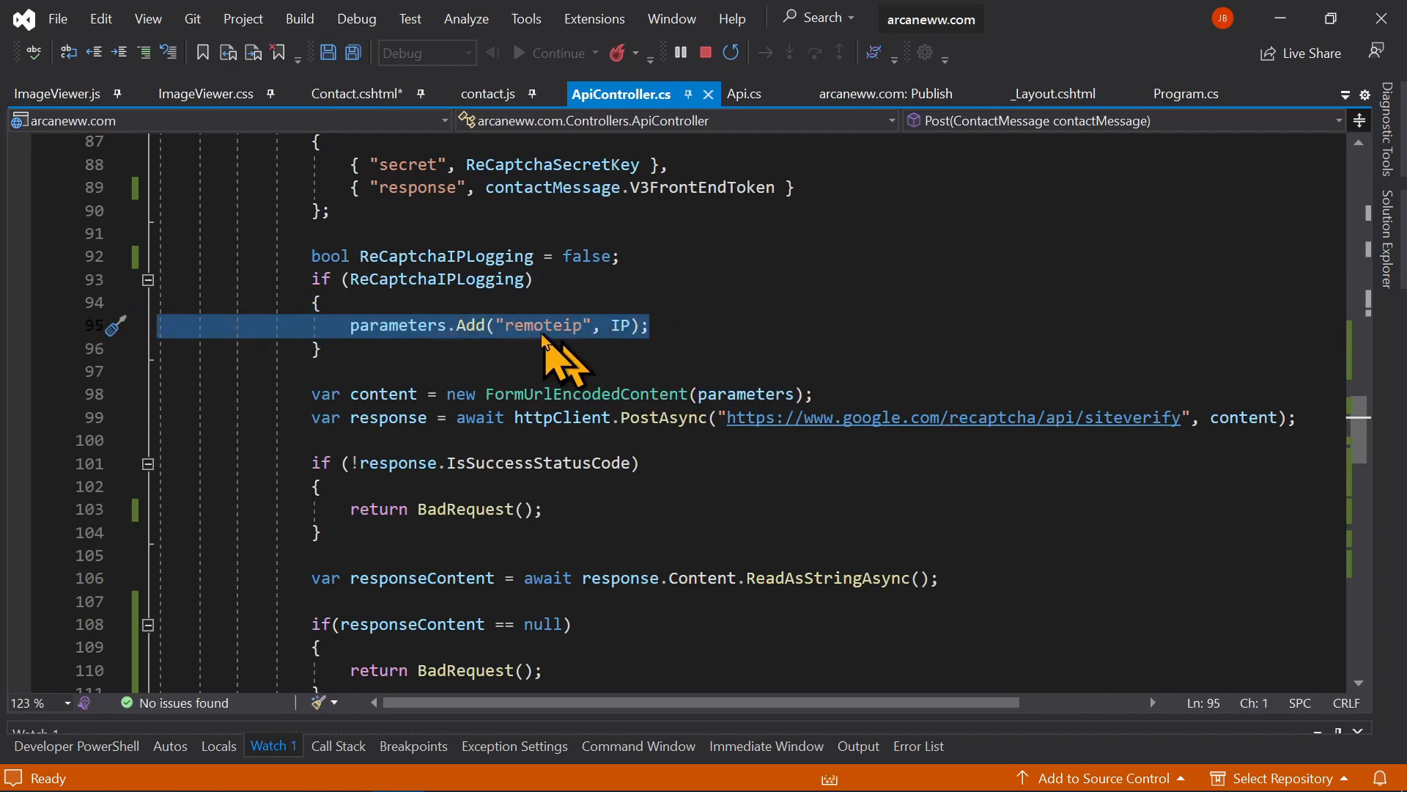
{"action": "scroll", "scroll_direction": "down", "scroll_amount": 3}
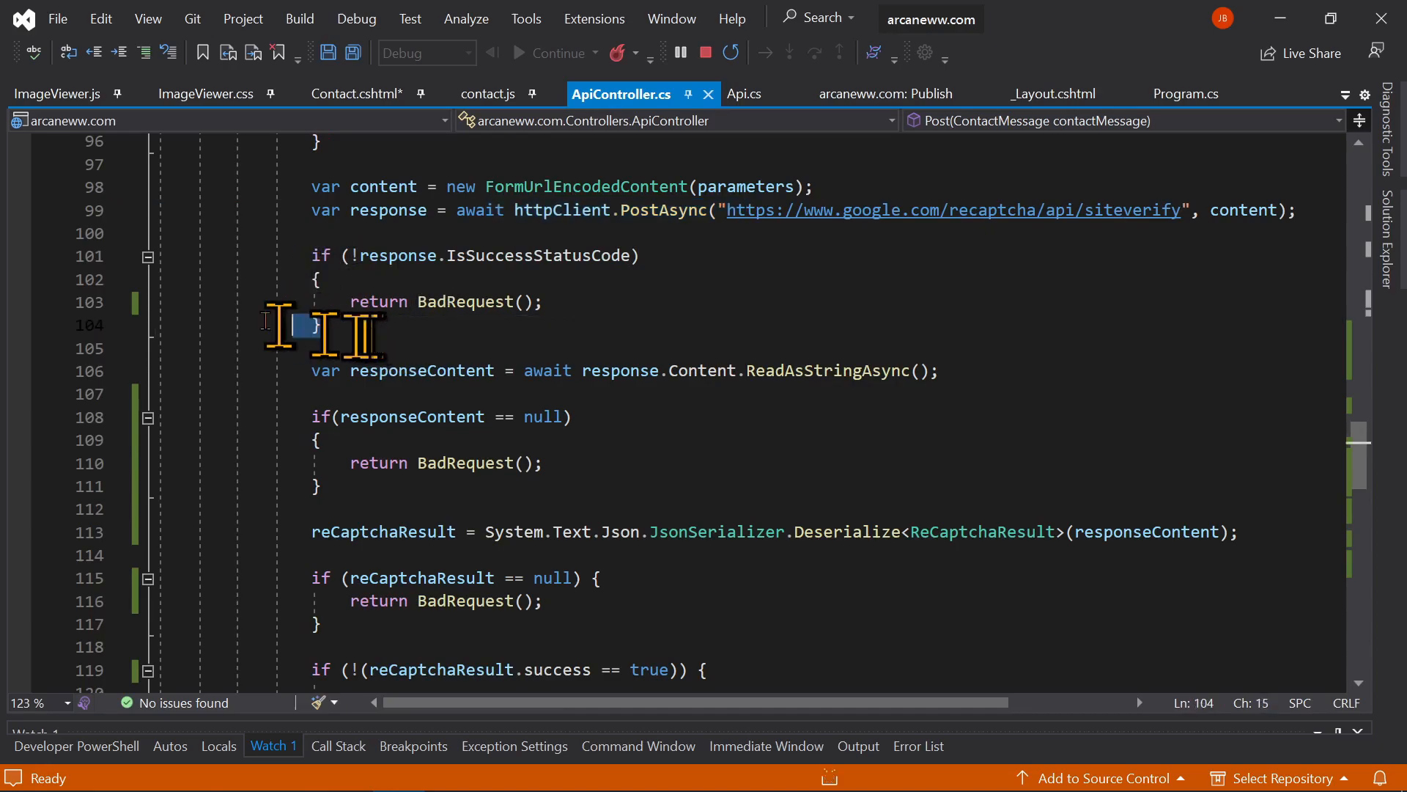
{"action": "left_click", "coordinate": [501, 255]}
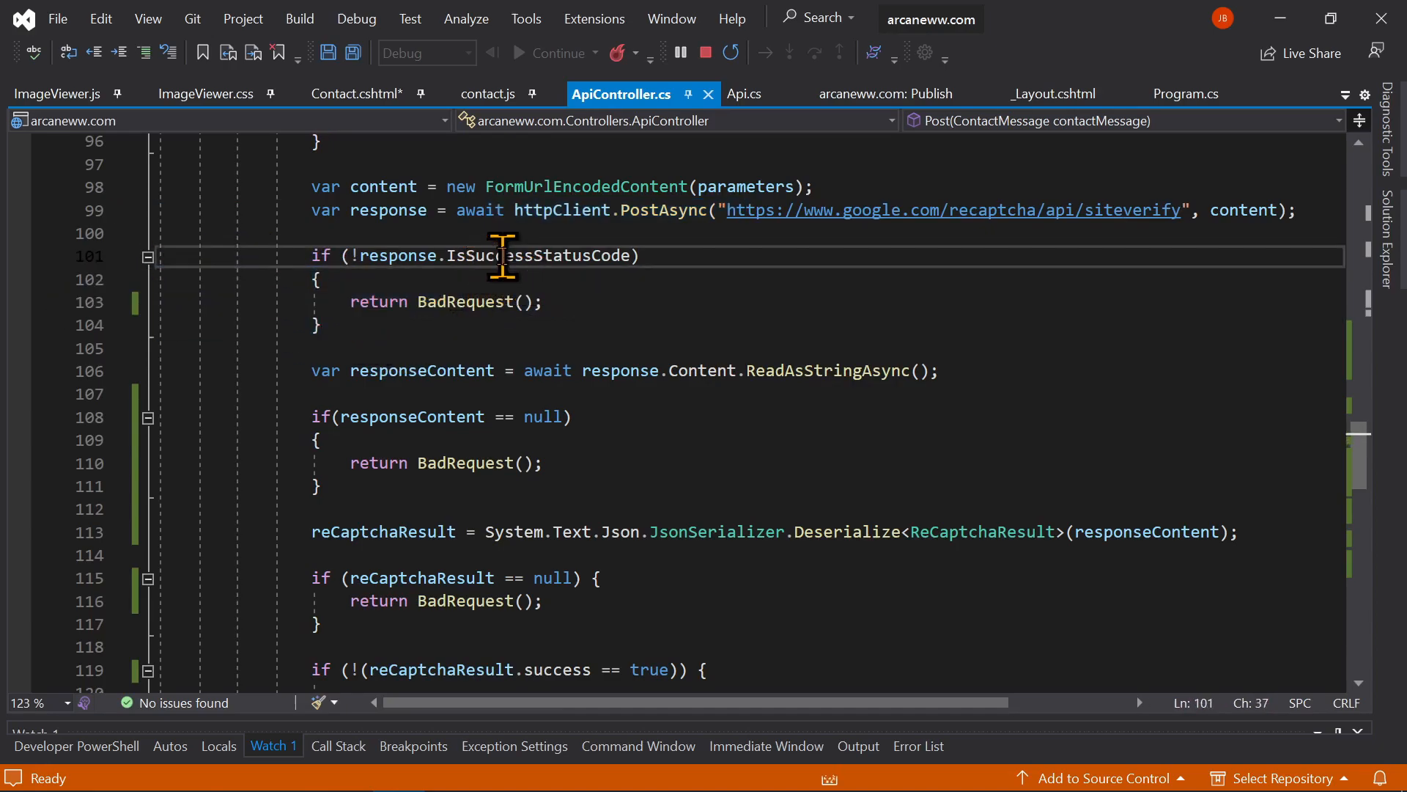
{"action": "double_click", "coordinate": [538, 255]}
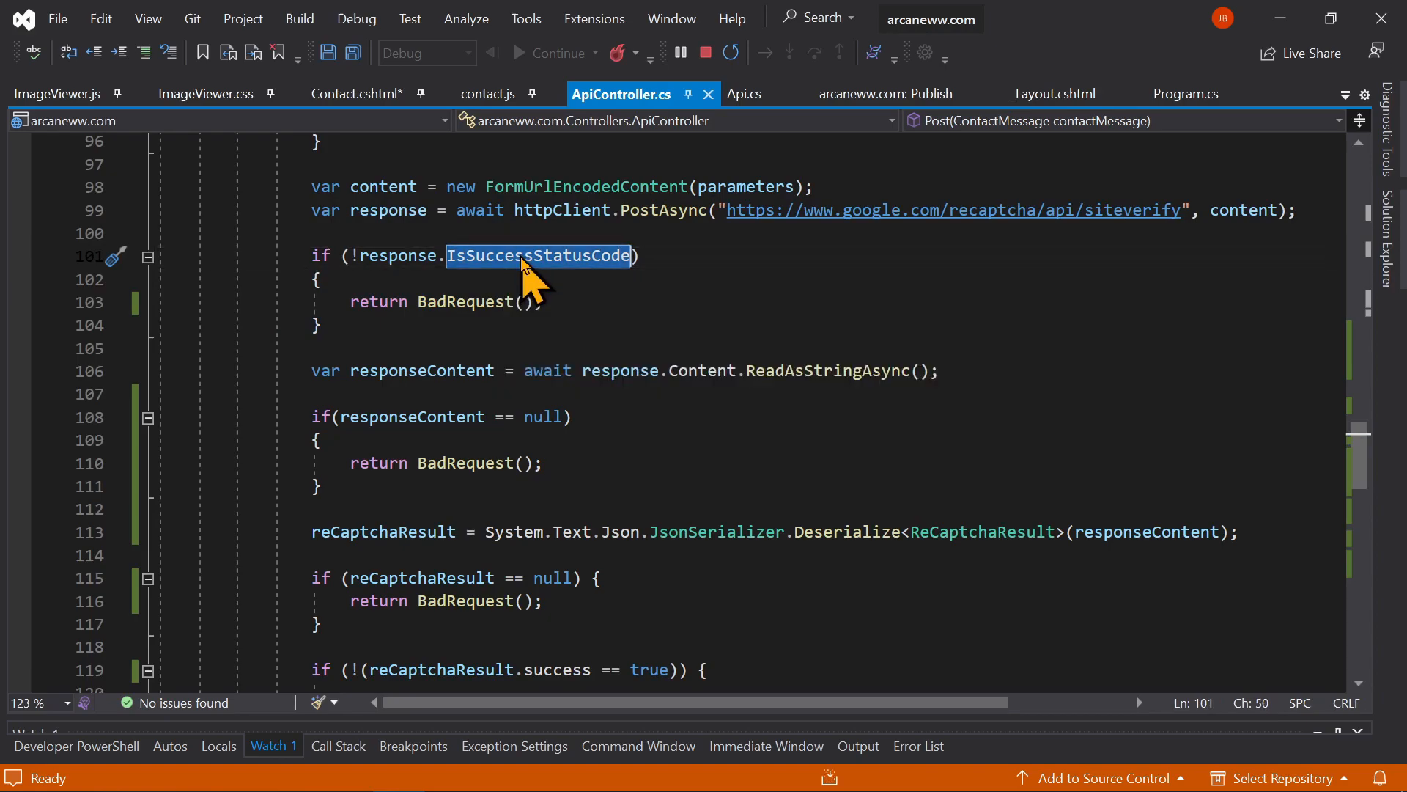
{"action": "mouse_move", "coordinate": [538, 256]}
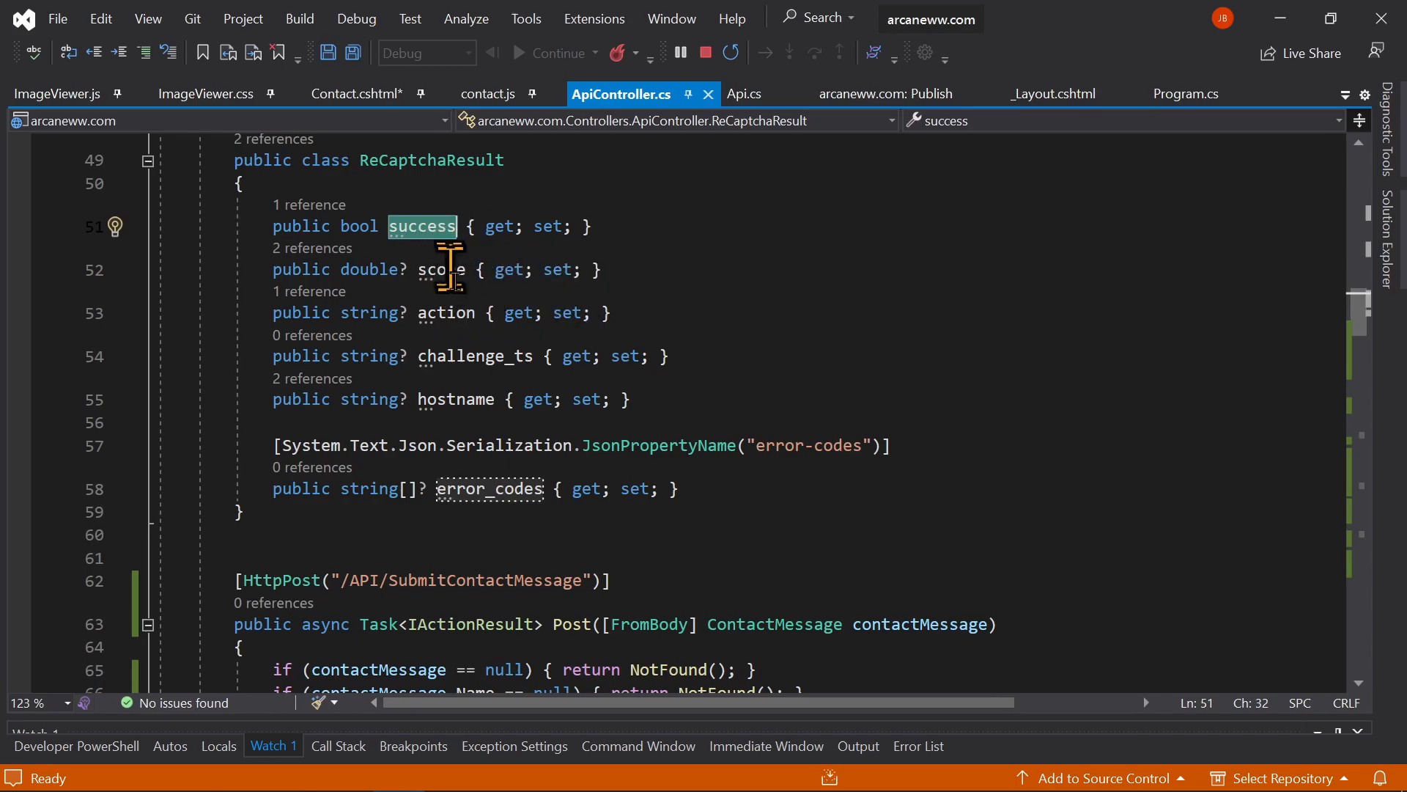
{"action": "scroll", "scroll_direction": "down", "scroll_amount": 3}
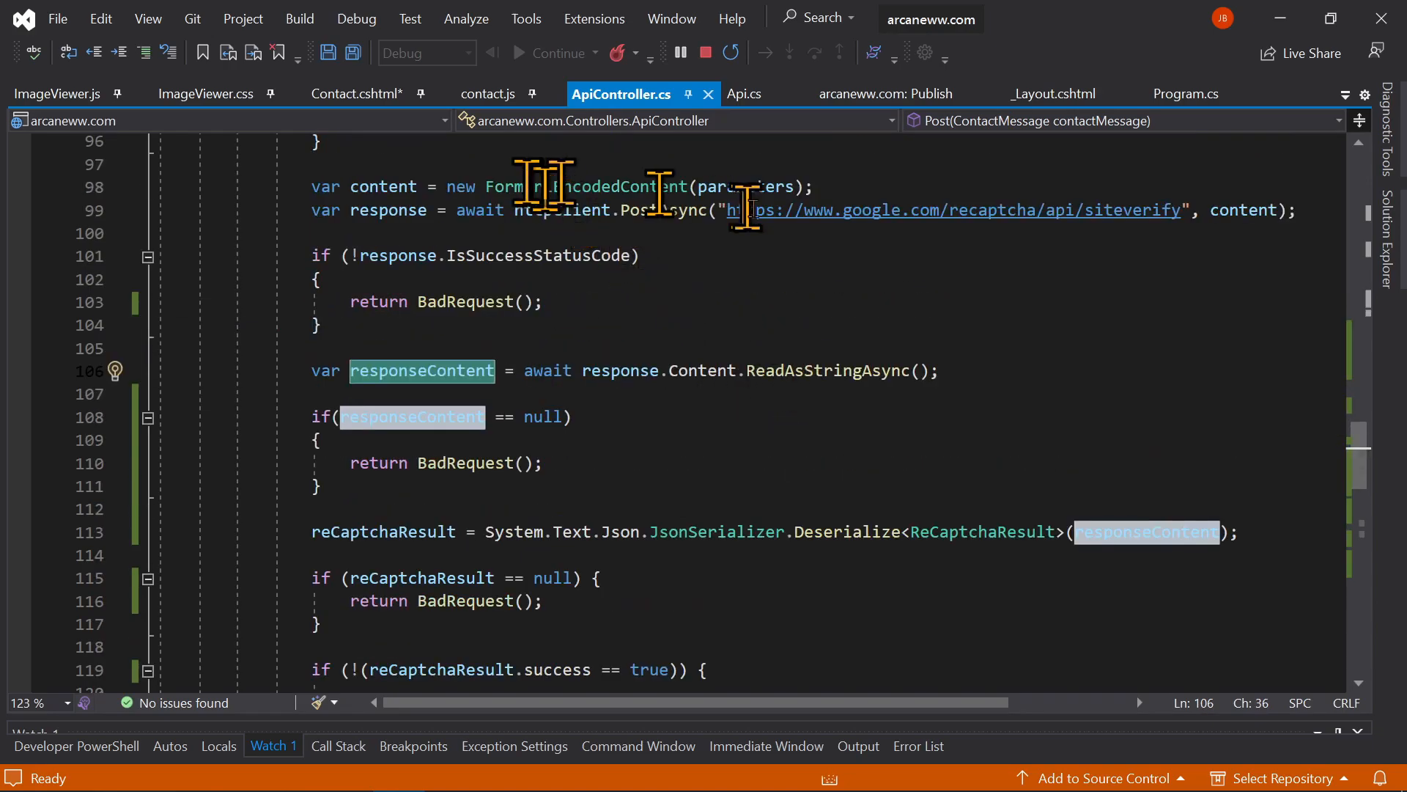
{"action": "mouse_move", "coordinate": [812, 209]}
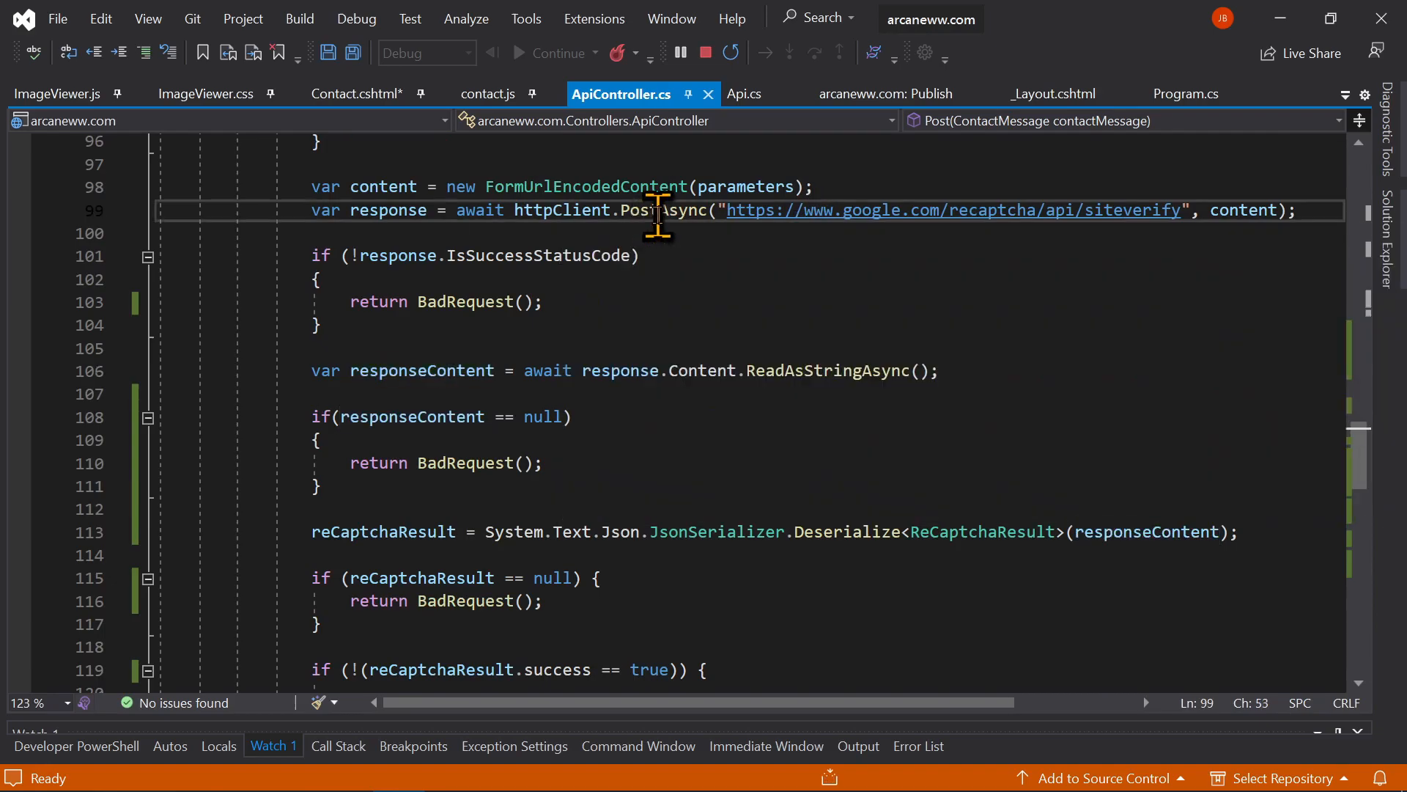
{"action": "double_click", "coordinate": [664, 210]}
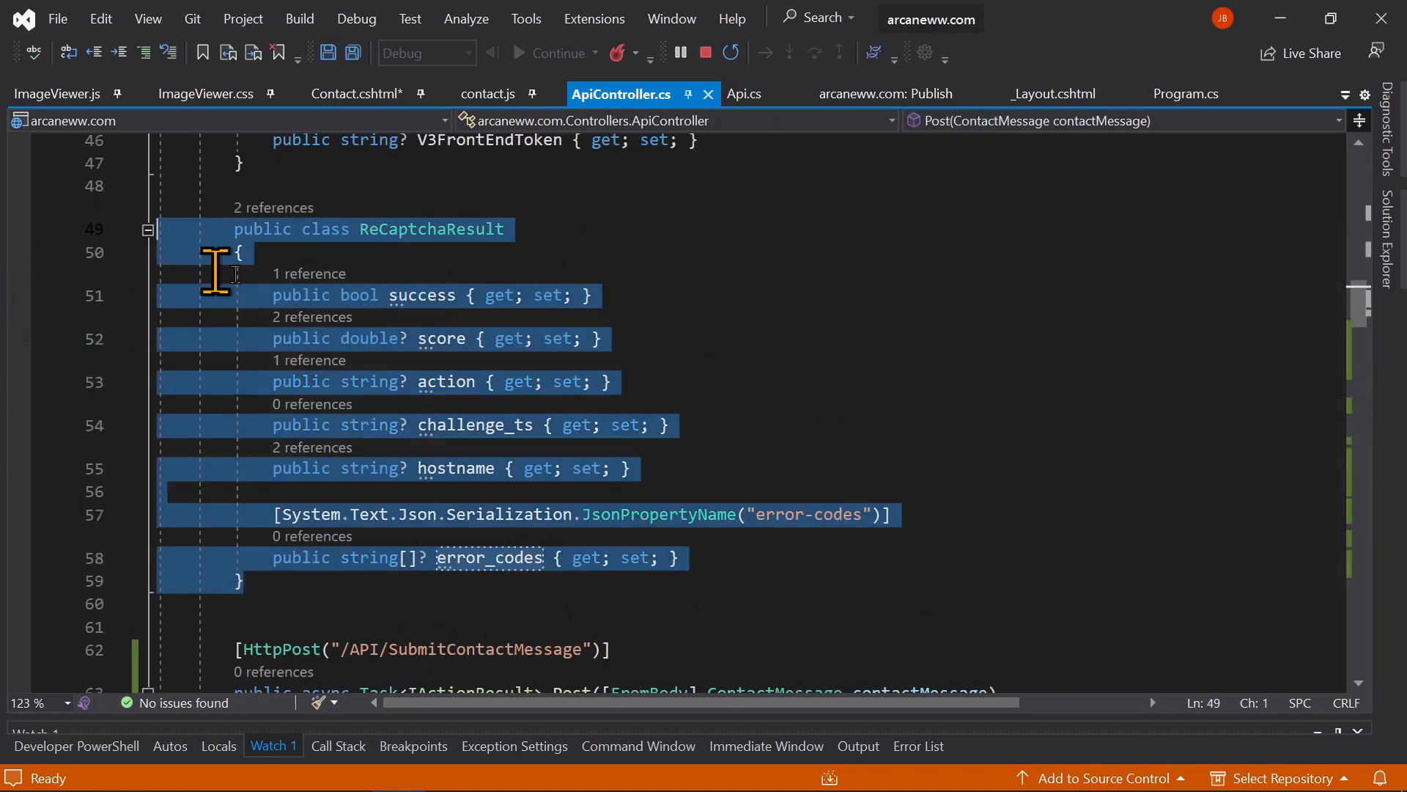
{"action": "scroll", "scroll_direction": "down", "scroll_amount": 3}
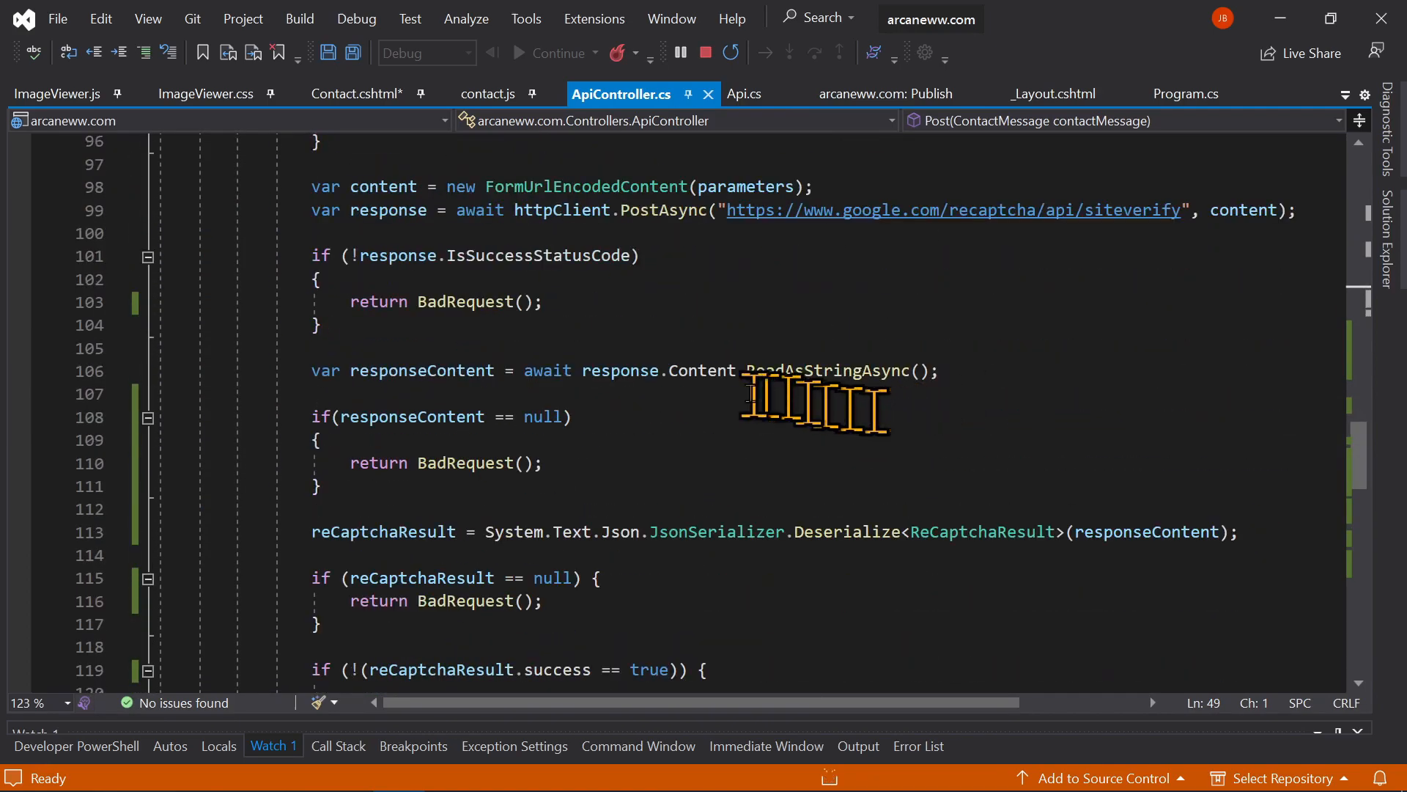
{"action": "scroll", "scroll_direction": "down", "scroll_amount": 3}
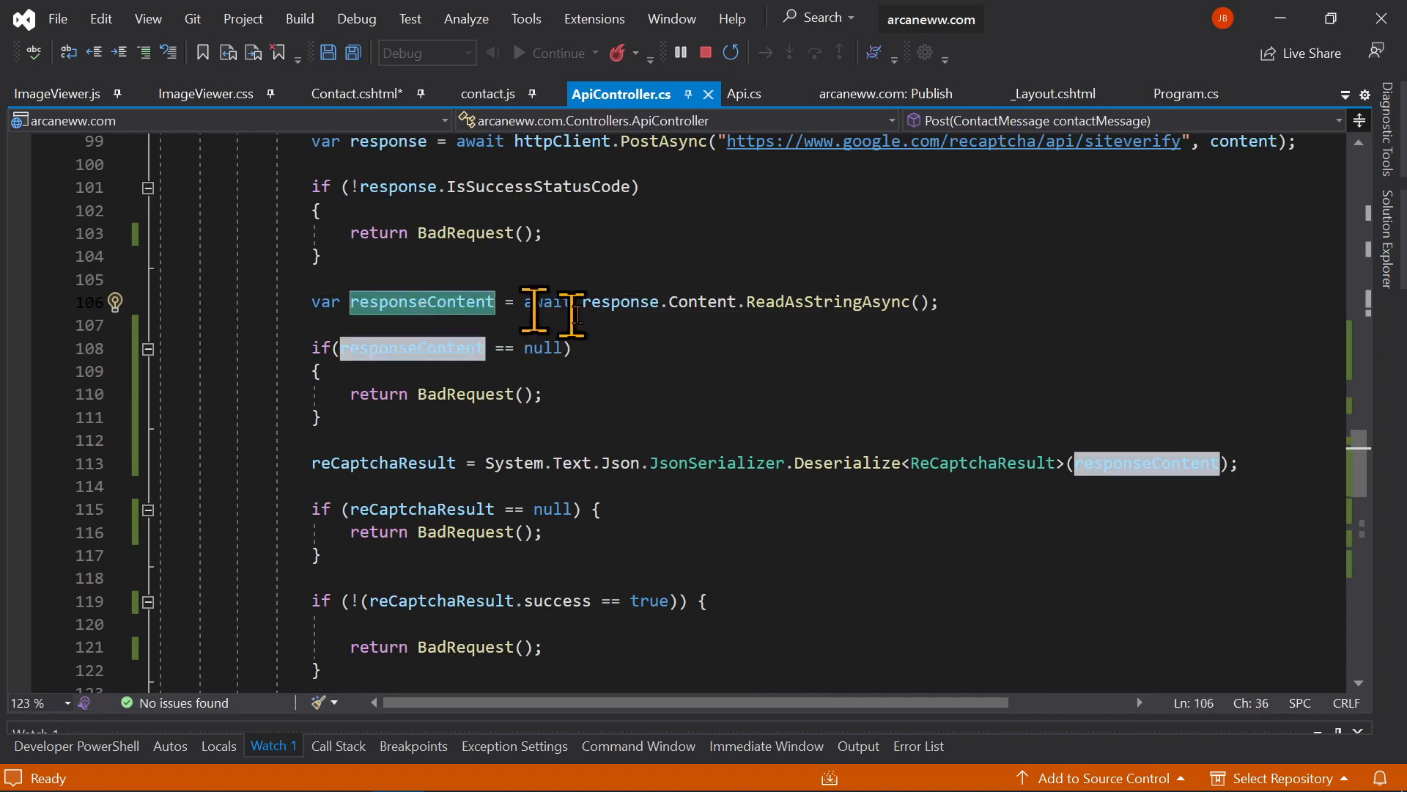
{"action": "right_click", "coordinate": [422, 302]}
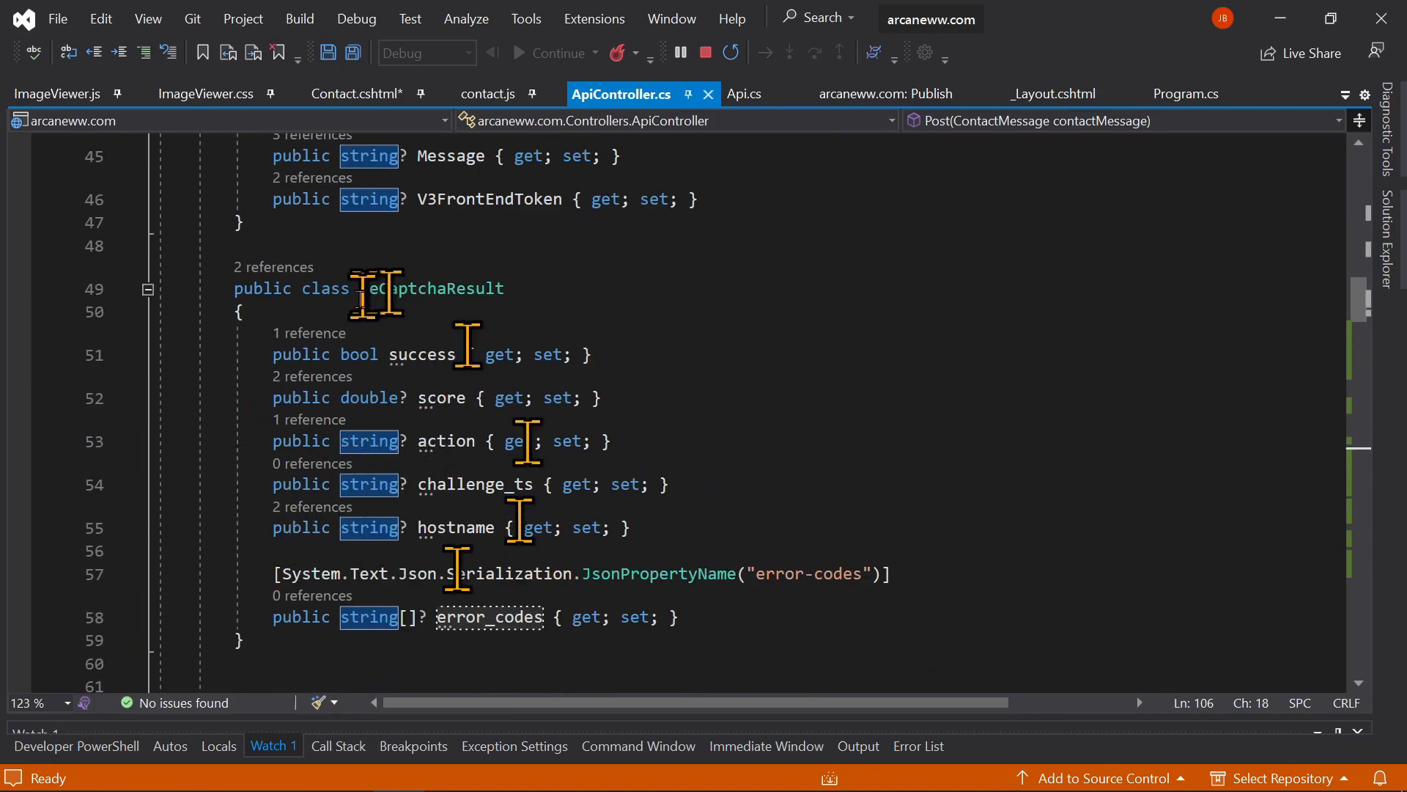
{"action": "scroll", "scroll_direction": "down", "scroll_amount": 3}
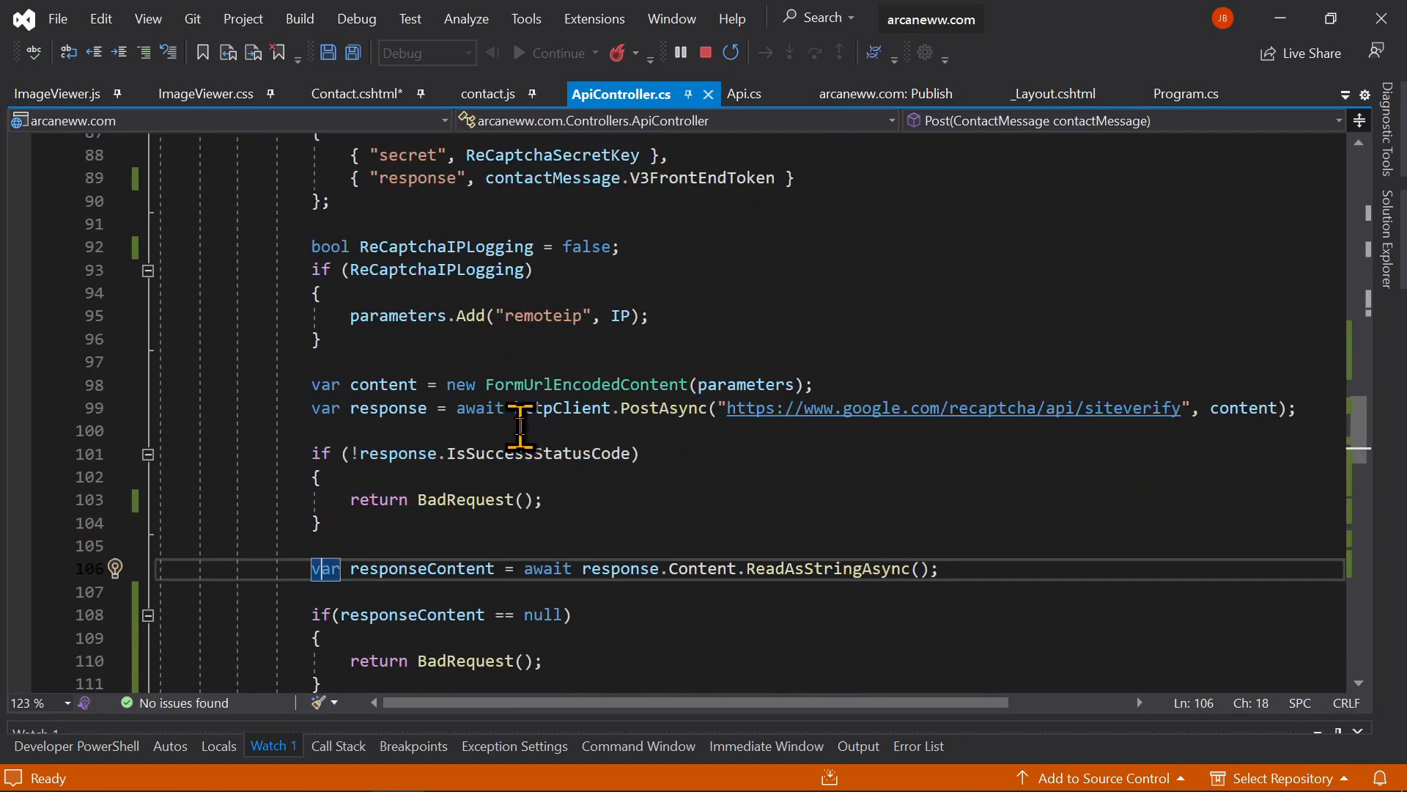
{"action": "scroll", "scroll_direction": "down", "scroll_amount": 3}
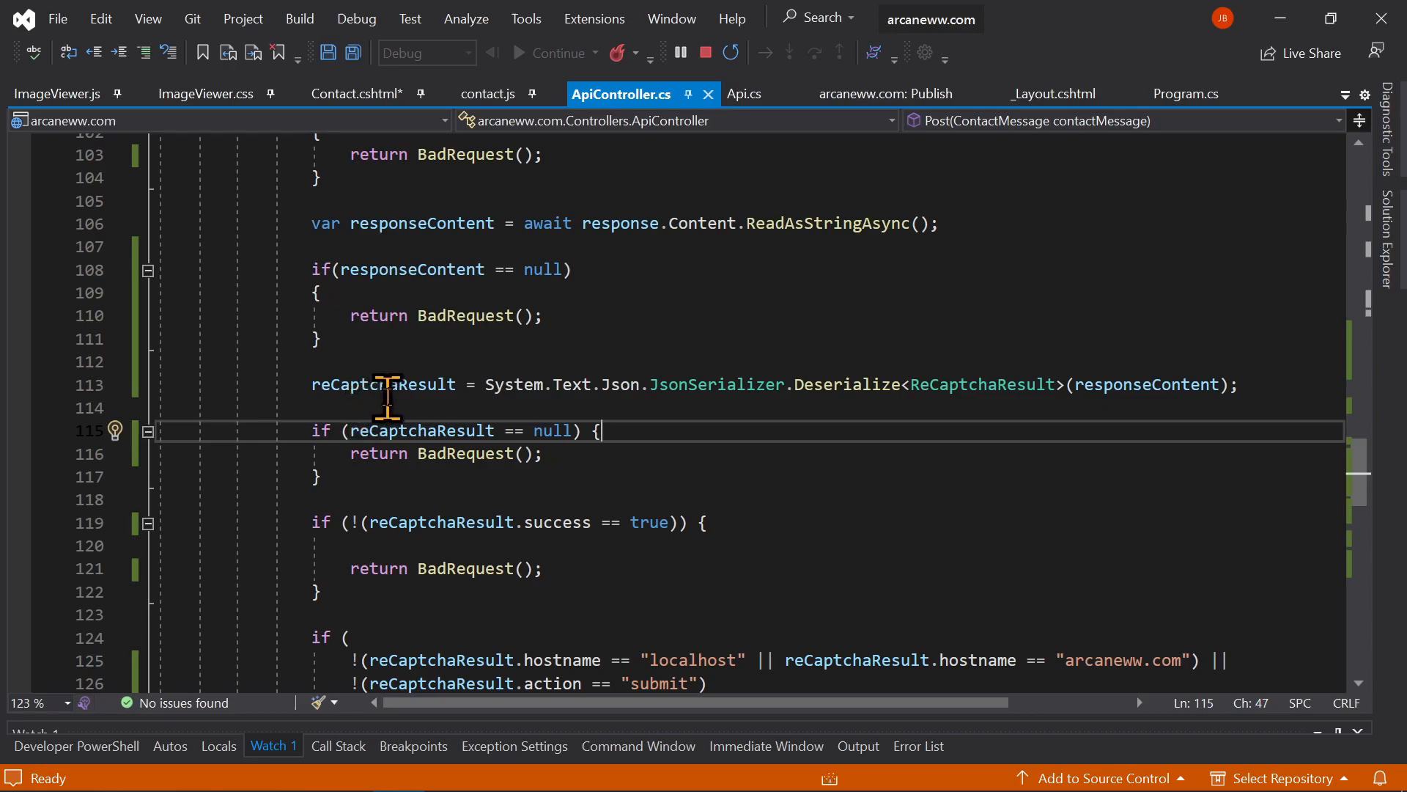
{"action": "double_click", "coordinate": [422, 222]}
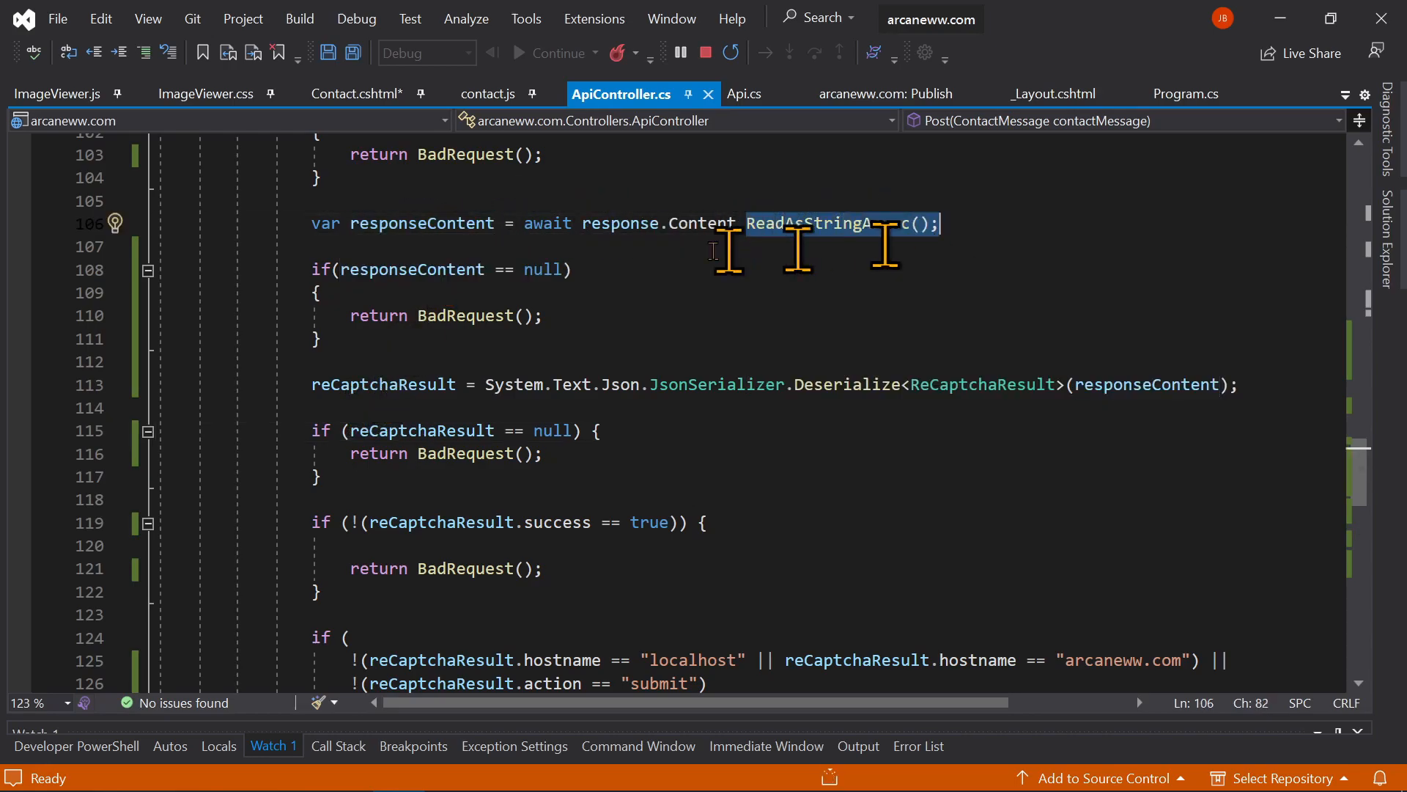
{"action": "double_click", "coordinate": [421, 223]}
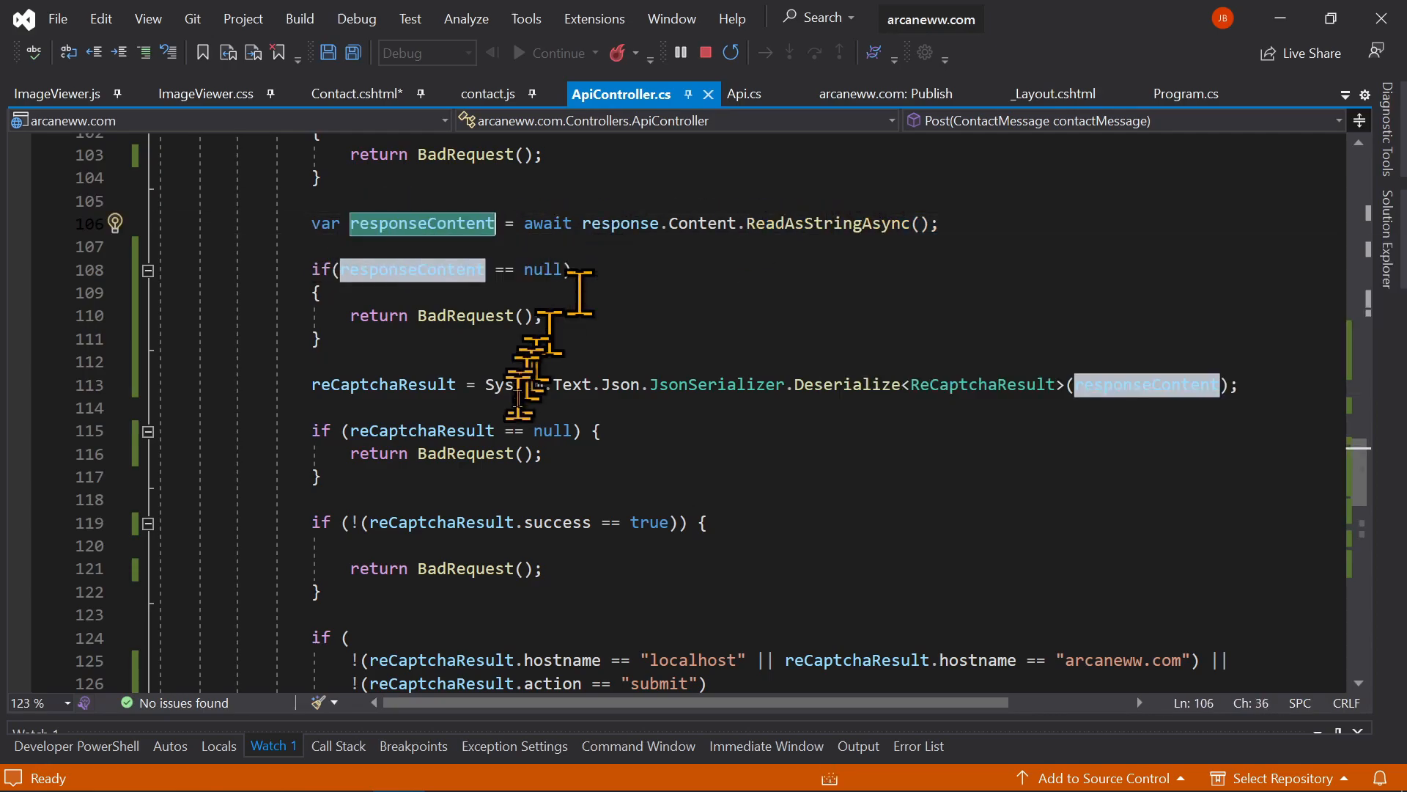
{"action": "double_click", "coordinate": [849, 384]}
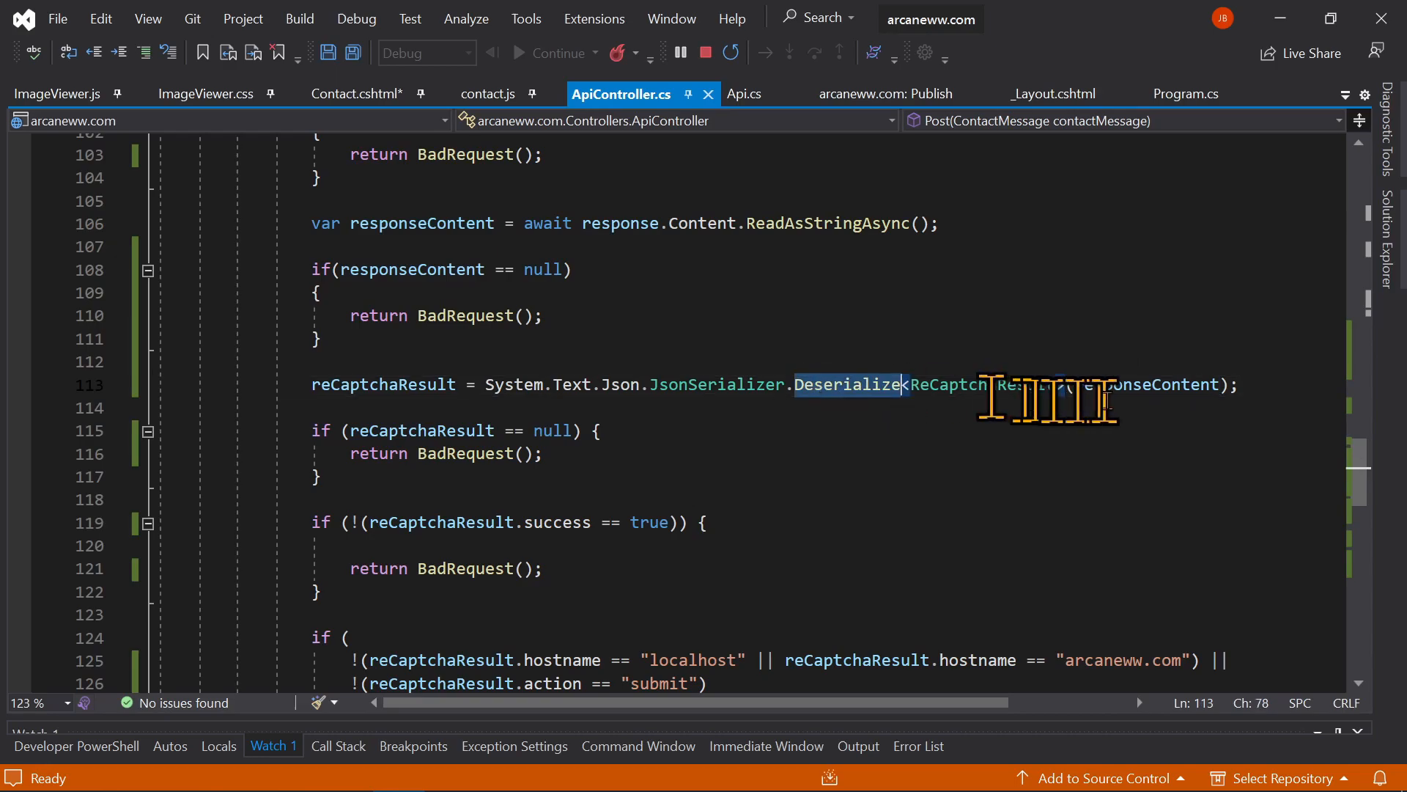
{"action": "mouse_move", "coordinate": [383, 384]}
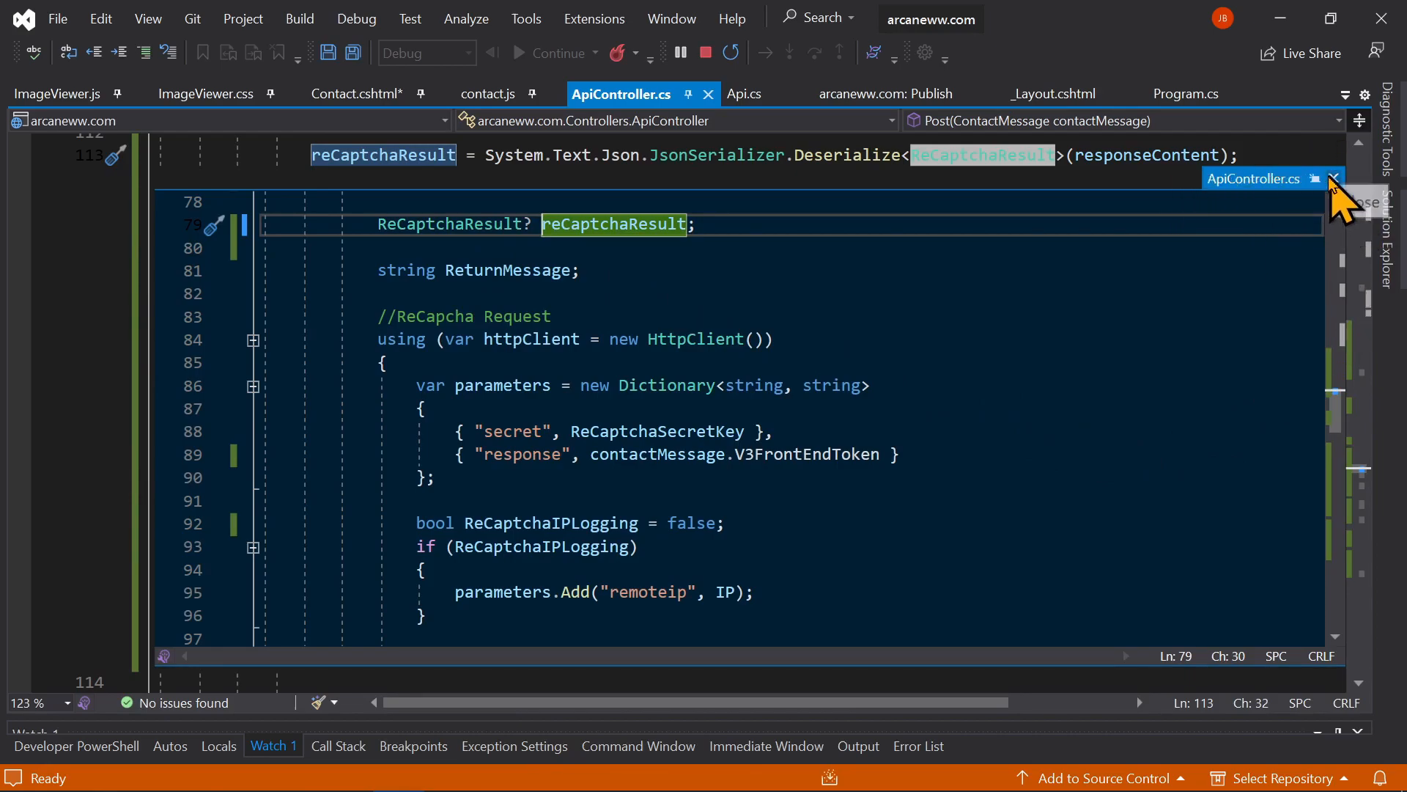
{"action": "scroll", "scroll_direction": "down", "scroll_amount": 3}
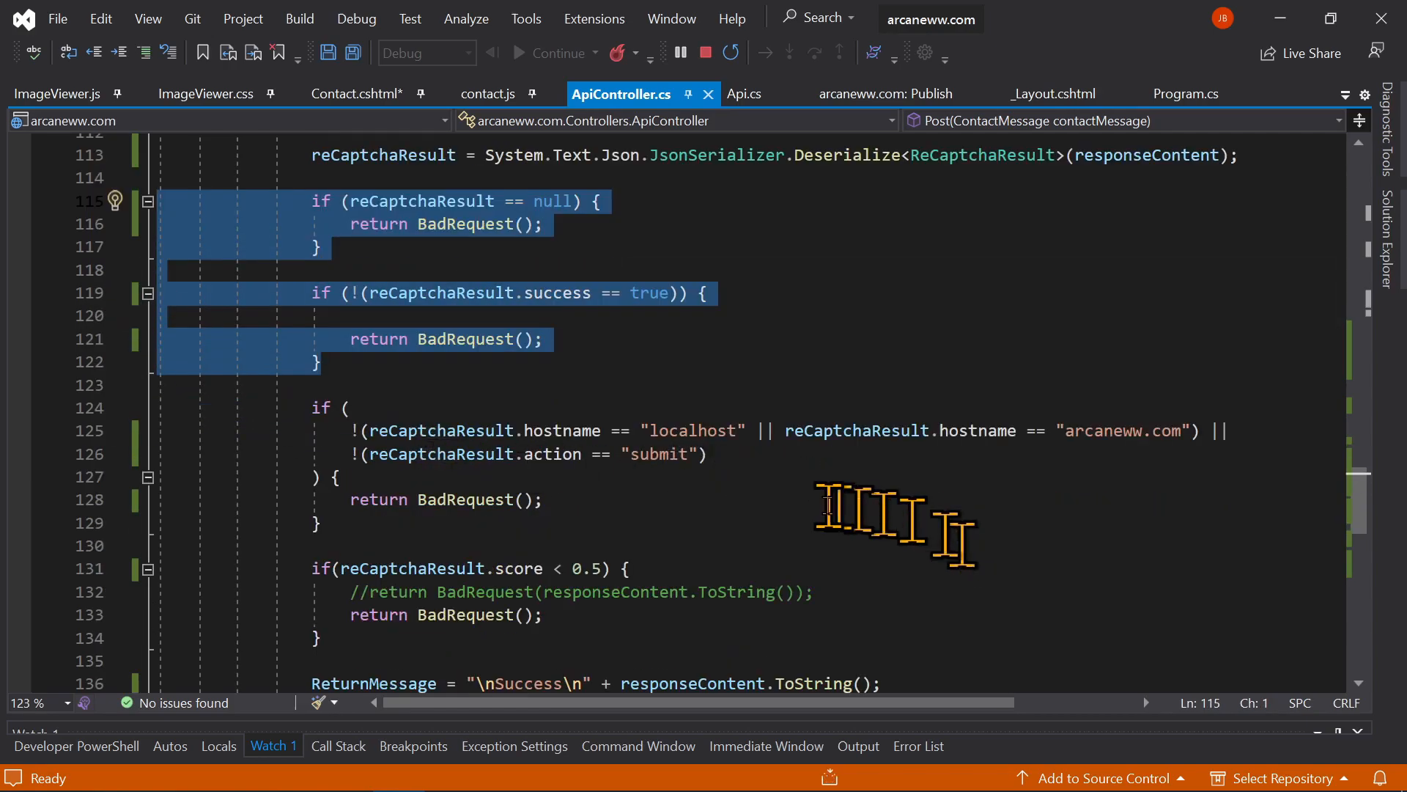
Step: Peek the ReCaptchaResult class definition from the hostname and action check in ApiController.cs
{"action": "scroll", "scroll_direction": "down", "scroll_amount": 3}
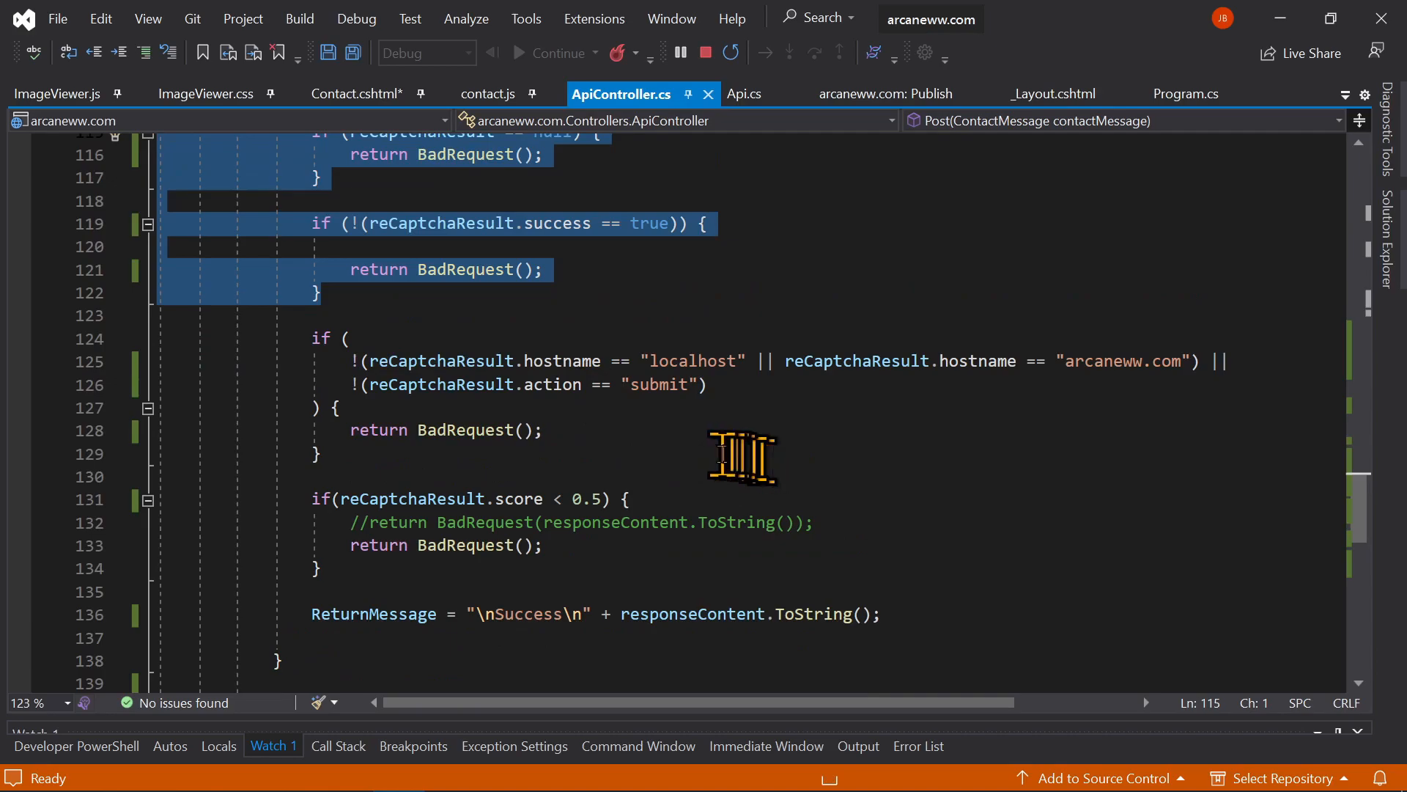
{"action": "double_click", "coordinate": [551, 384]}
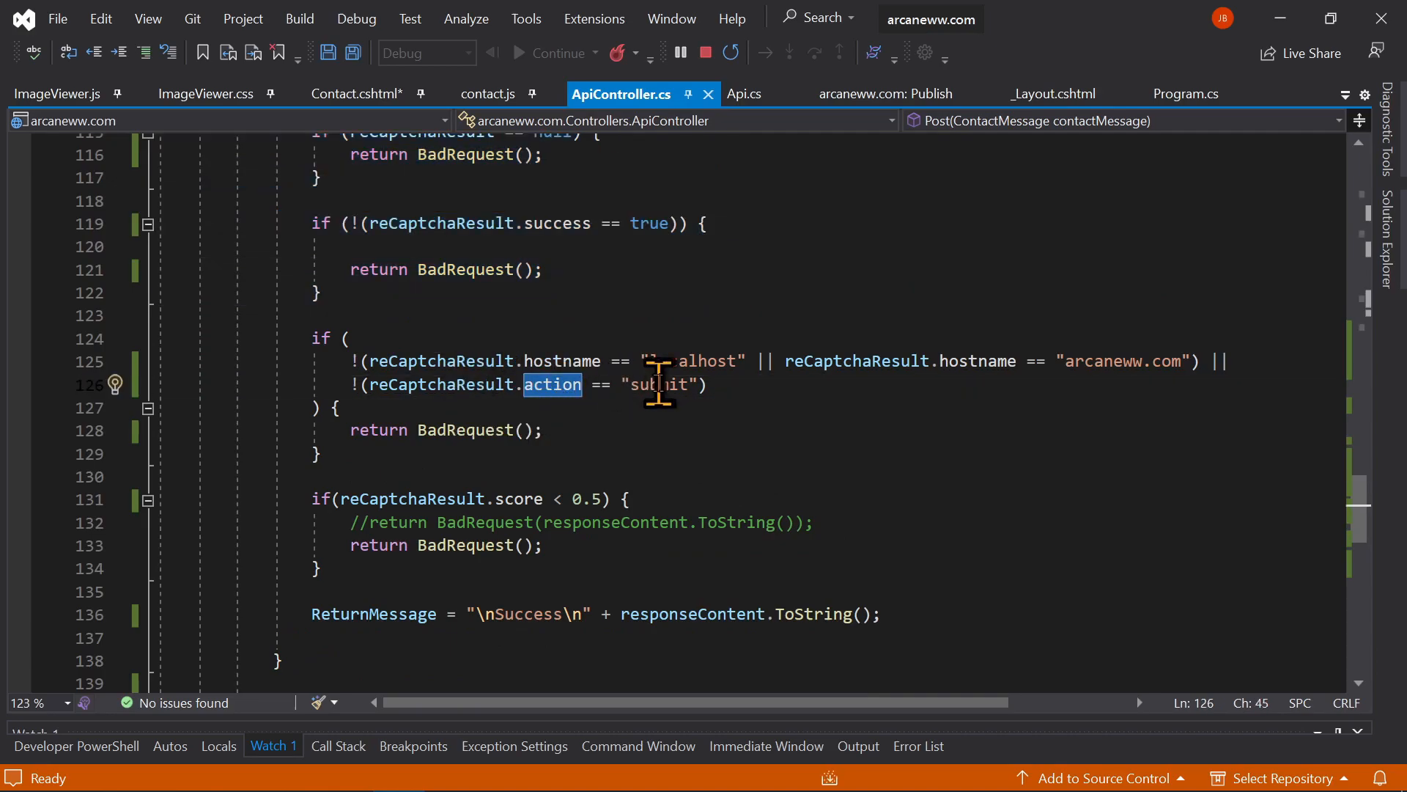
{"action": "mouse_move", "coordinate": [557, 385]}
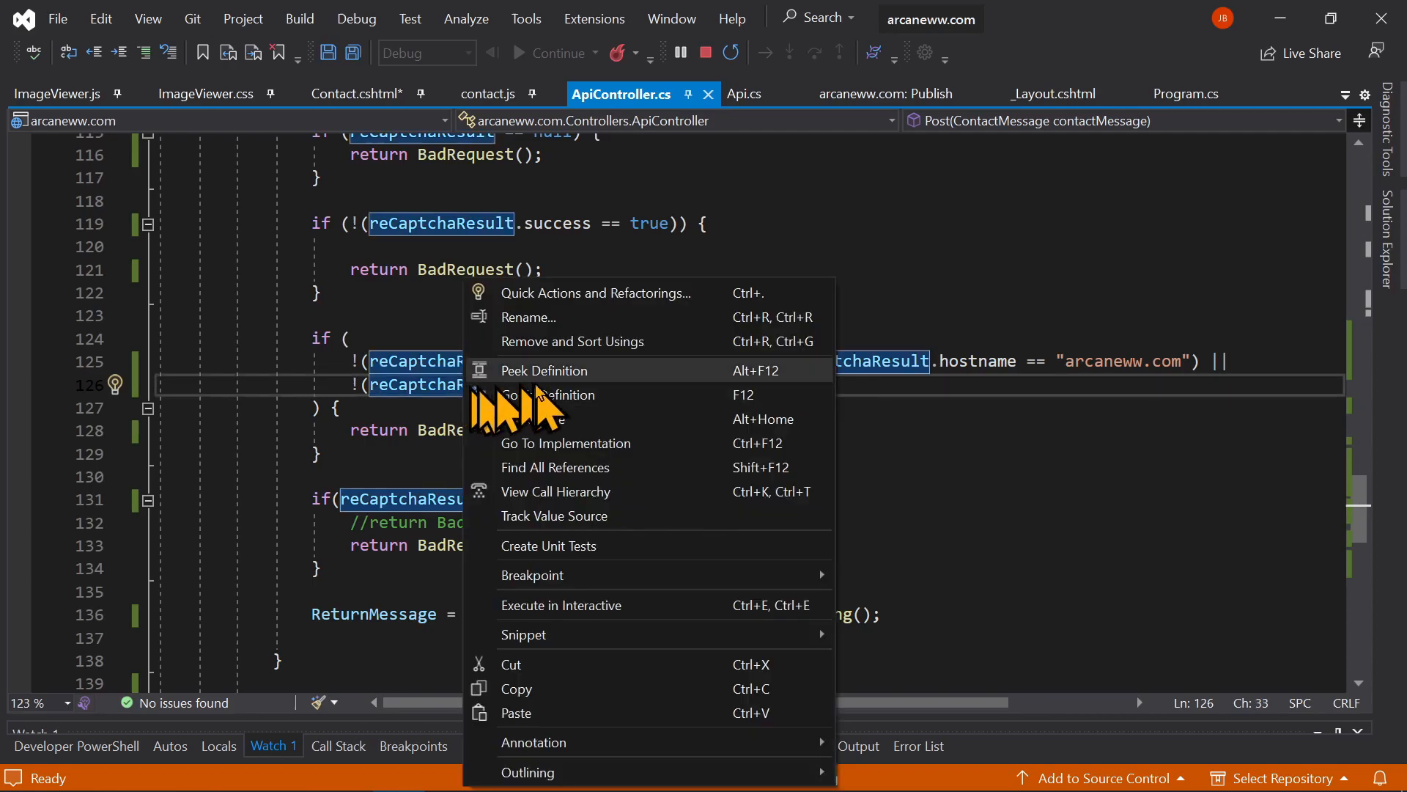
{"action": "left_click", "coordinate": [544, 369]}
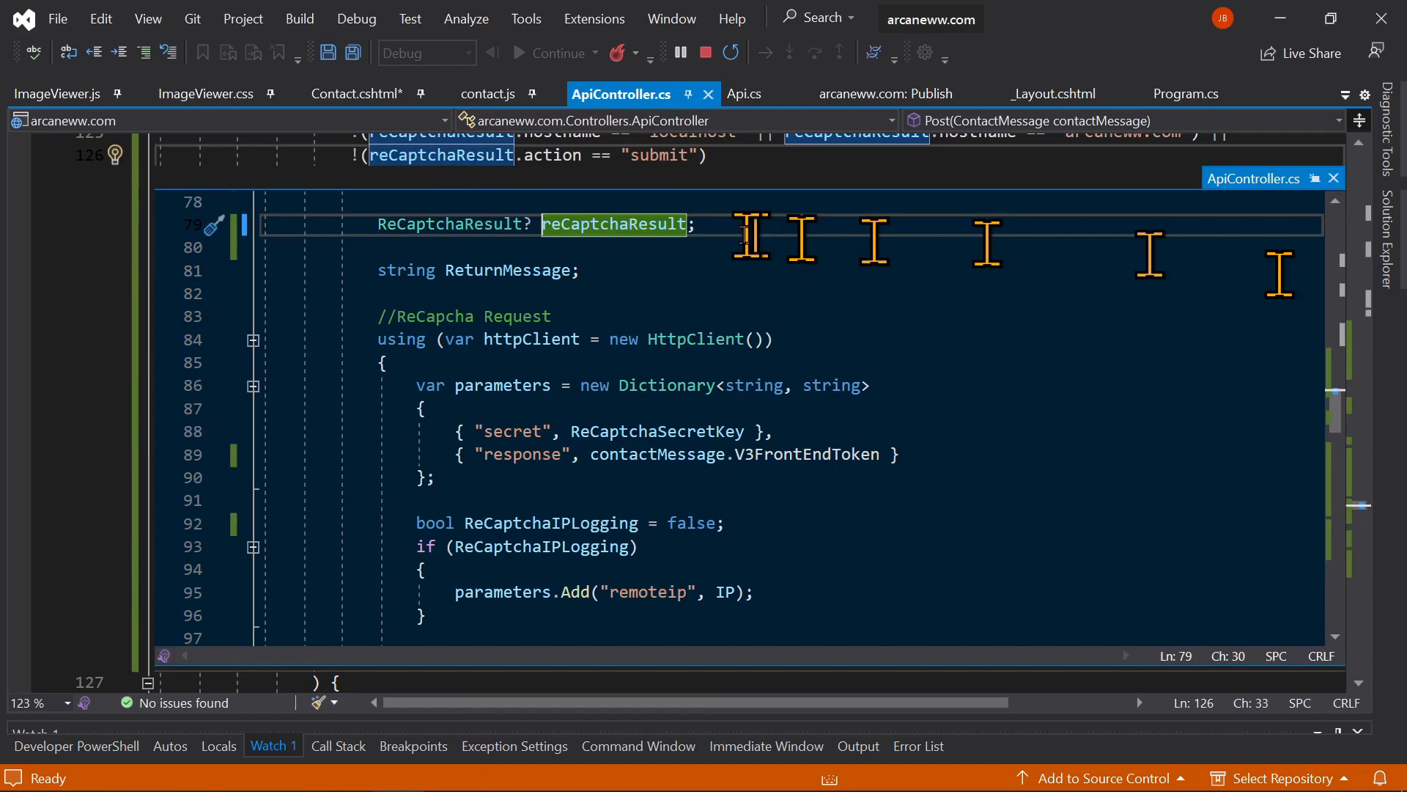
{"action": "right_click", "coordinate": [451, 223]}
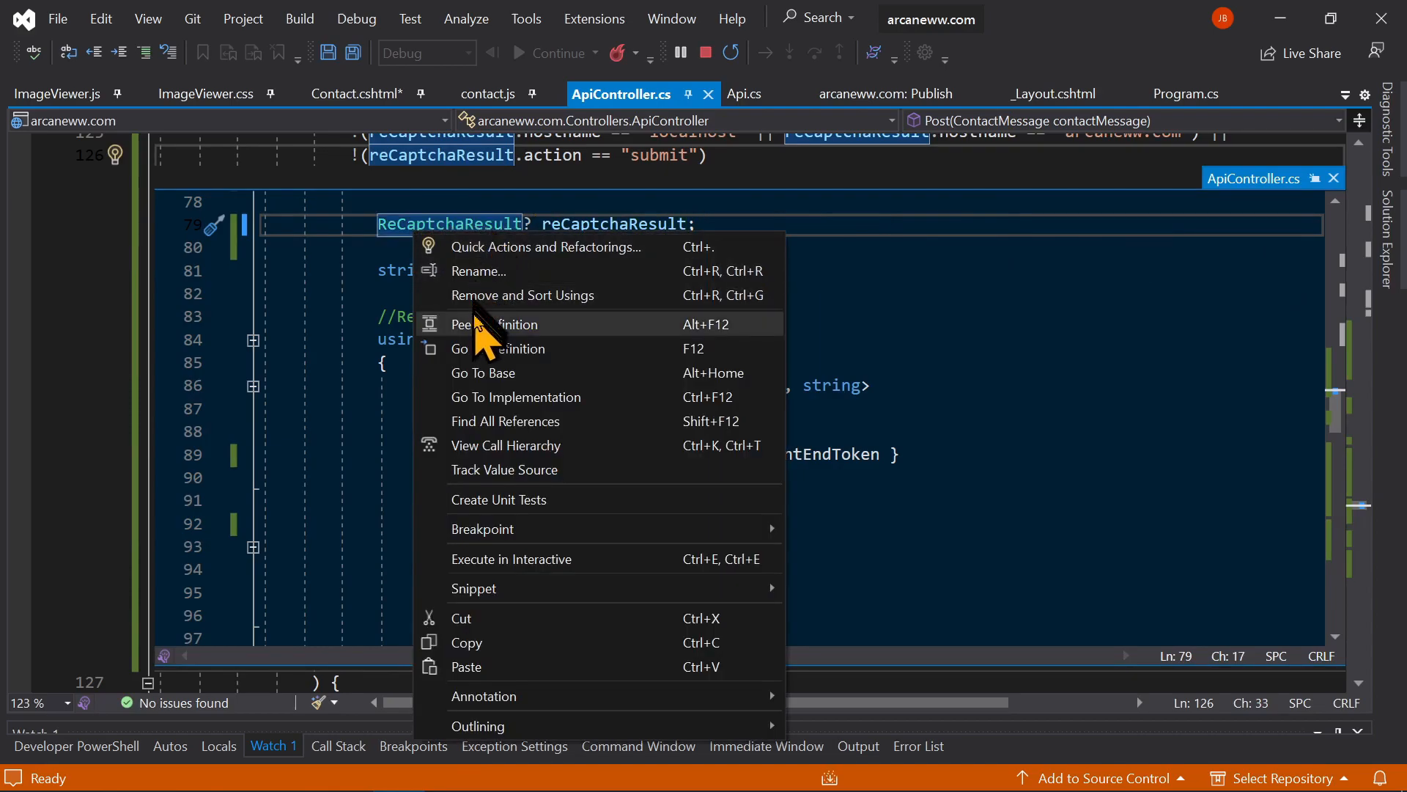
{"action": "left_click", "coordinate": [499, 348]}
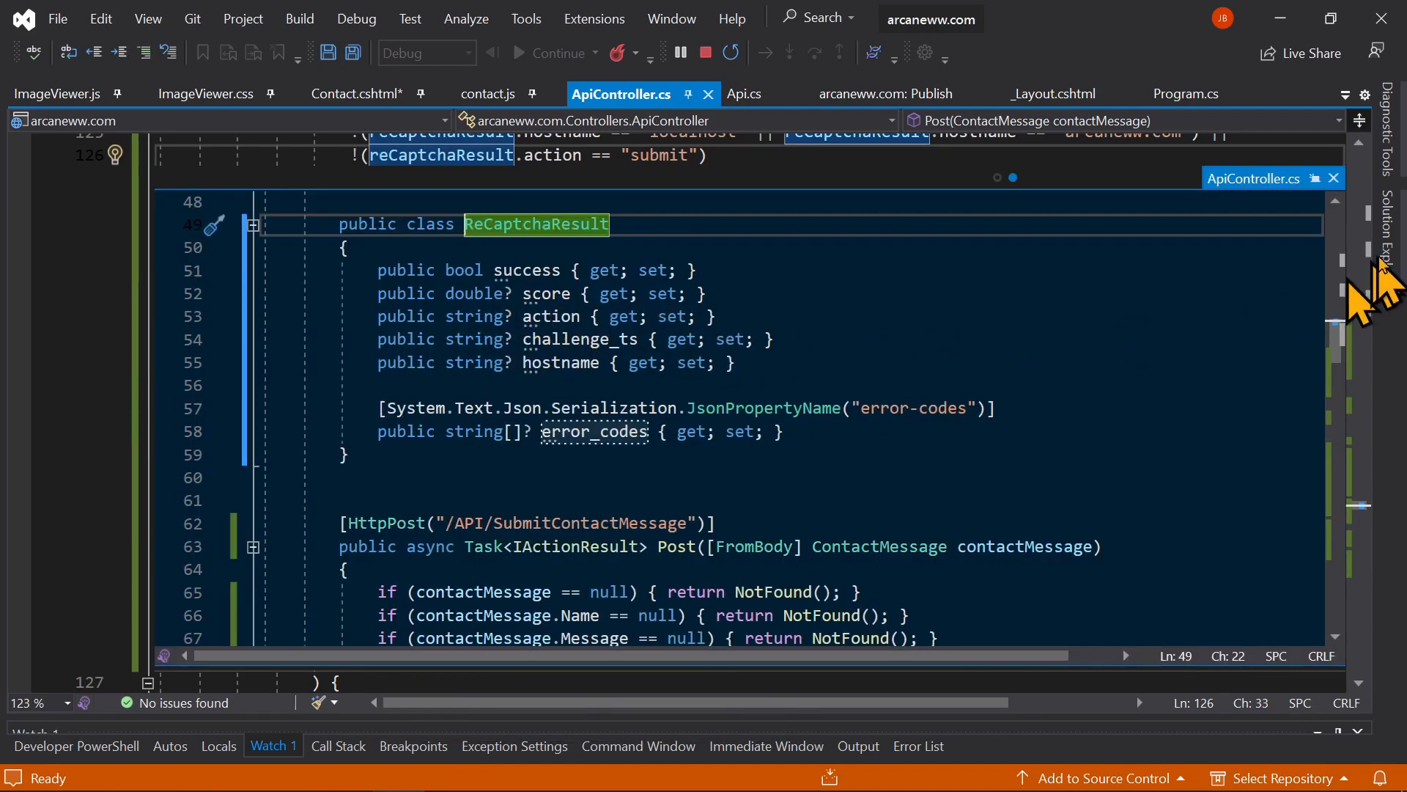
Step: Review the submit action name and score checks, then return to contact.js's request data
{"action": "scroll", "scroll_direction": "down", "scroll_amount": 3}
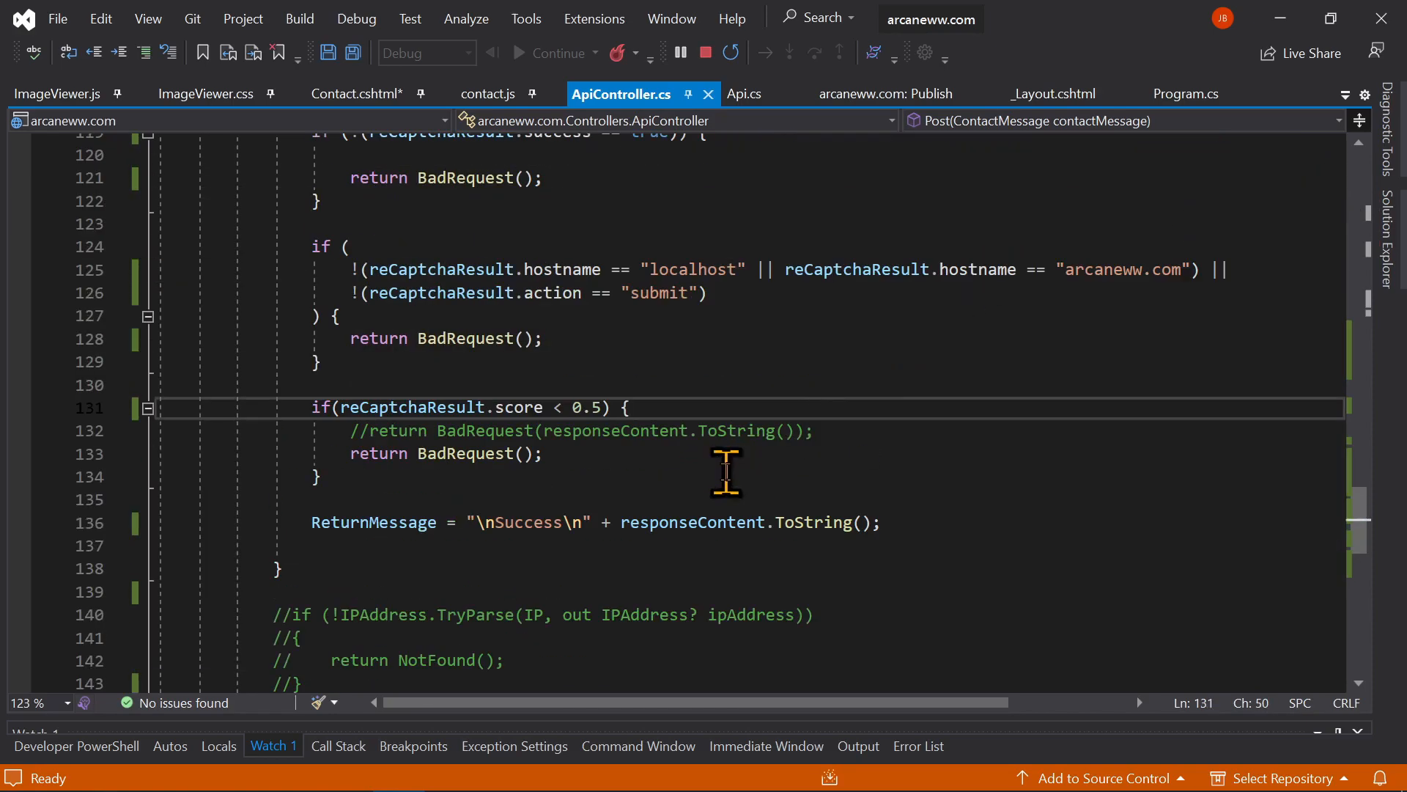
{"action": "double_click", "coordinate": [659, 293]}
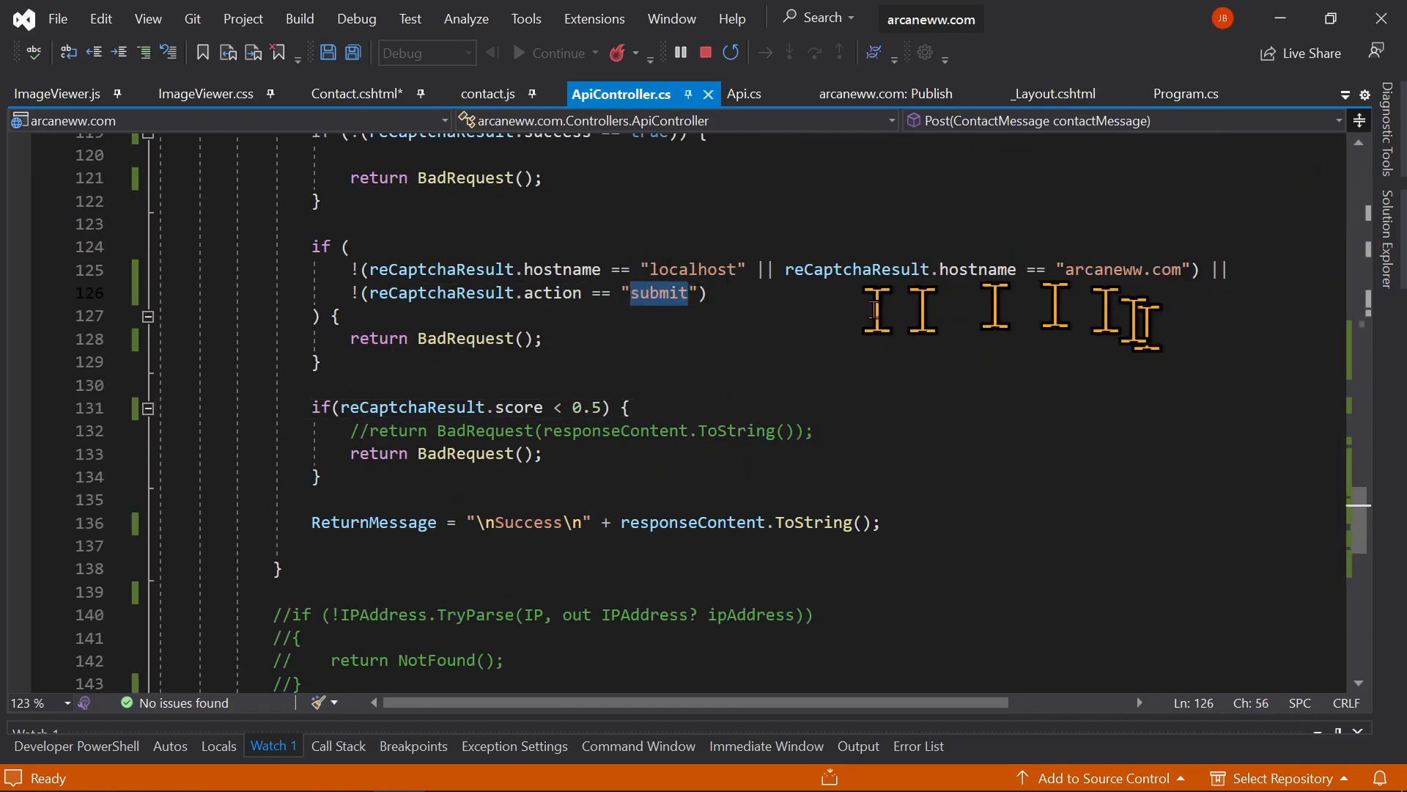
{"action": "left_click_drag", "start_coordinate": [661, 294], "coordinate": [389, 270]}
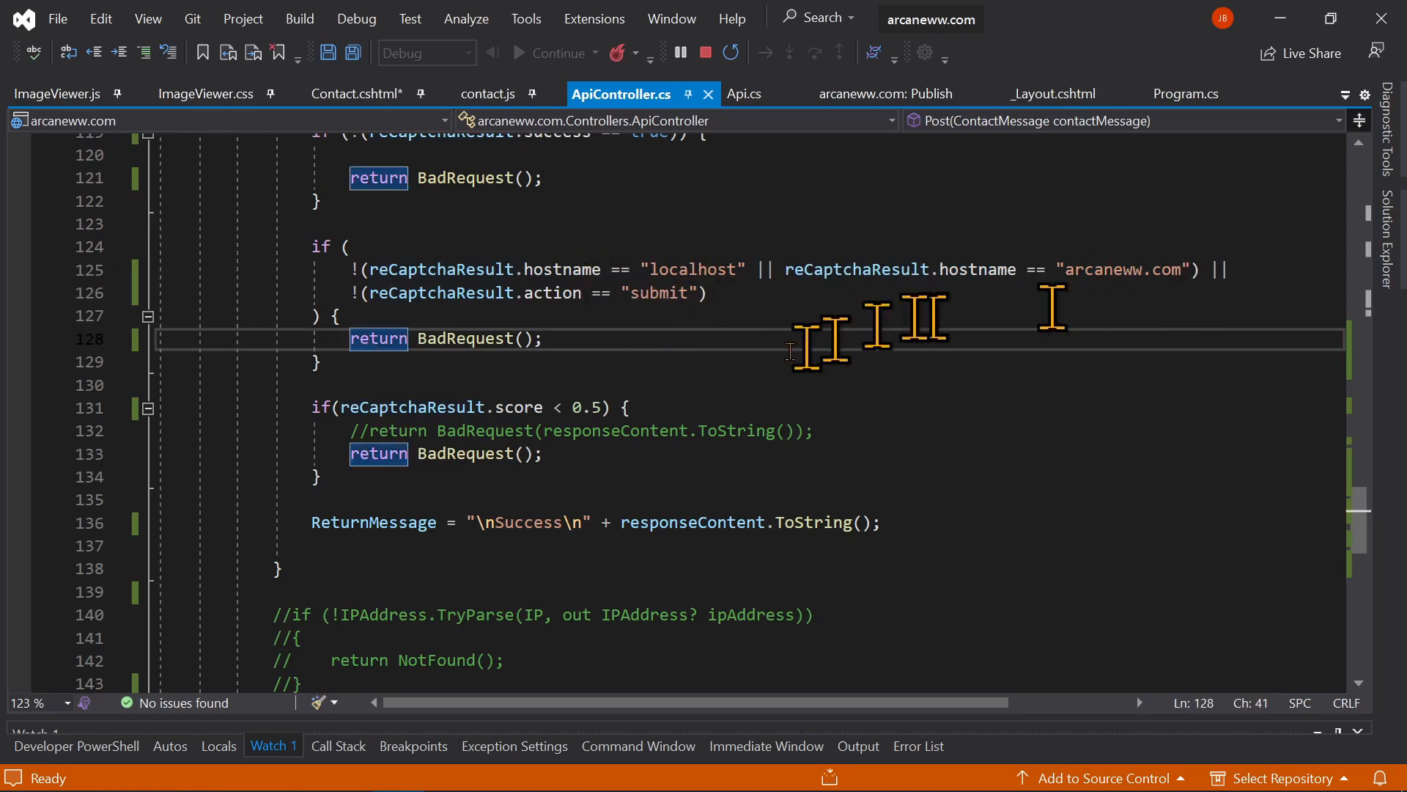
{"action": "scroll", "scroll_direction": "down", "scroll_amount": 3}
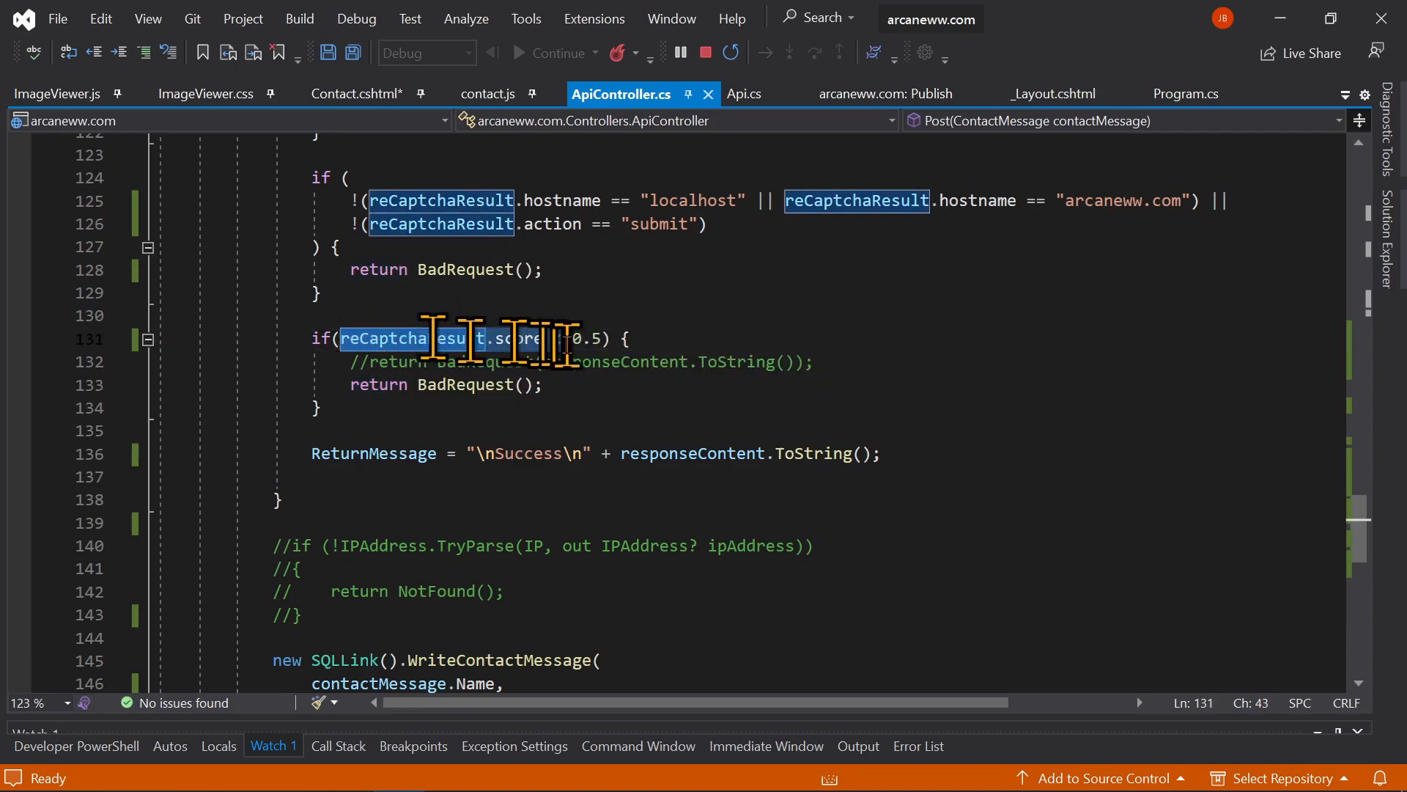
{"action": "left_click", "coordinate": [490, 94]}
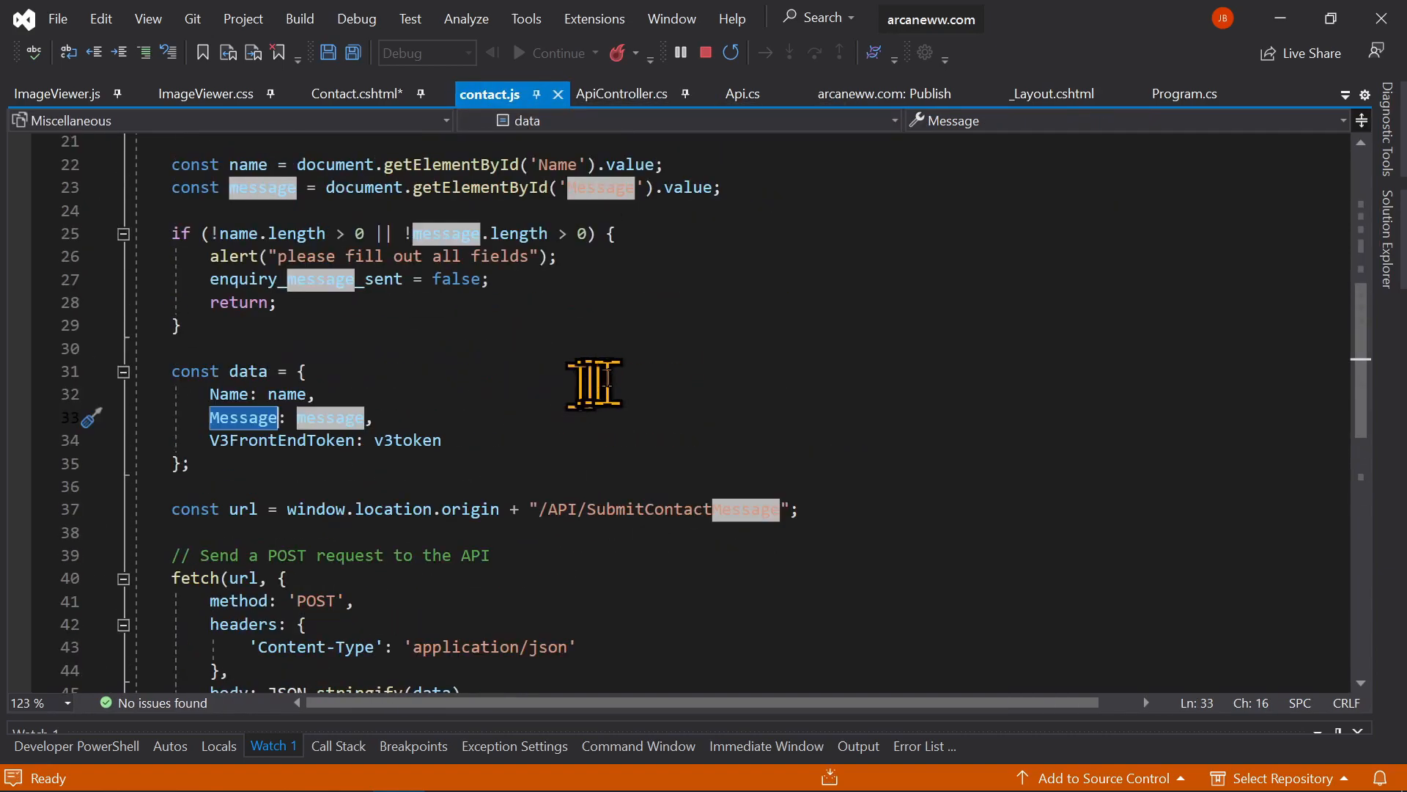
{"action": "left_click", "coordinate": [358, 93]}
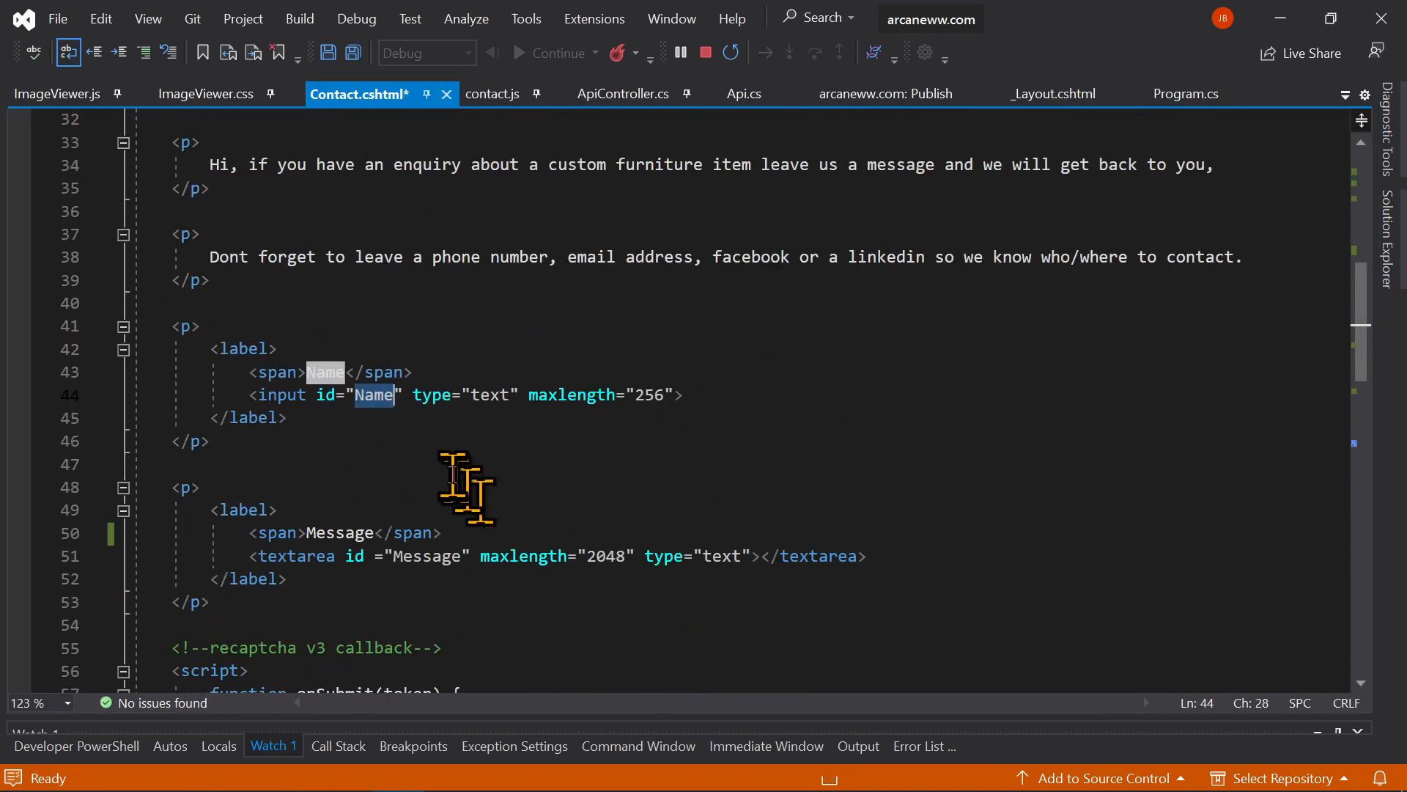
{"action": "scroll", "scroll_direction": "down", "scroll_amount": 3}
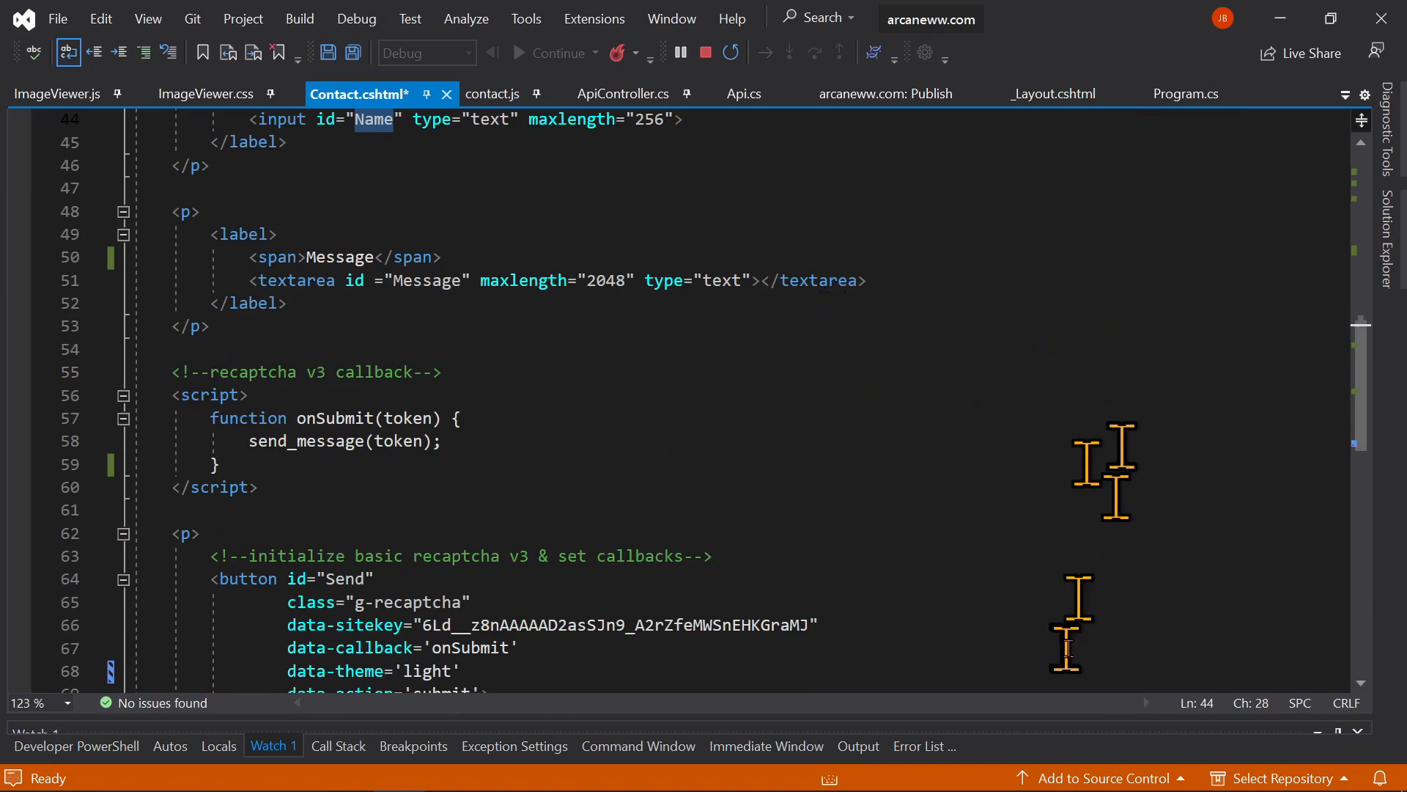
{"action": "mouse_move", "coordinate": [972, 353]}
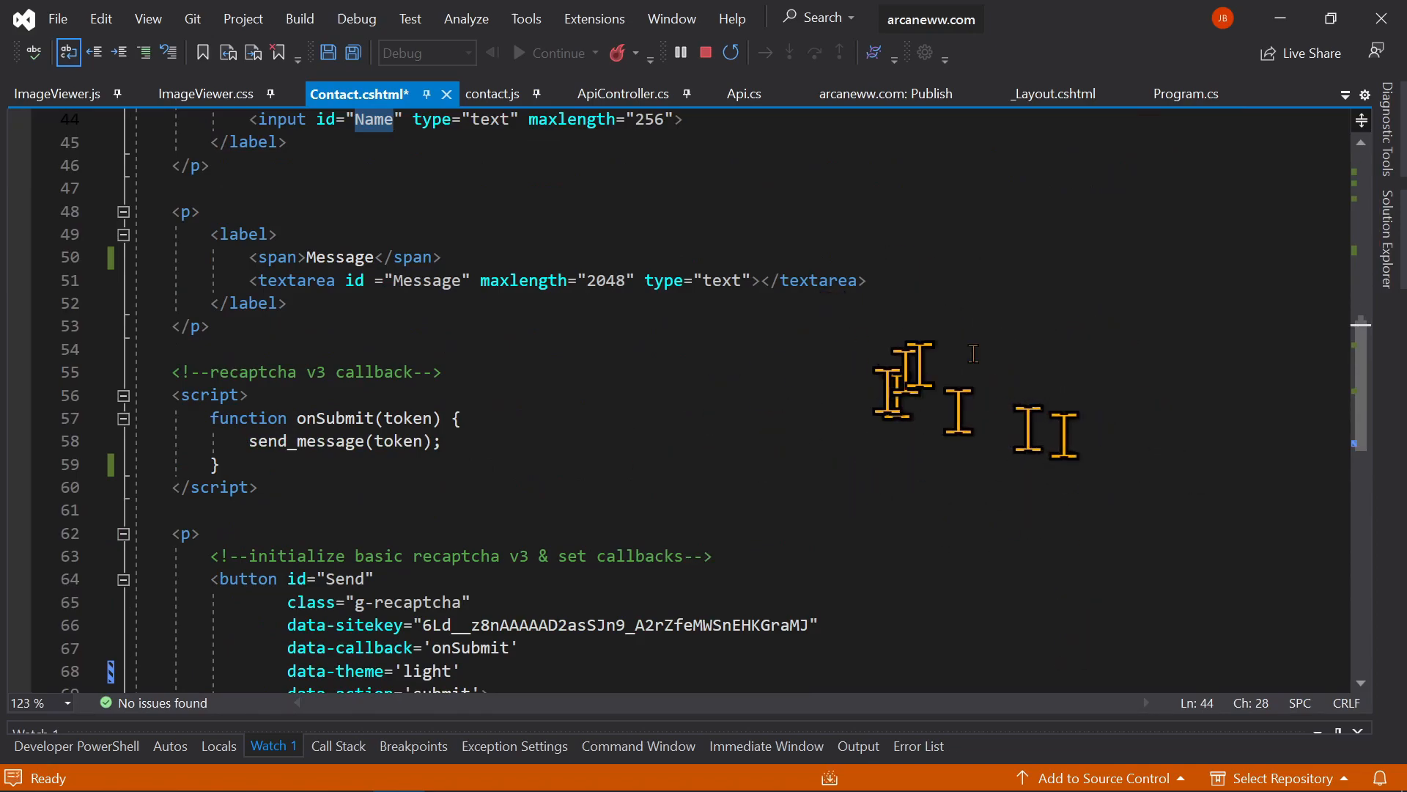
{"action": "scroll", "scroll_direction": "down", "scroll_amount": 3}
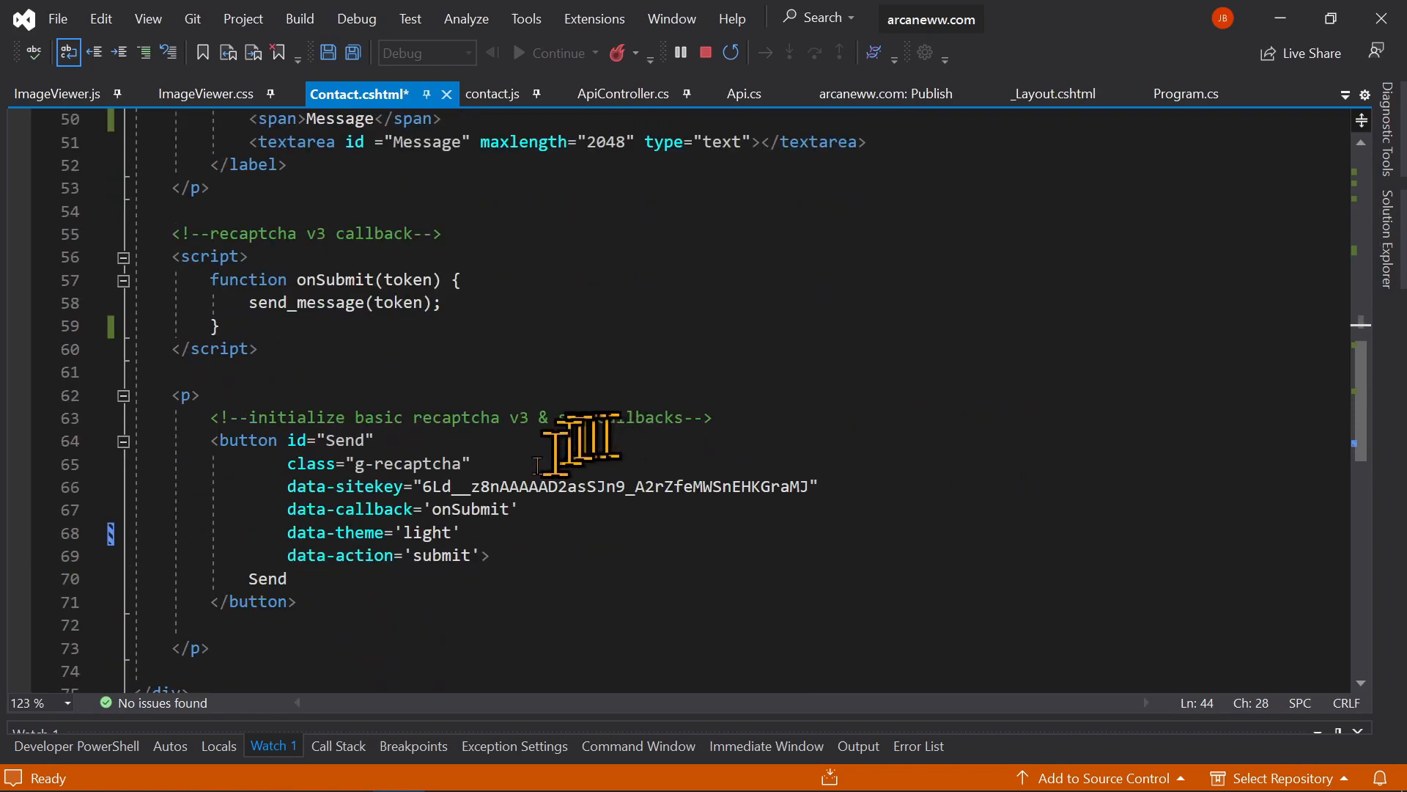
{"action": "left_click", "coordinate": [622, 94]}
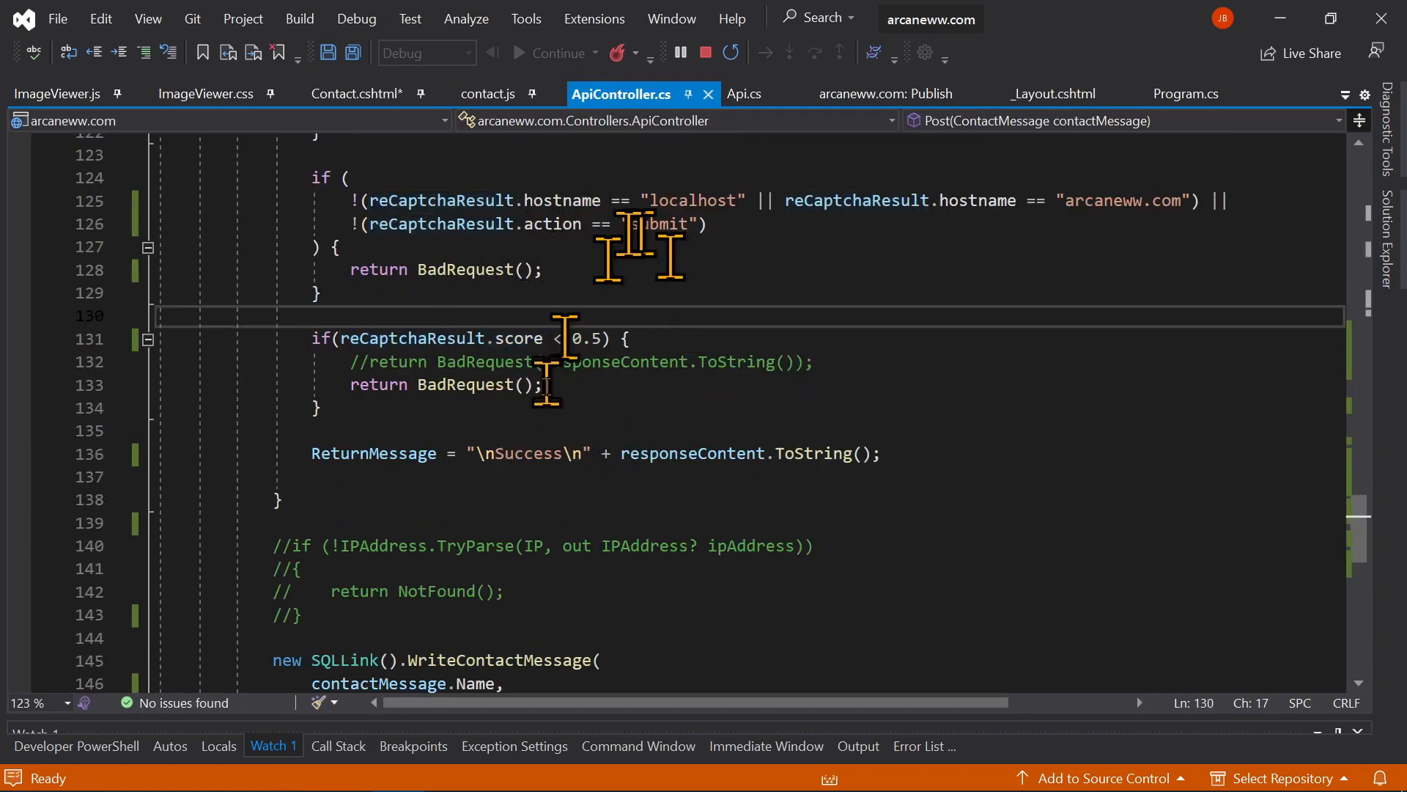
{"action": "double_click", "coordinate": [518, 339]}
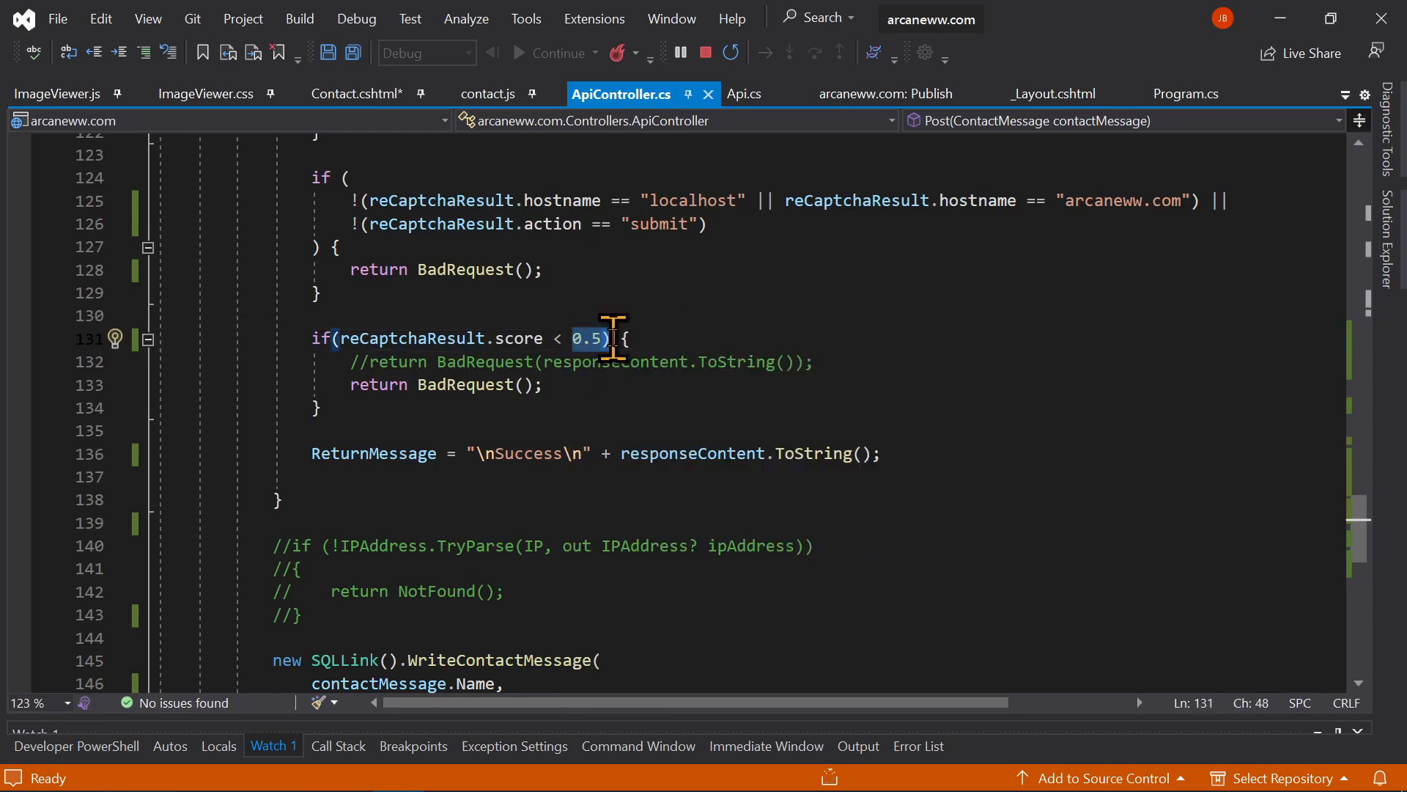
{"action": "mouse_move", "coordinate": [587, 346]}
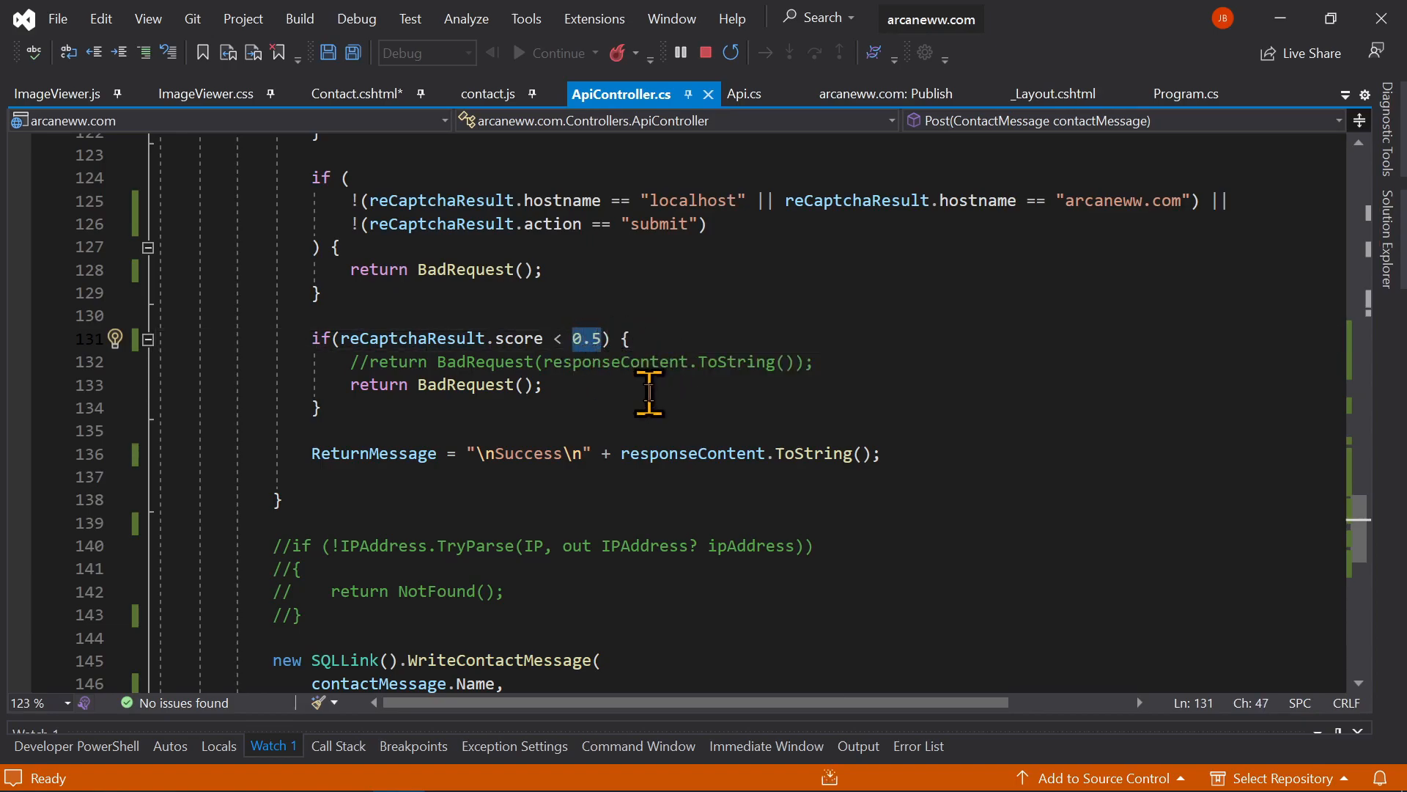
{"action": "mouse_move", "coordinate": [601, 404]}
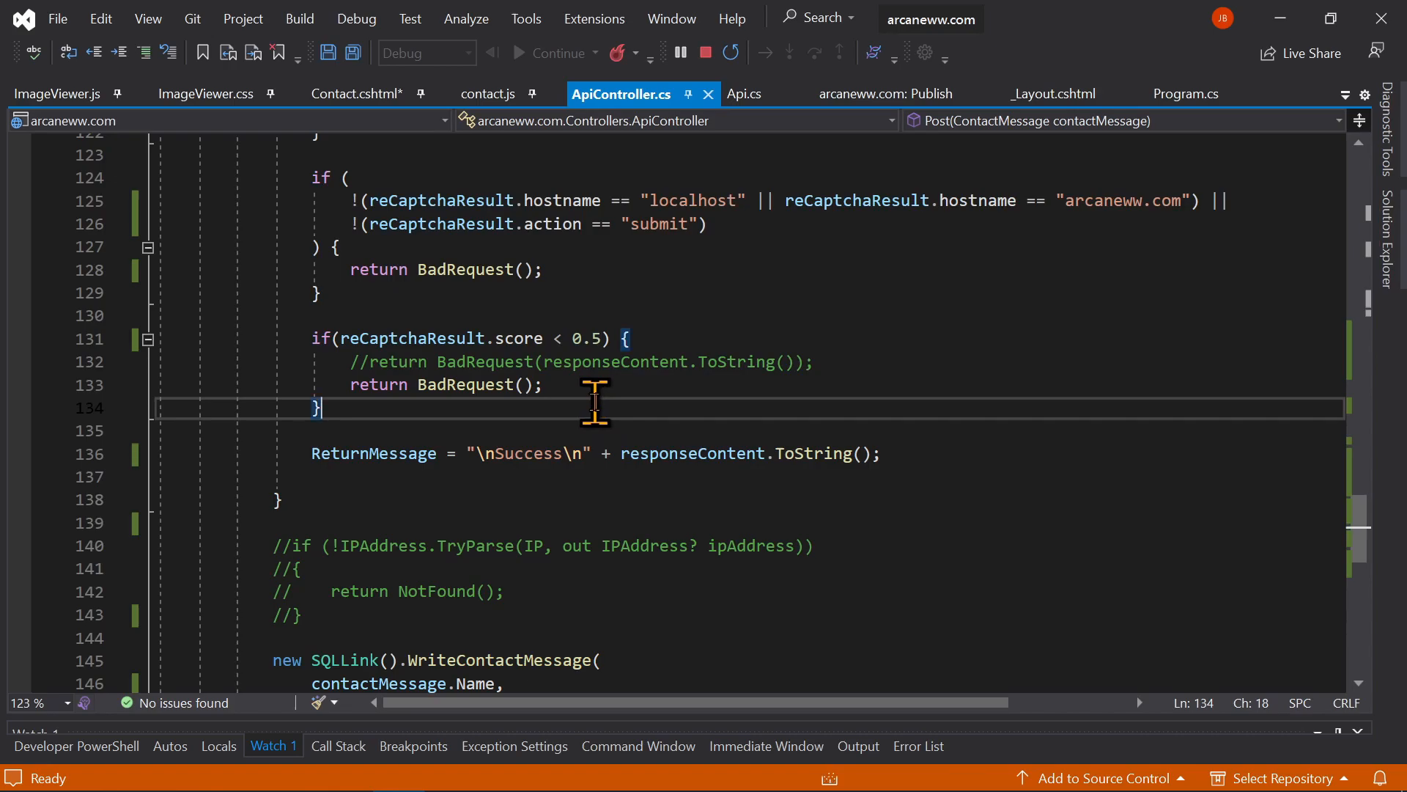
{"action": "left_click", "coordinate": [588, 338]}
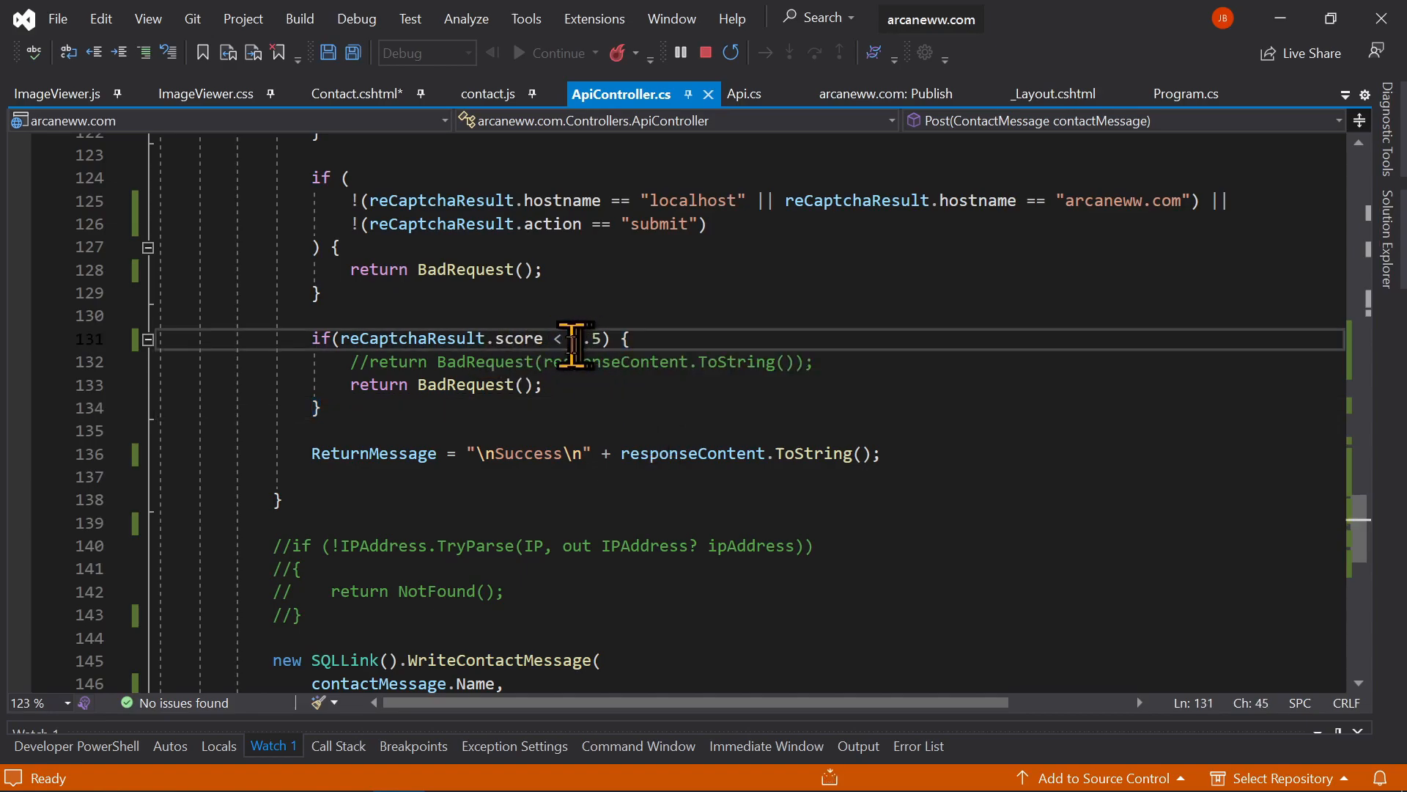
{"action": "type", "text": "0."}
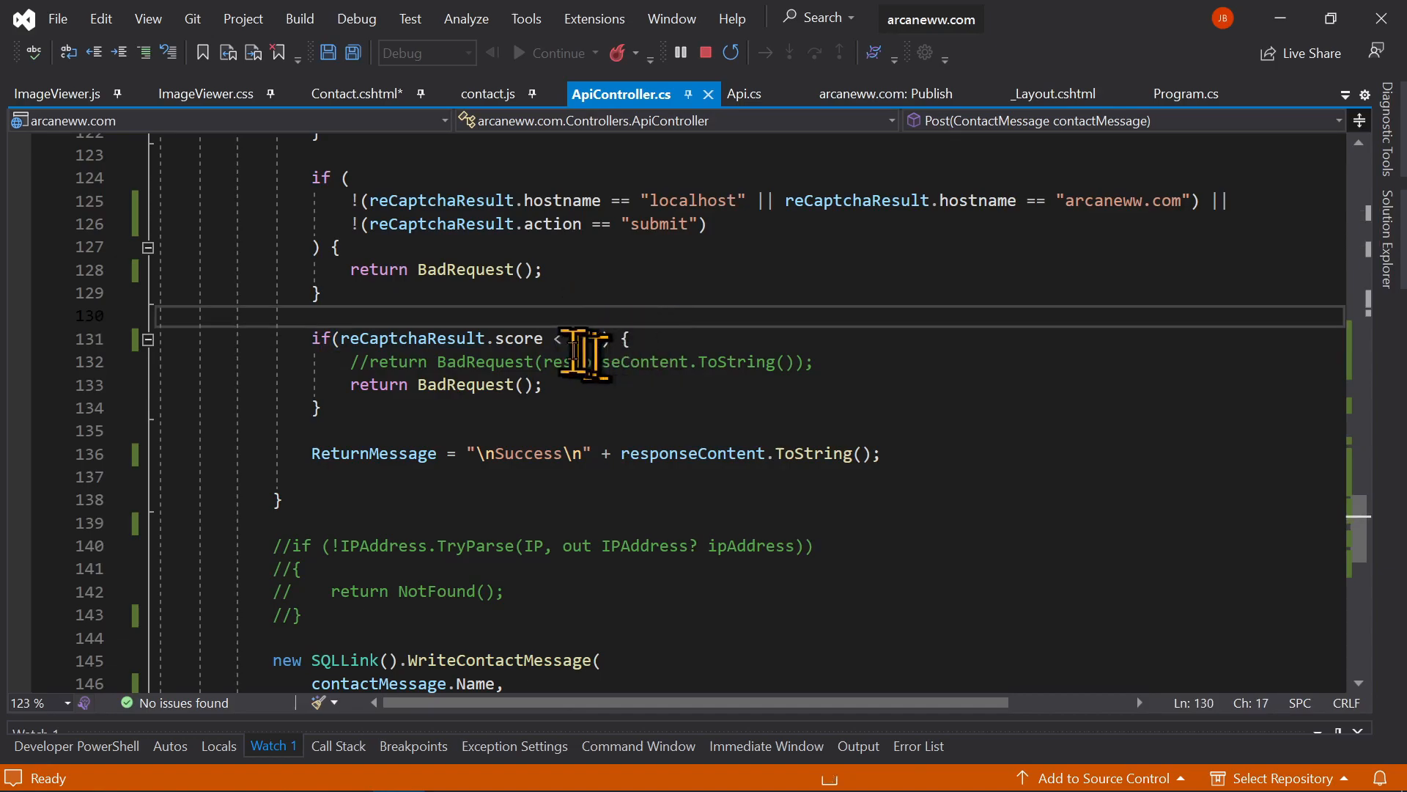
{"action": "type", "text": "0.5"}
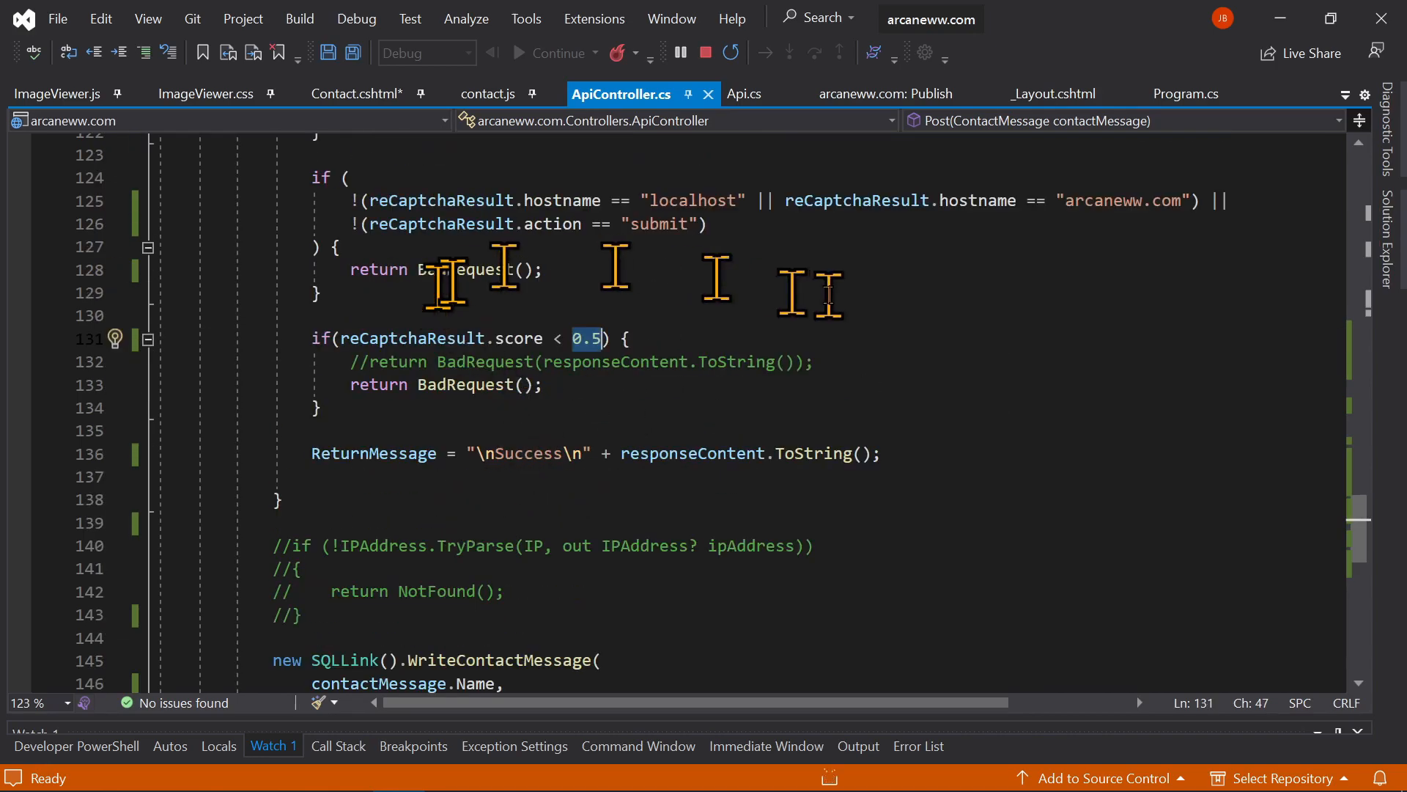
{"action": "scroll", "scroll_direction": "down", "scroll_amount": 3}
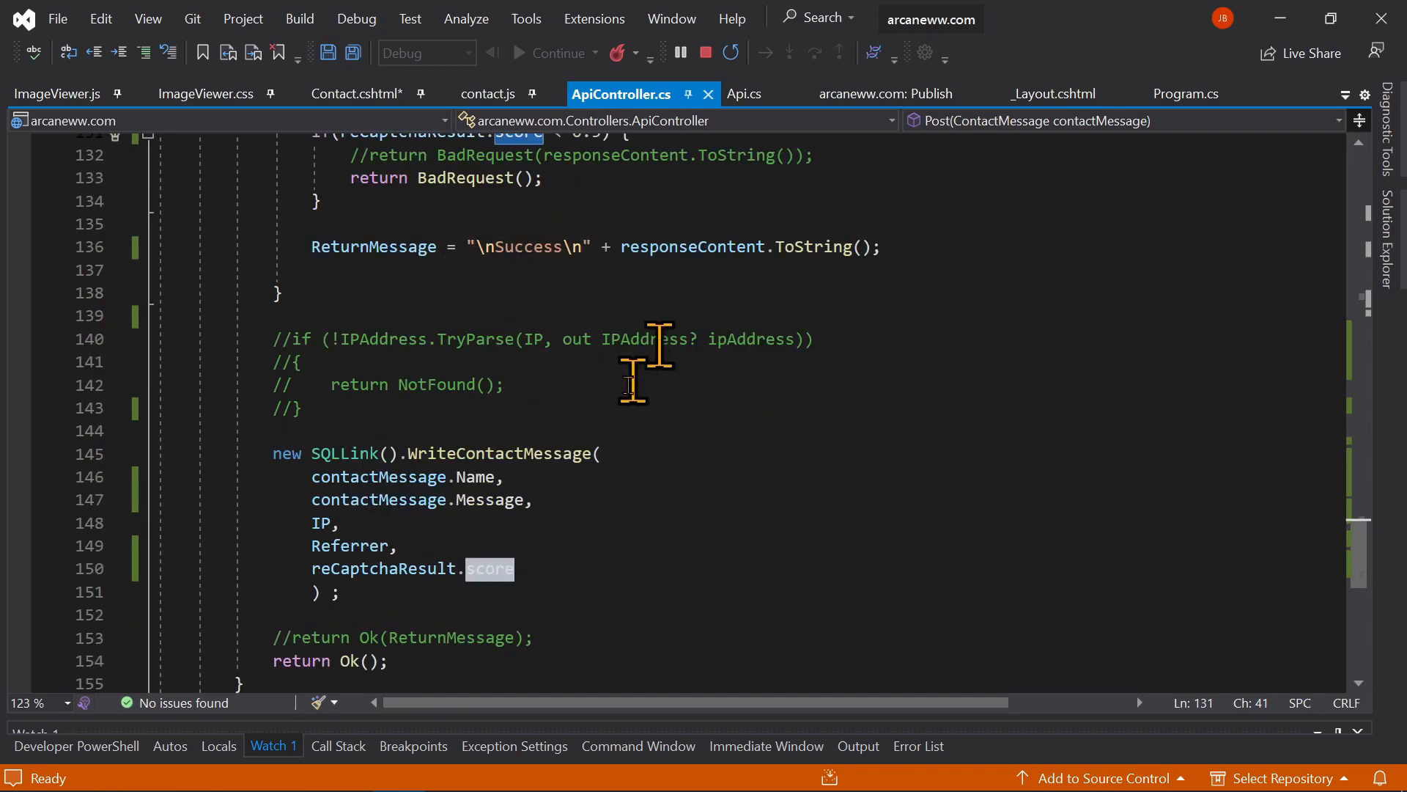
{"action": "scroll", "scroll_direction": "down", "scroll_amount": 3}
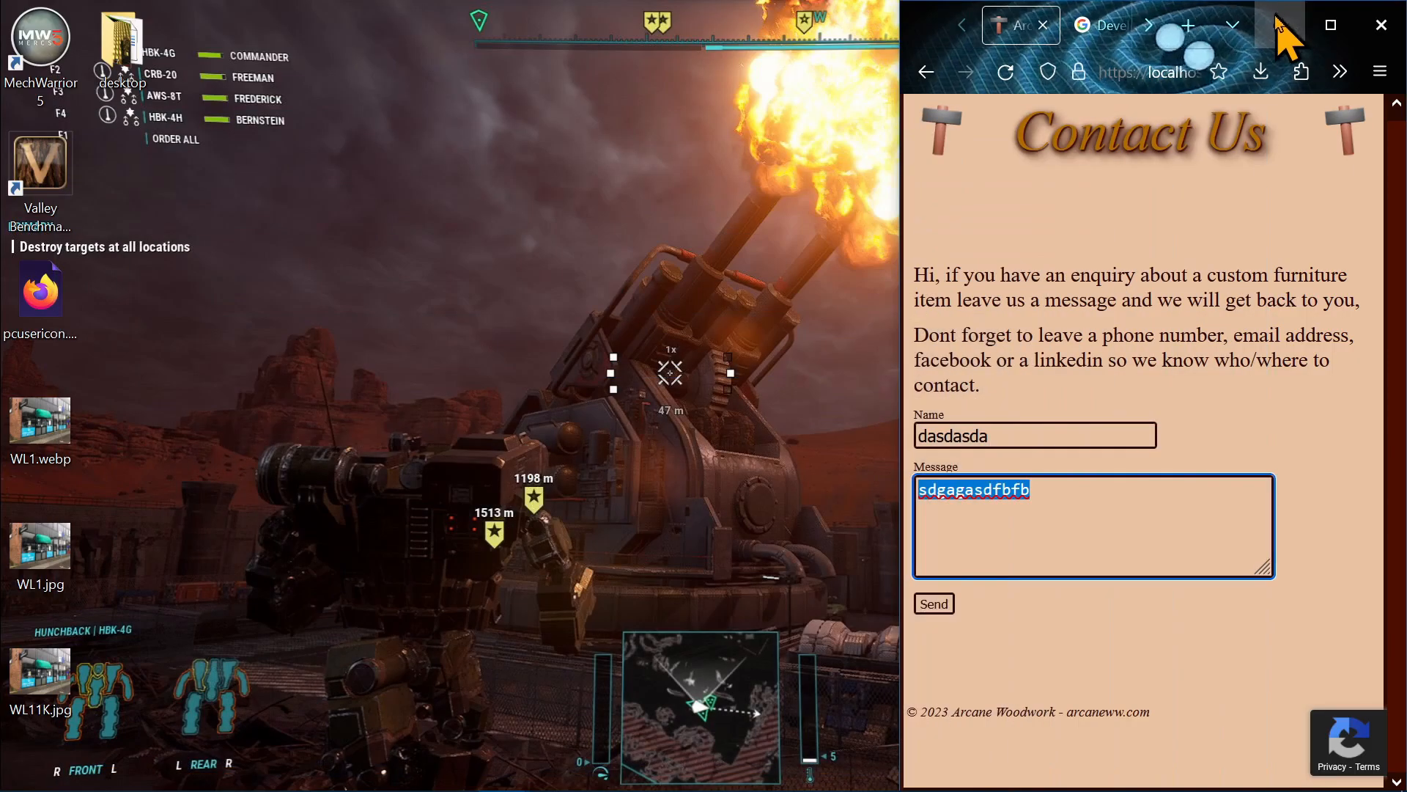
Step: Reload the Contact Us page, enter test text hfdgshsfgdh and send it, getting the message received confirmation
{"action": "left_click", "coordinate": [1329, 25]}
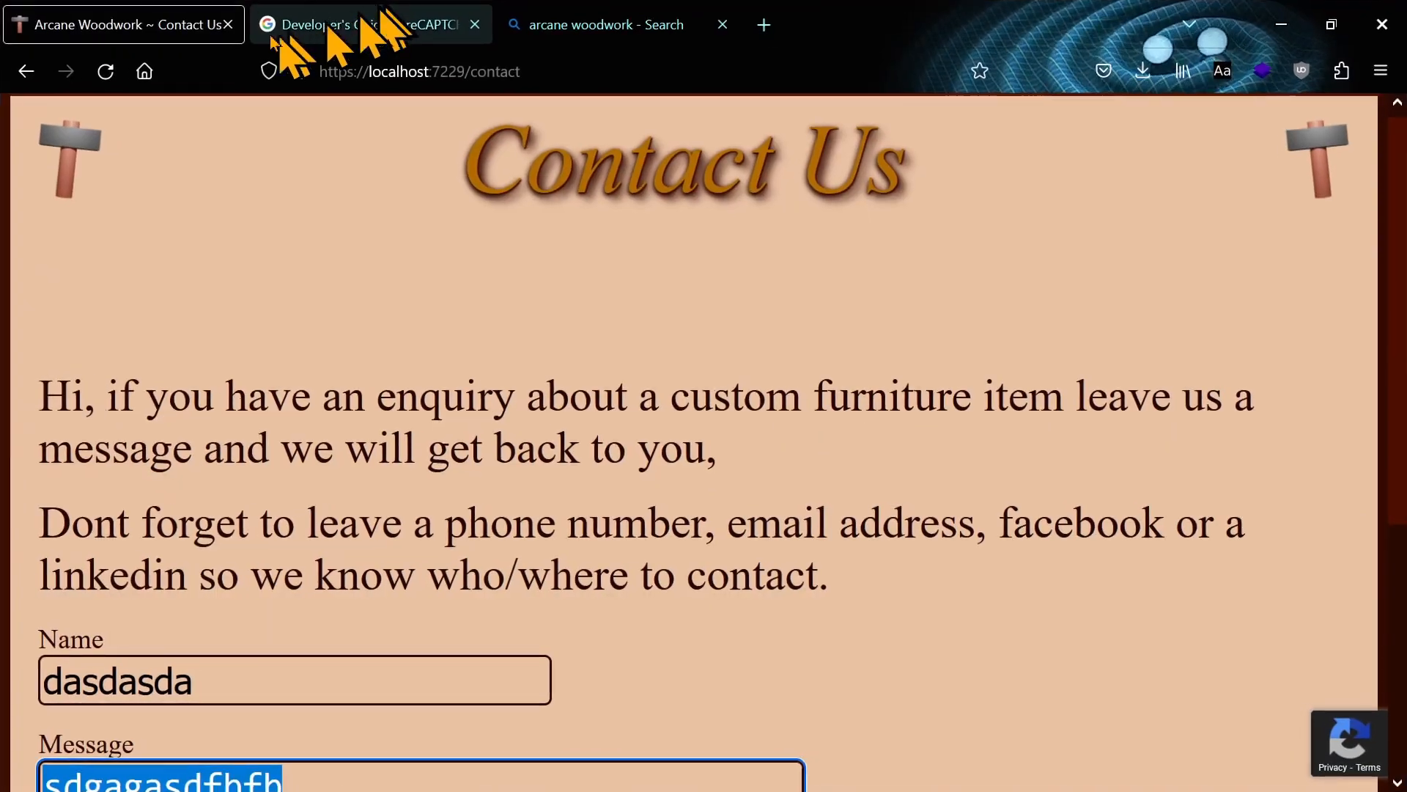
{"action": "scroll", "scroll_direction": "down", "scroll_amount": 3}
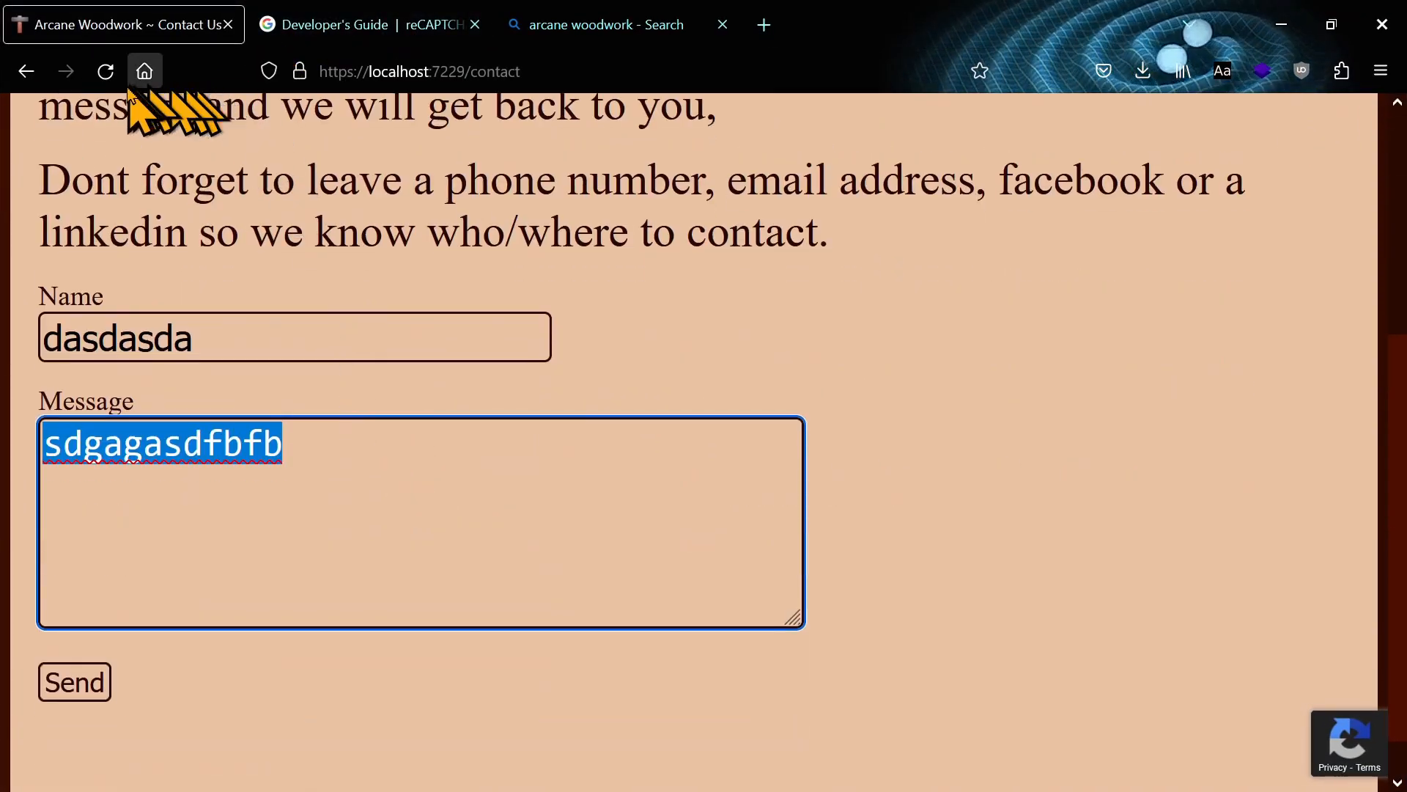
{"action": "left_click", "coordinate": [106, 70]}
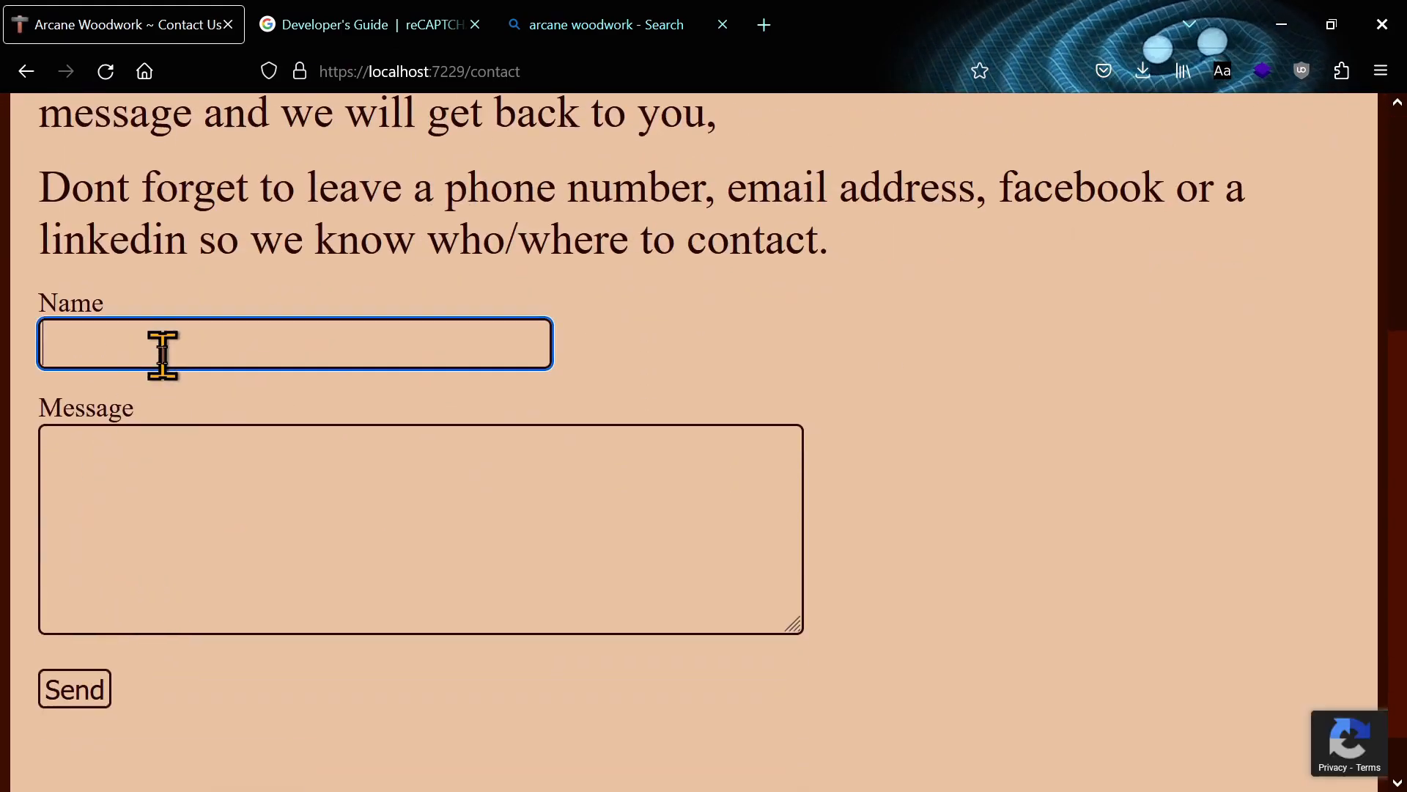
{"action": "type", "text": "hfdgshsfgdh"}
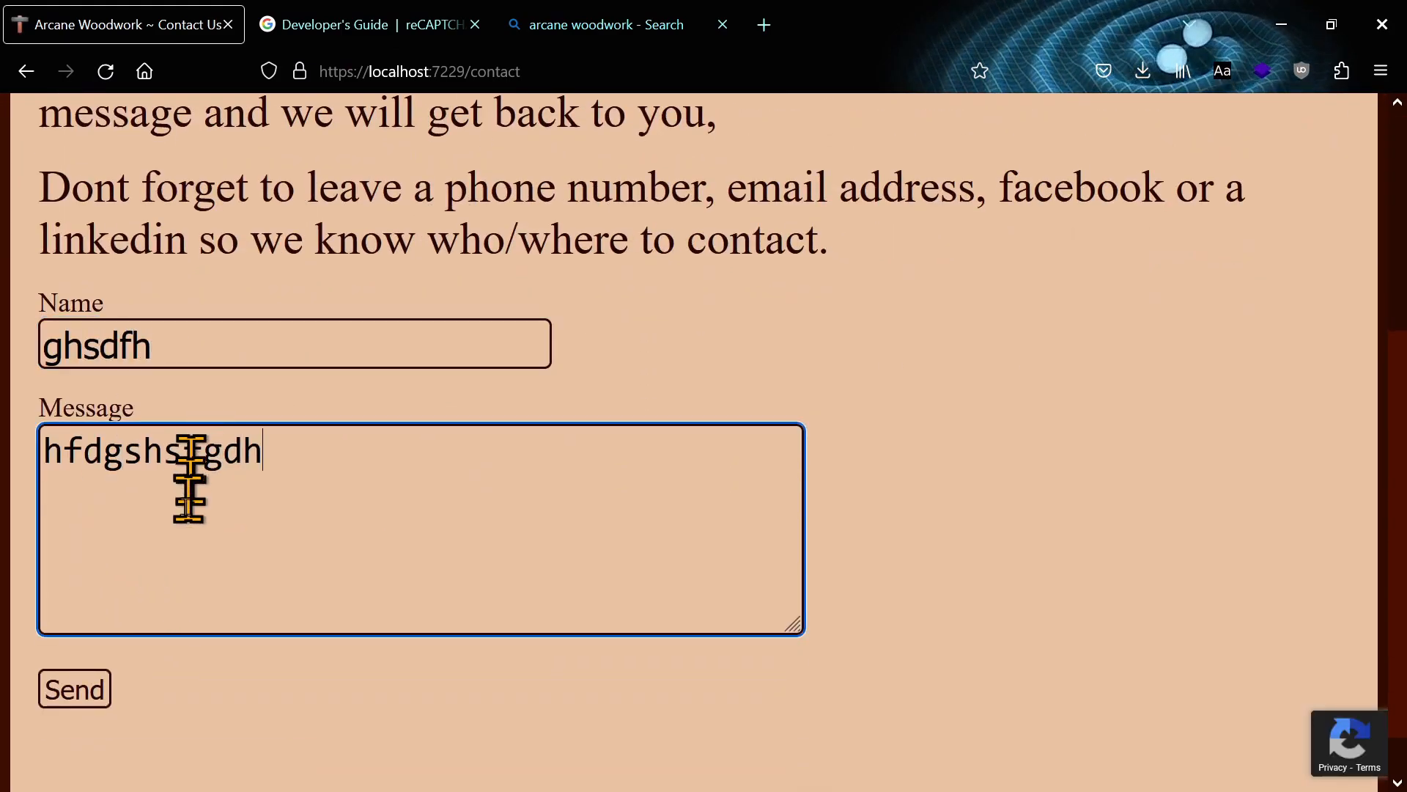
{"action": "left_click", "coordinate": [73, 689]}
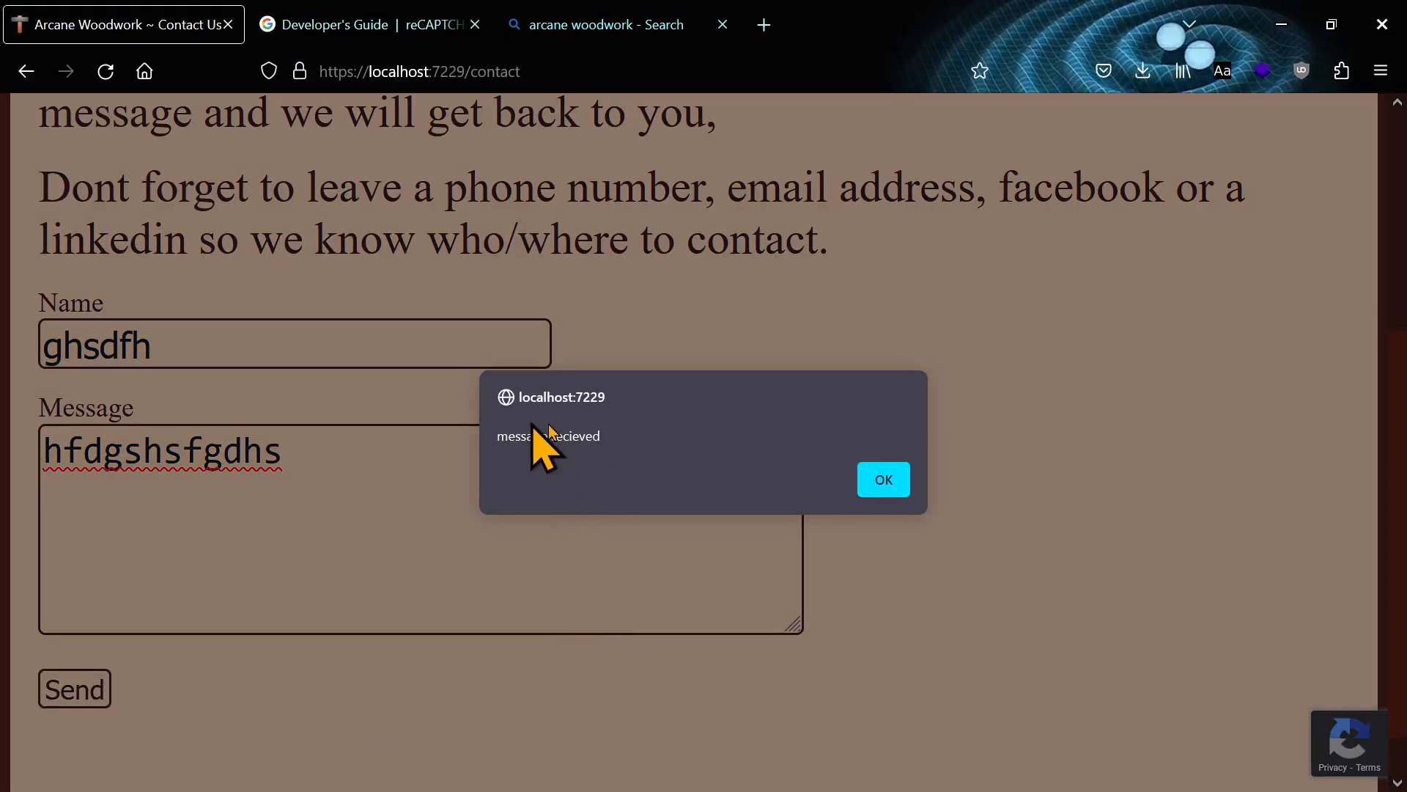